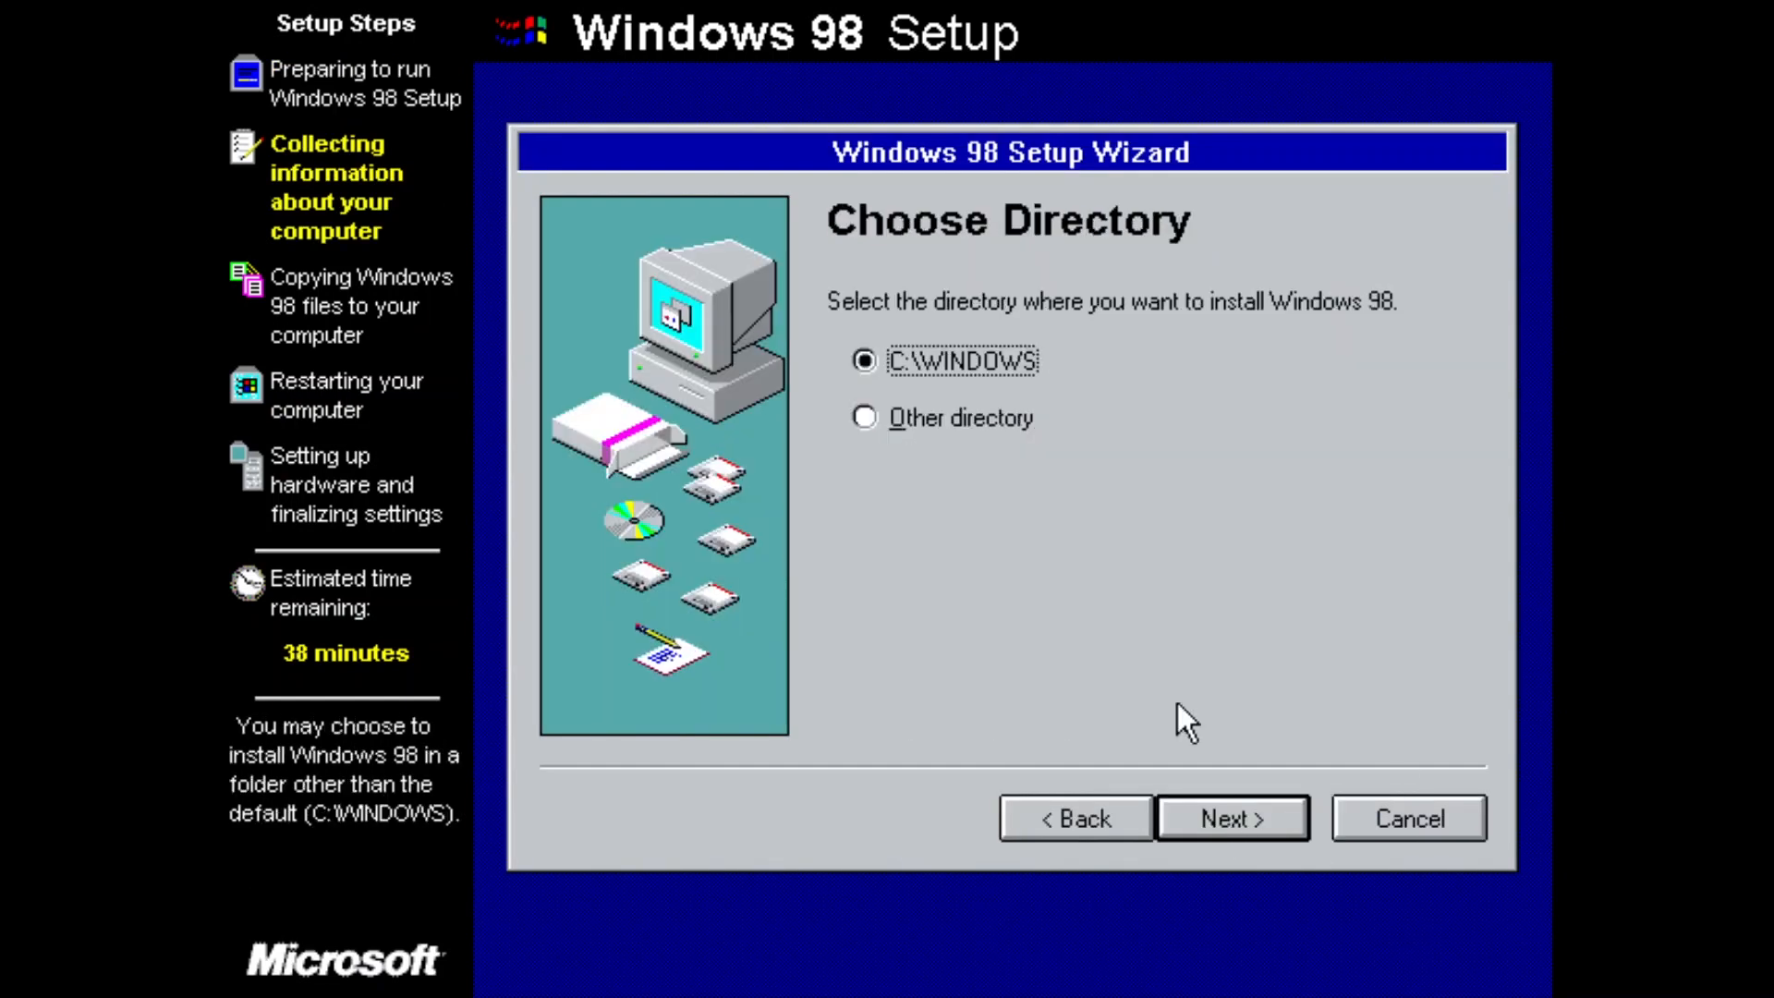
Accept the default C:\WINDOWS folder and confirm the user details to start copying files
left_click(1230, 817)
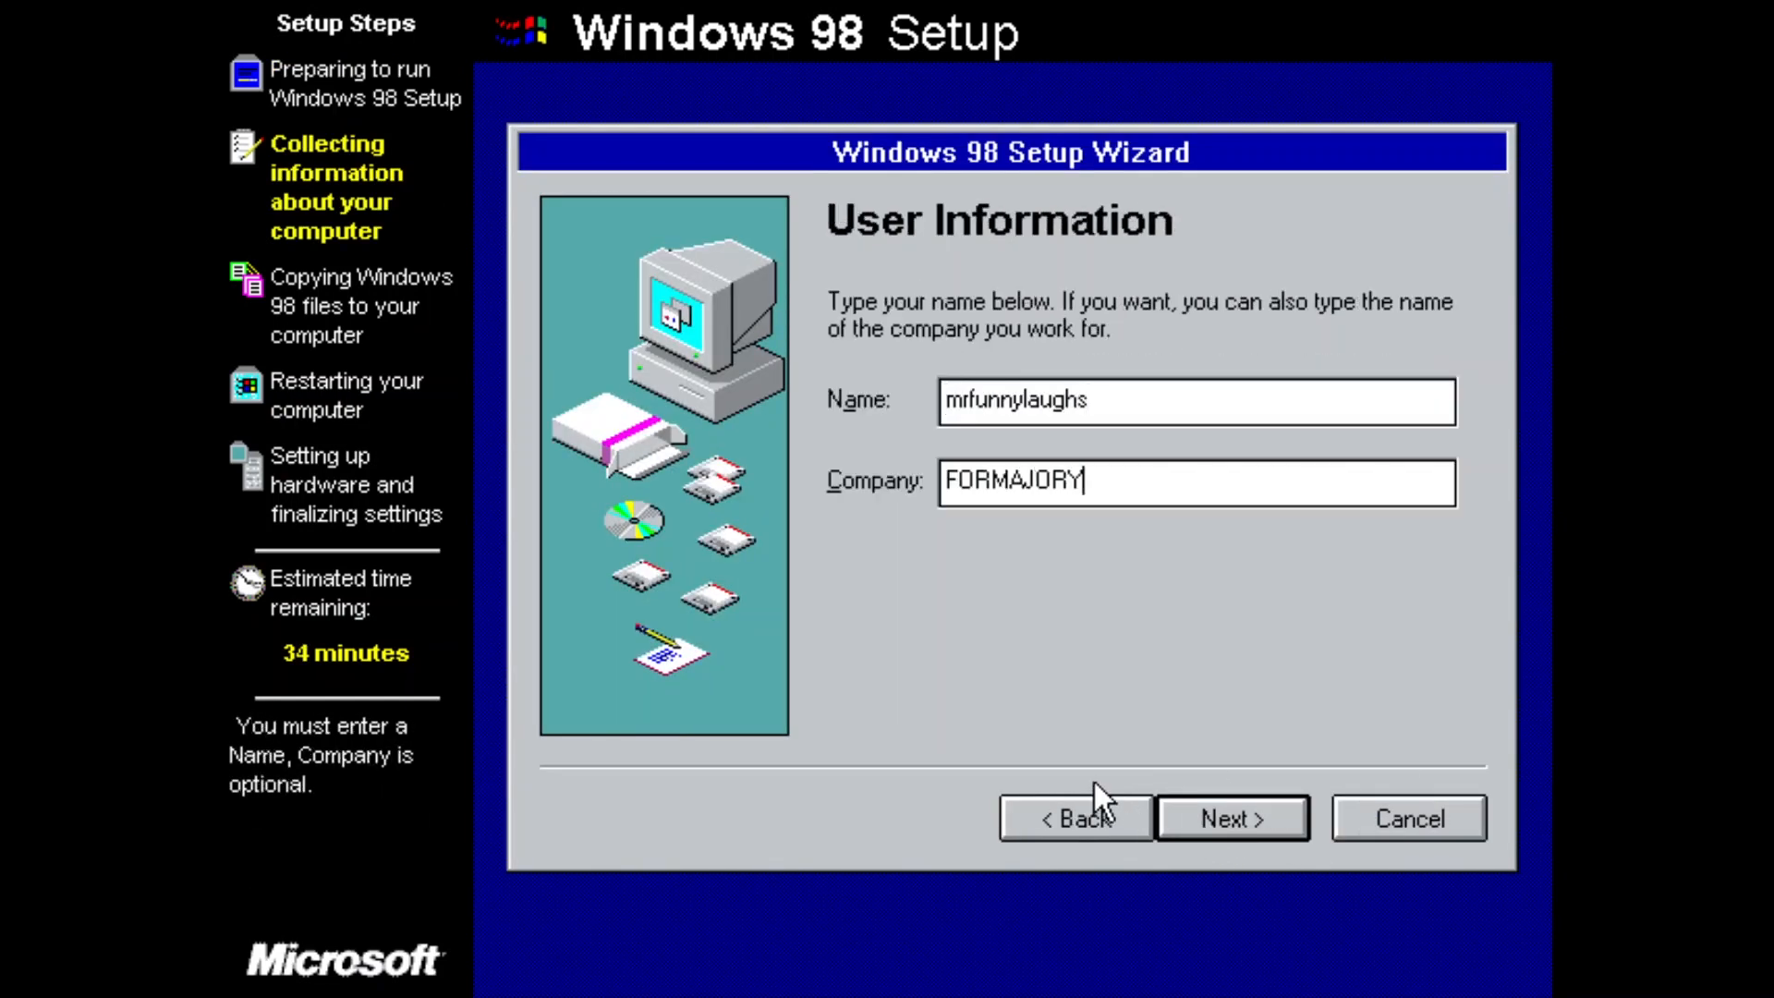
left_click(1233, 817)
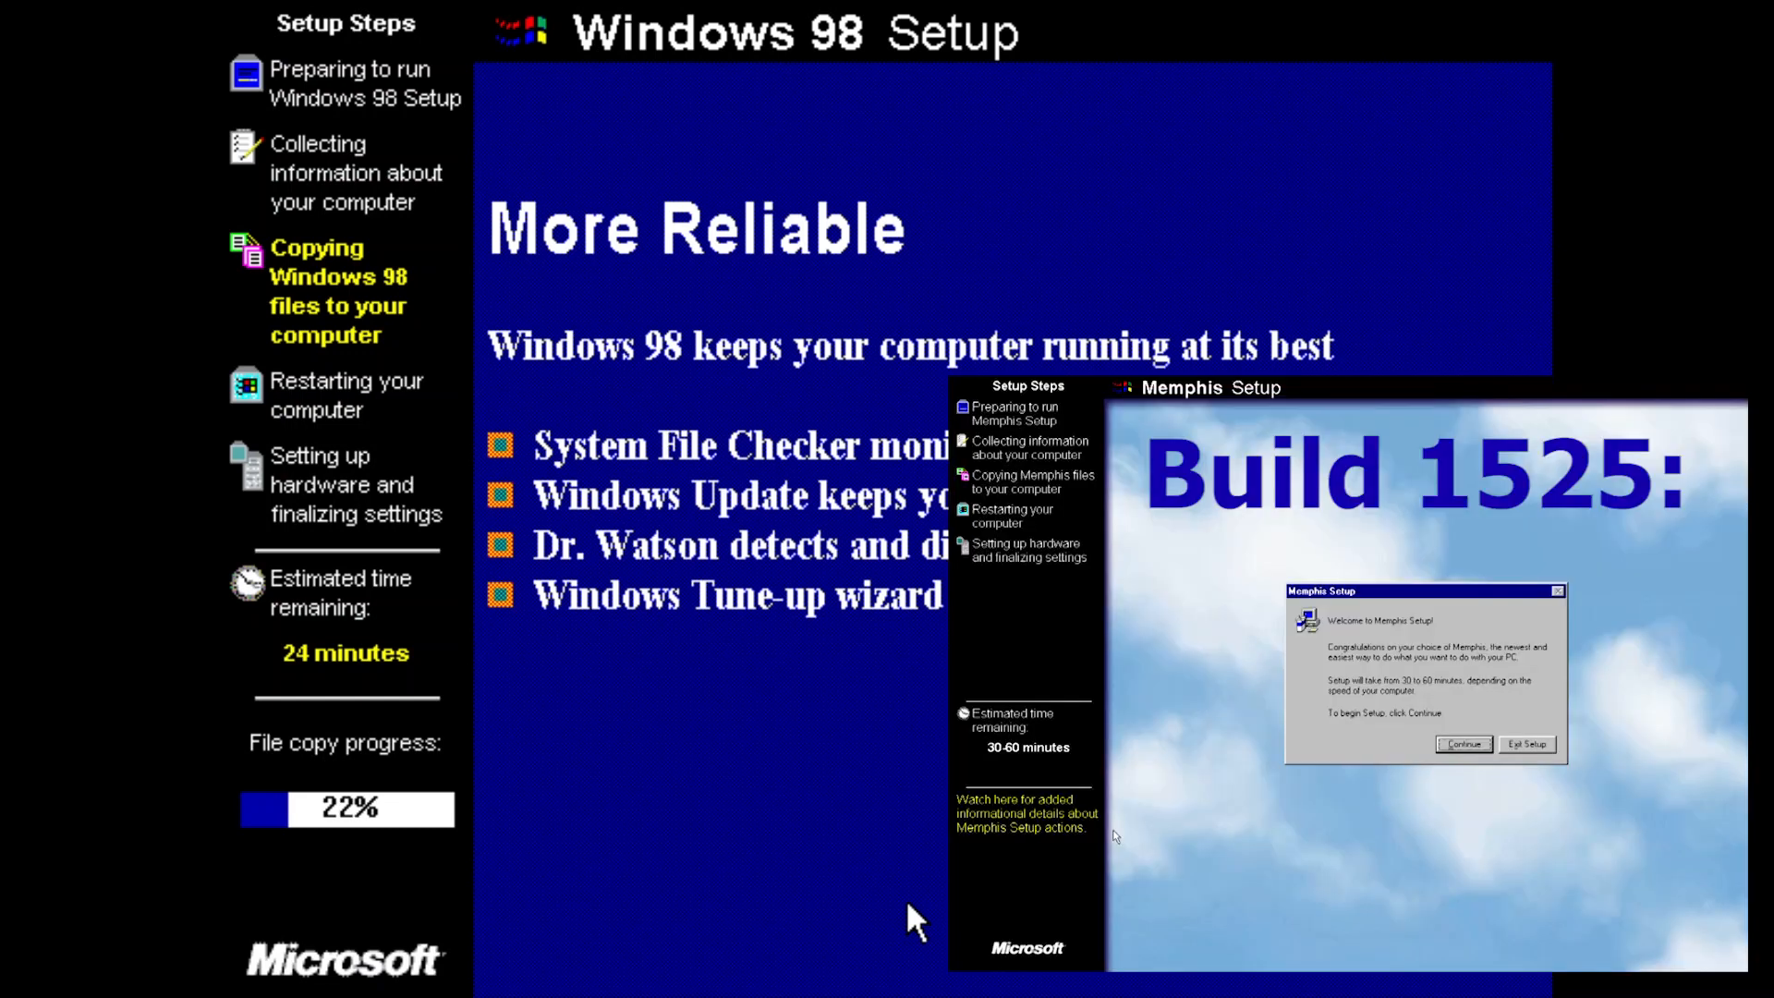
Wait through the Copying Windows 98 files stage until the new desktop appears
left_click(1463, 745)
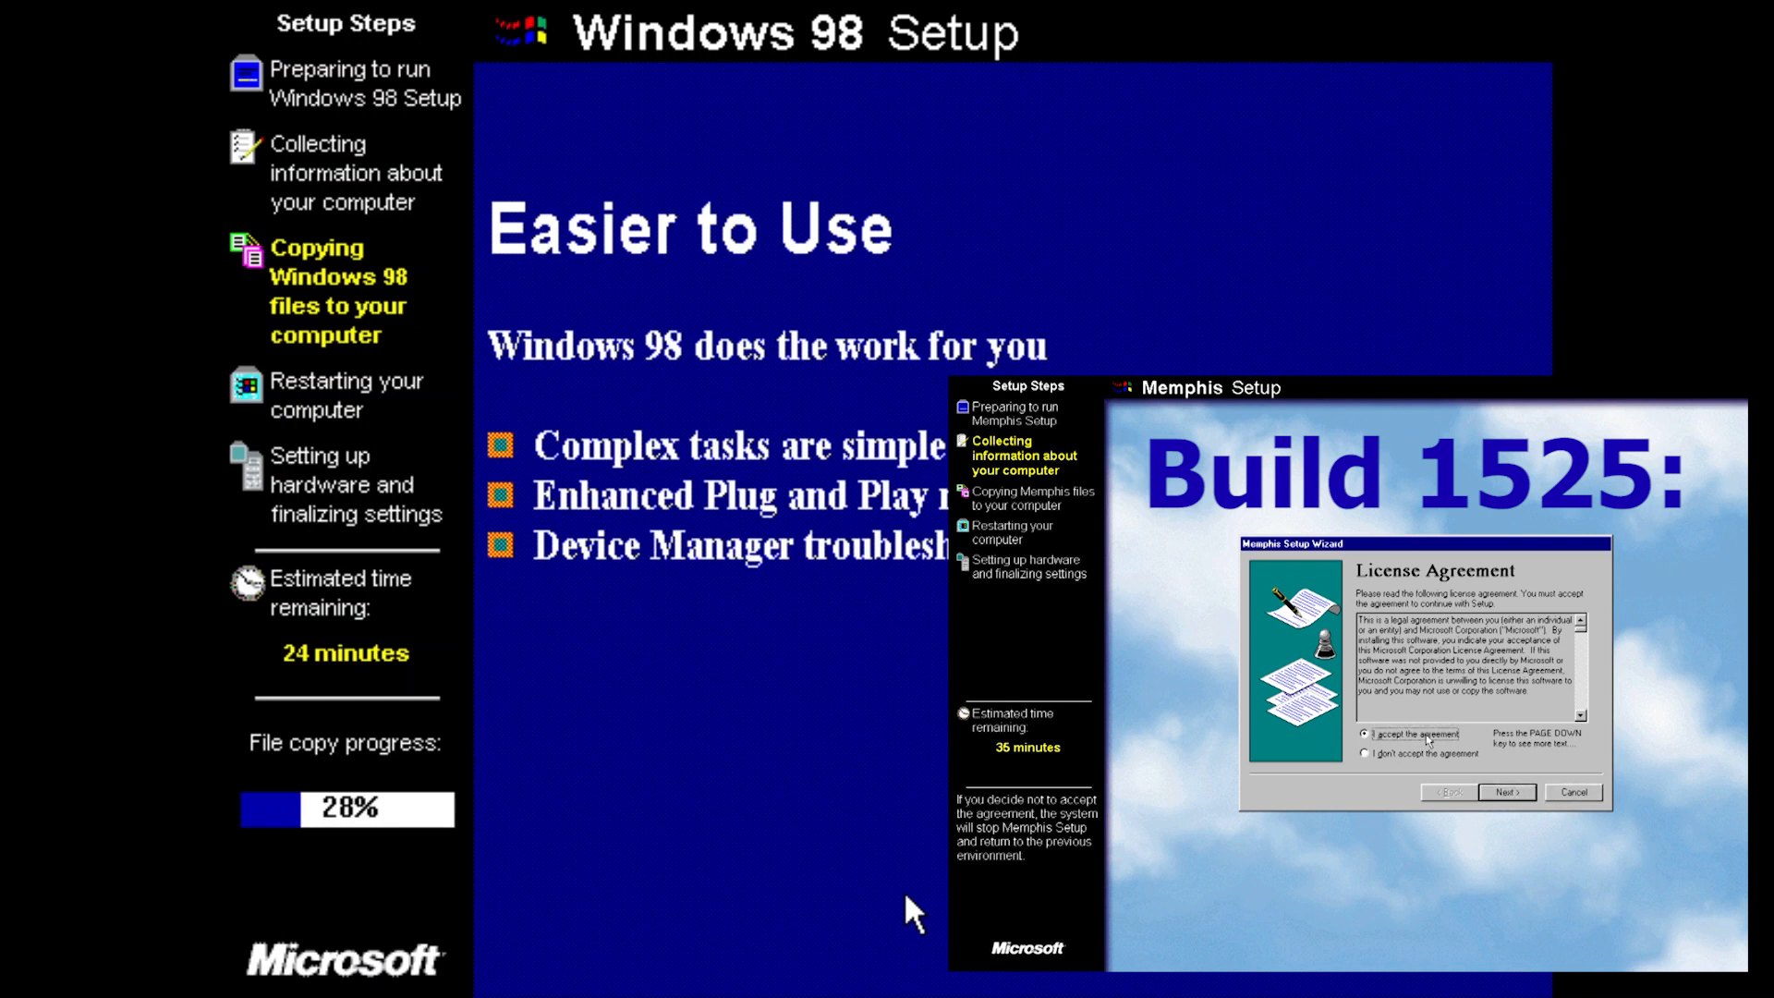
left_click(1506, 791)
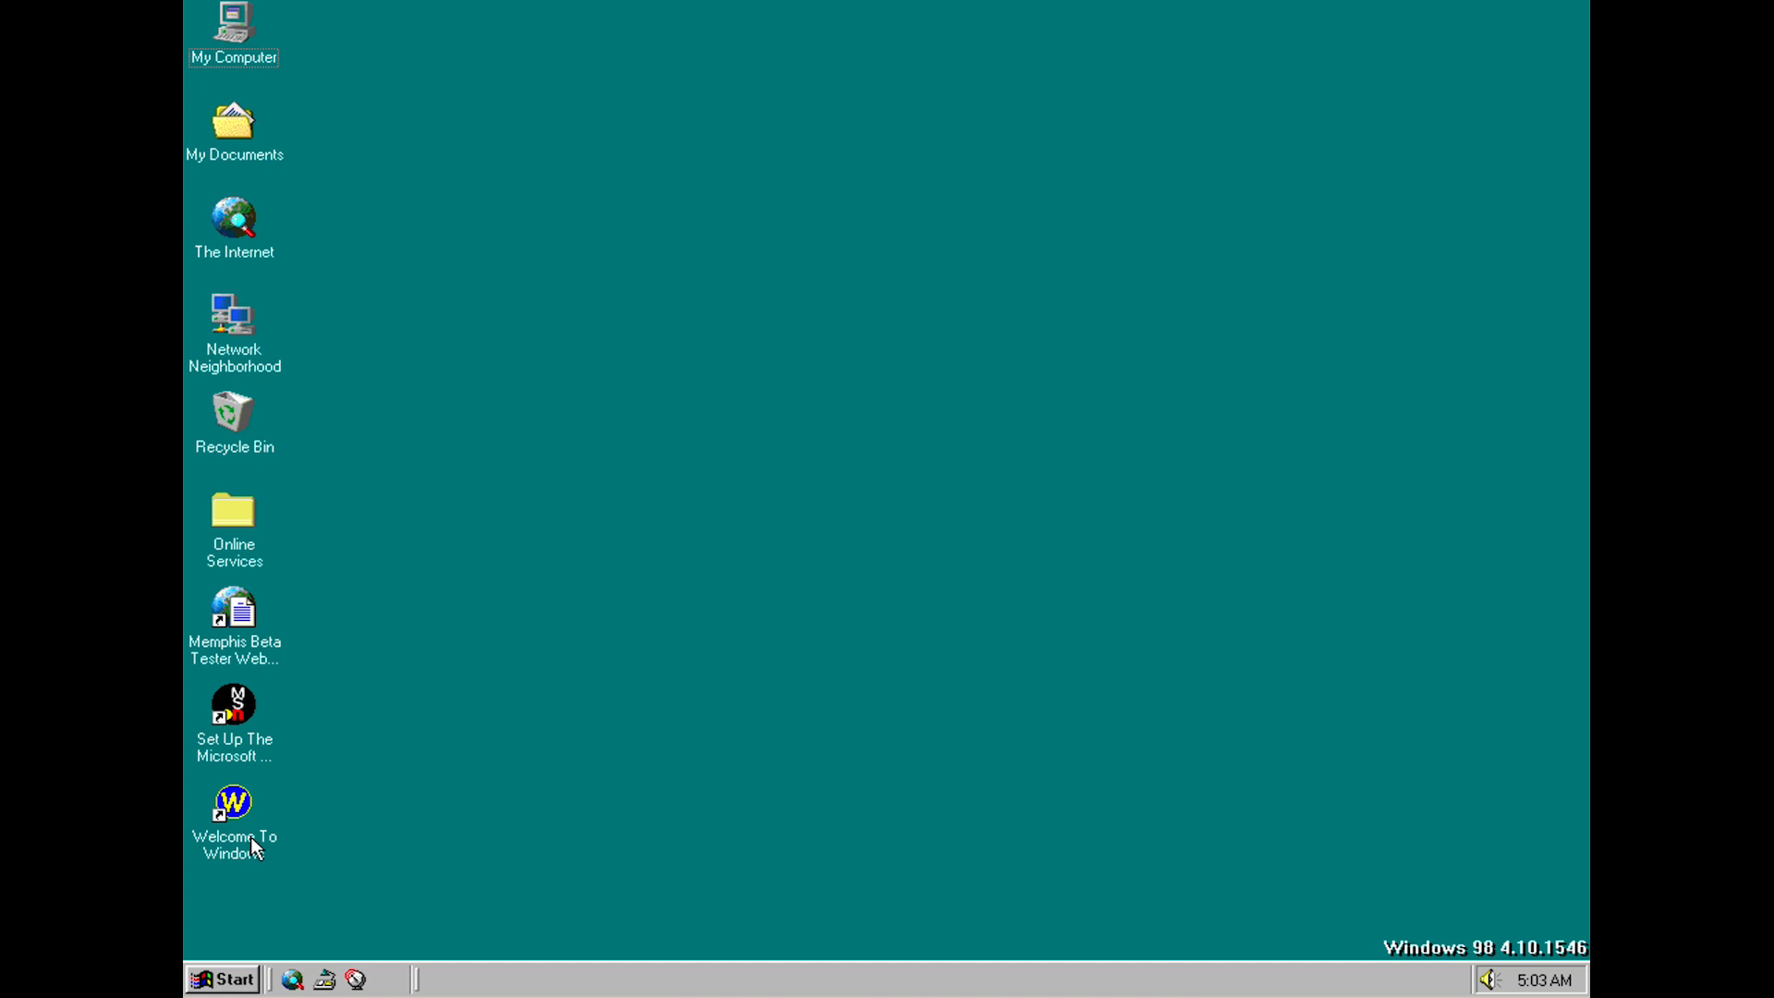
Launch the Welcome to Windows 98 tour from its desktop shortcut
left_click(233, 802)
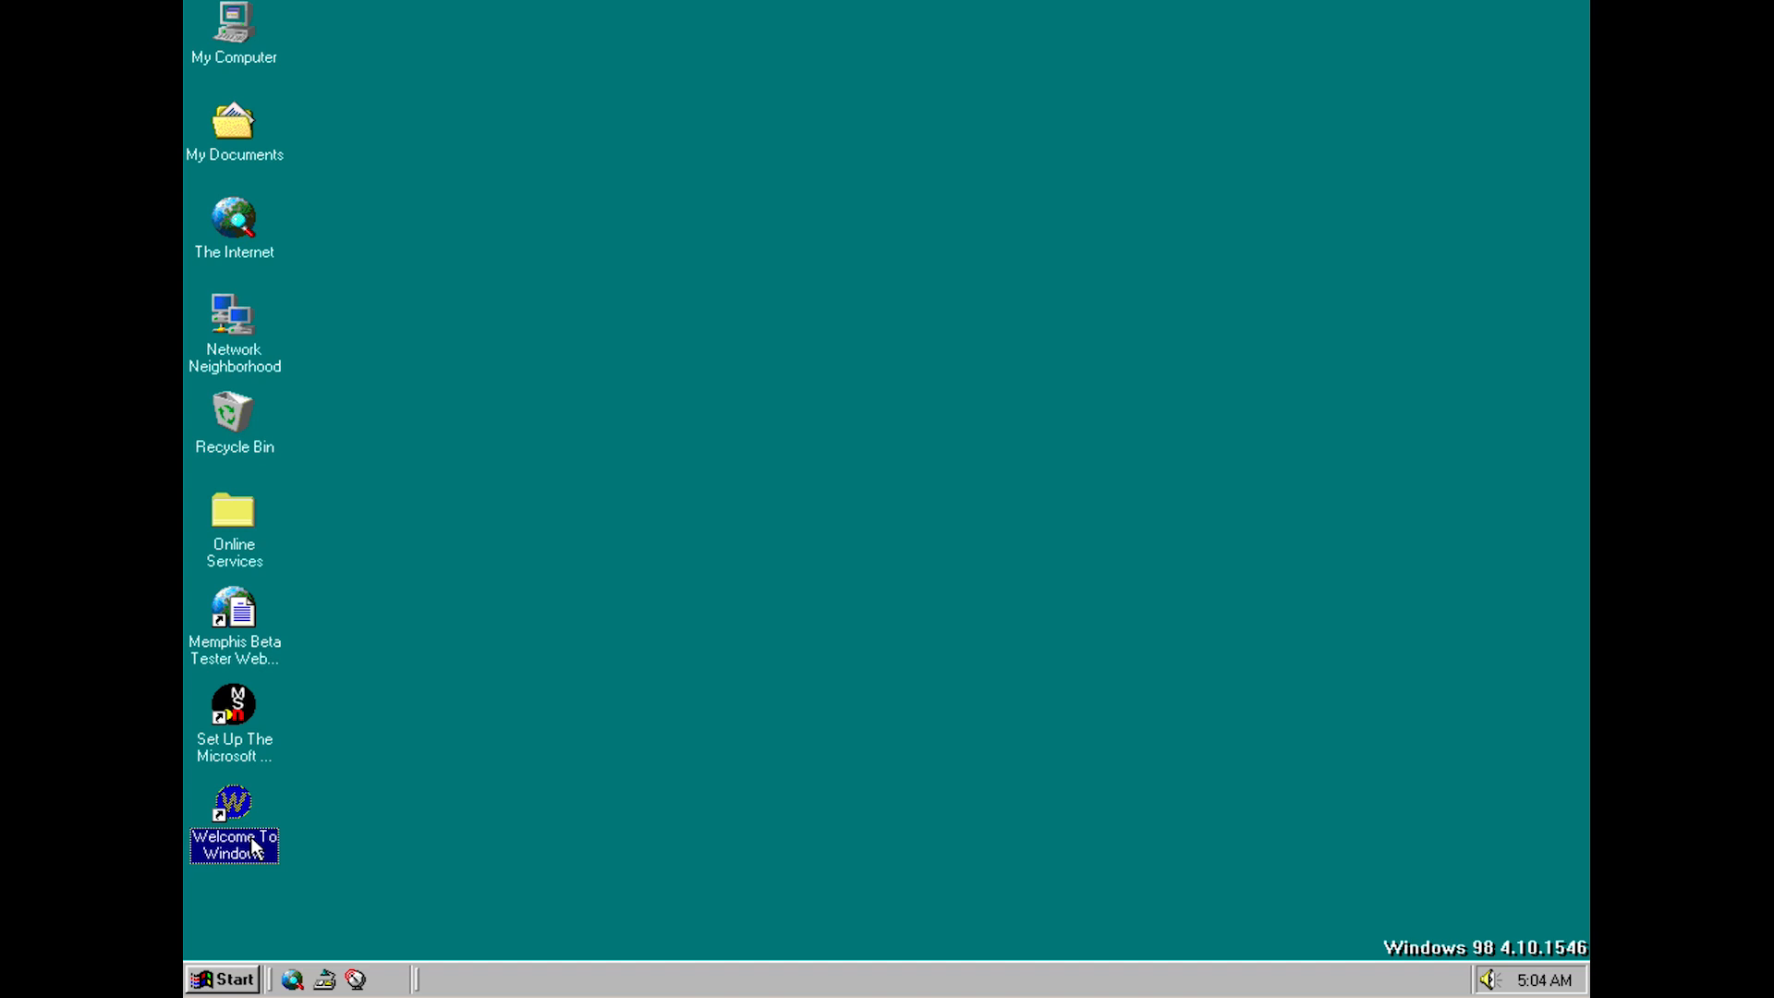
double_click(233, 802)
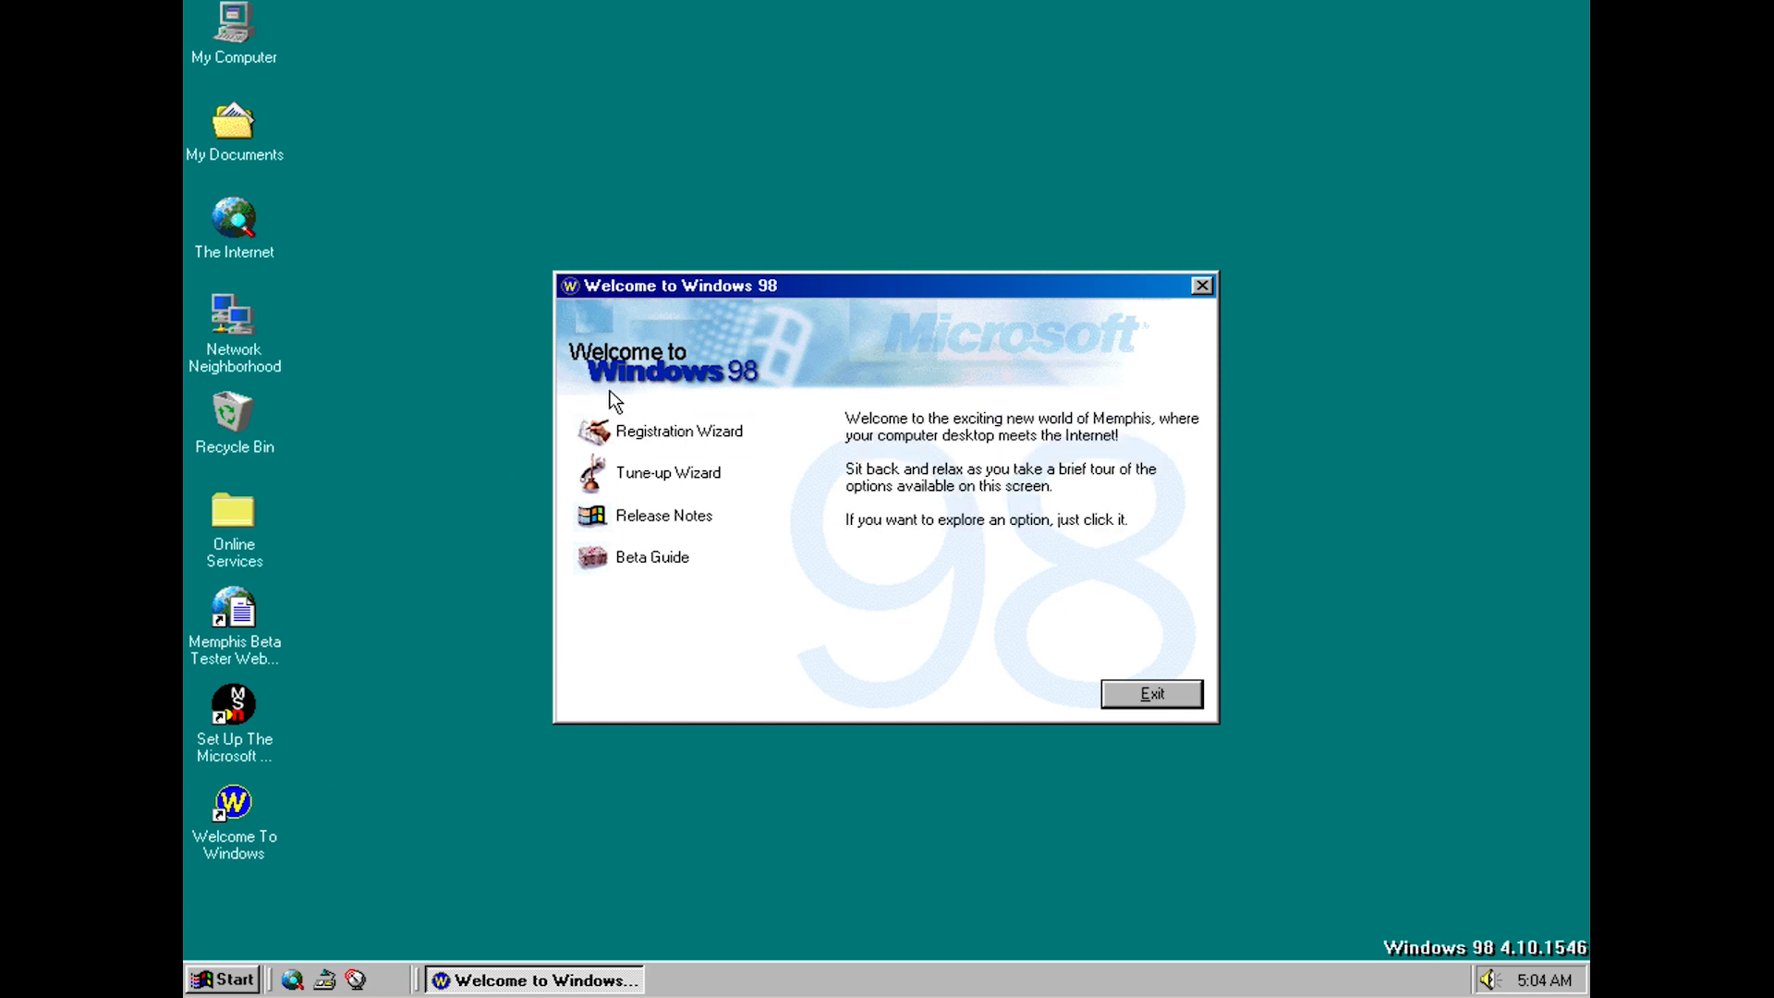
mouse_move(798, 428)
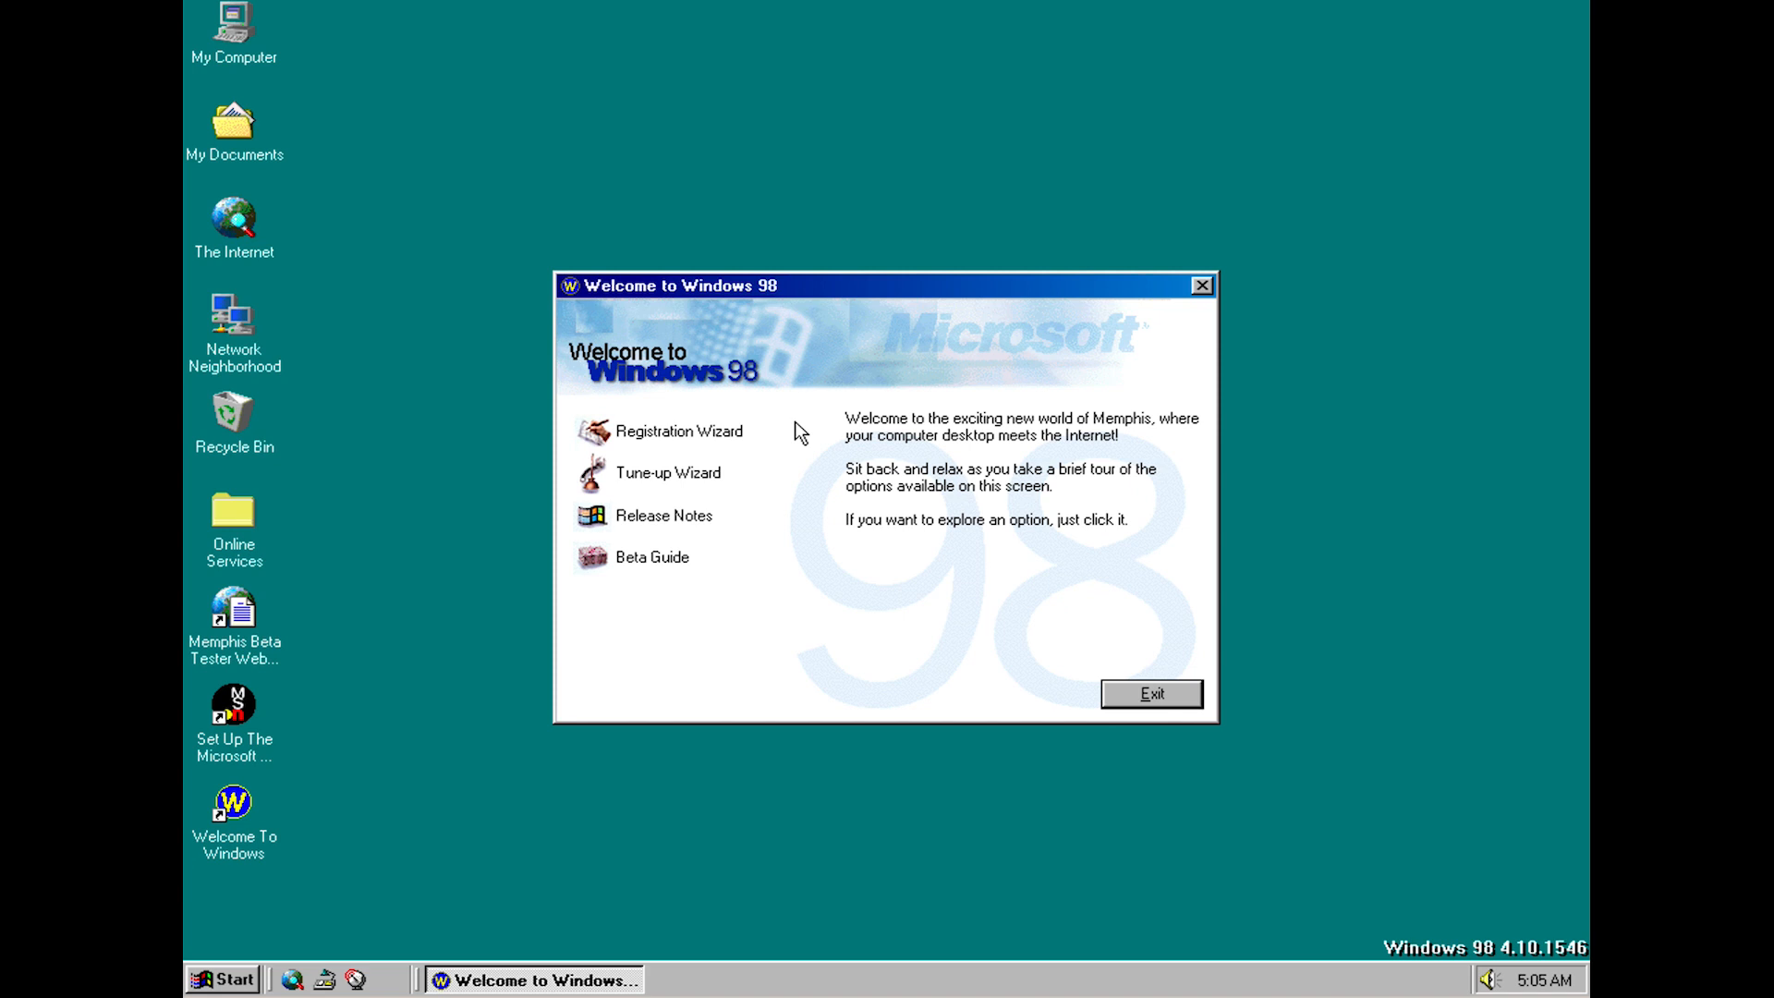
Run the Registration Wizard, which stops at the no-modem notice, and dismiss it
left_click(665, 516)
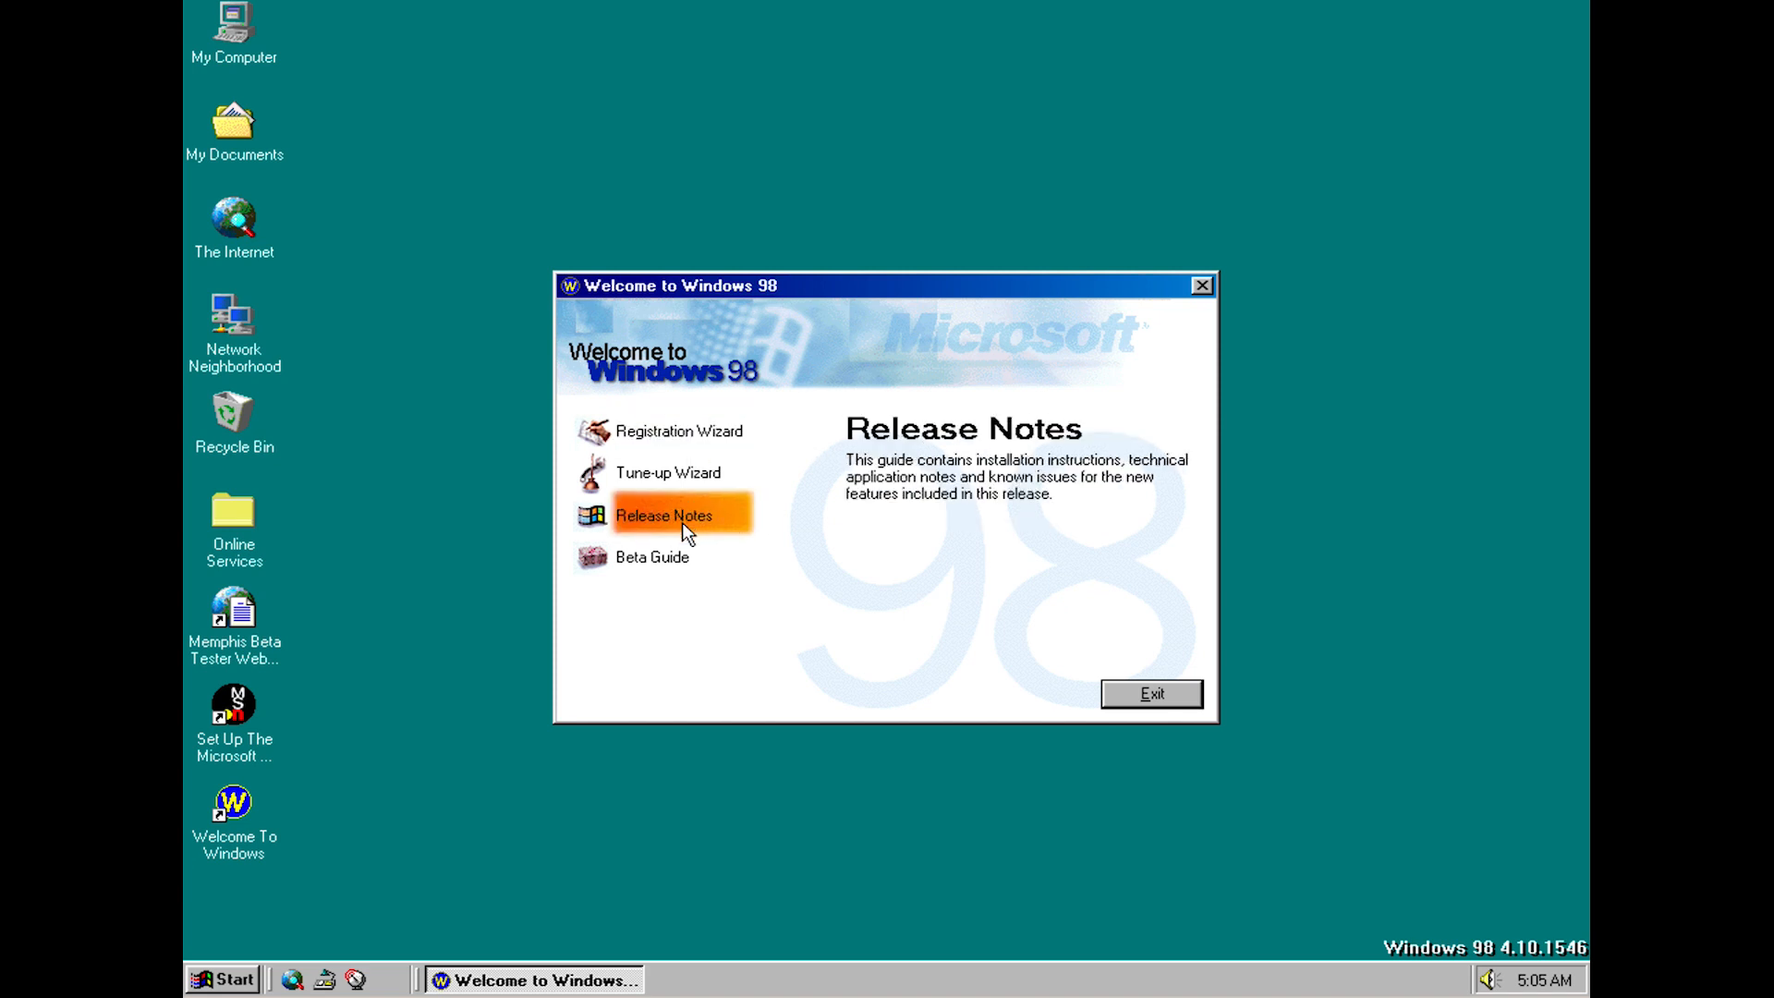
mouse_move(680, 440)
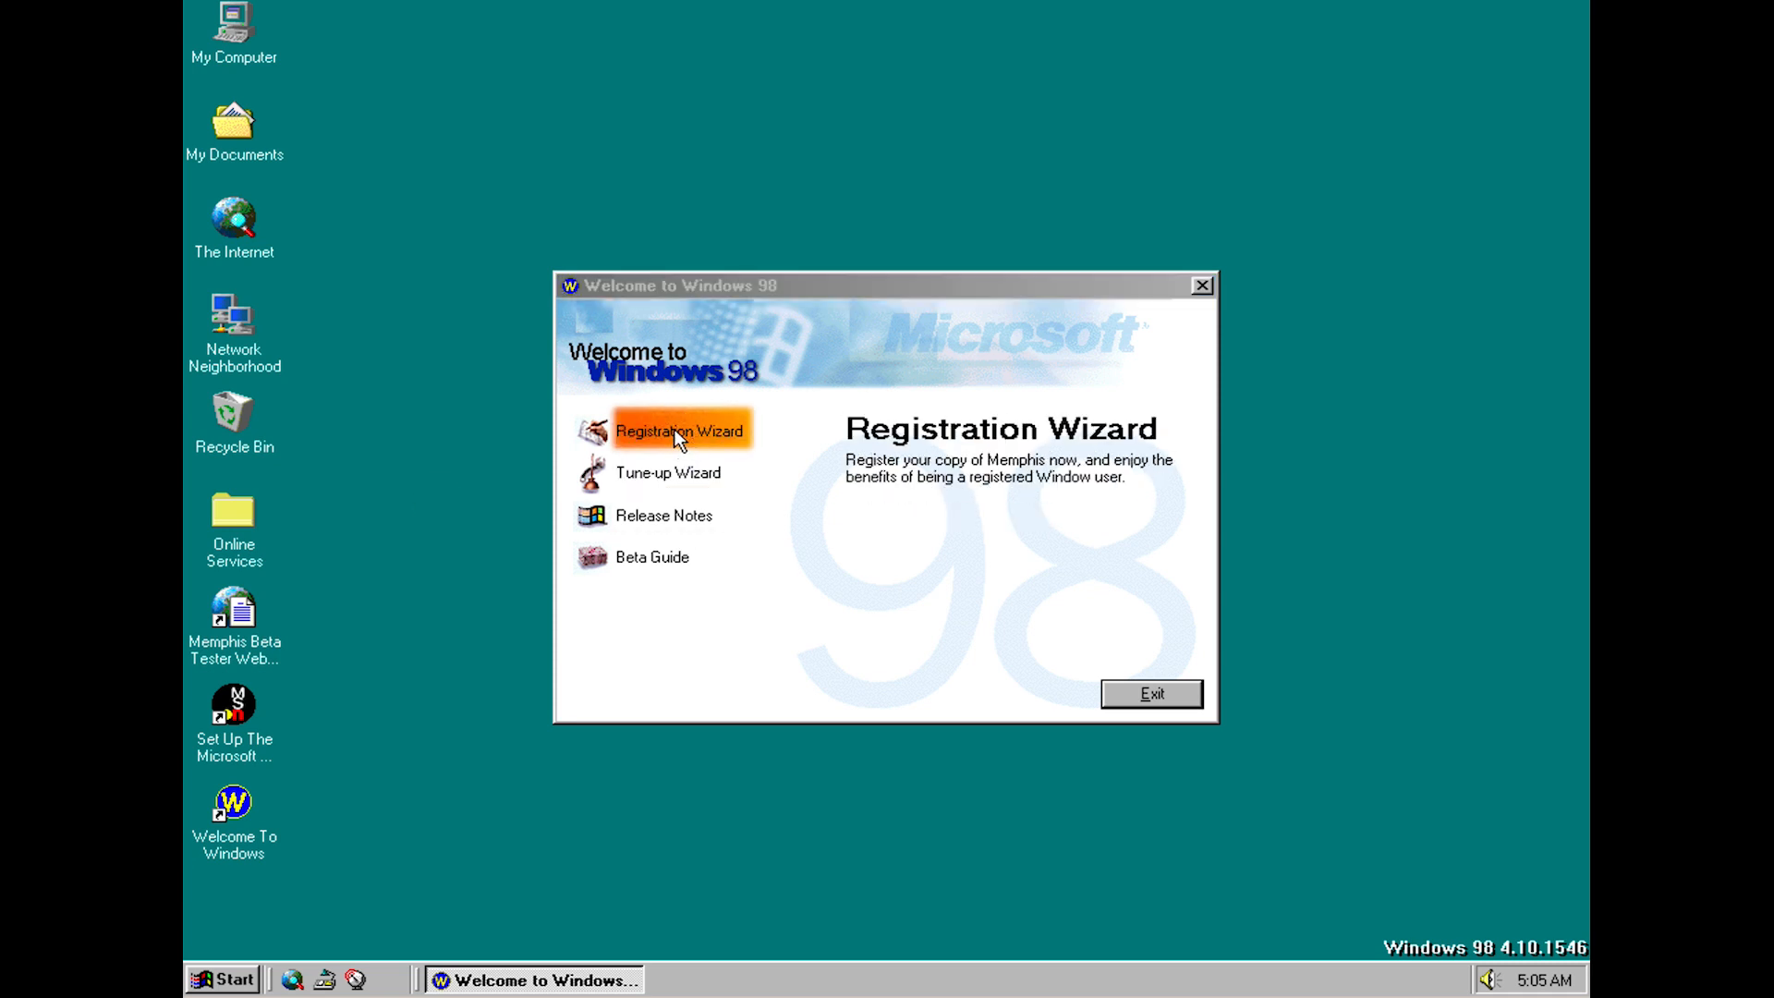
left_click(682, 429)
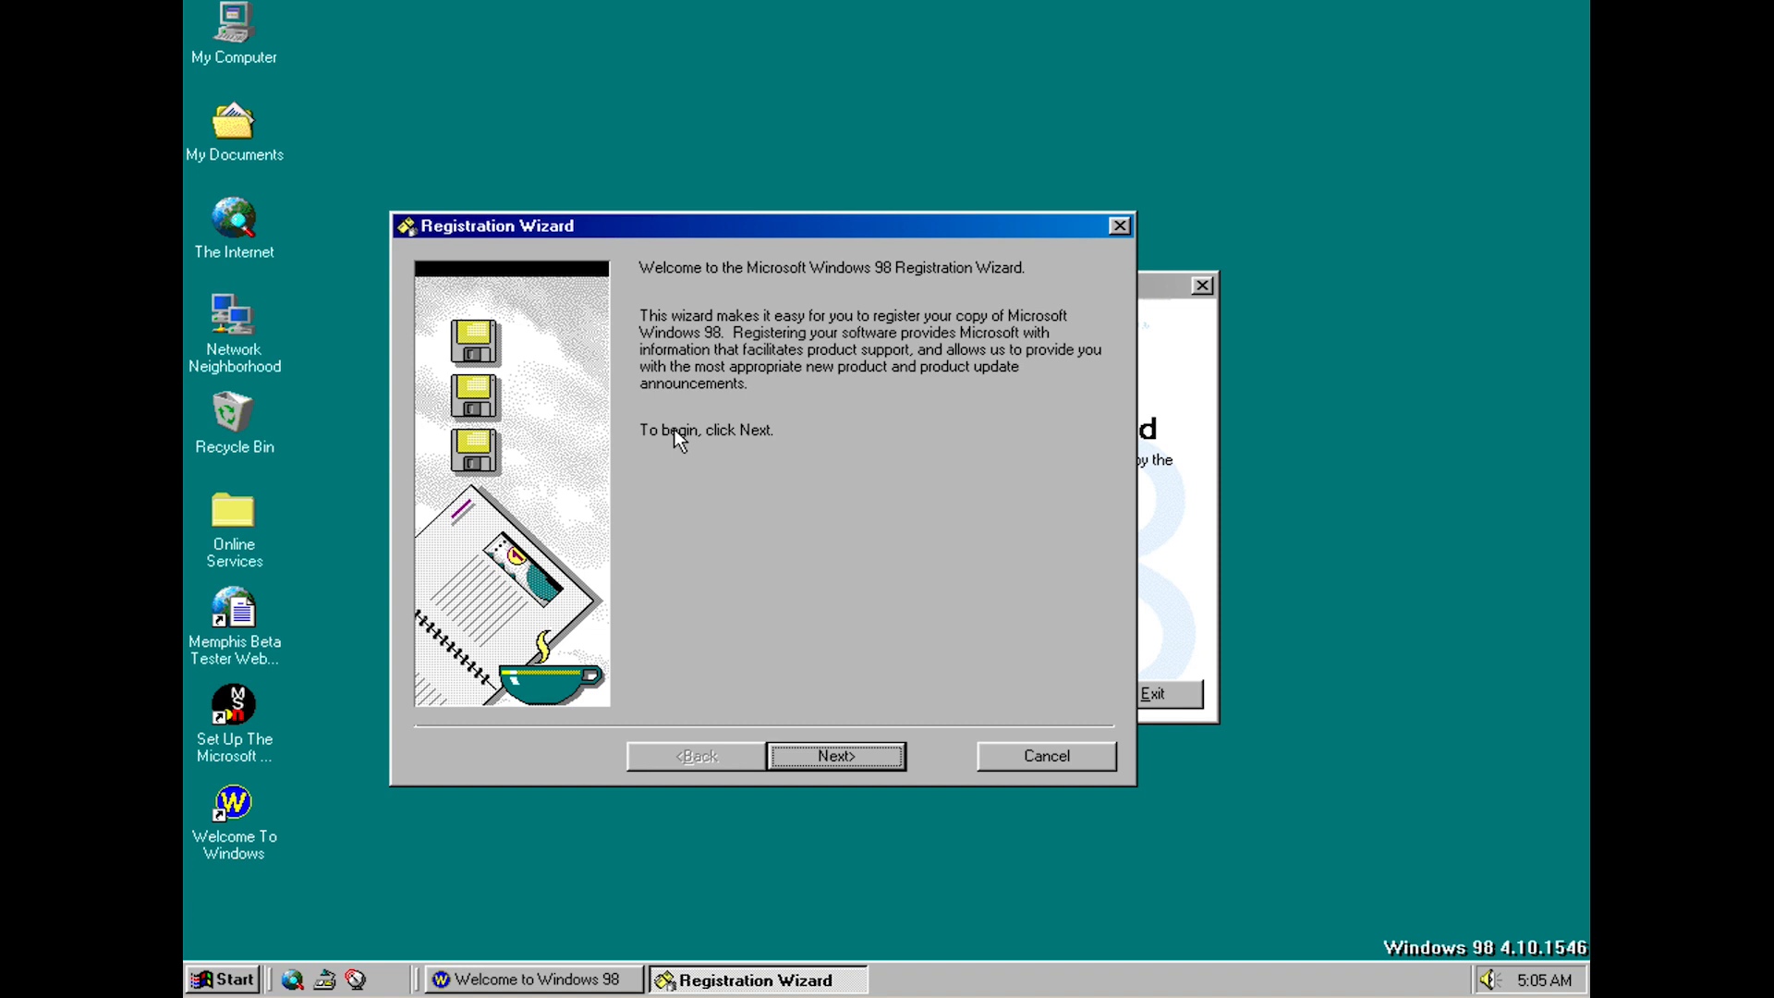
mouse_move(824, 477)
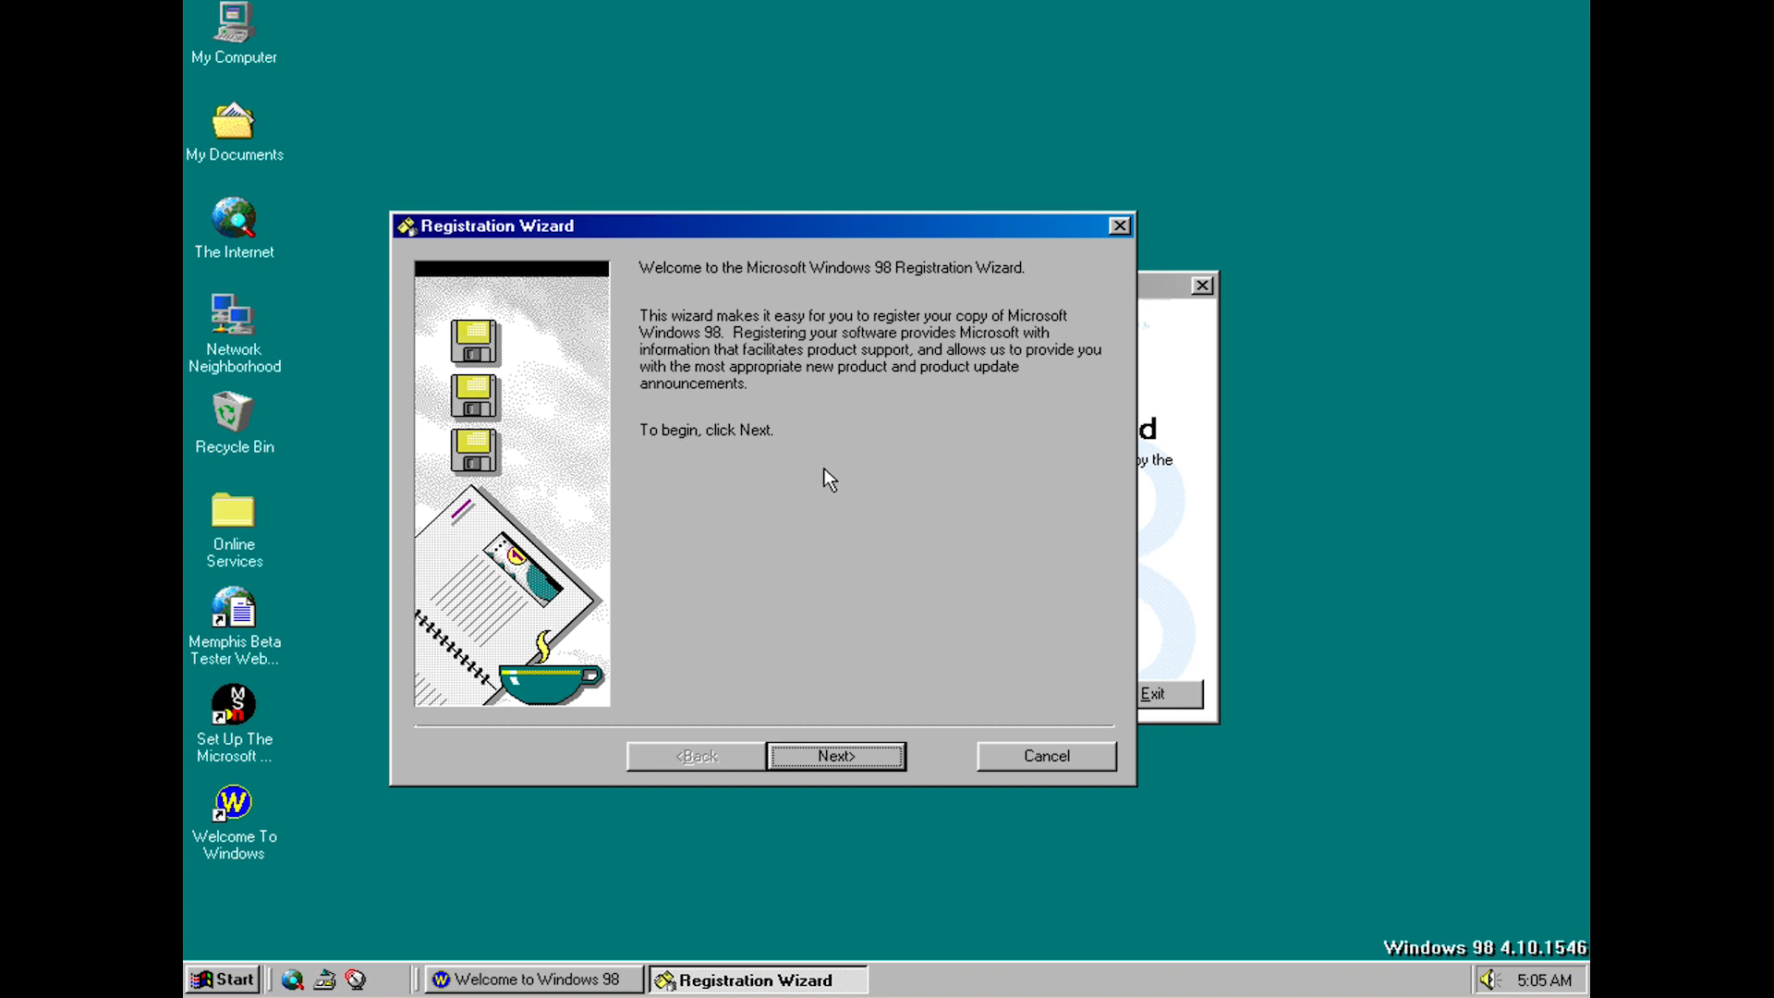
mouse_move(806, 582)
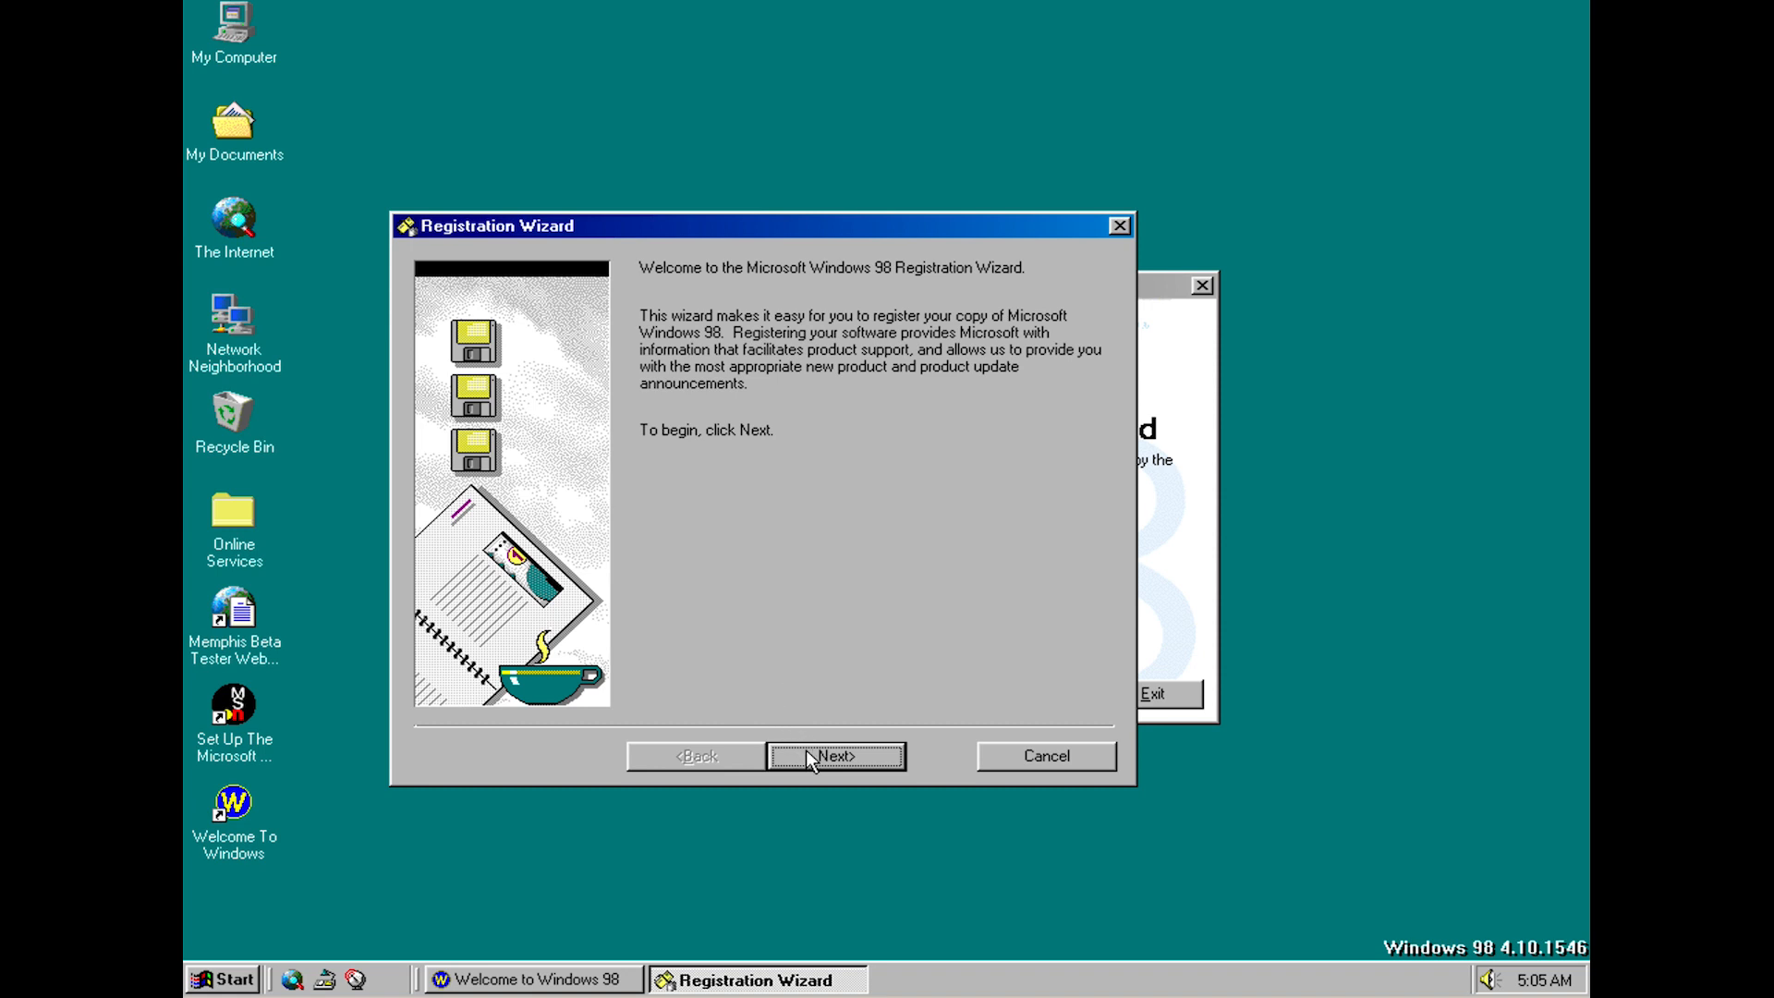
left_click(833, 756)
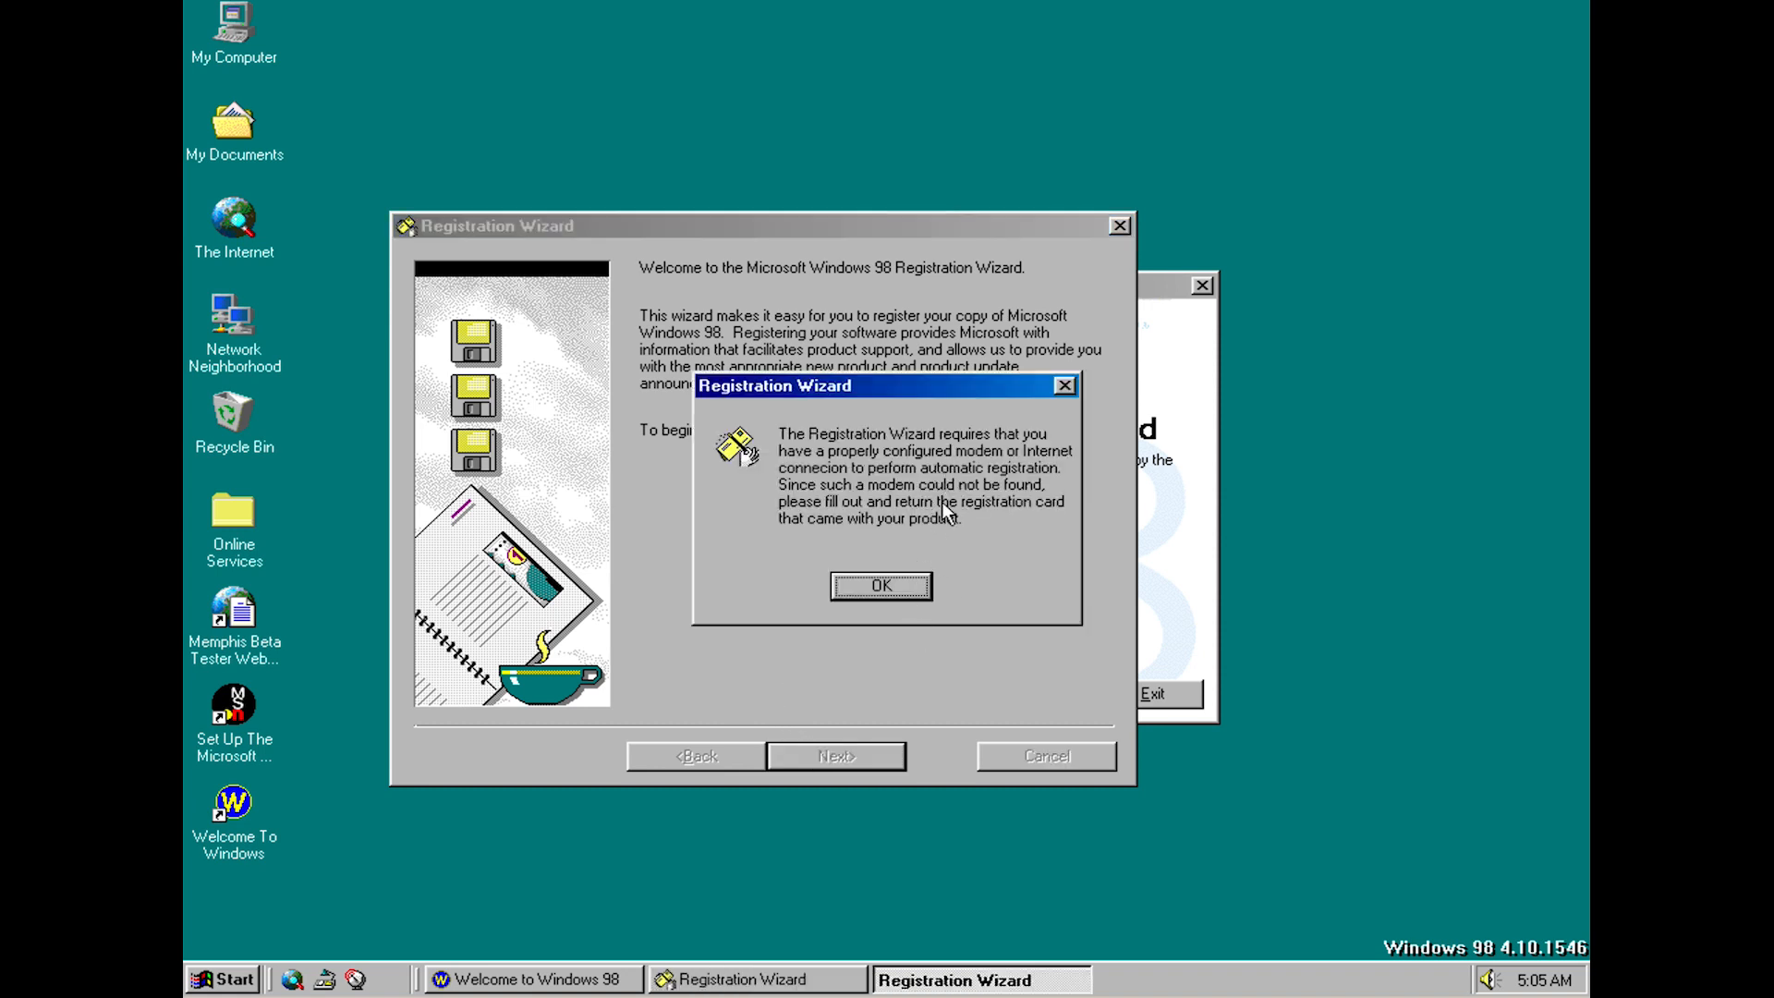
left_click(879, 584)
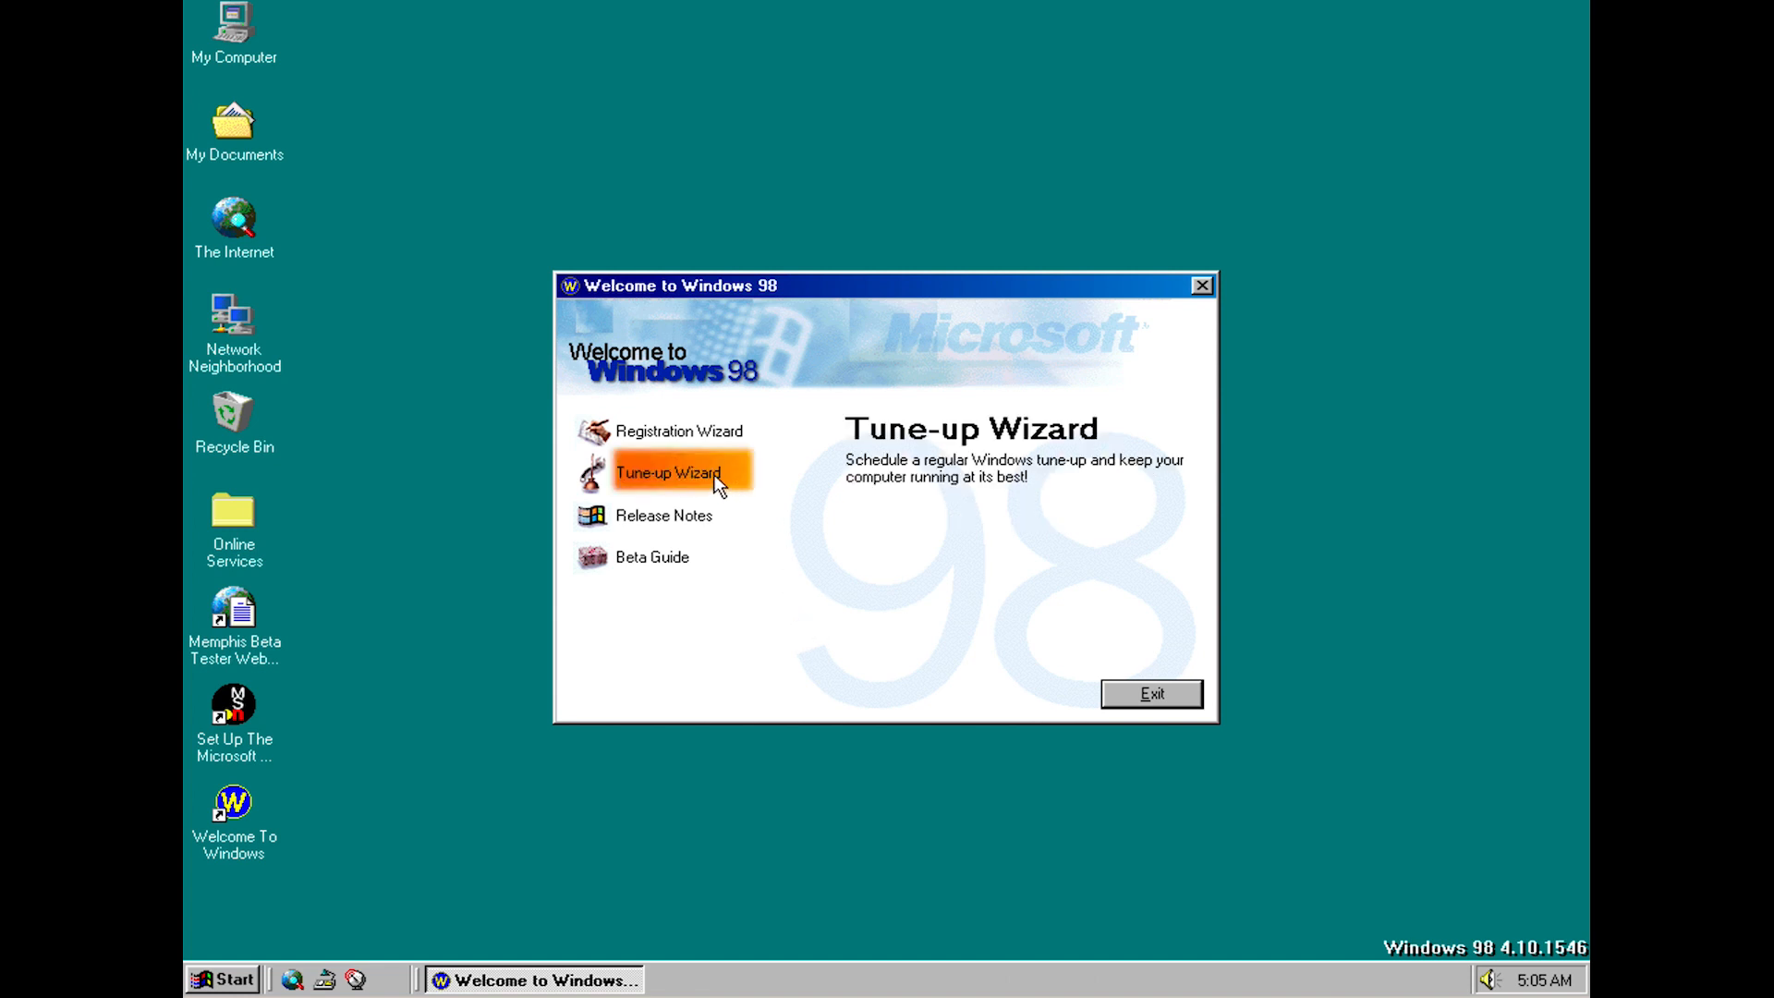
Start the Tune-up Wizard and go on to the Beta 2 Release Notes in WordPad
left_click(676, 473)
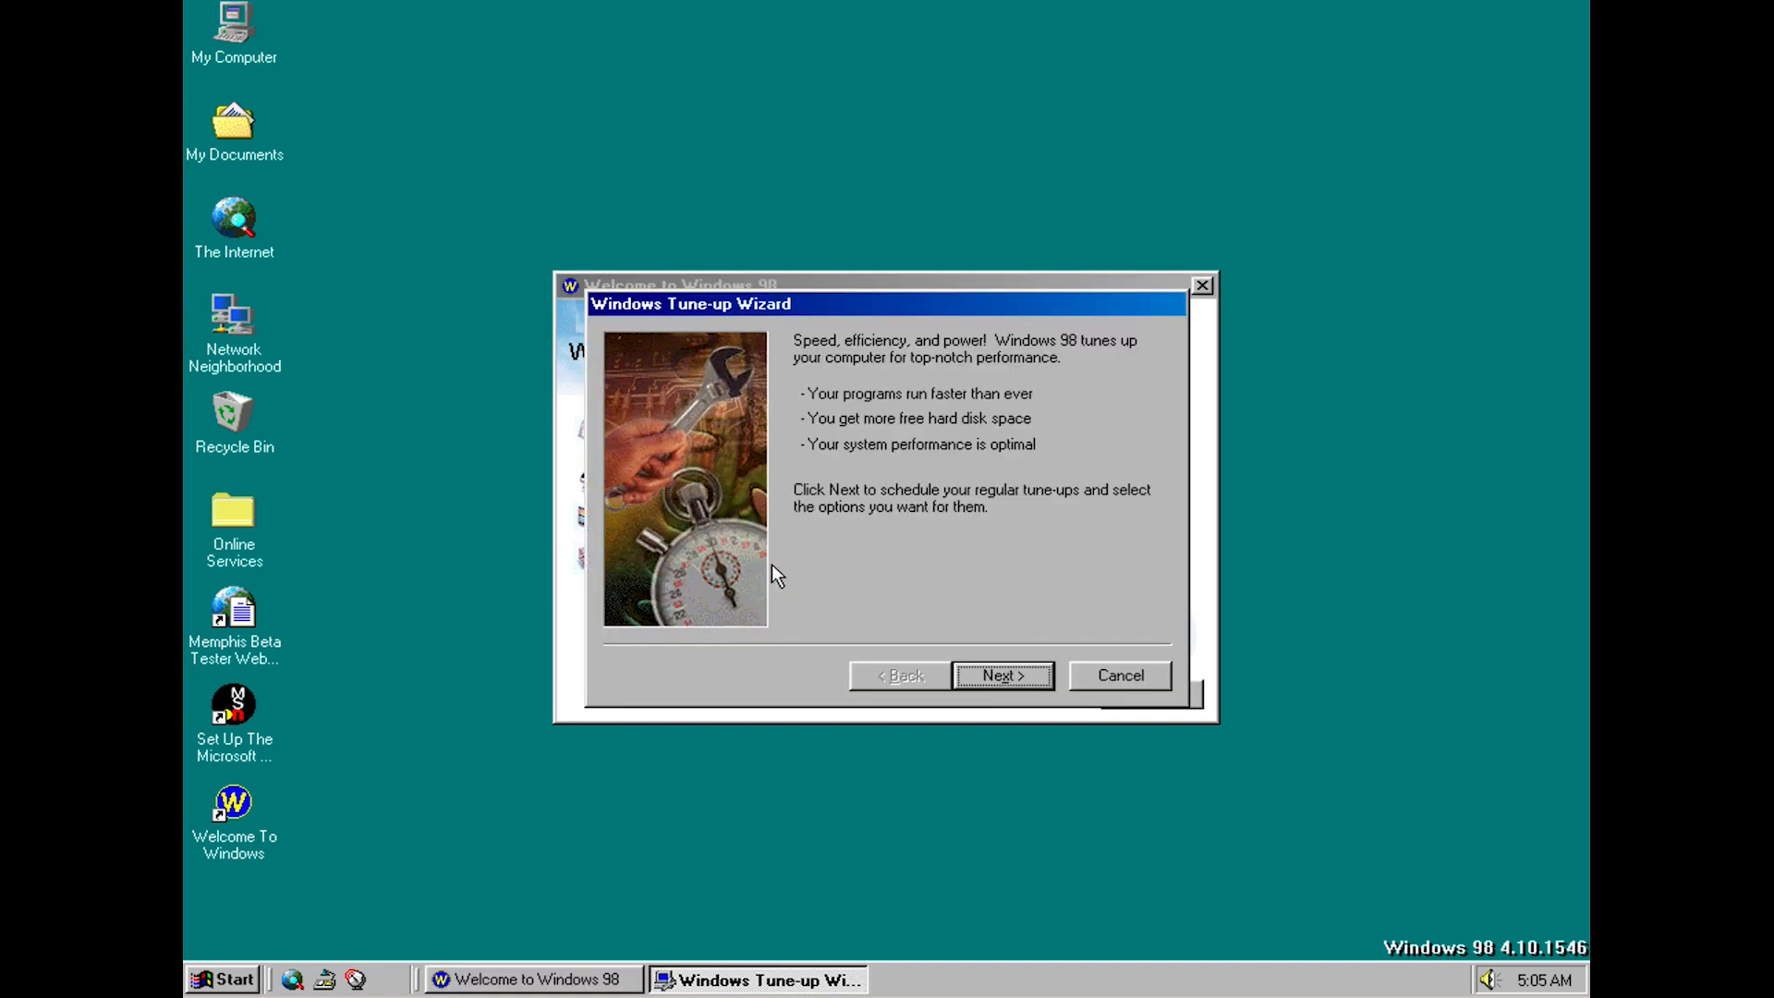
mouse_move(820, 606)
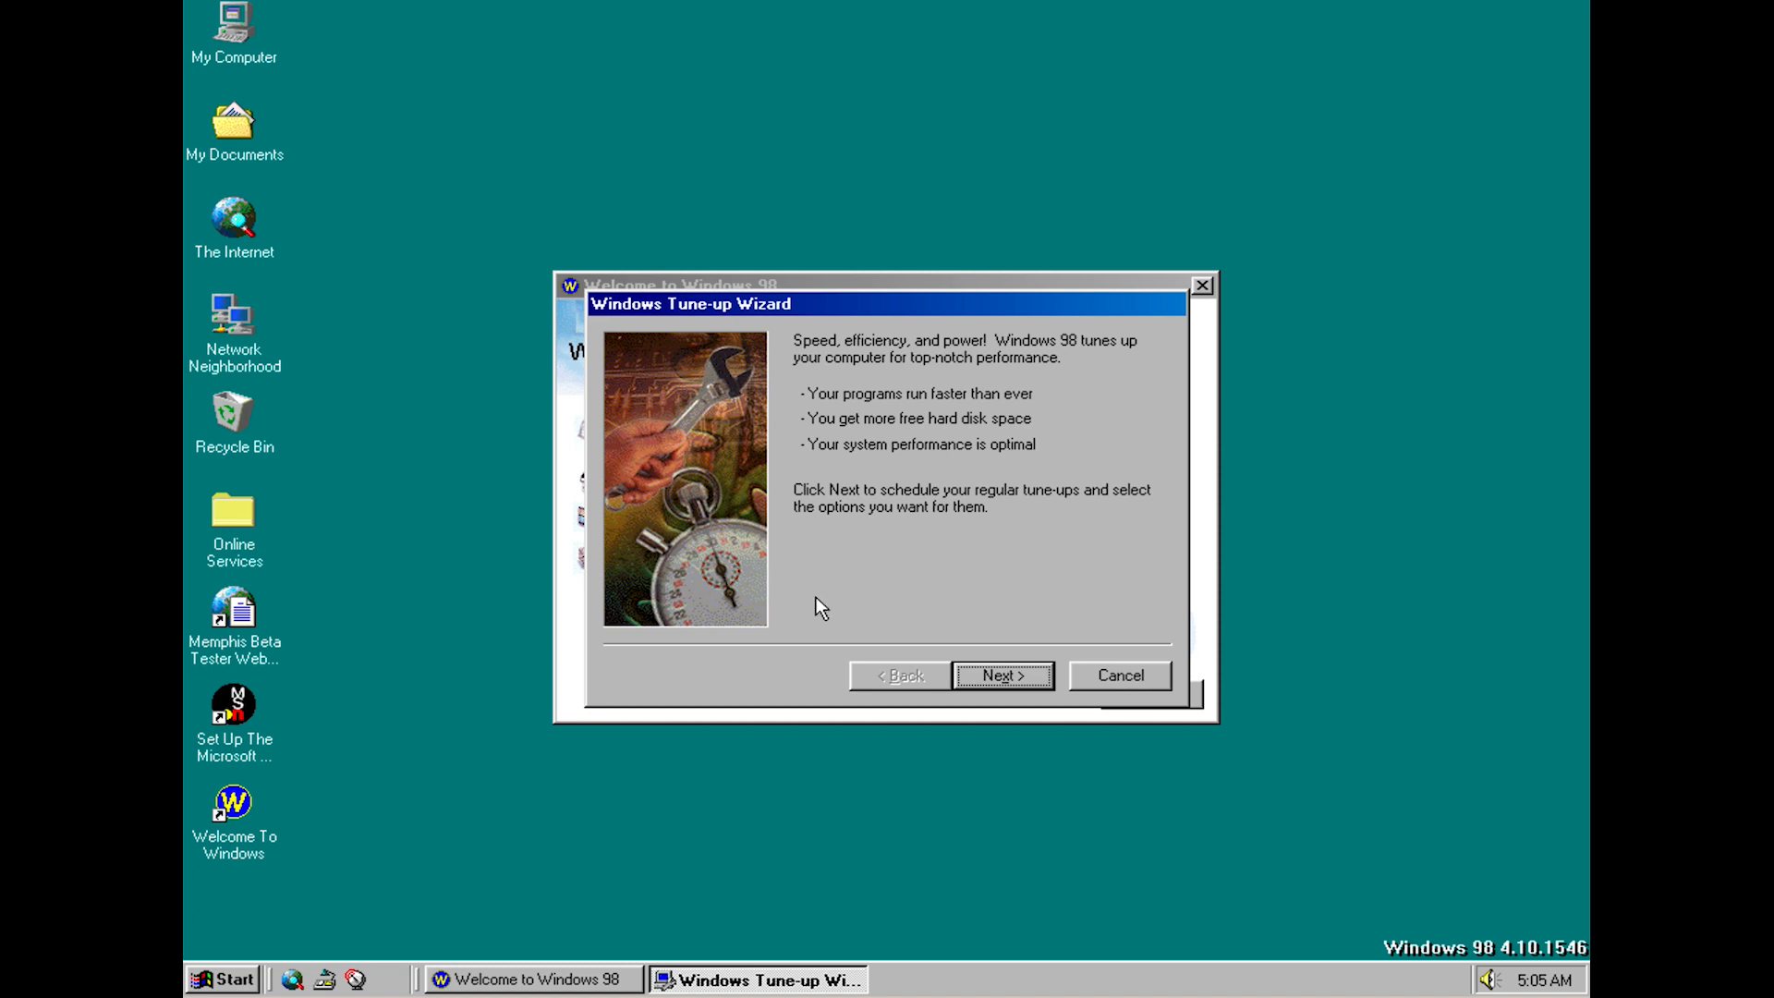
mouse_move(861, 628)
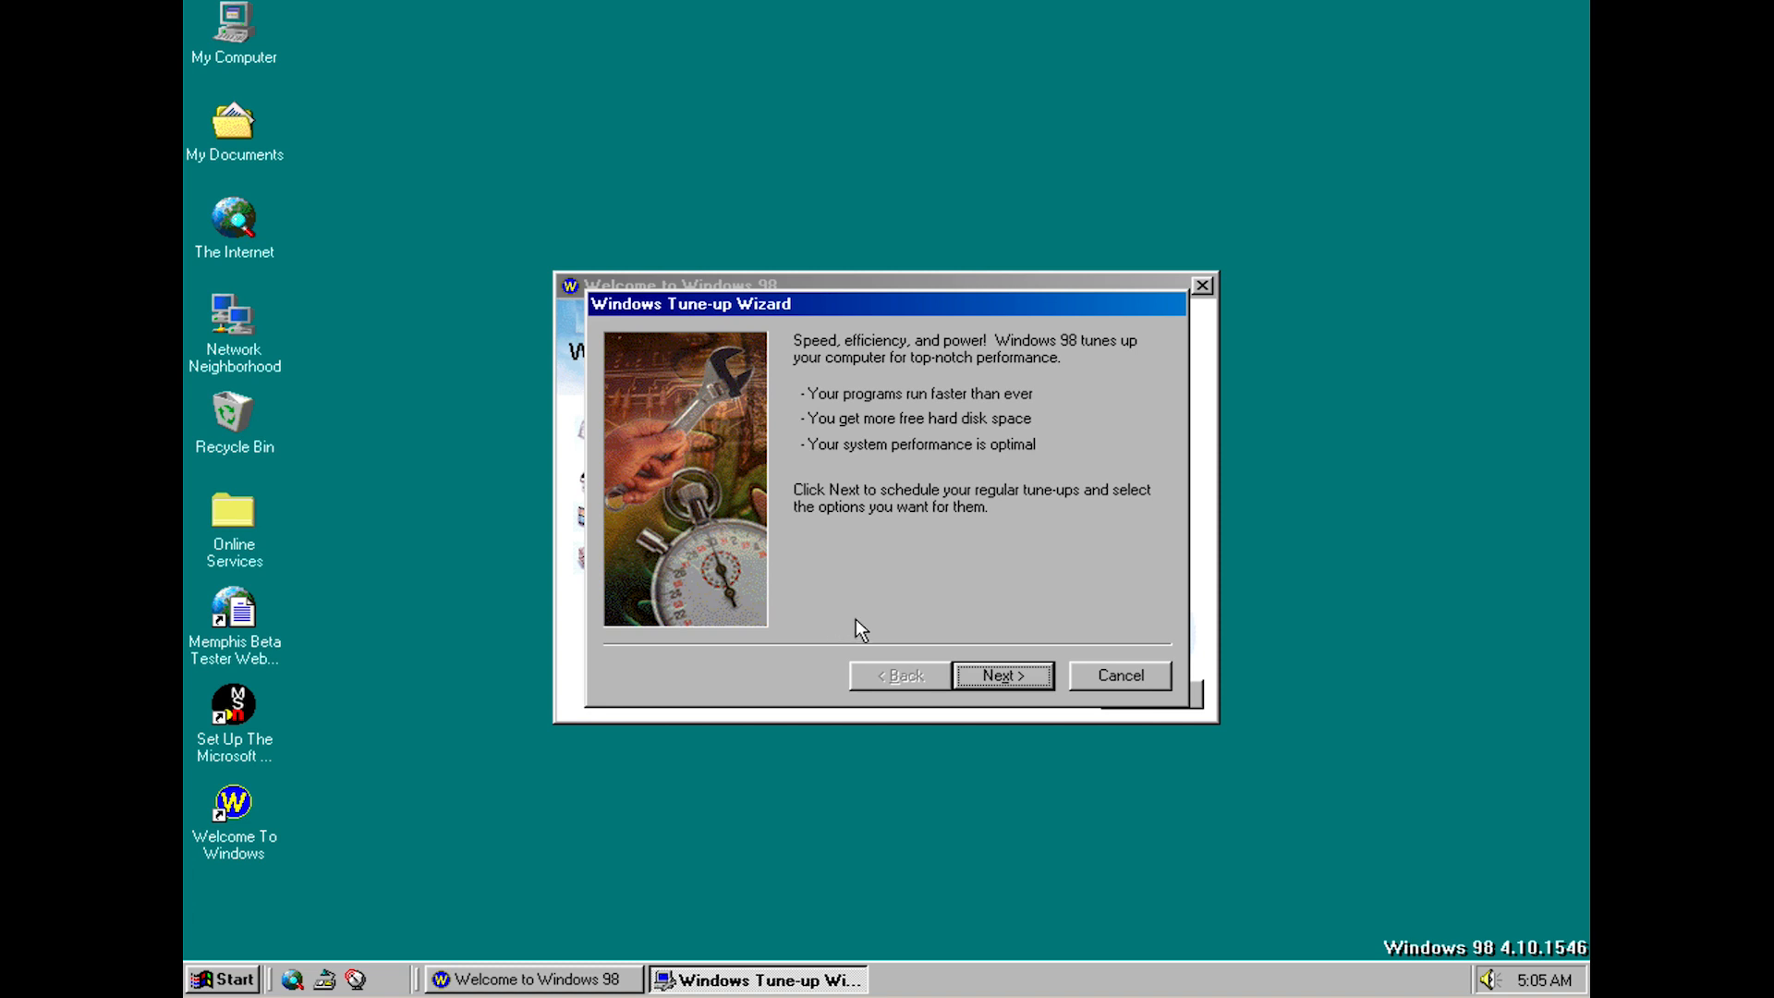
mouse_move(872, 517)
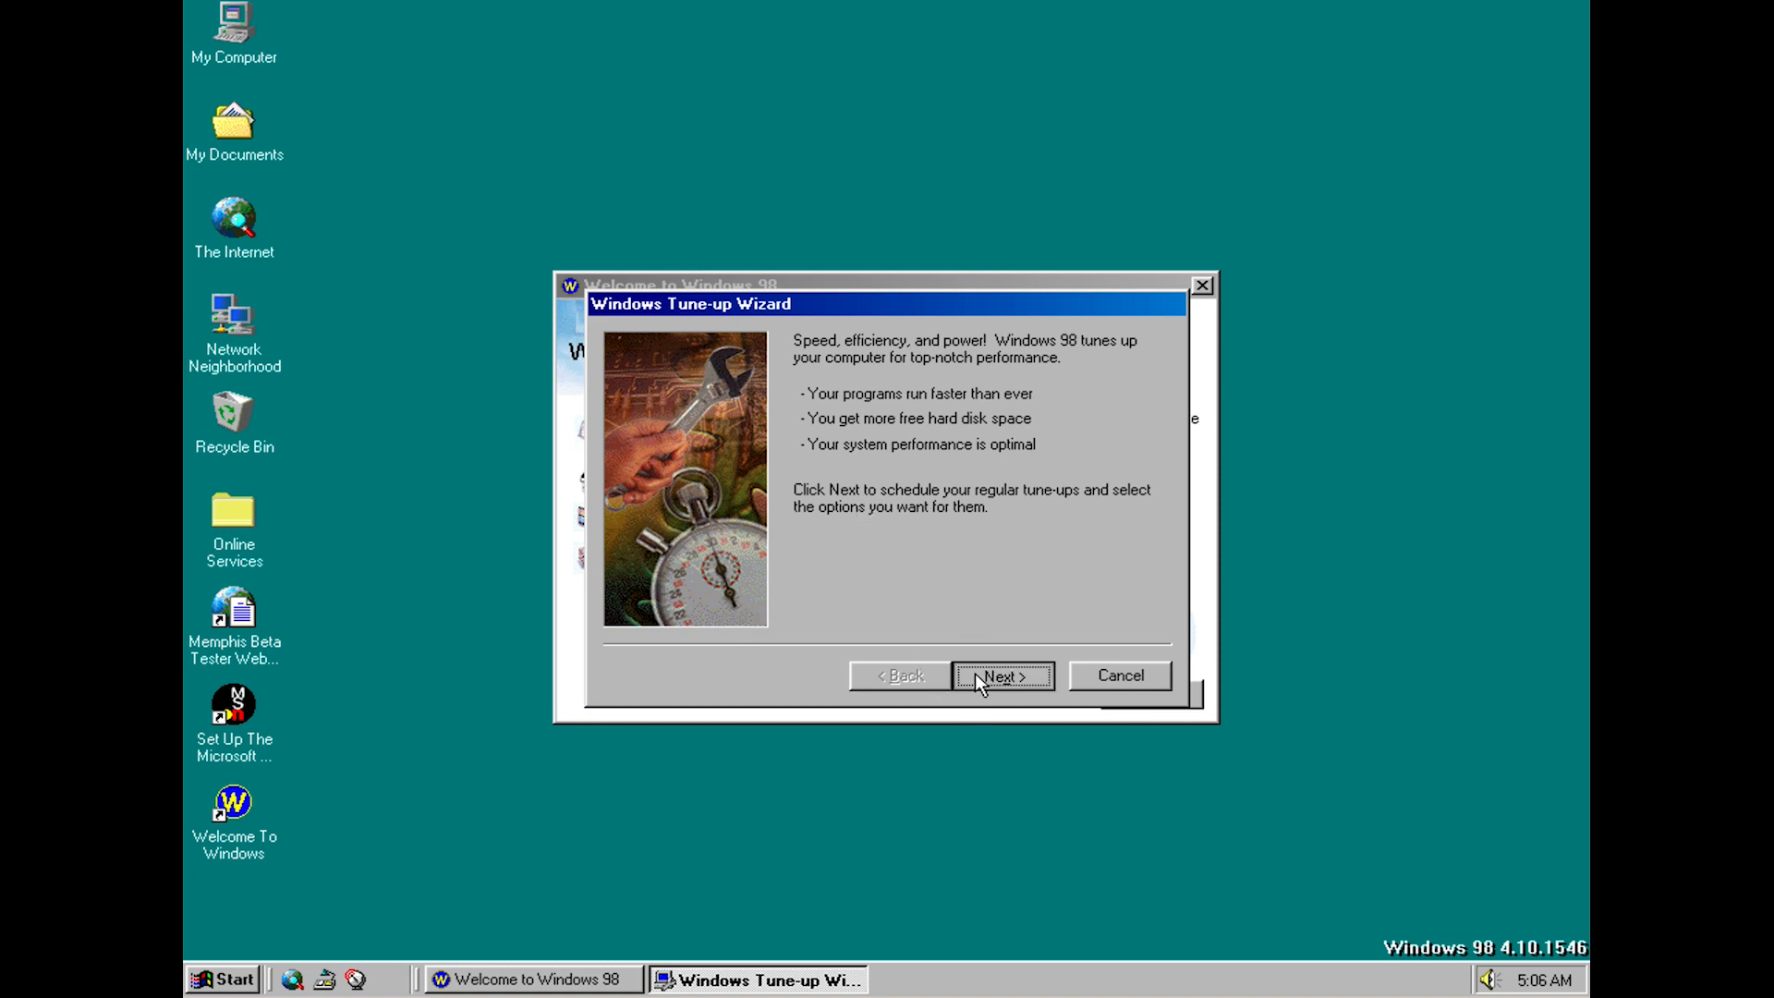
left_click(1001, 676)
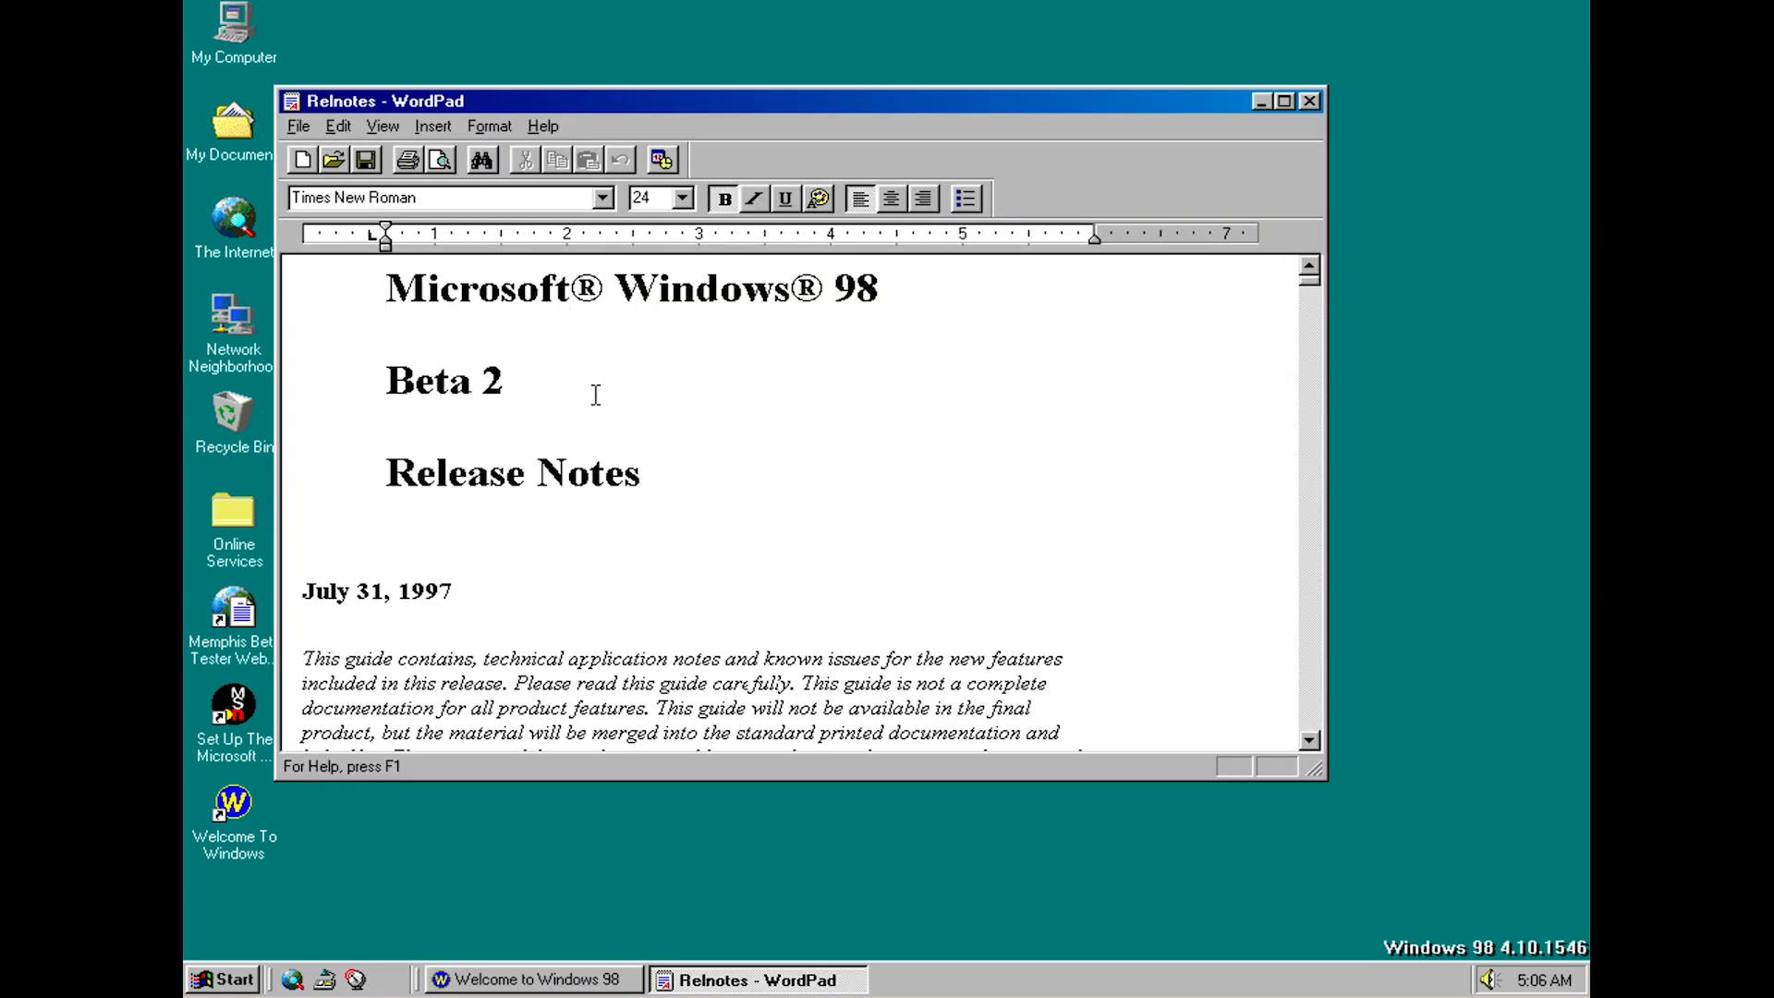
mouse_move(455, 610)
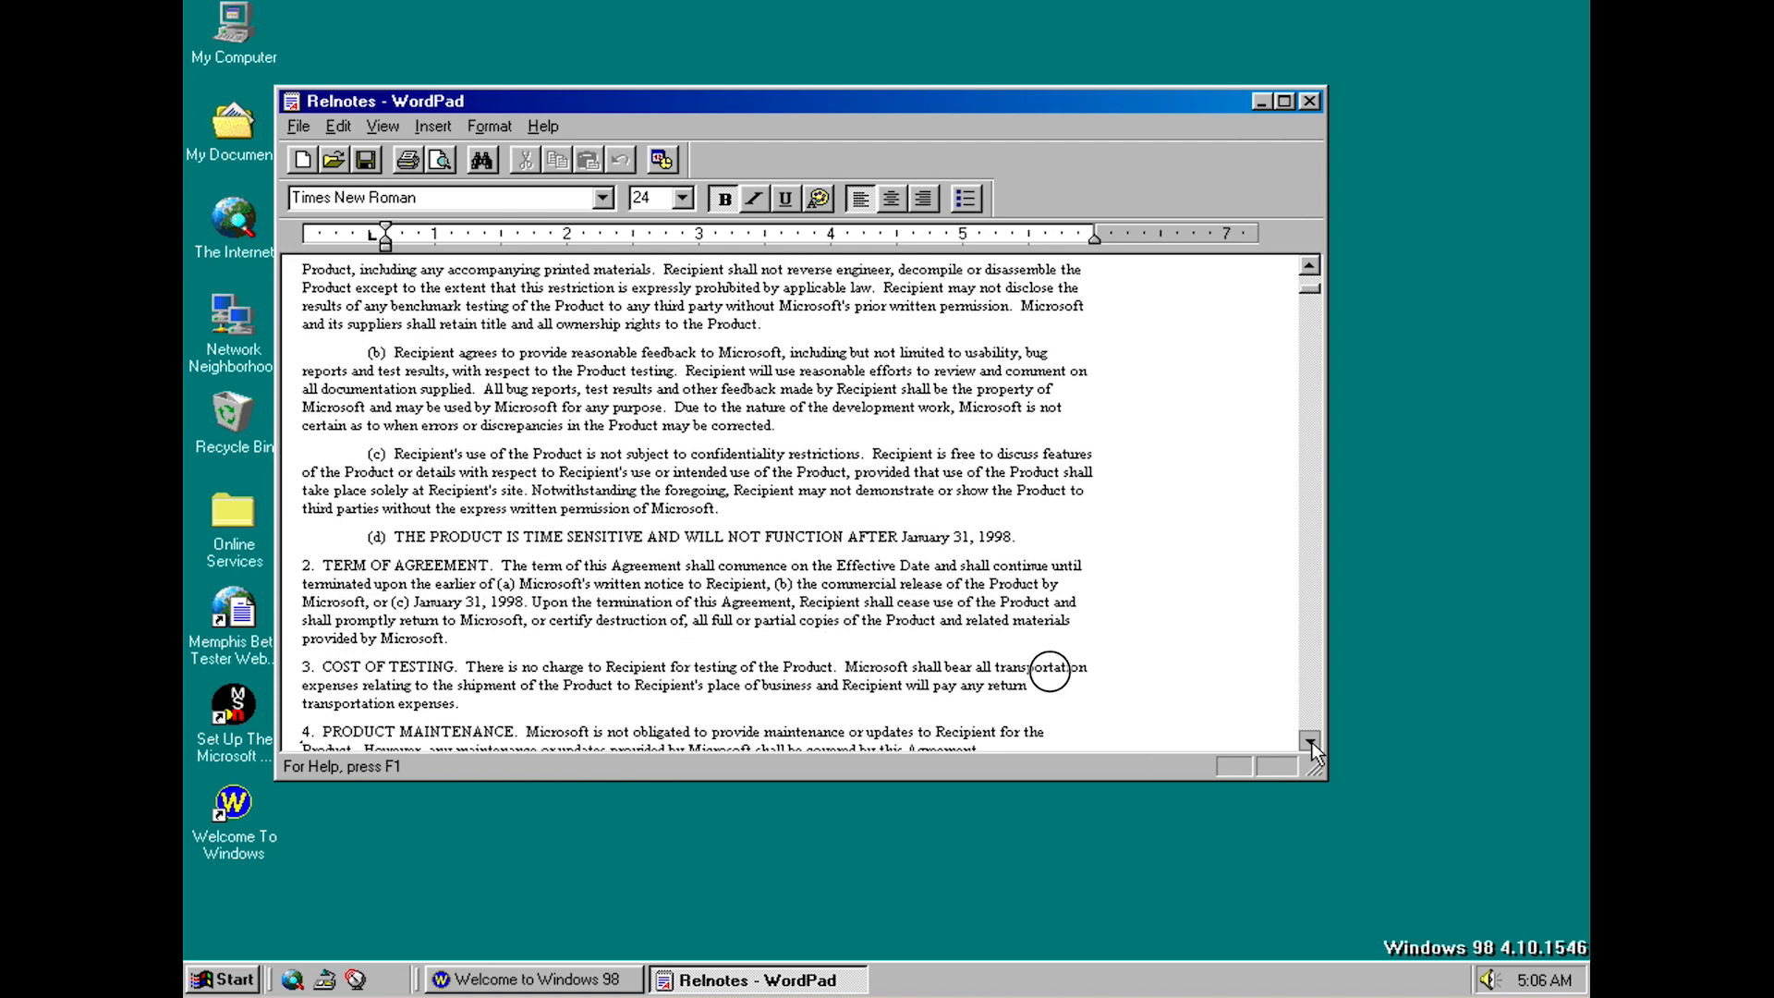
Scroll down through the Beta 2 Relnotes document in WordPad
left_click(1312, 745)
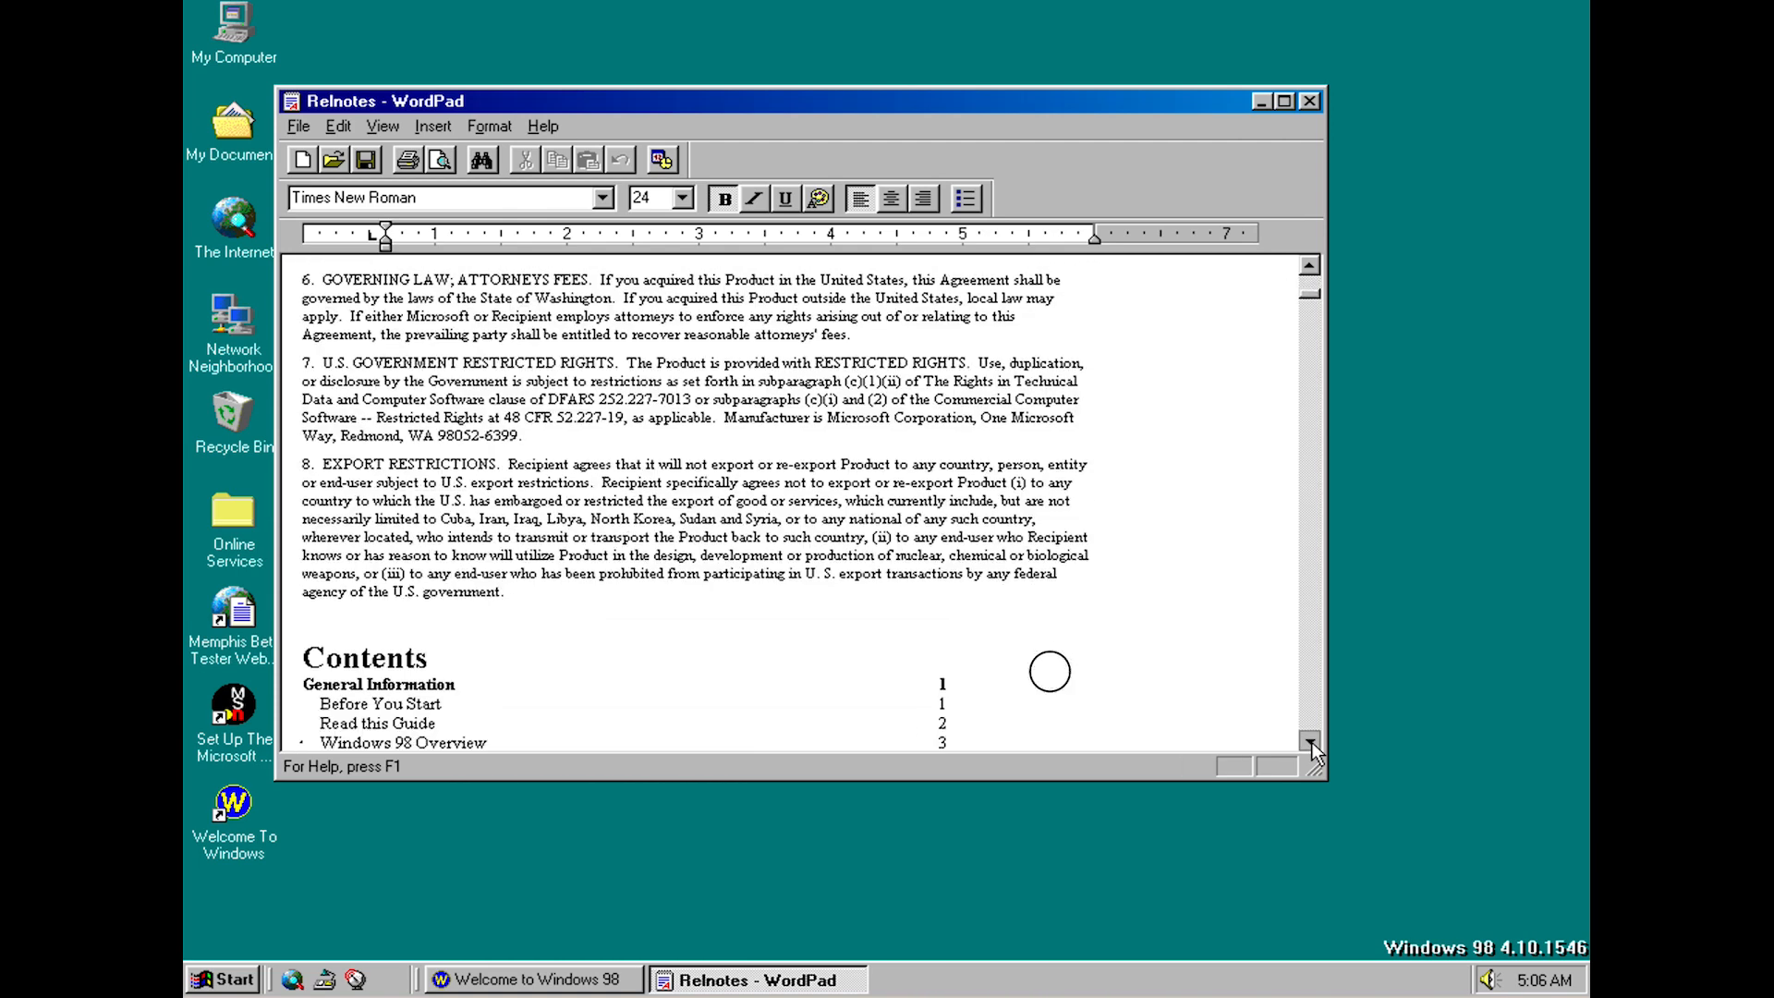
left_click(1312, 745)
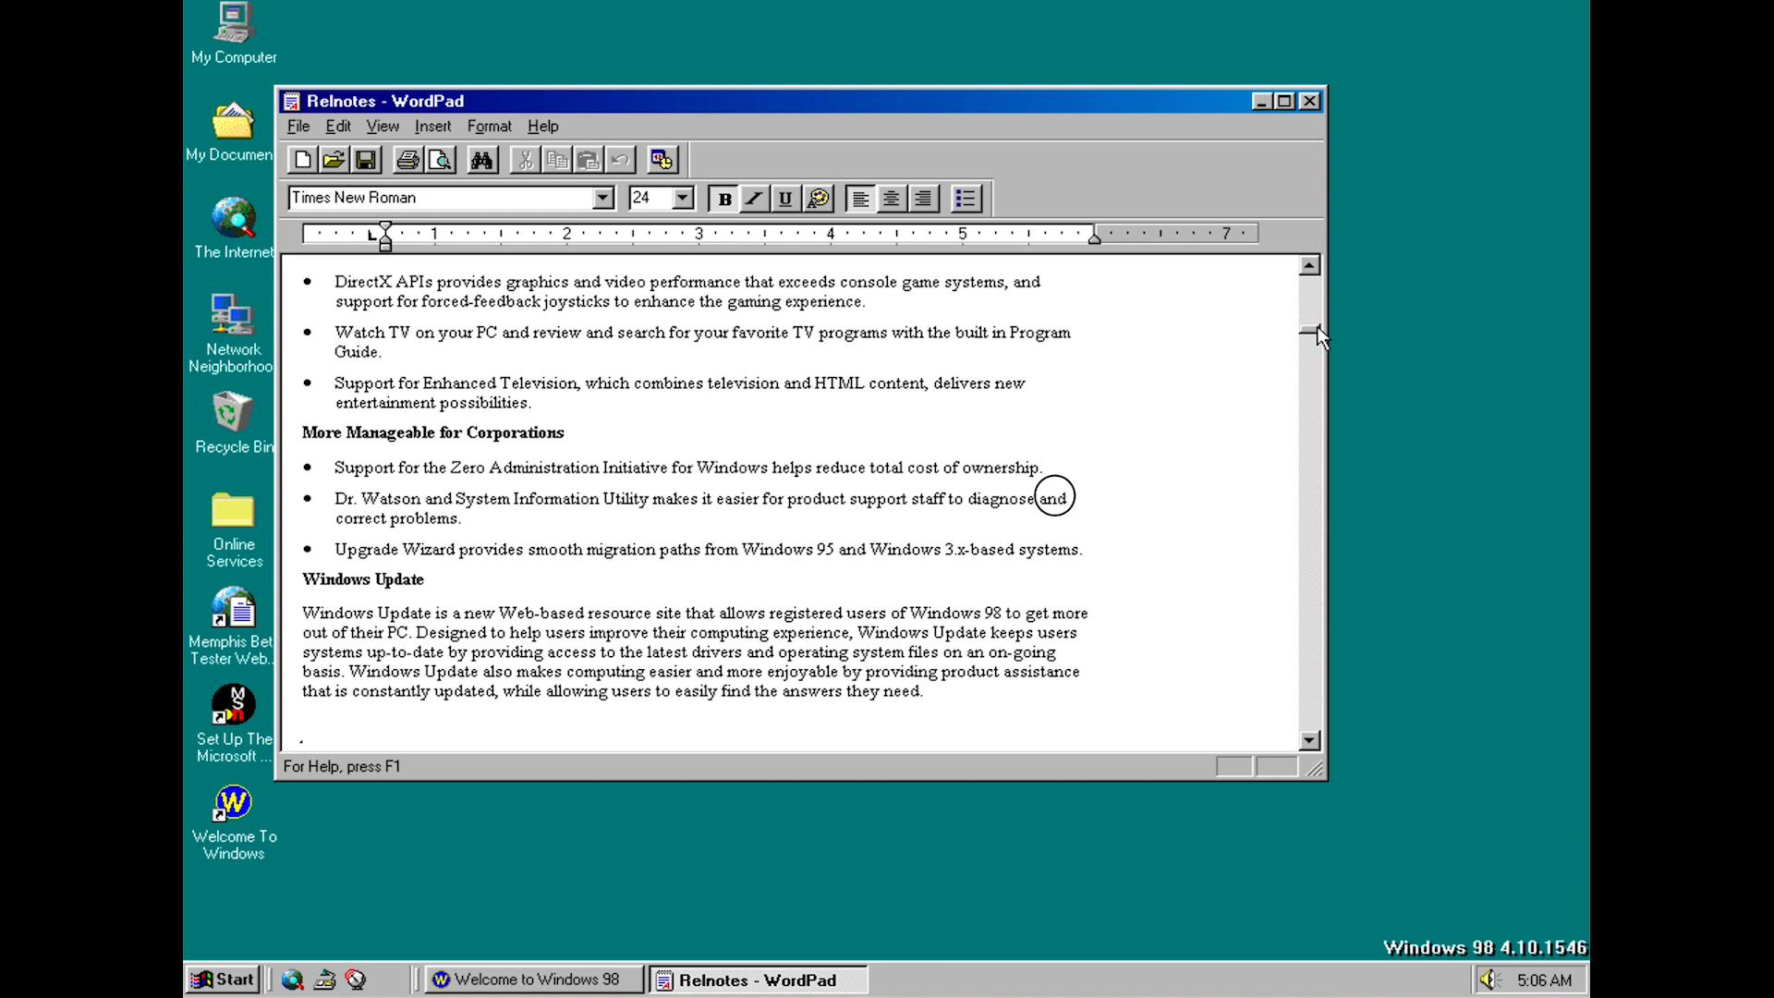
scroll("down", 3)
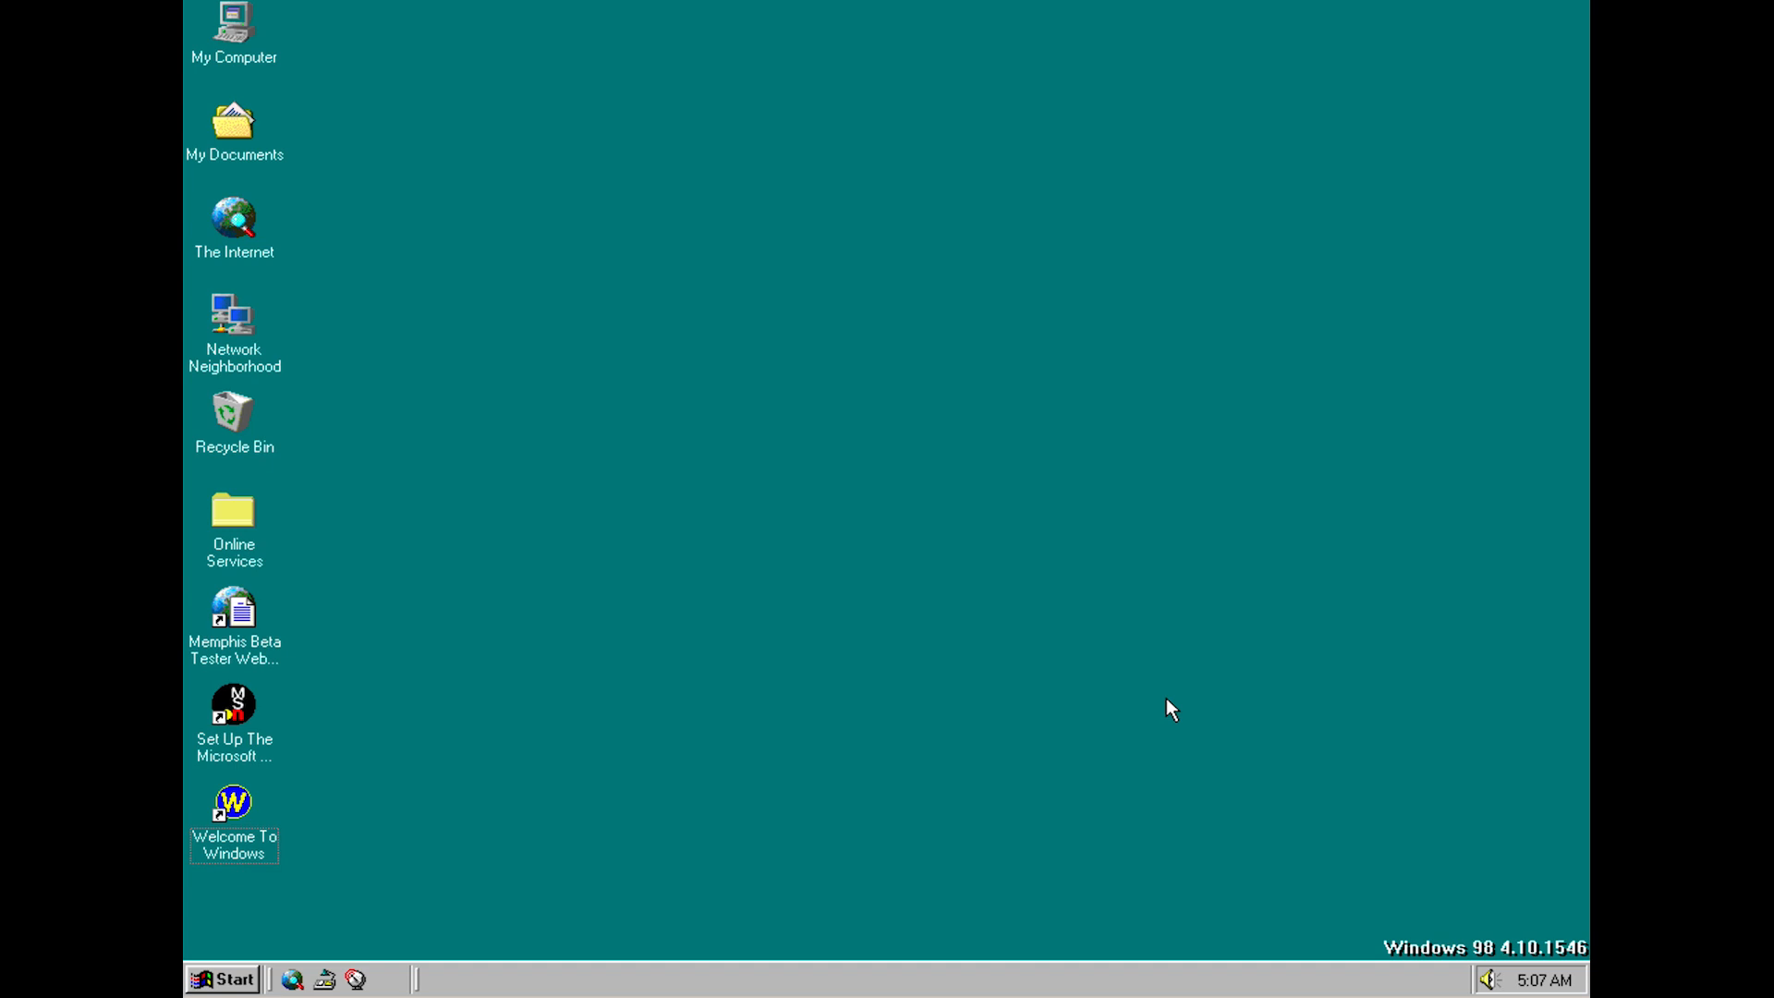
mouse_move(1125, 602)
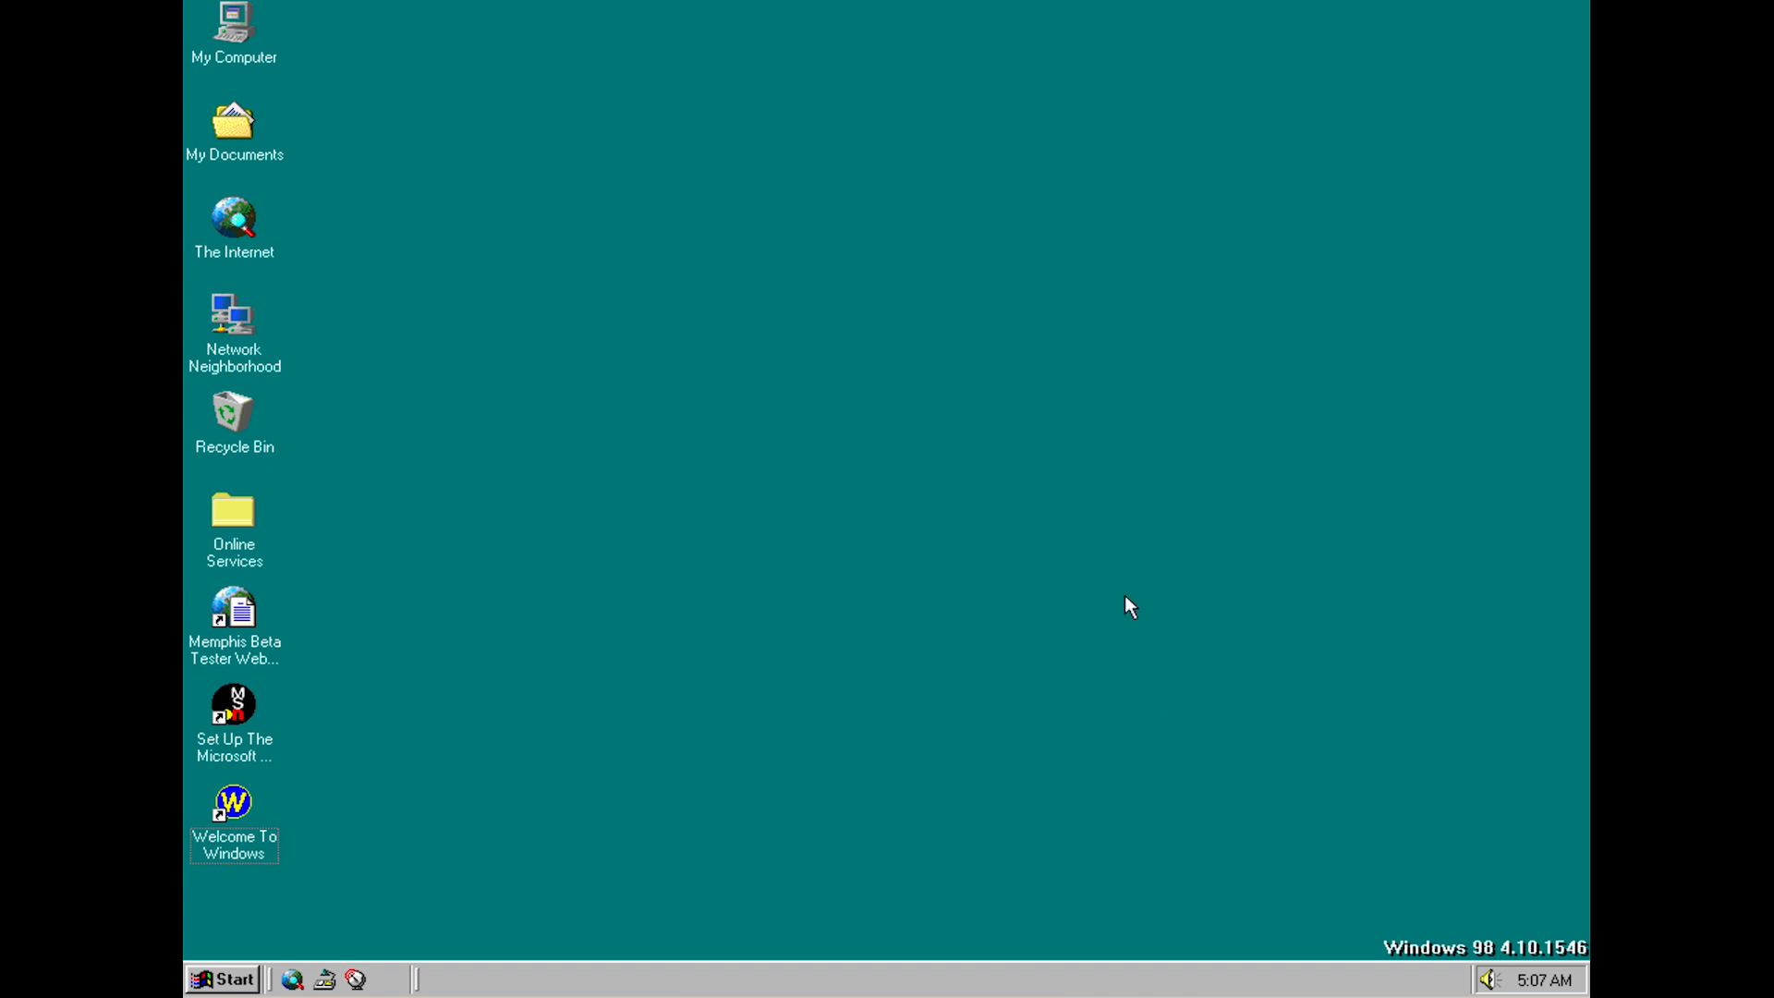
mouse_move(683, 248)
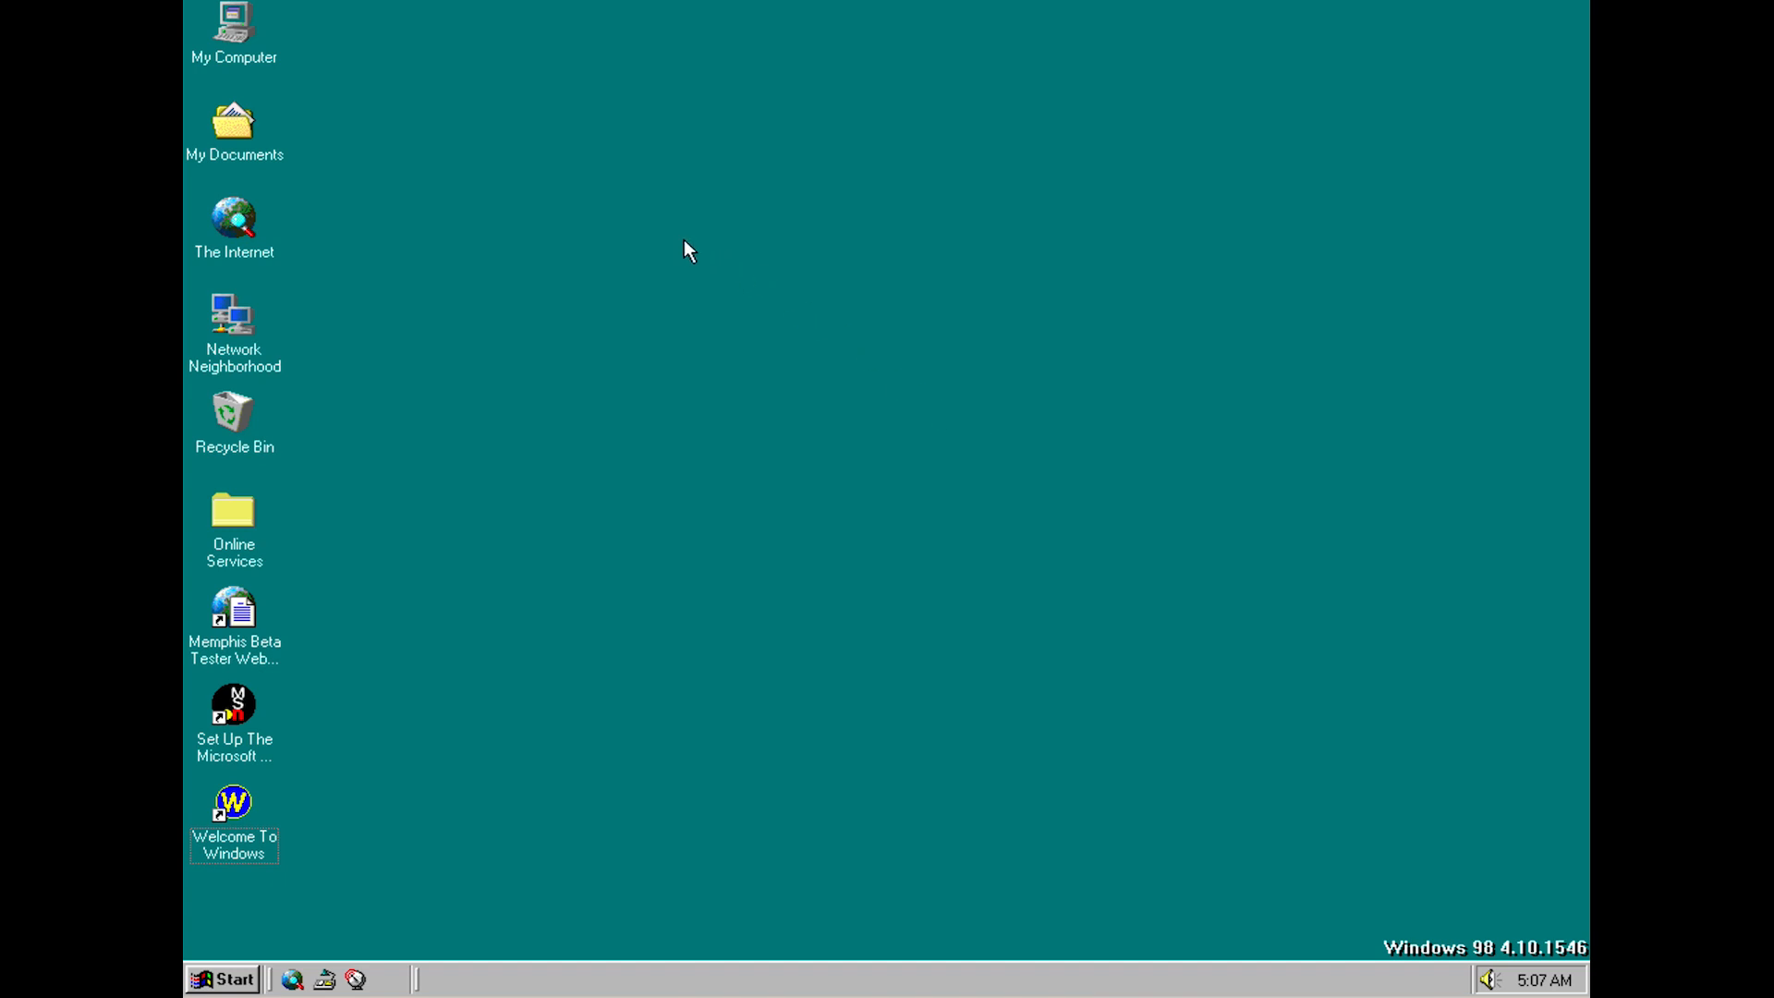
mouse_move(243, 34)
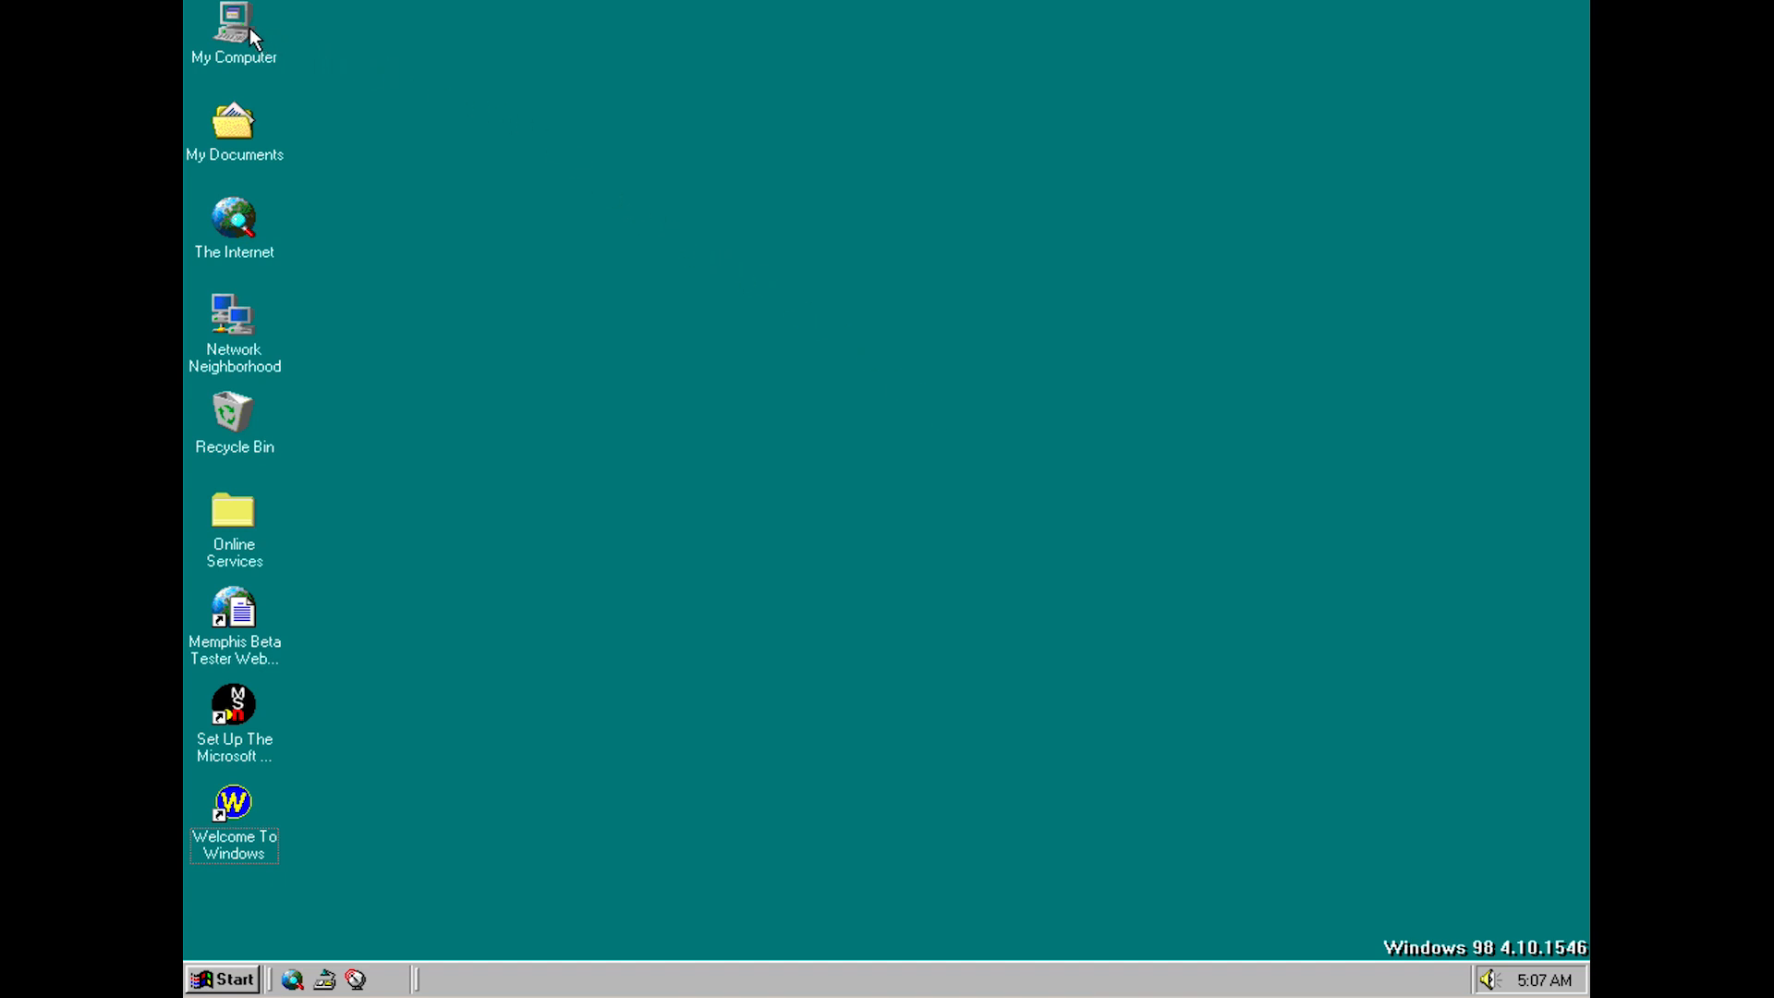
right_click(236, 27)
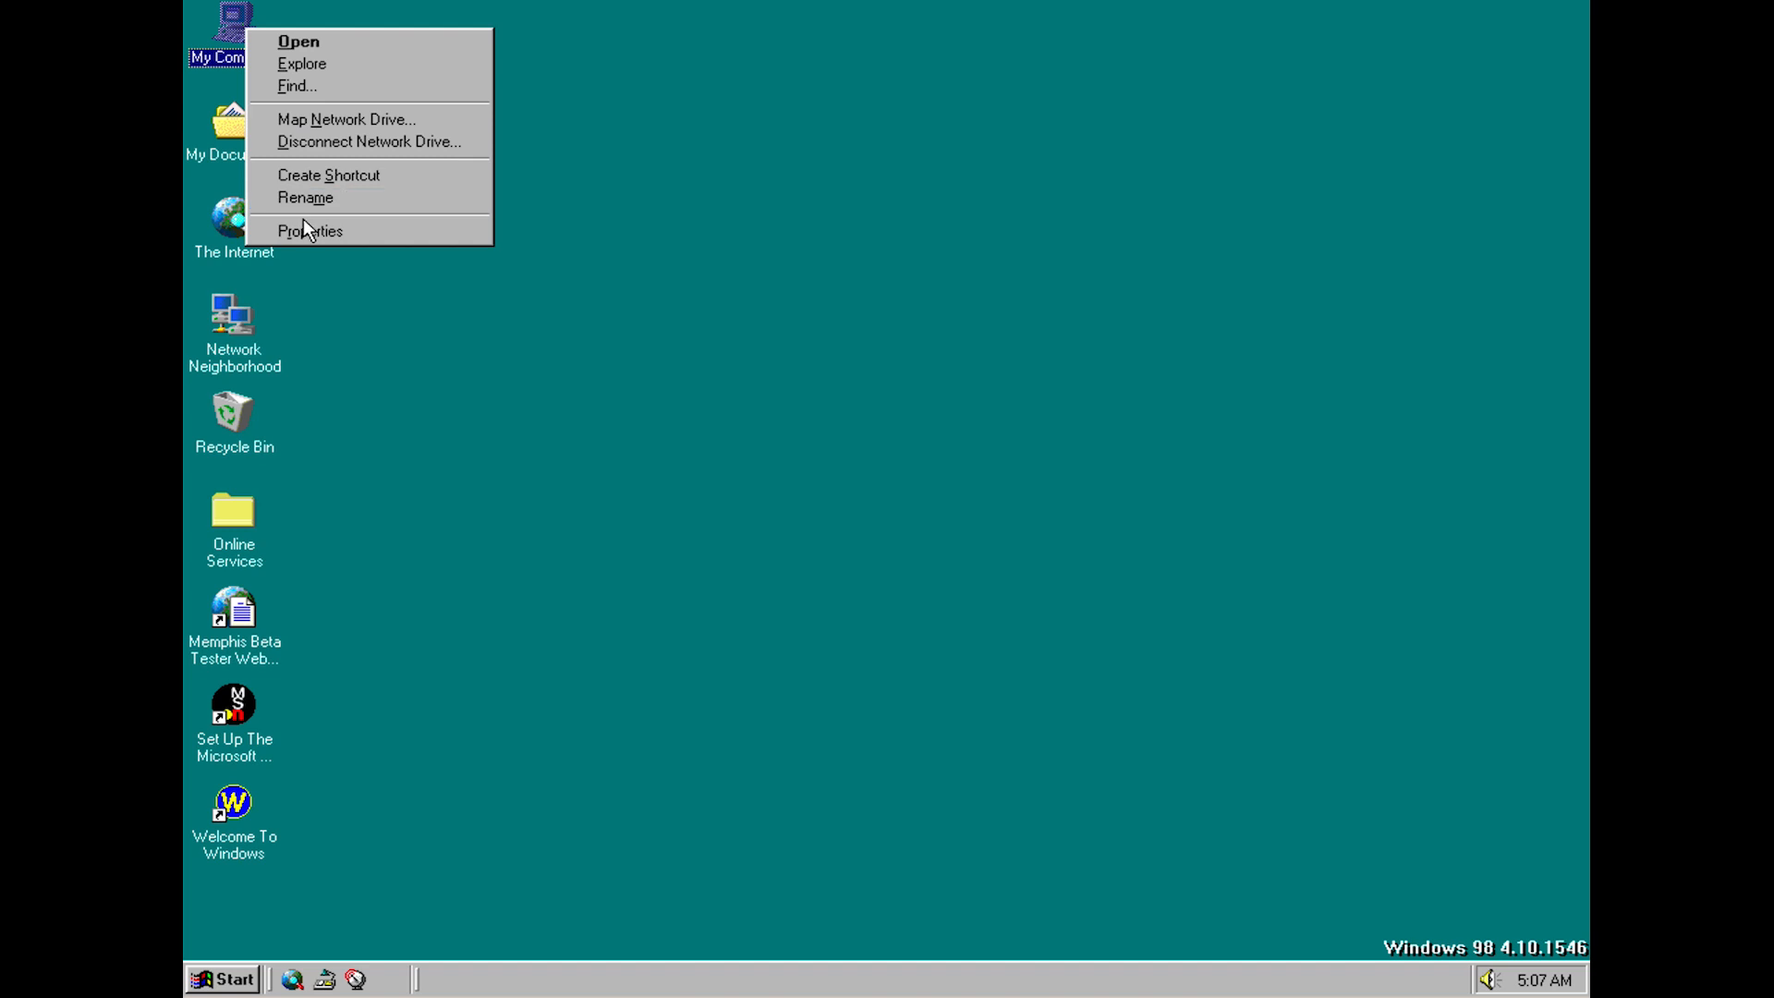
left_click(310, 231)
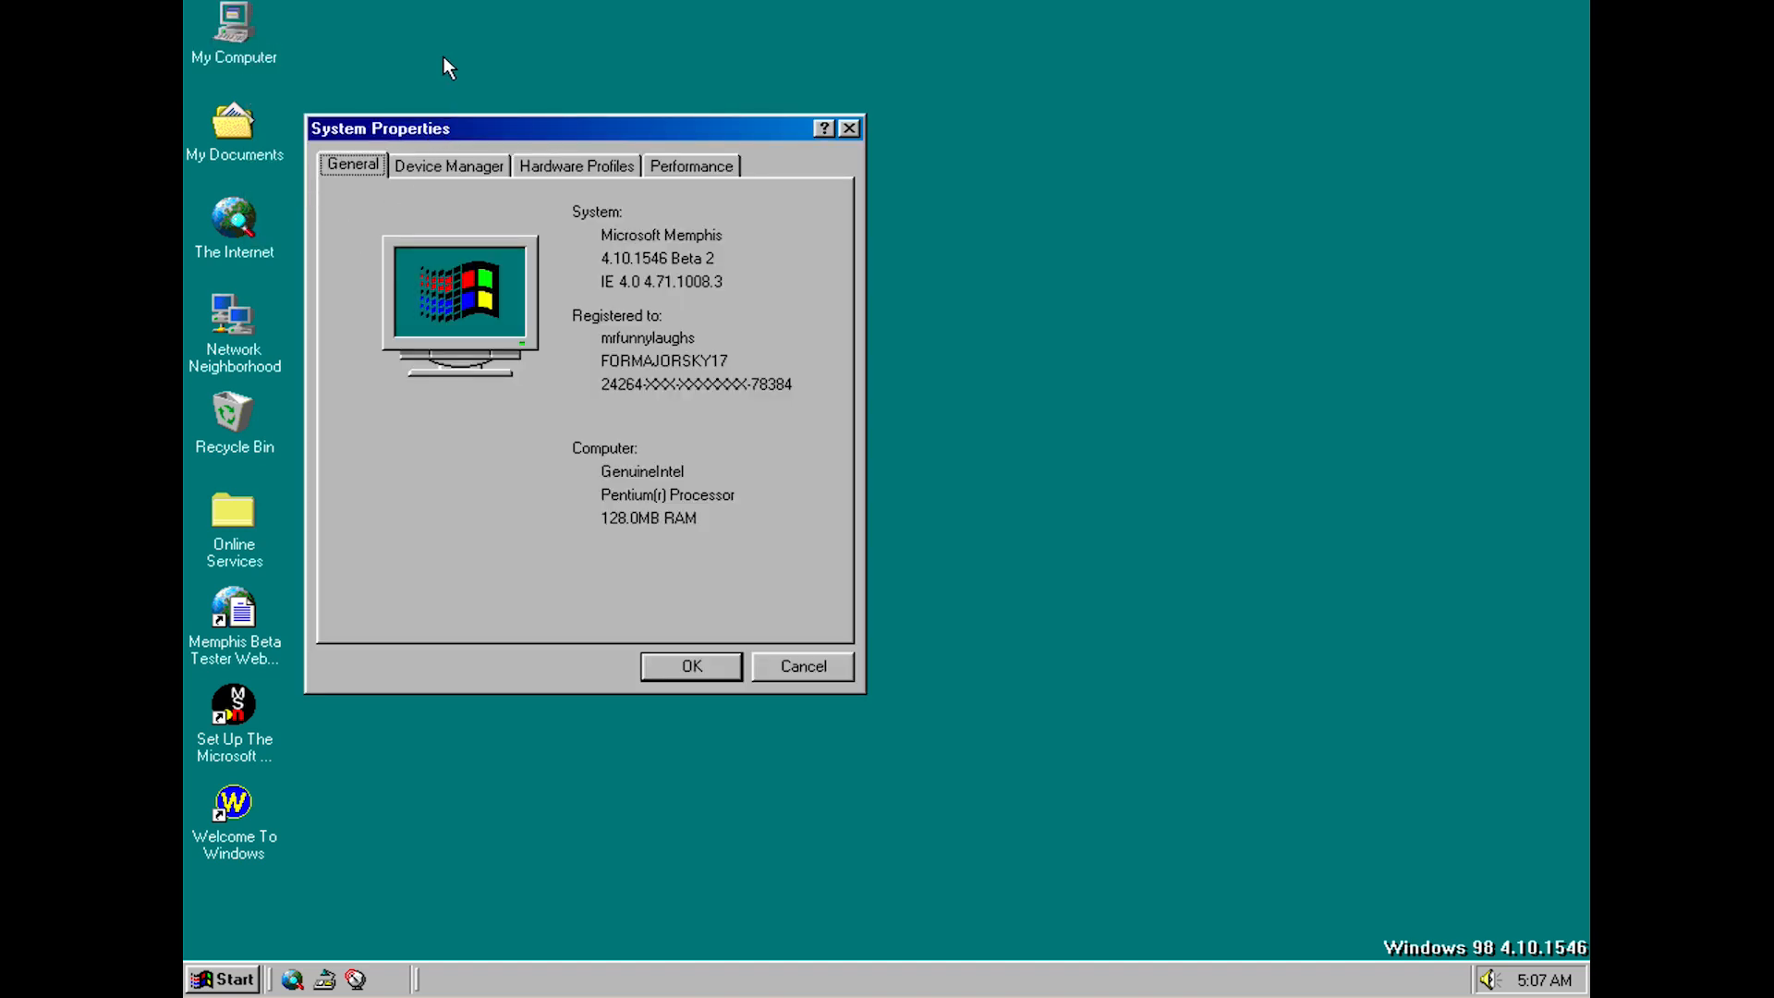
mouse_move(460, 174)
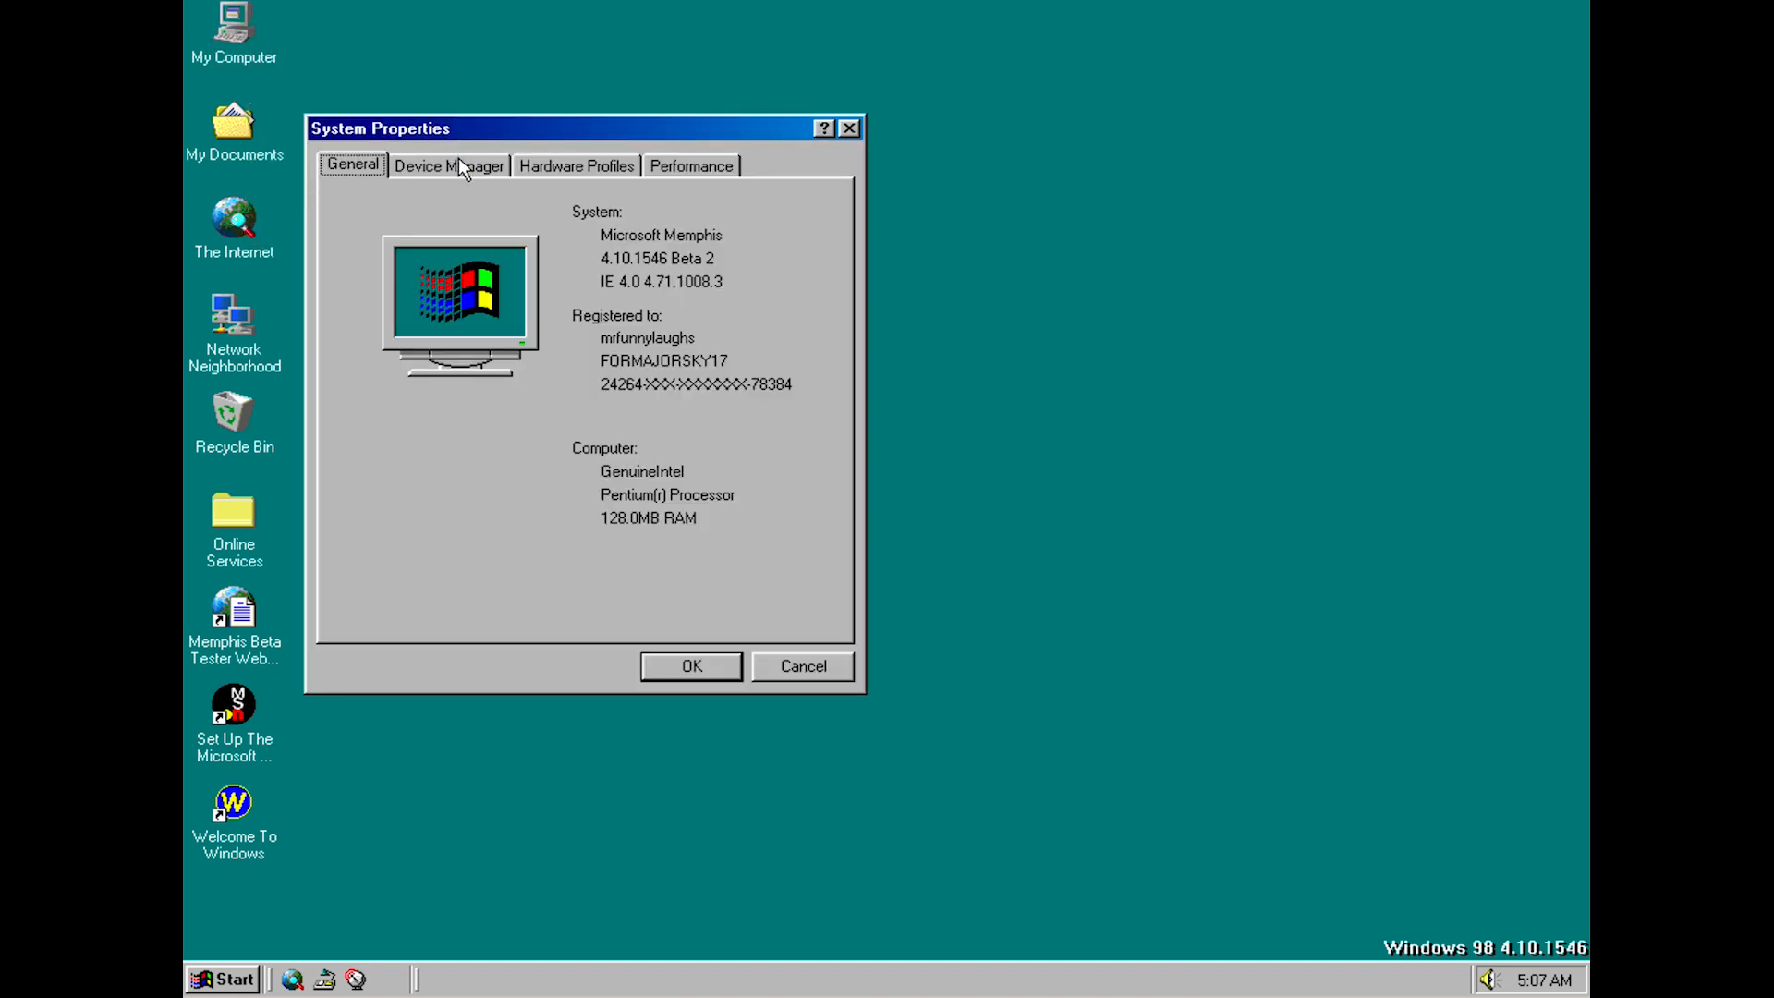
mouse_move(713, 247)
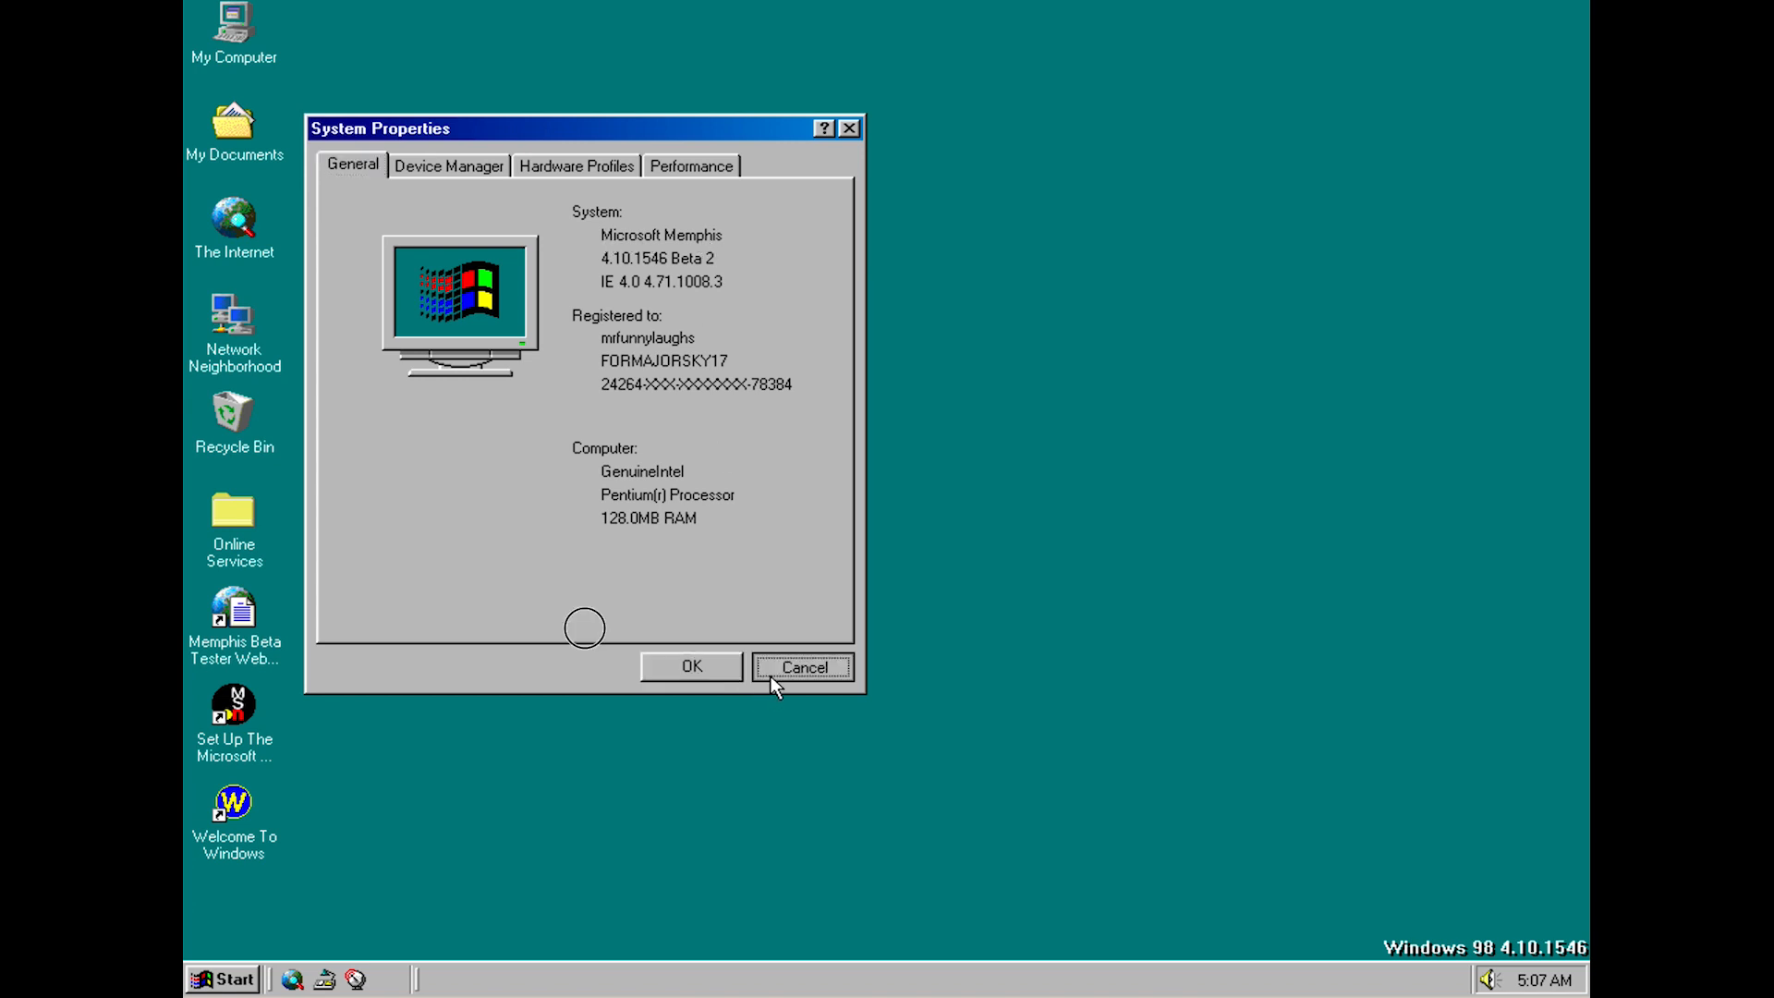
left_click(801, 667)
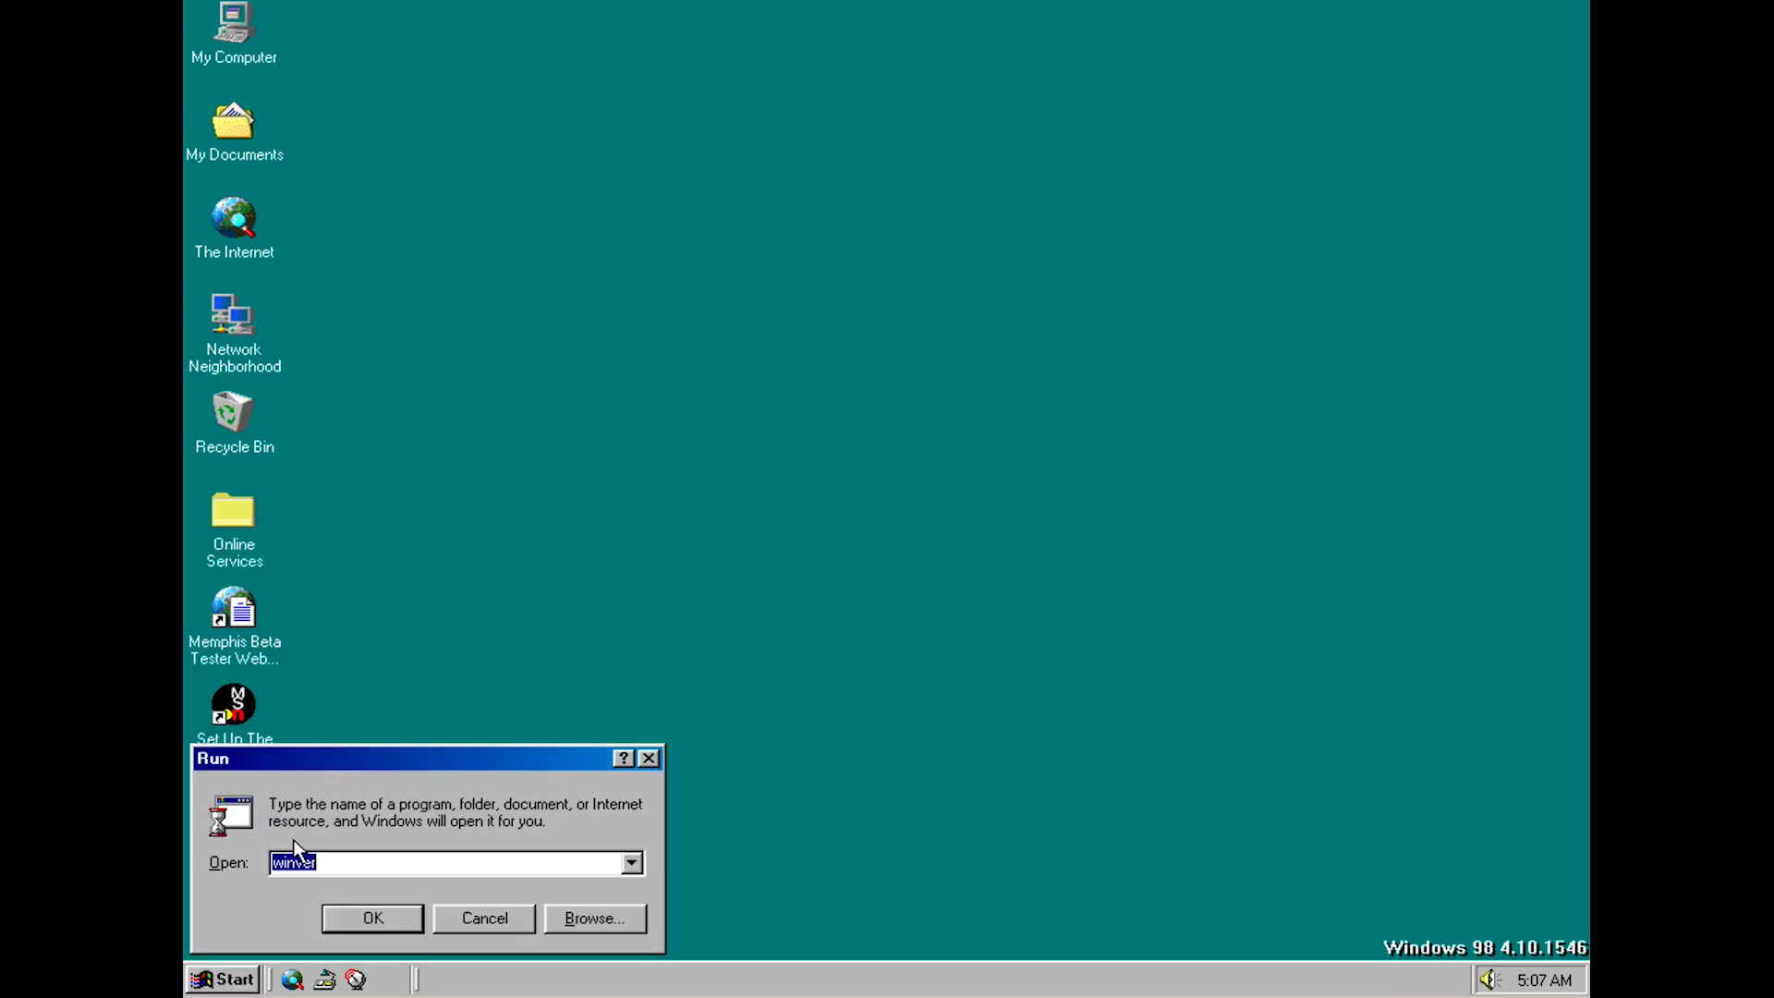
mouse_move(358, 833)
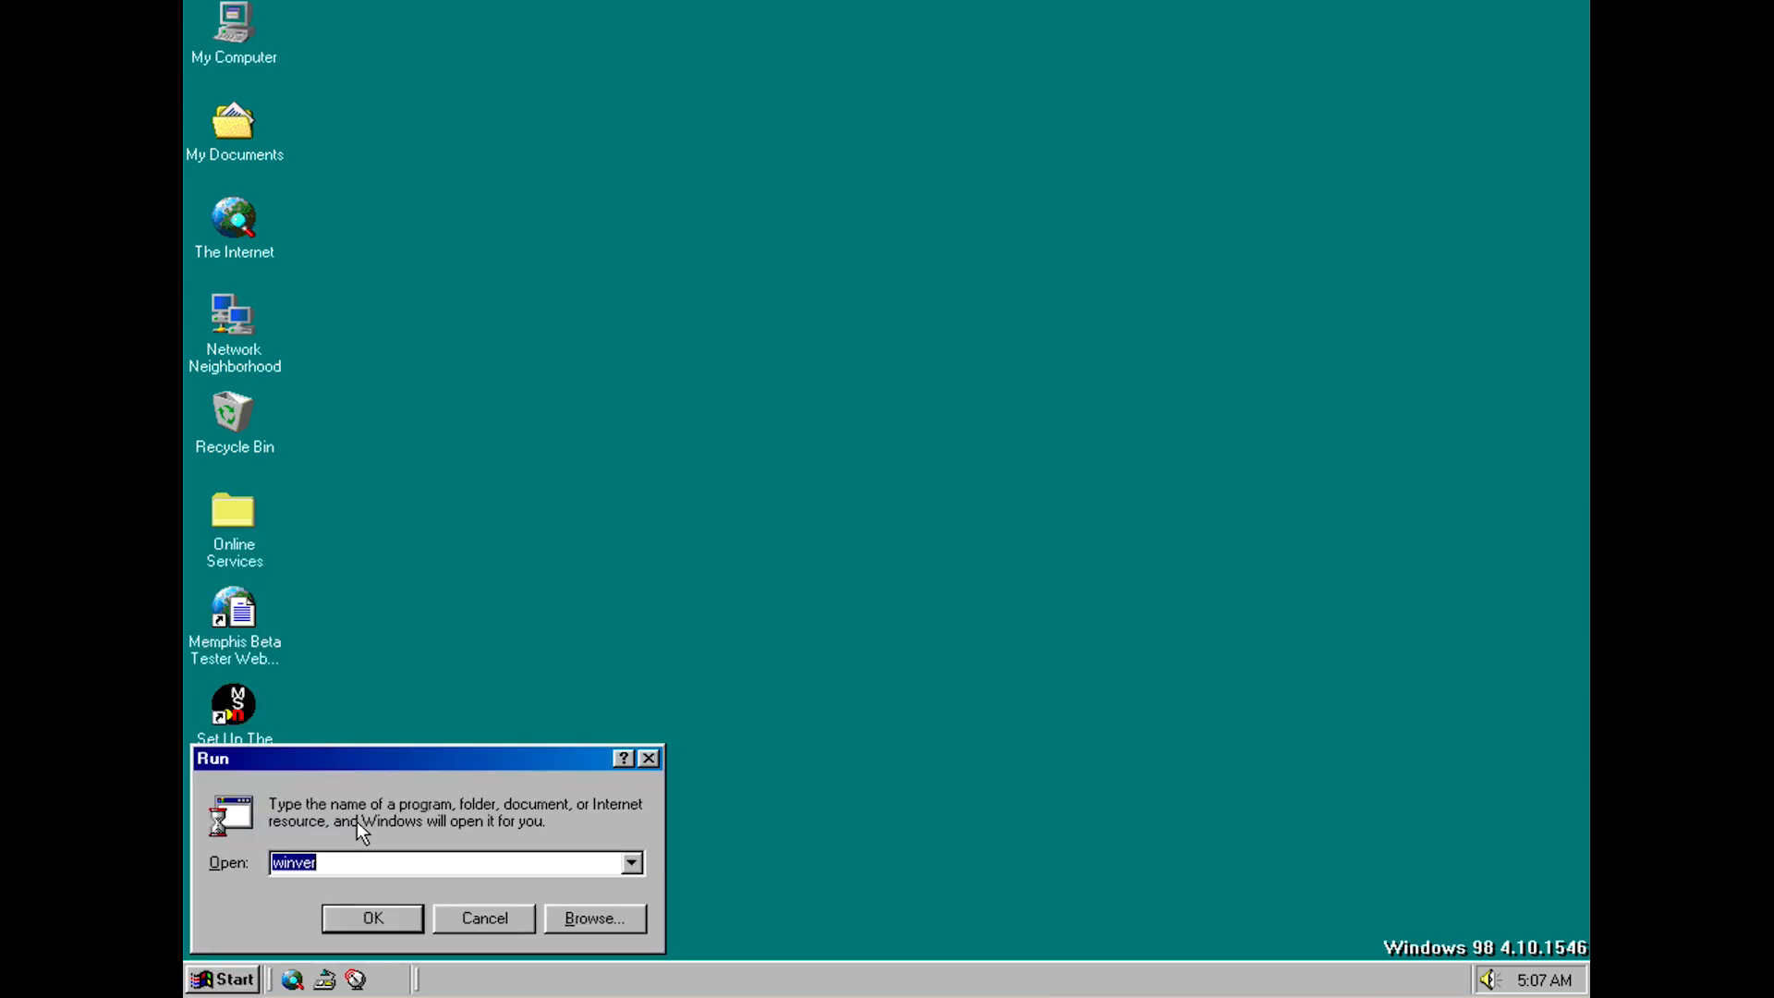
Run winver, read the About box reporting Windows 95, and dismiss it
left_click(371, 919)
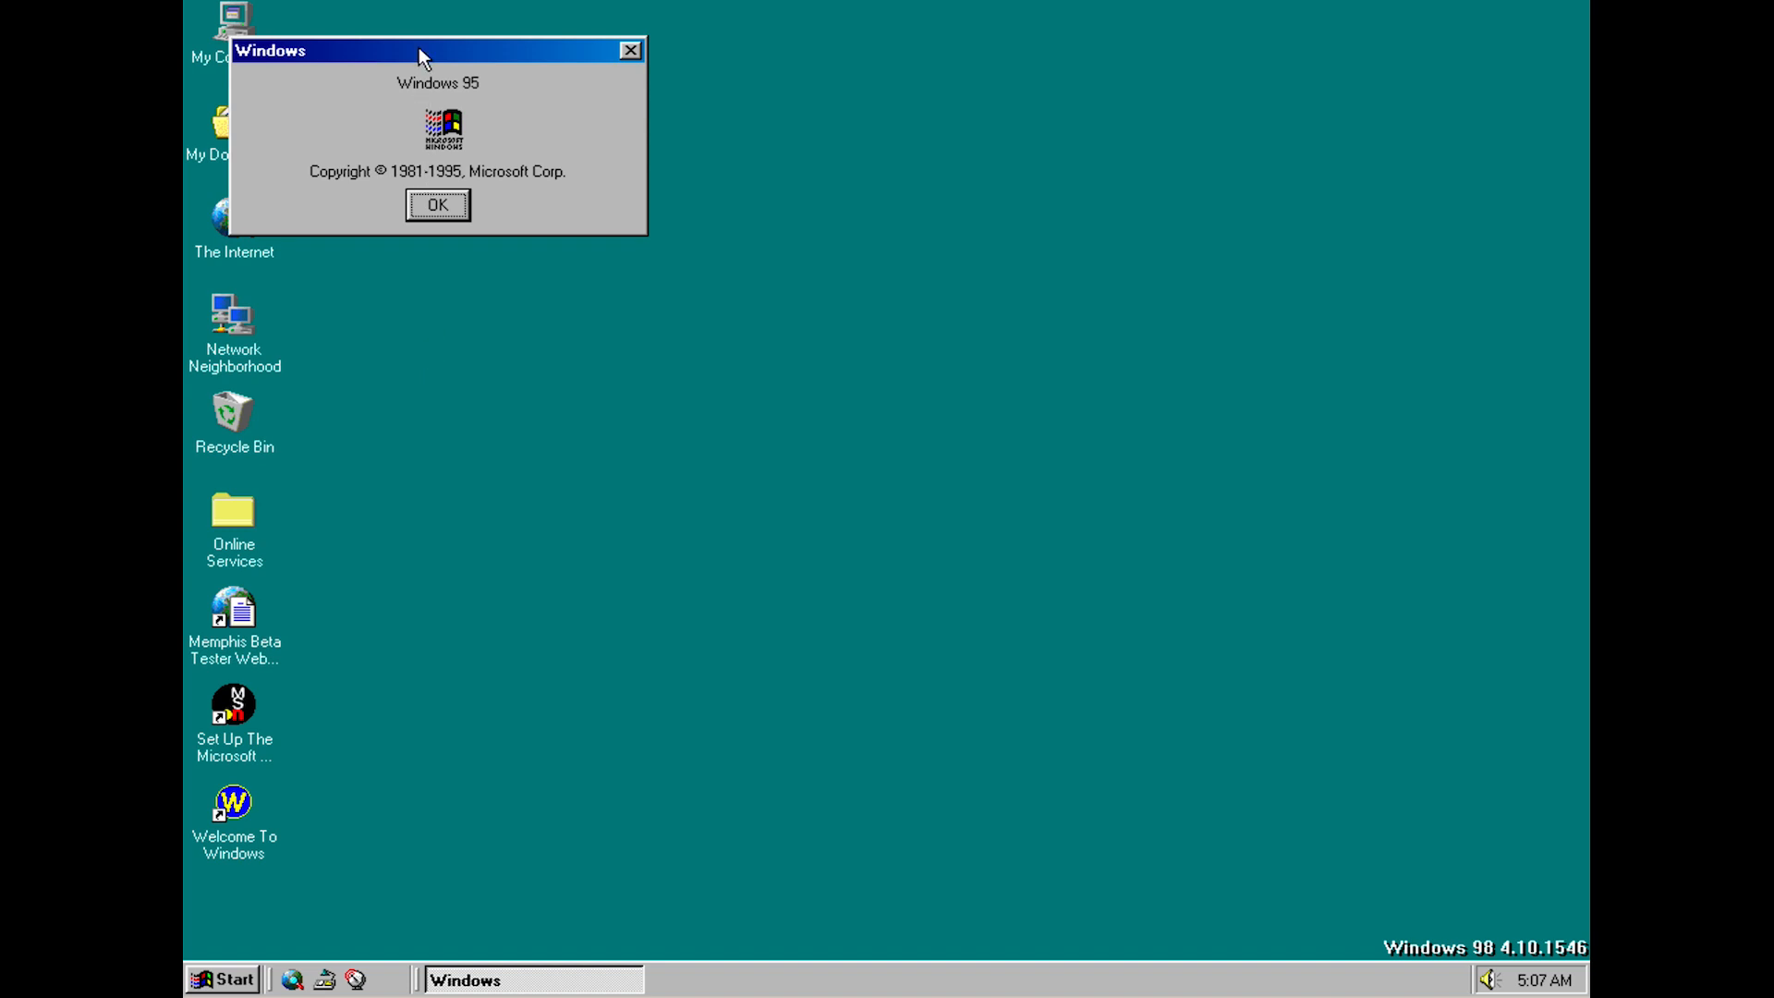
mouse_move(475, 103)
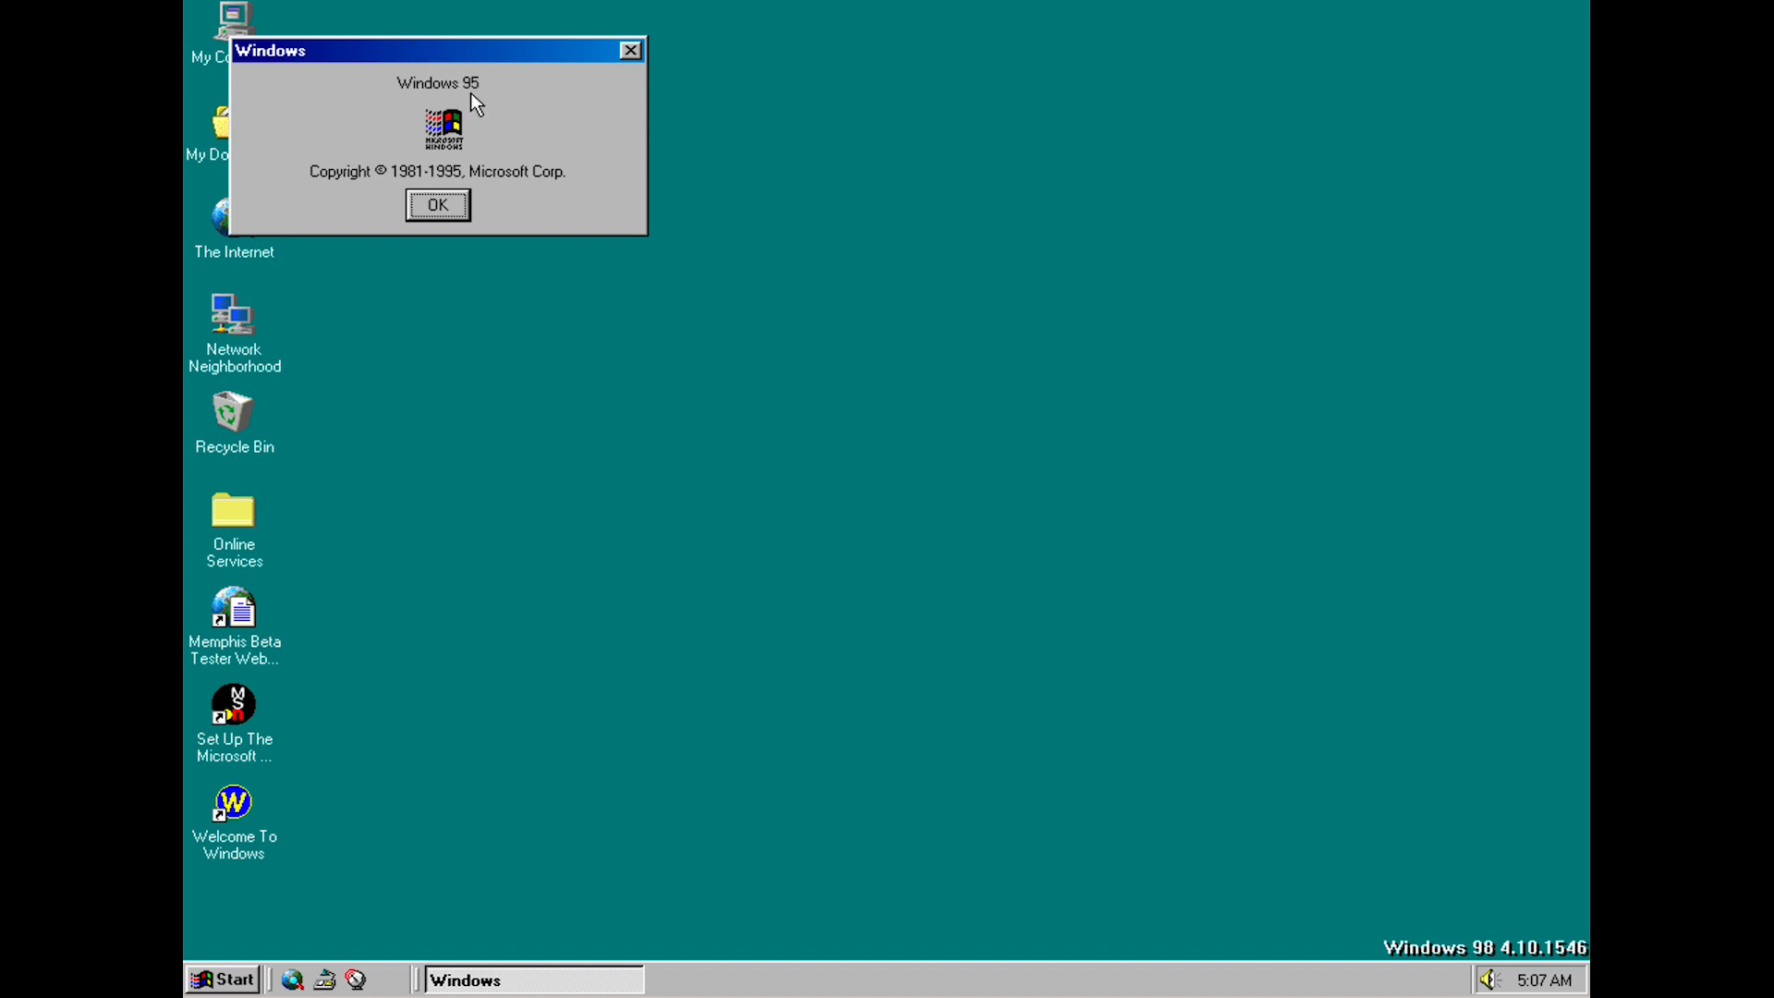
mouse_move(440, 129)
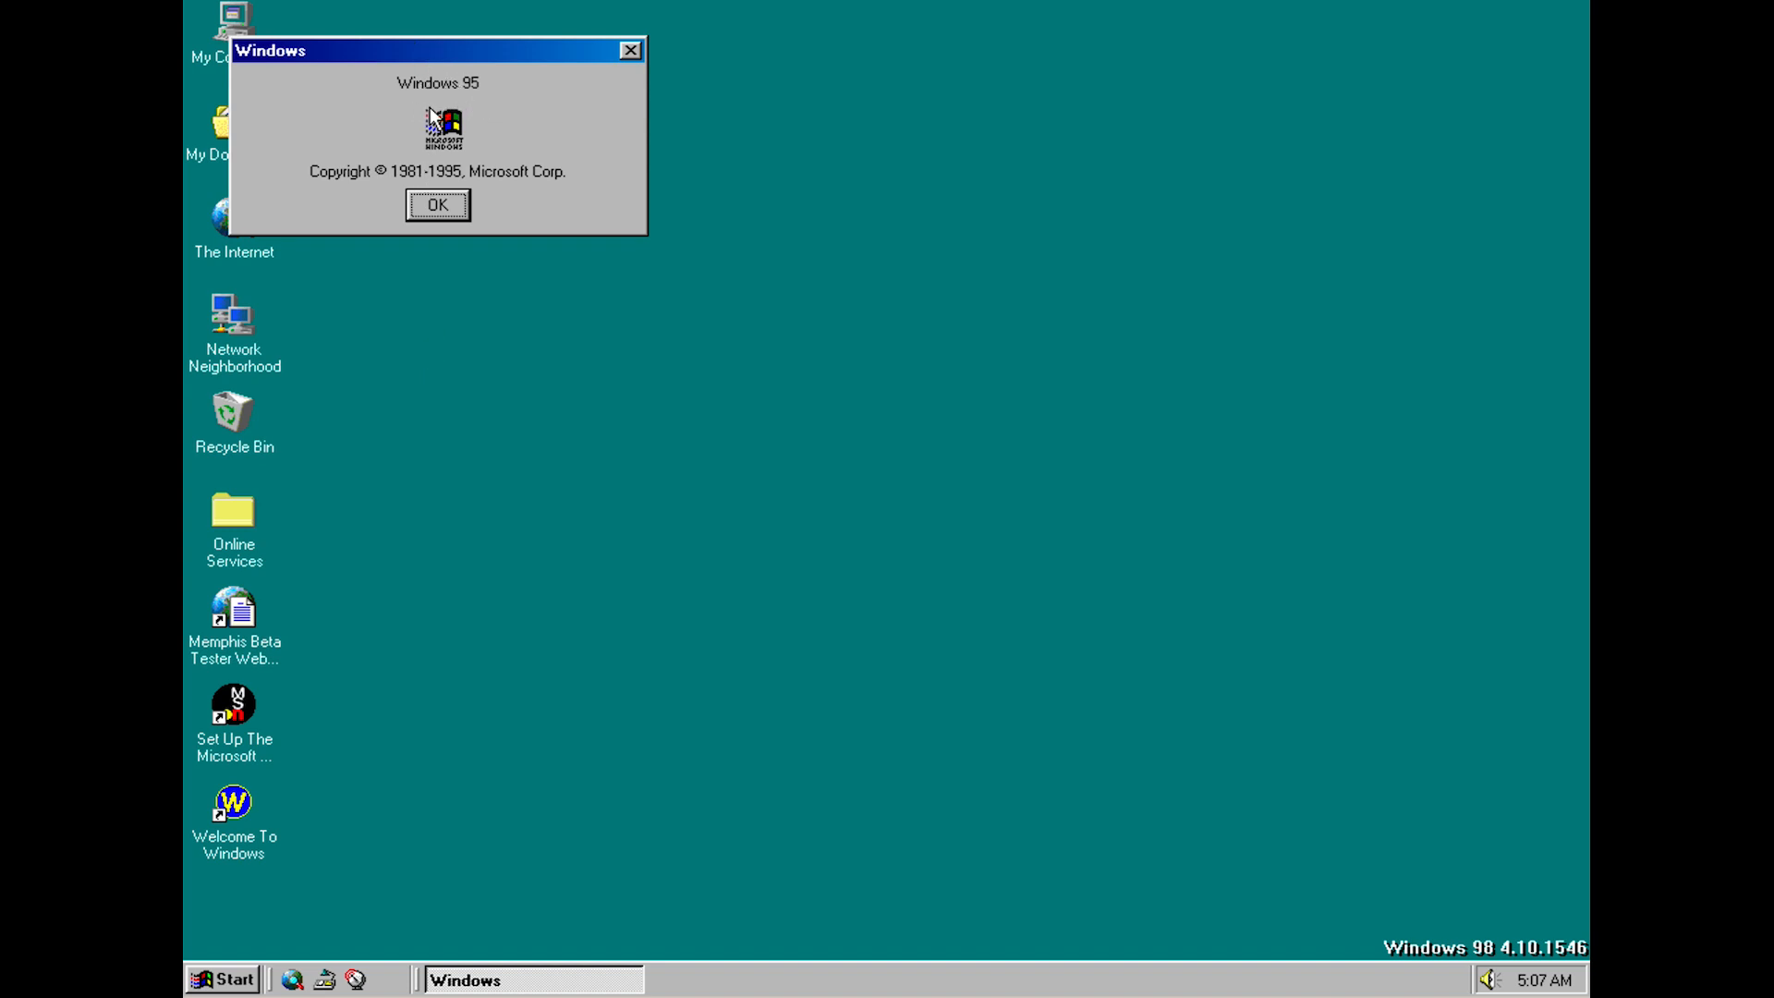
left_click(437, 204)
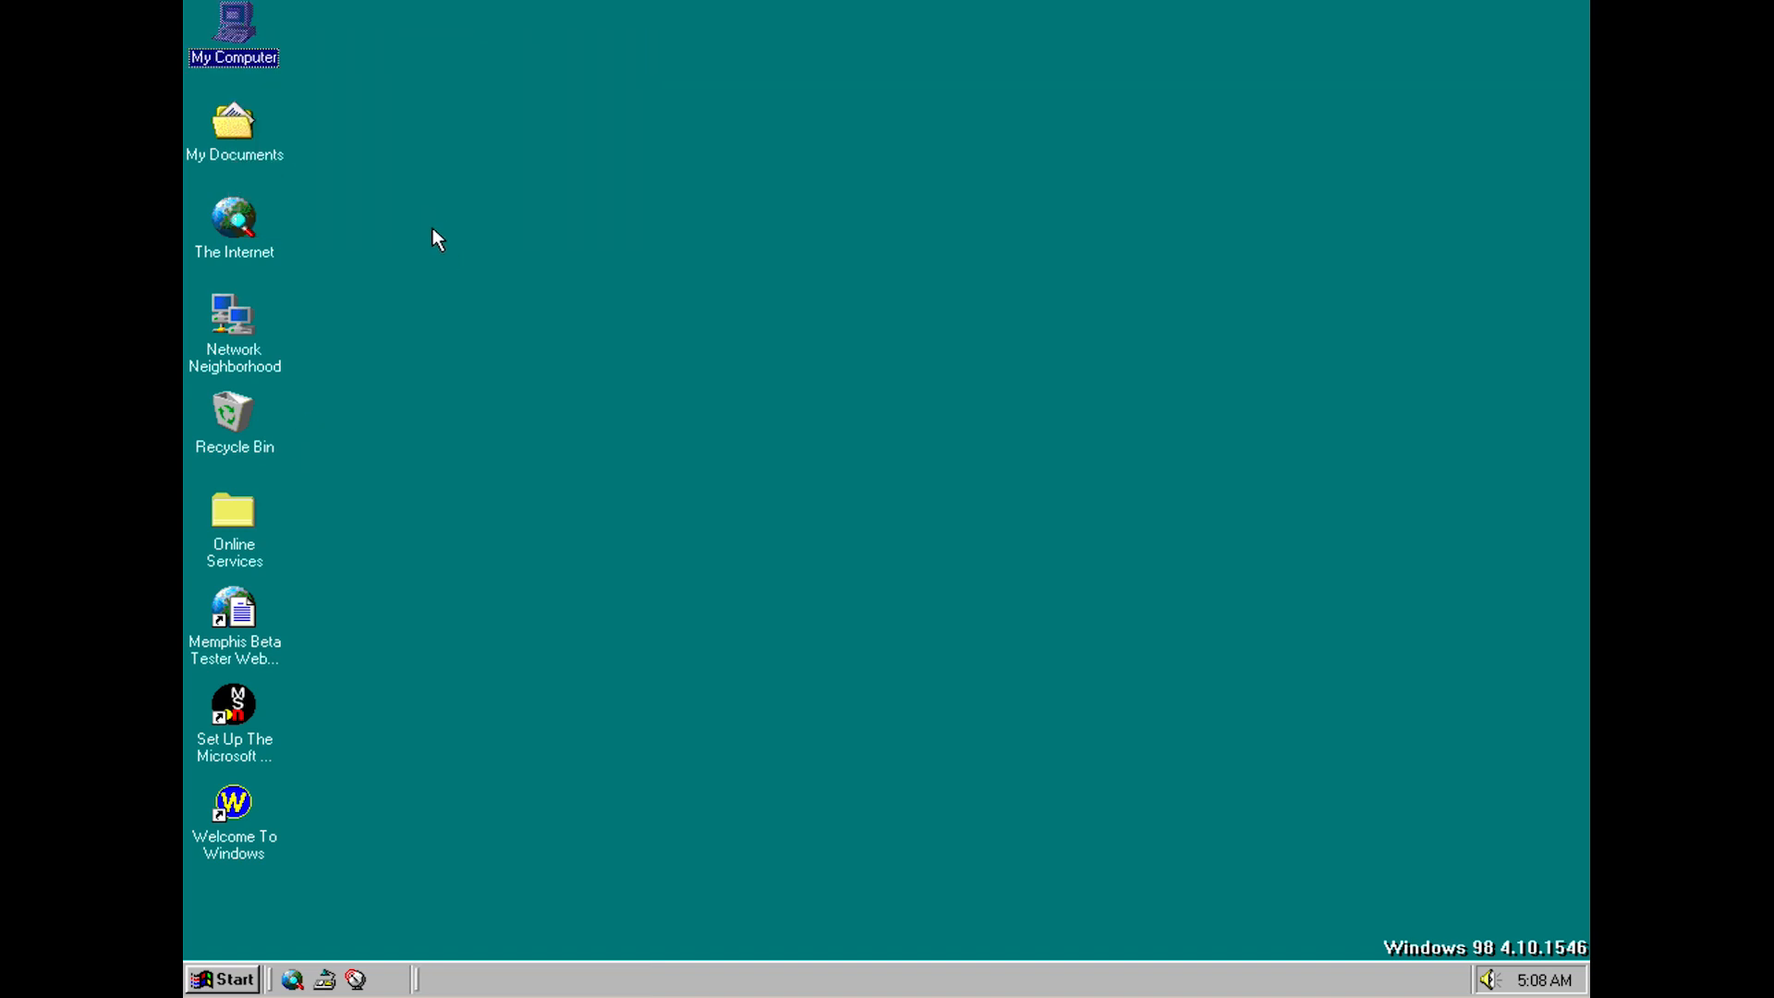
left_click(225, 975)
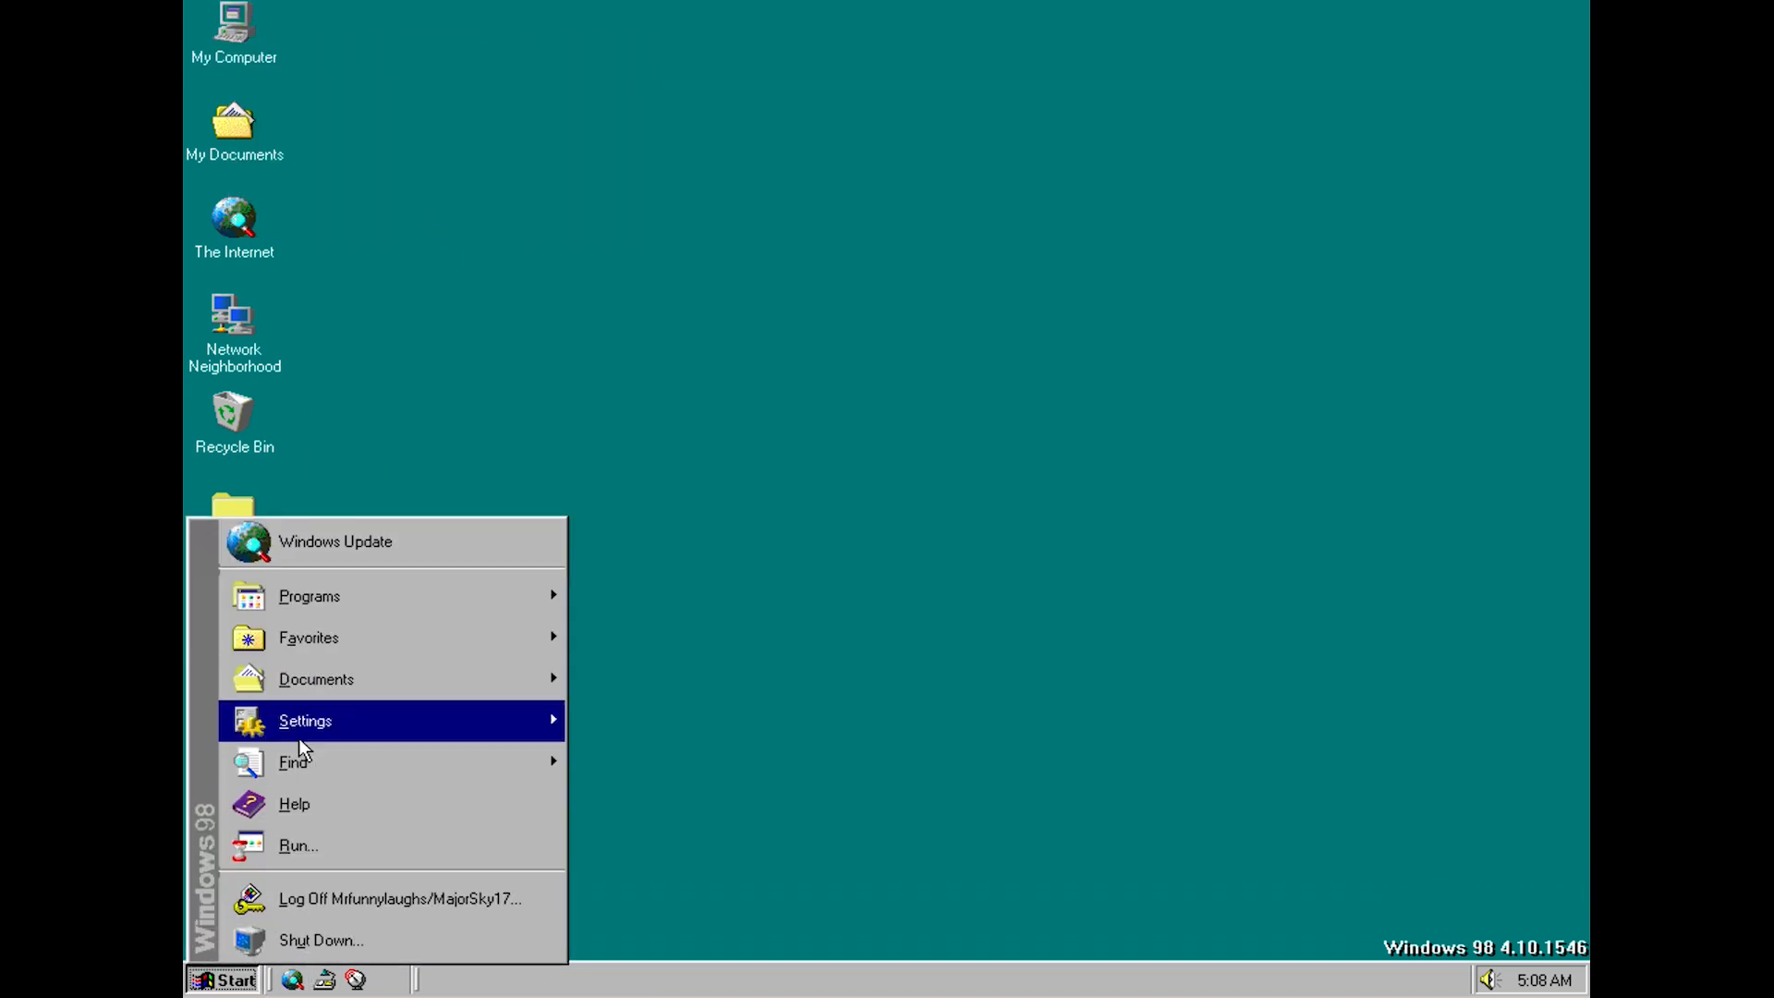
mouse_move(310, 595)
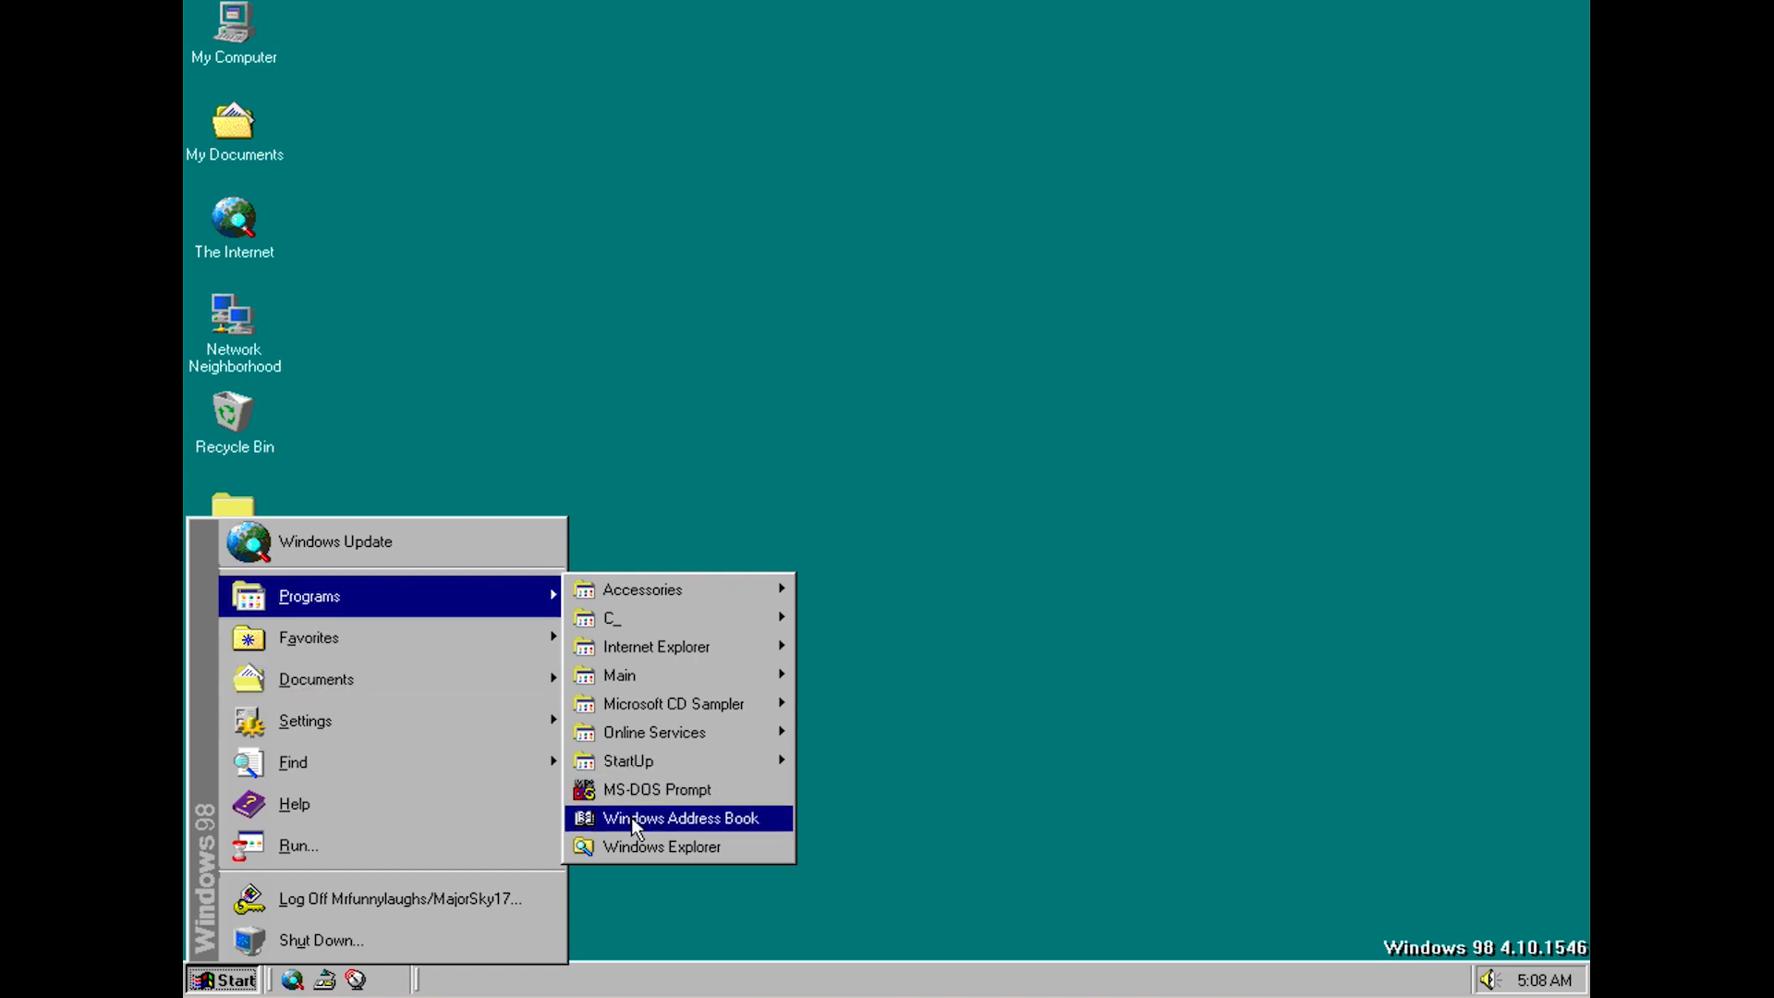
left_click(657, 789)
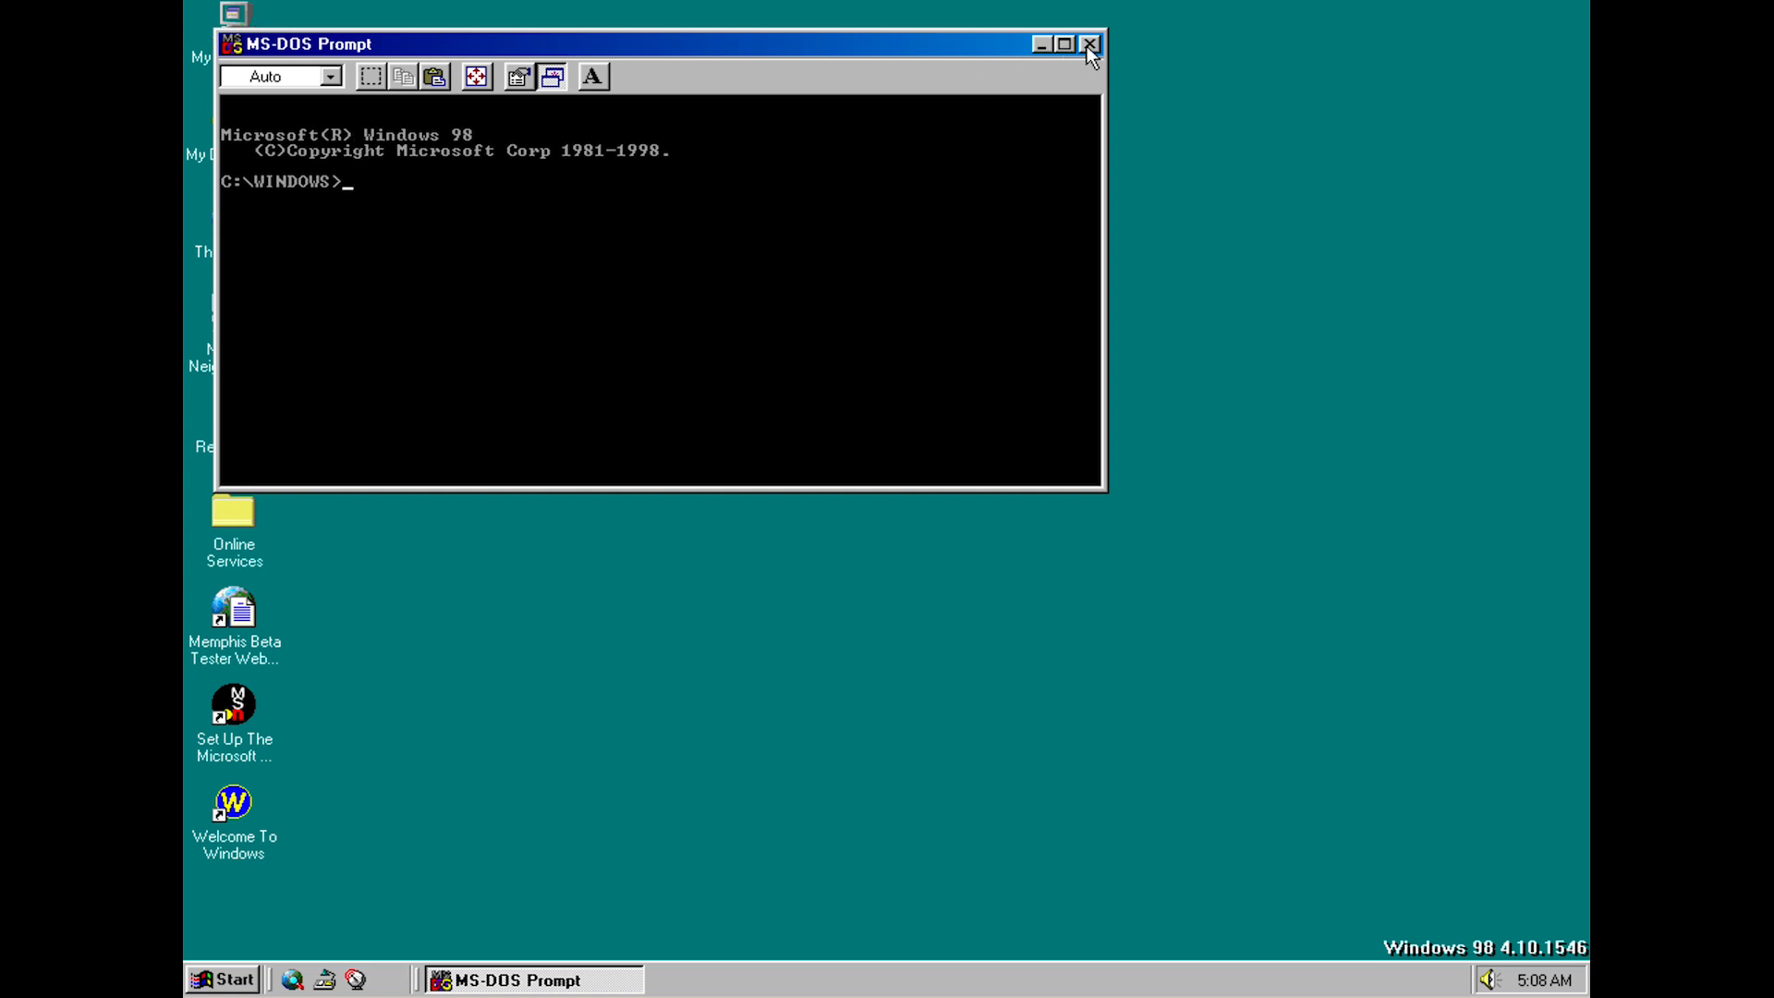
left_click(1087, 42)
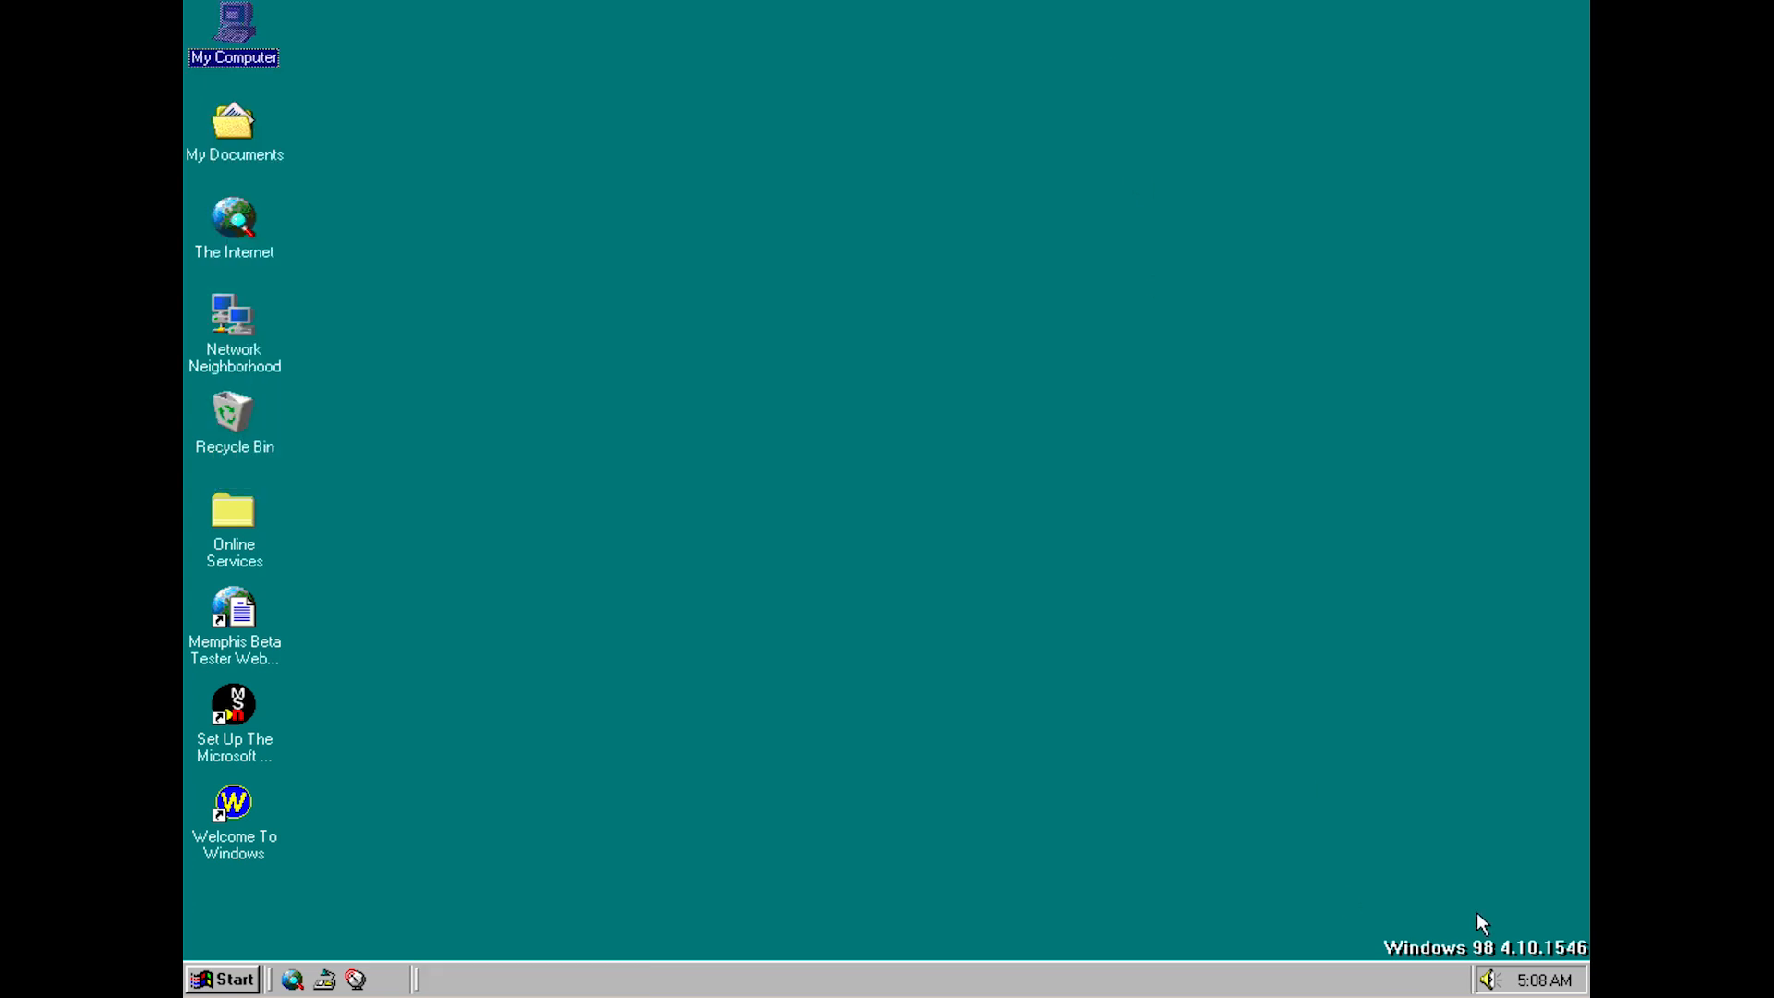
mouse_move(1498, 976)
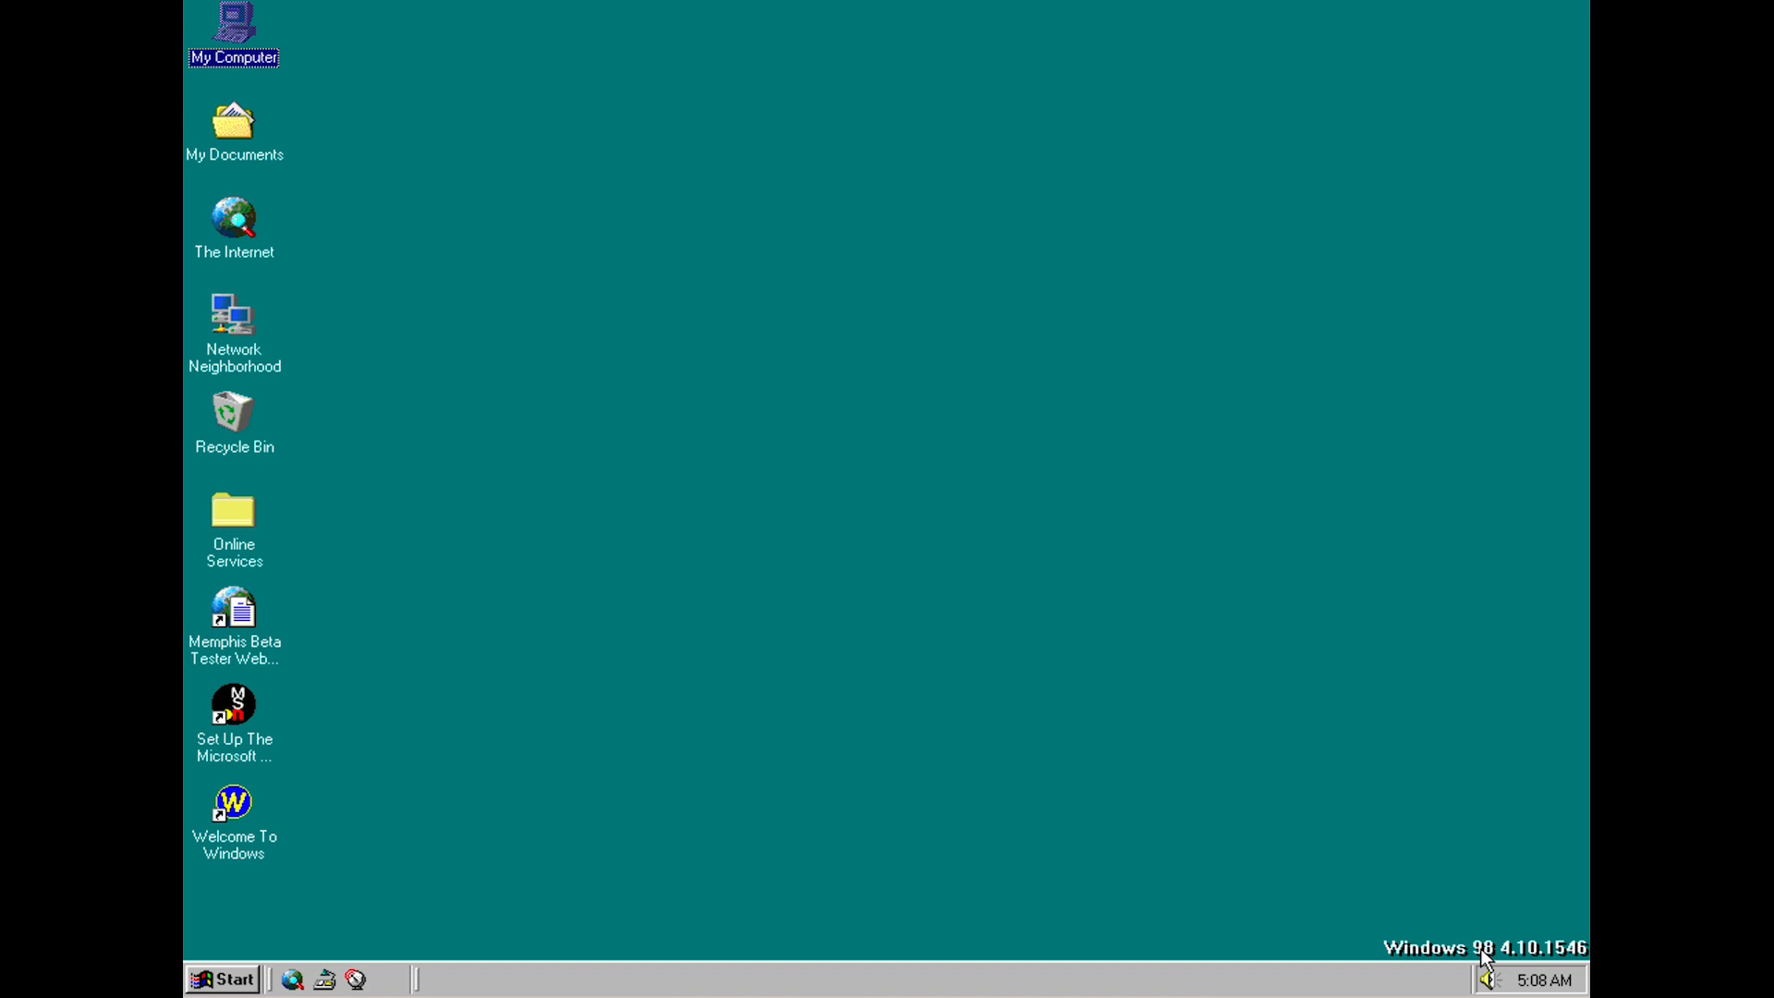
mouse_move(876, 850)
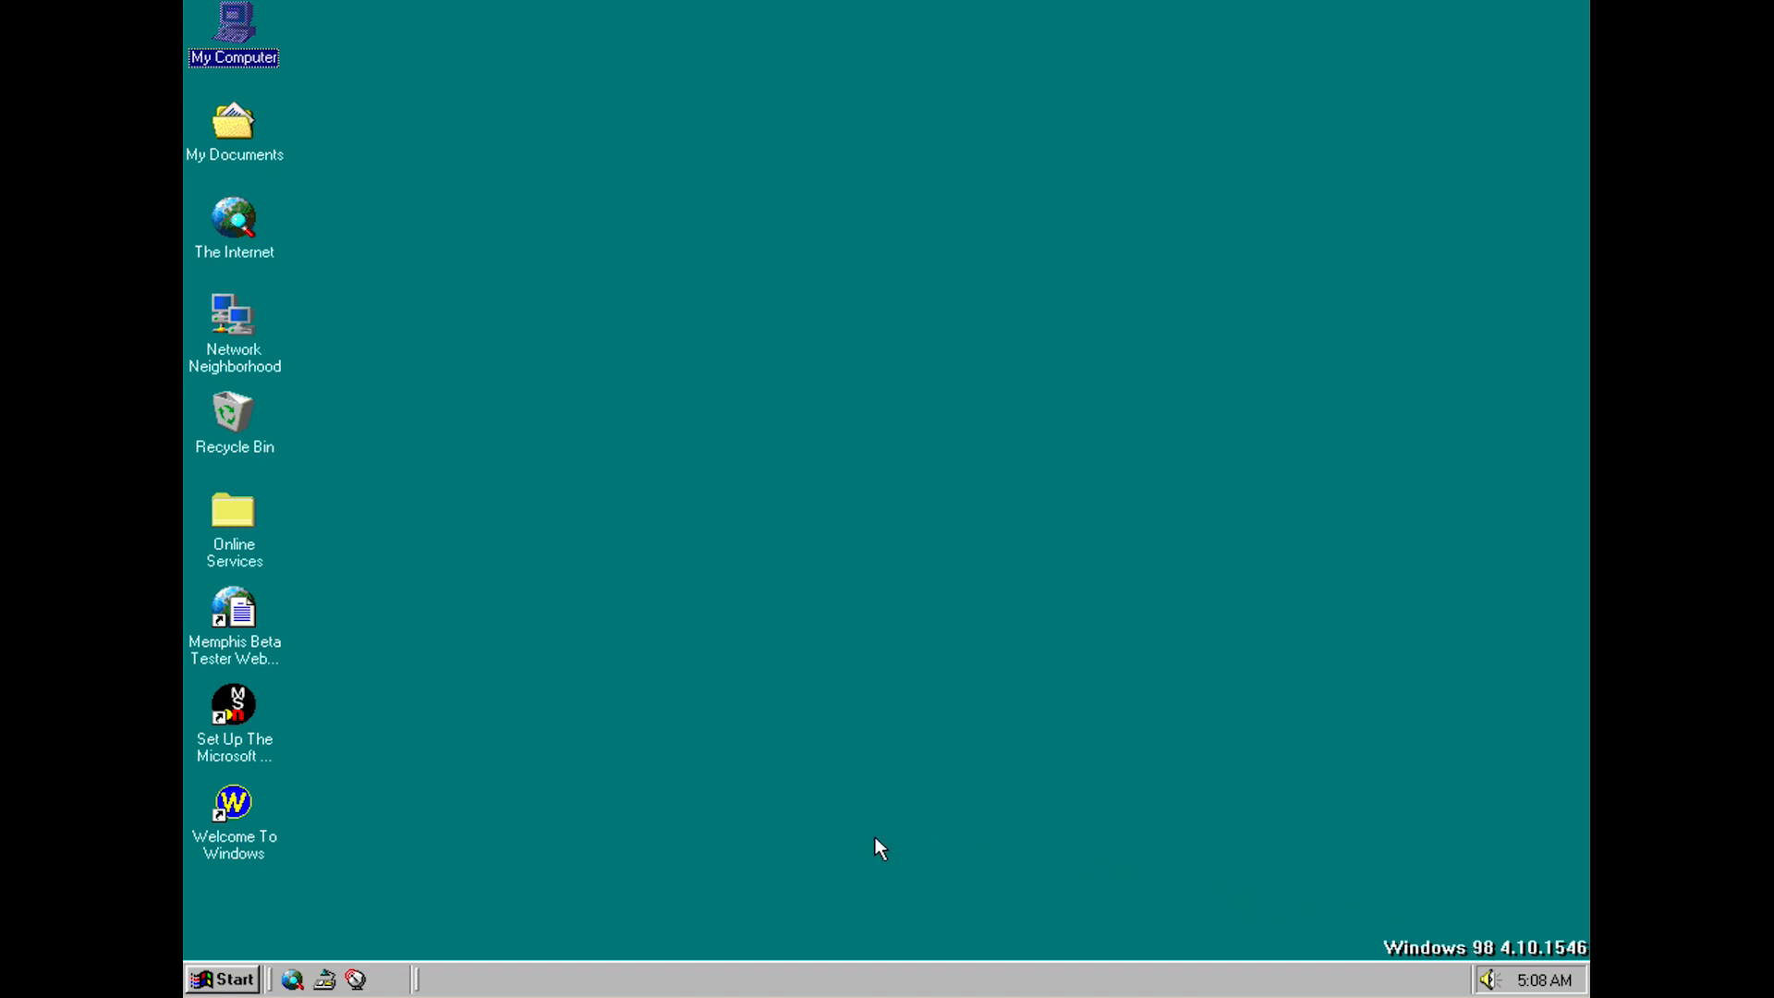
mouse_move(395, 902)
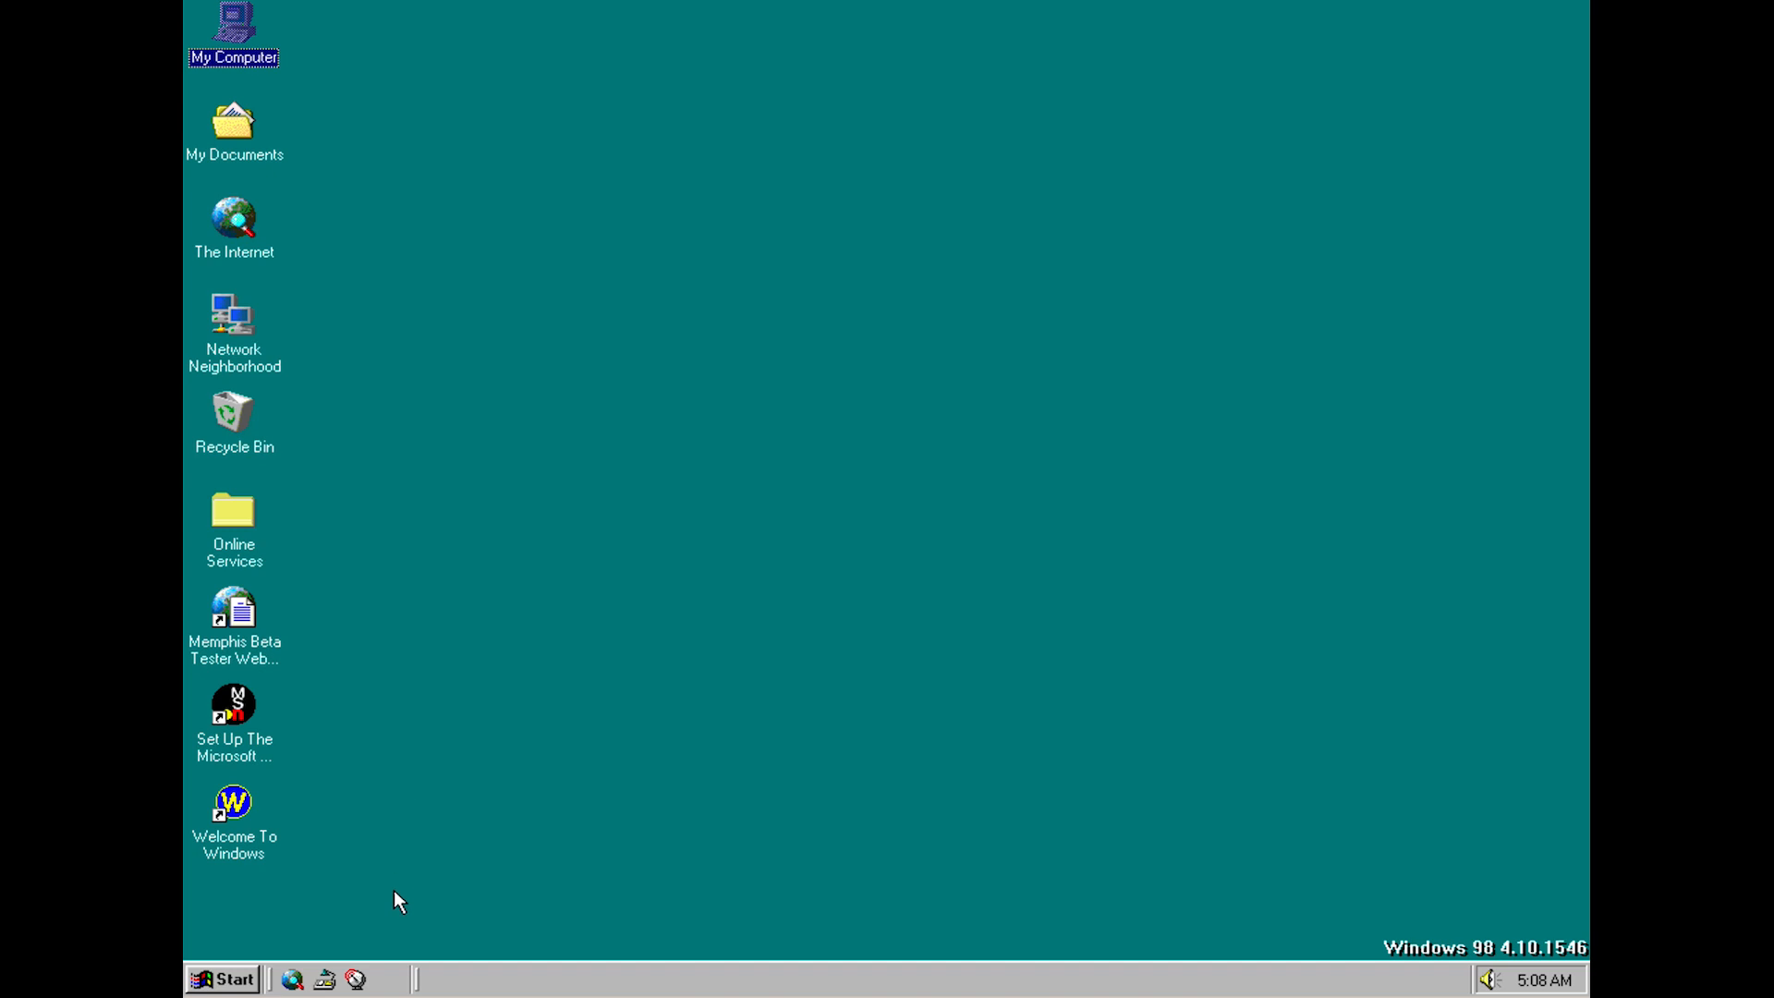
mouse_move(400, 941)
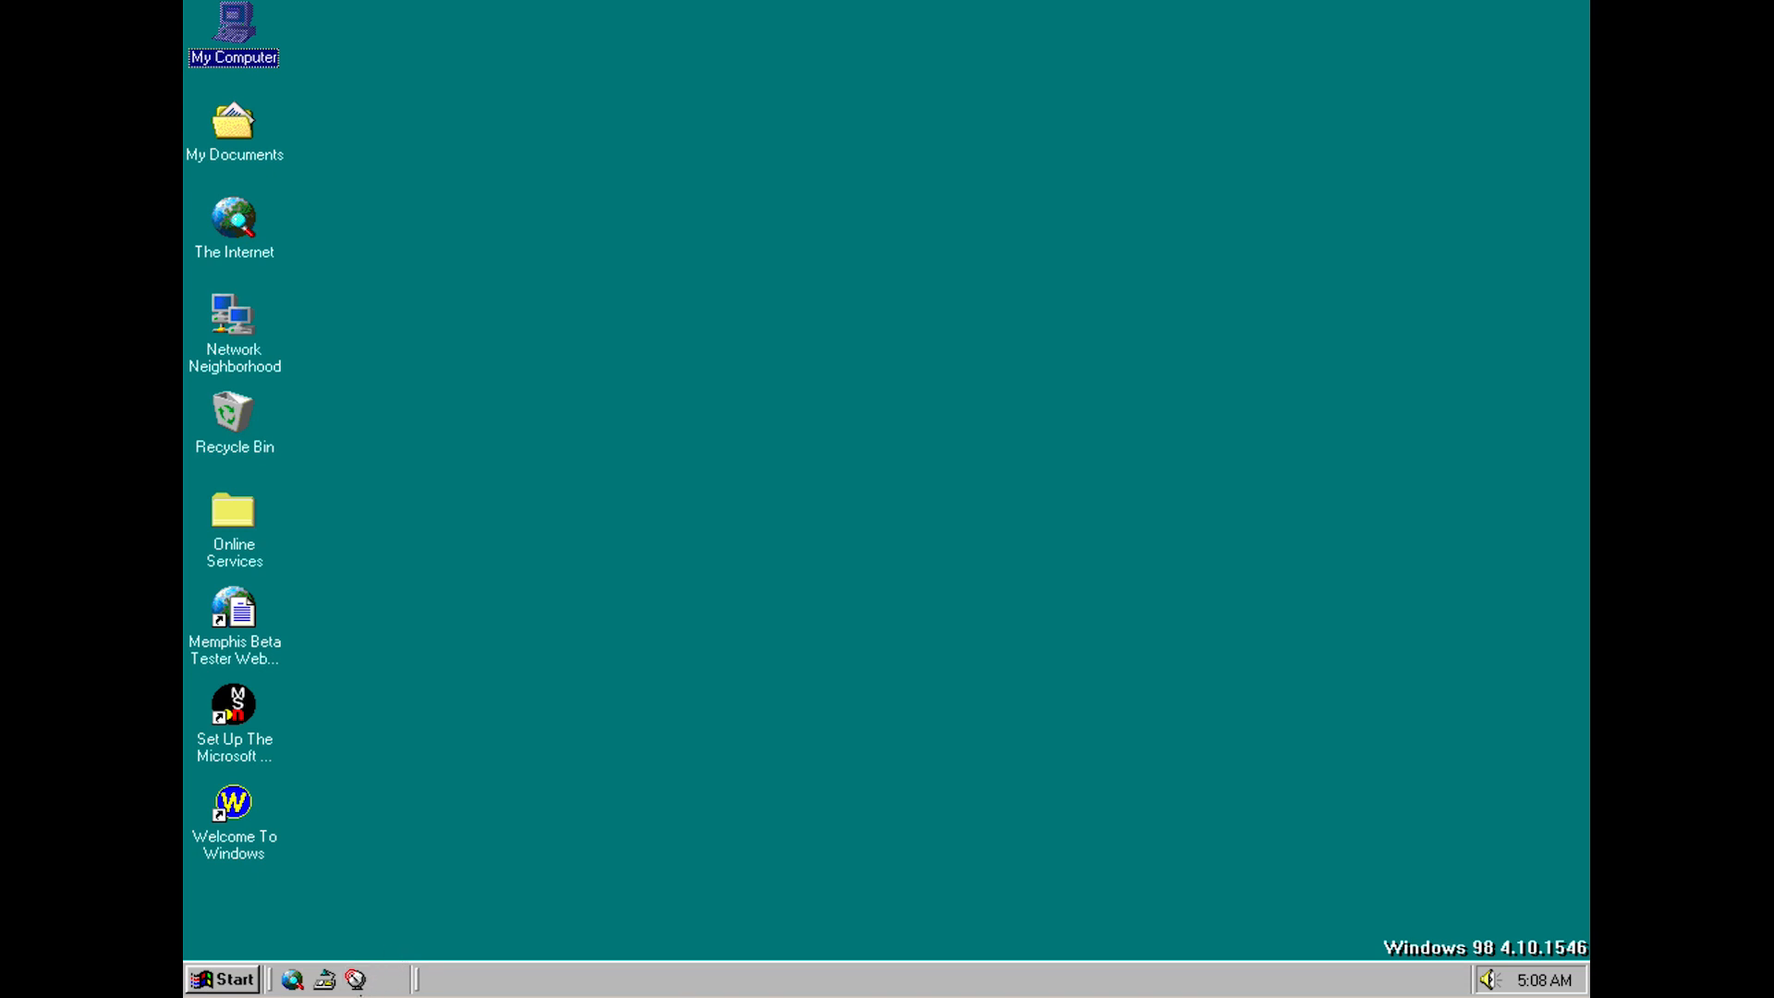
mouse_move(354, 979)
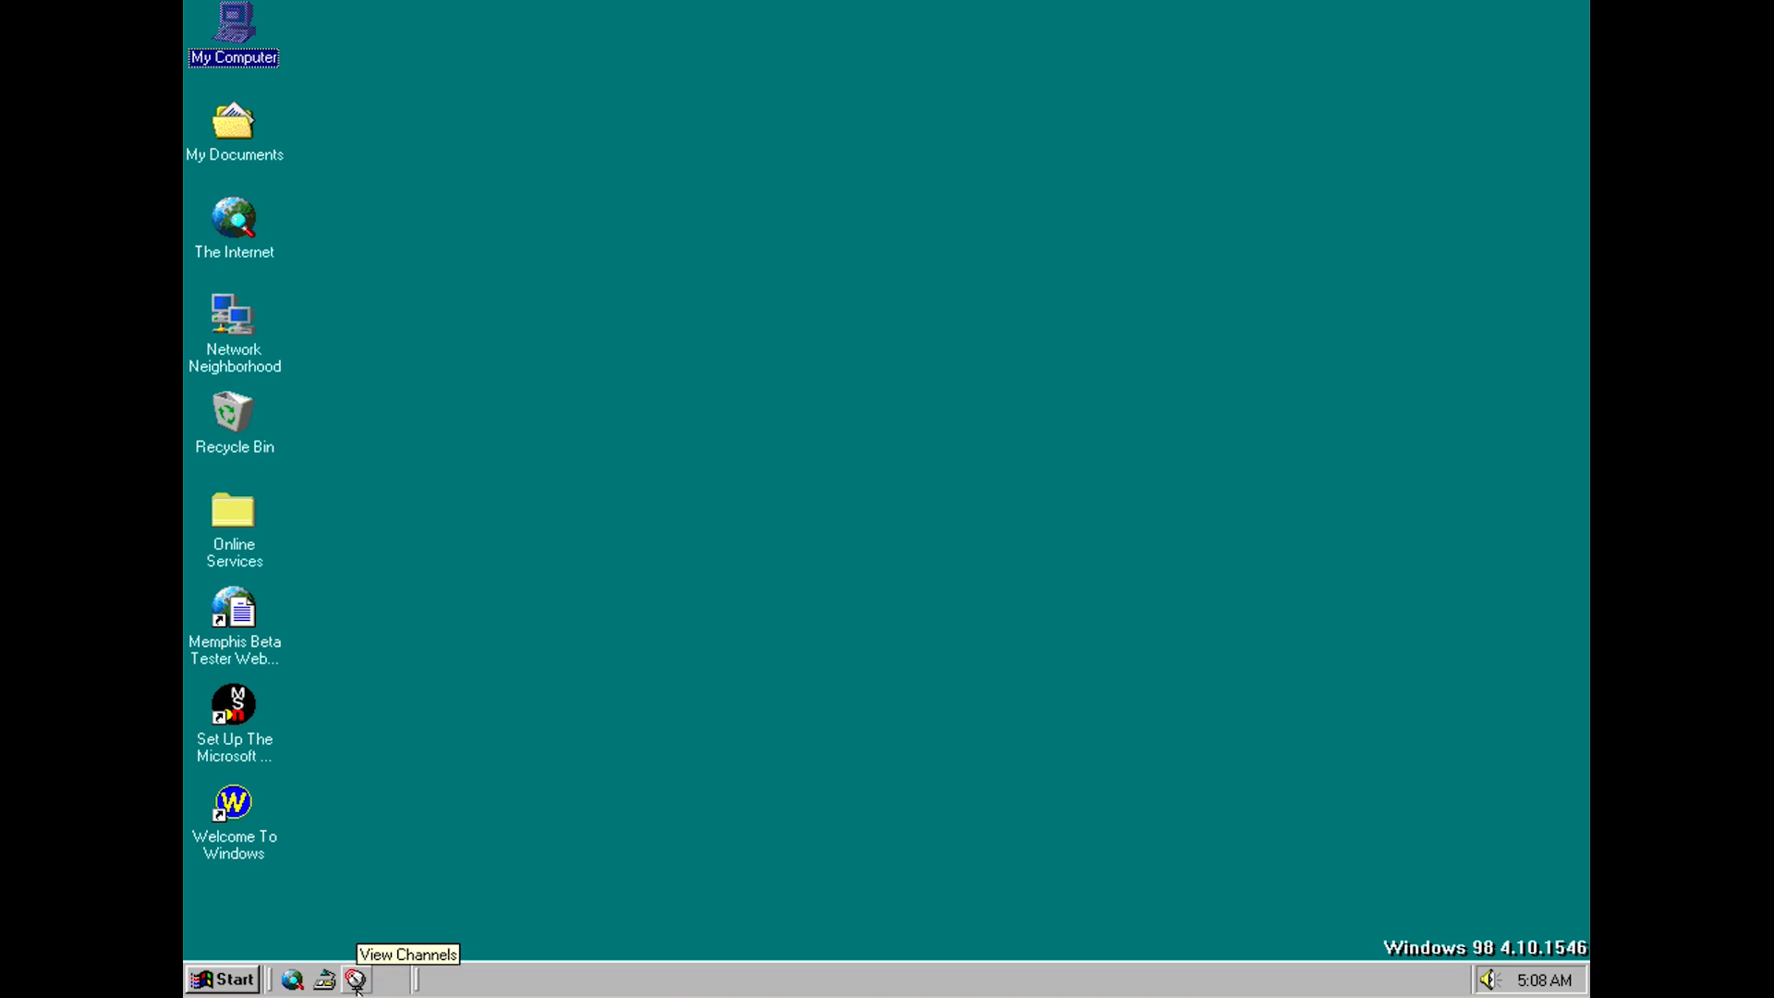
Launch the Active Channel Viewer from the Quick Launch toolbar
left_click(351, 979)
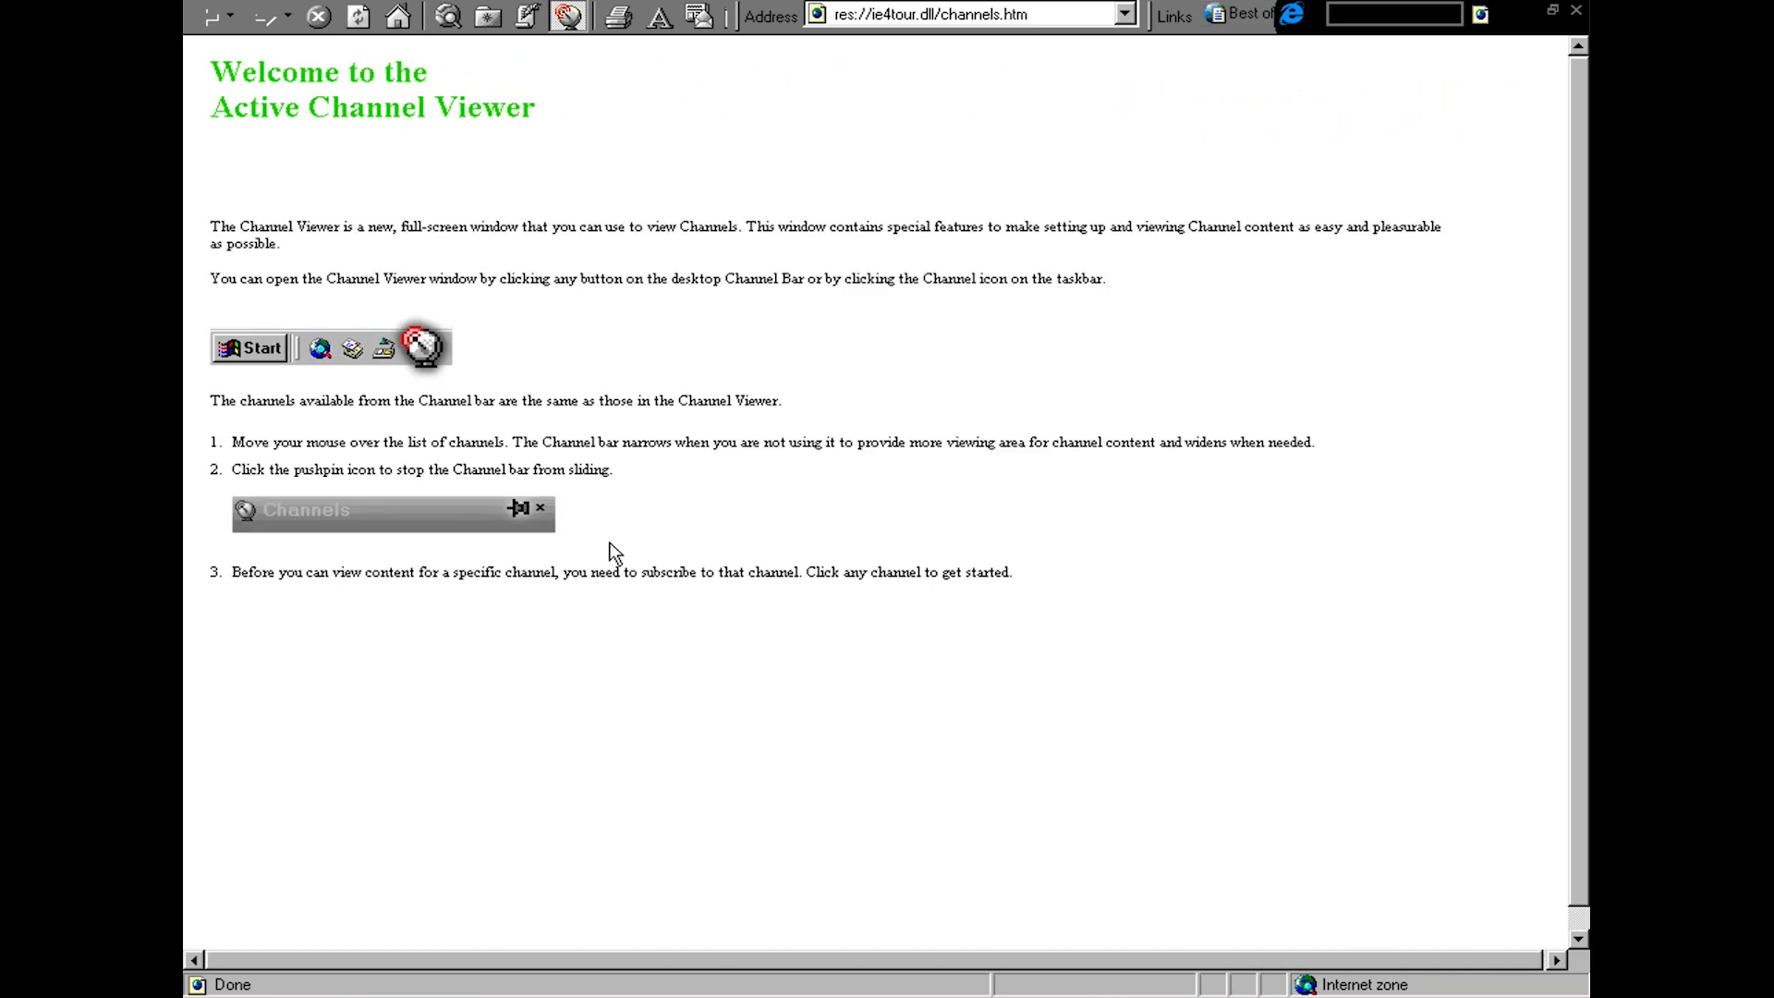
mouse_move(652, 330)
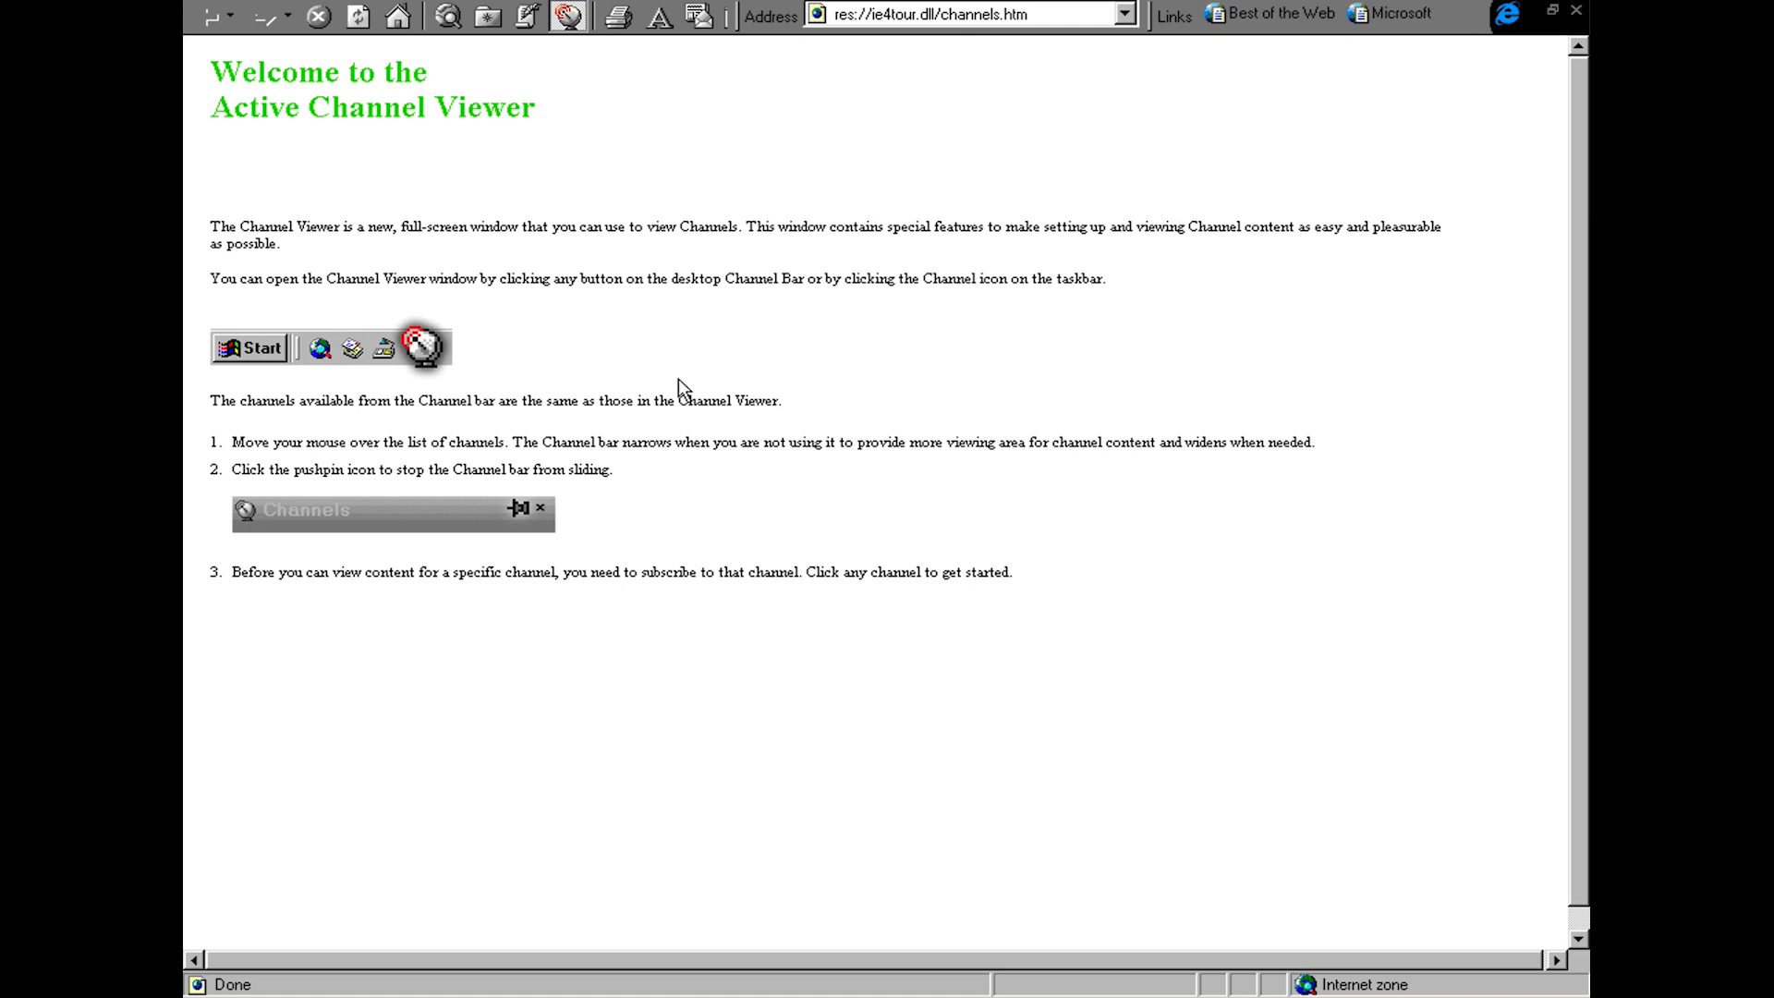
mouse_move(632, 526)
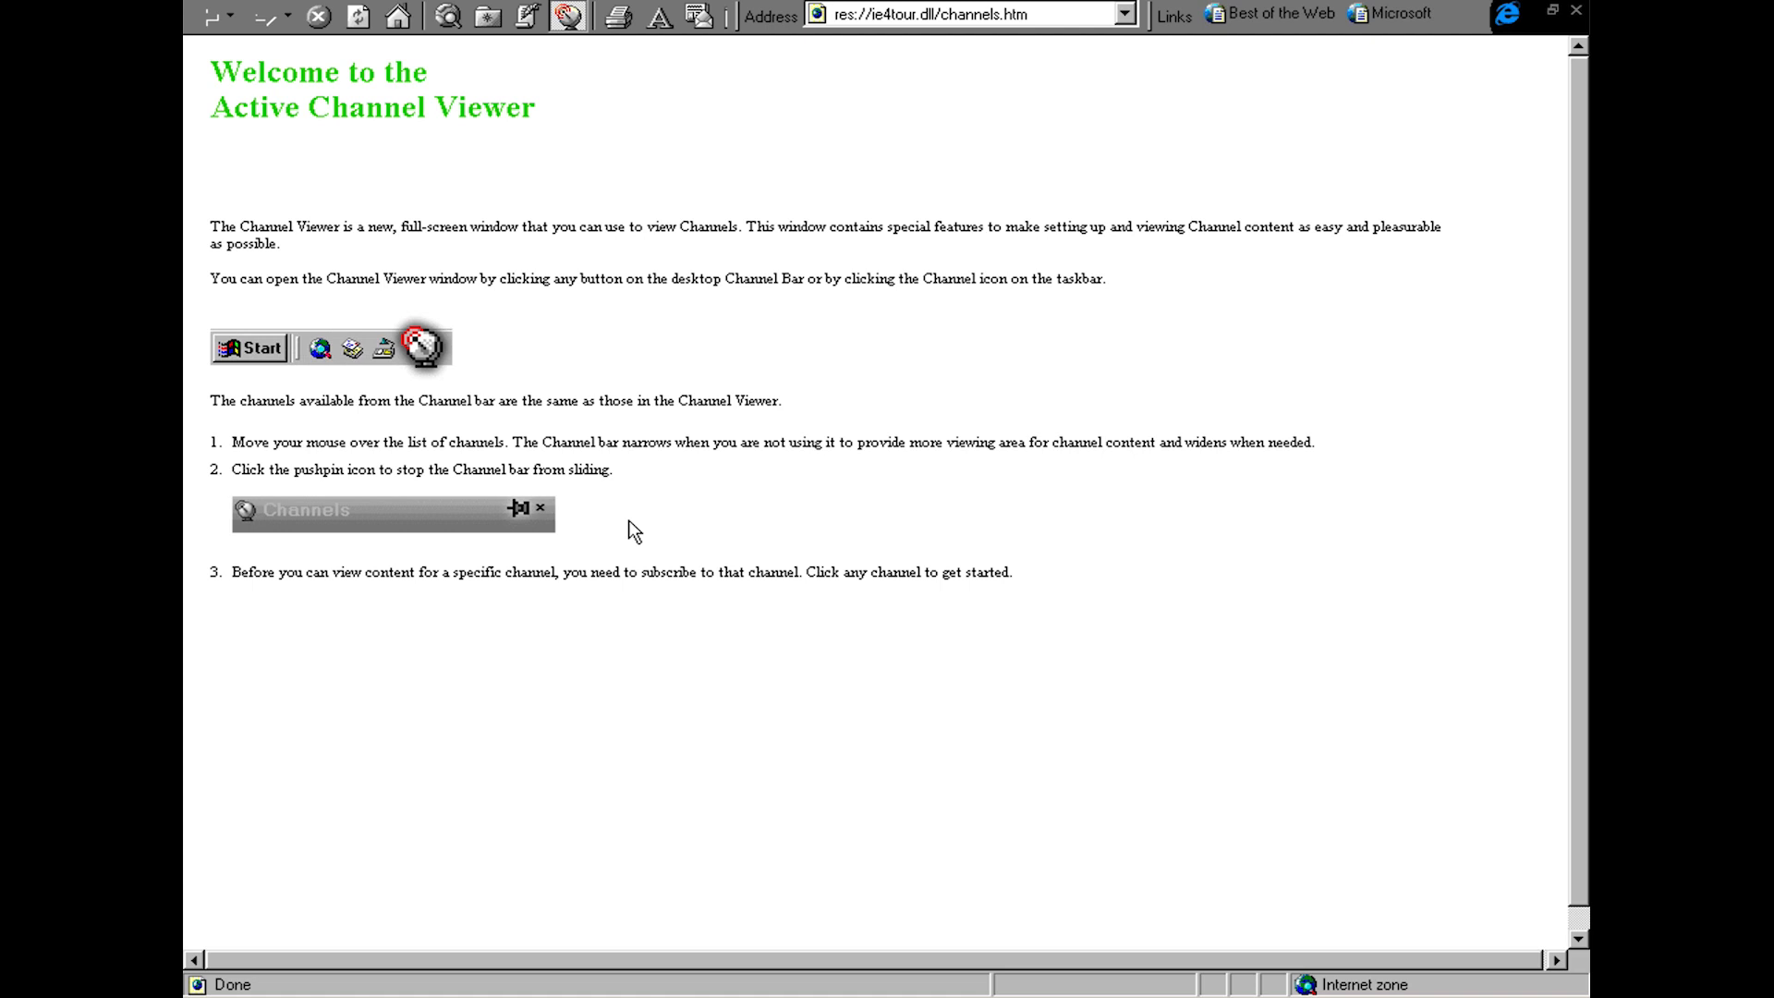
mouse_move(1256, 78)
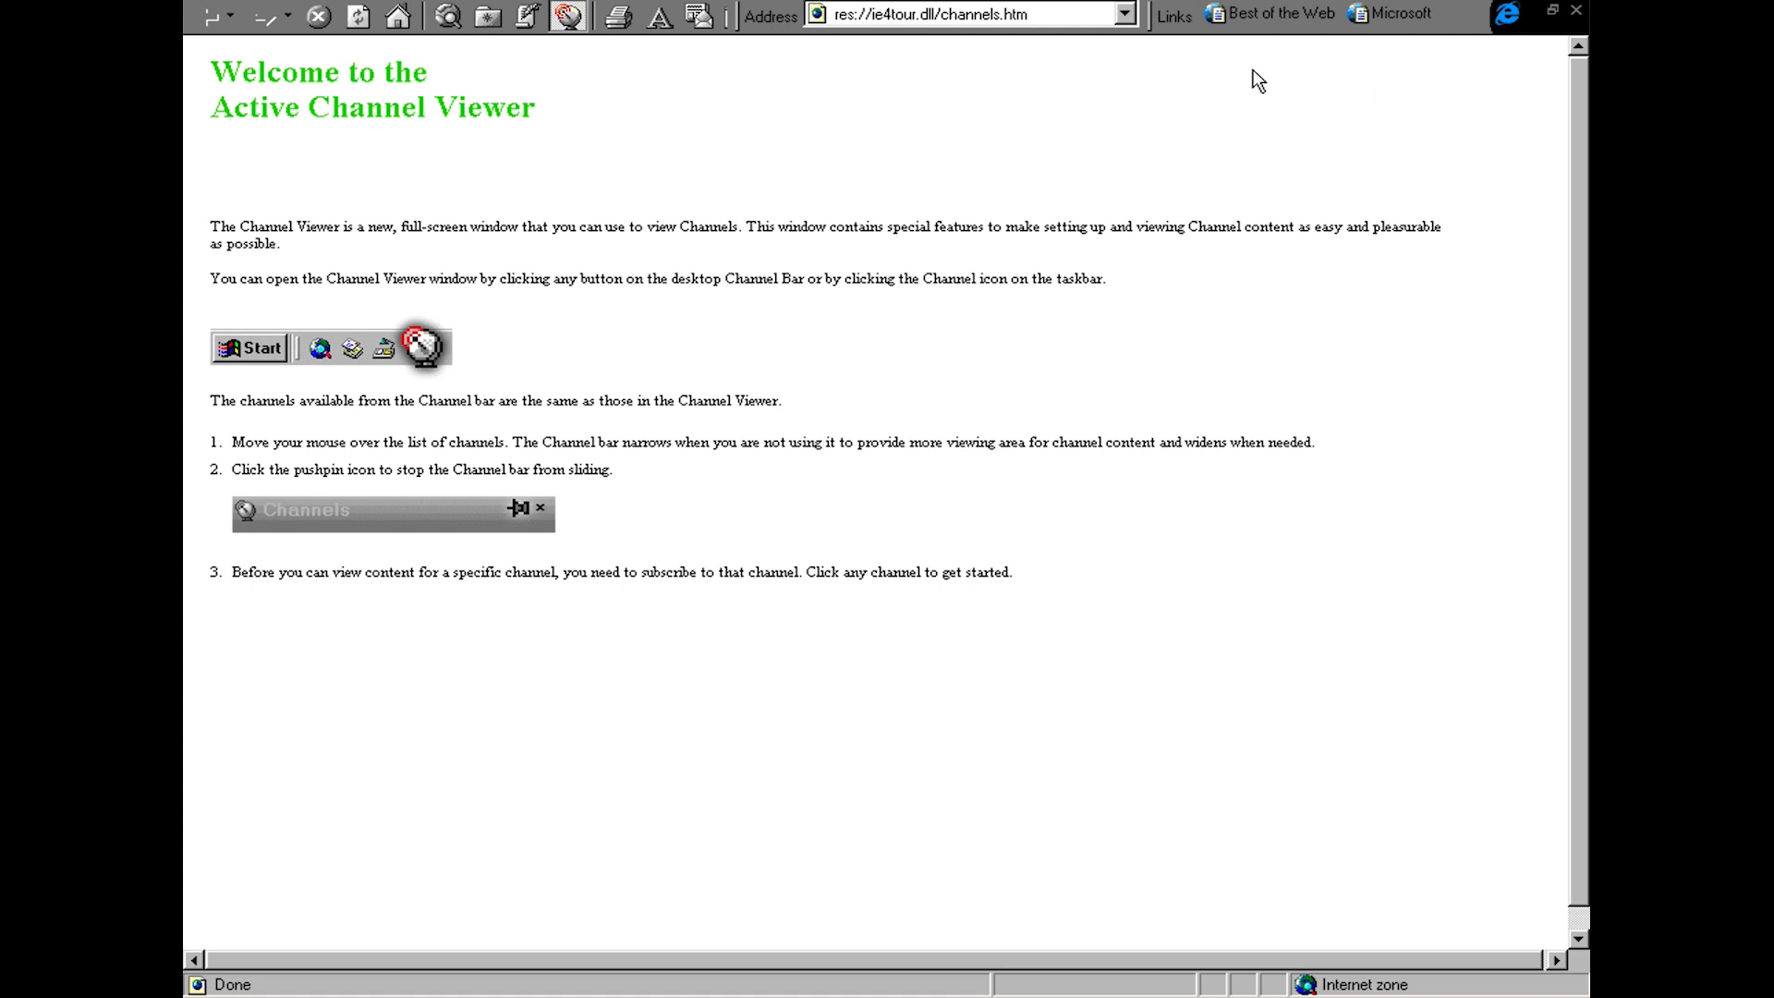
mouse_move(783, 792)
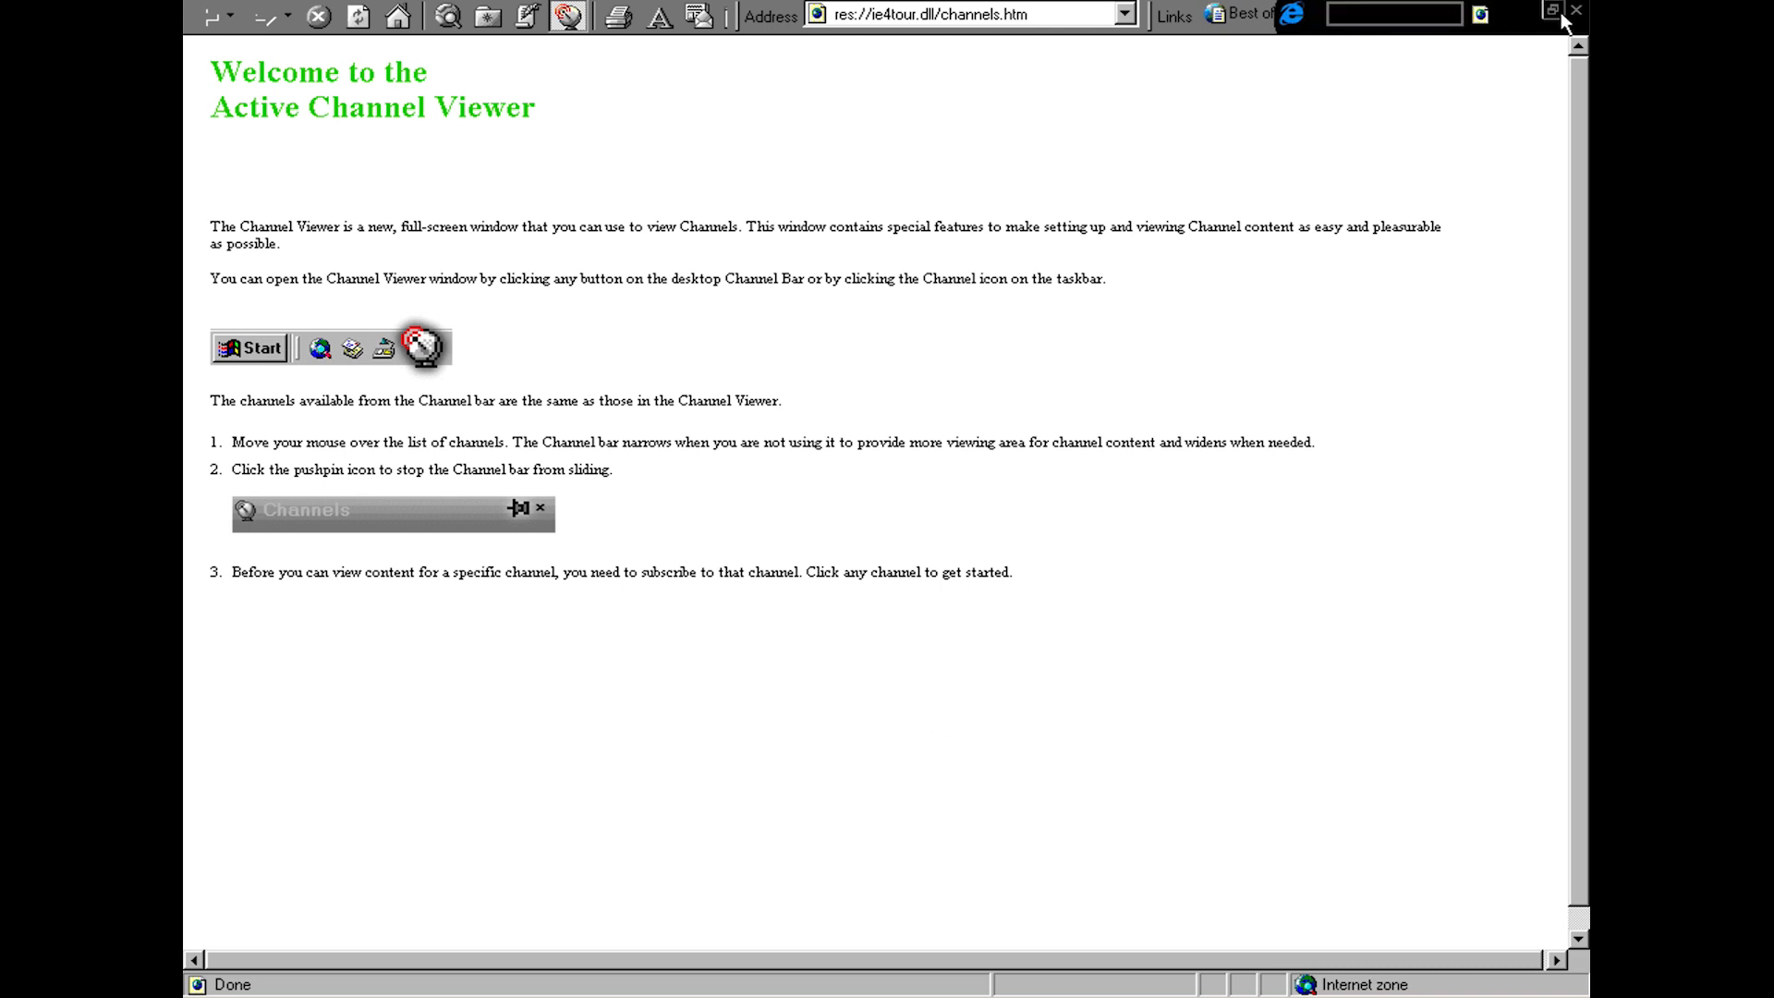
Close the full-screen Channel Viewer to return to the desktop
left_click(1578, 7)
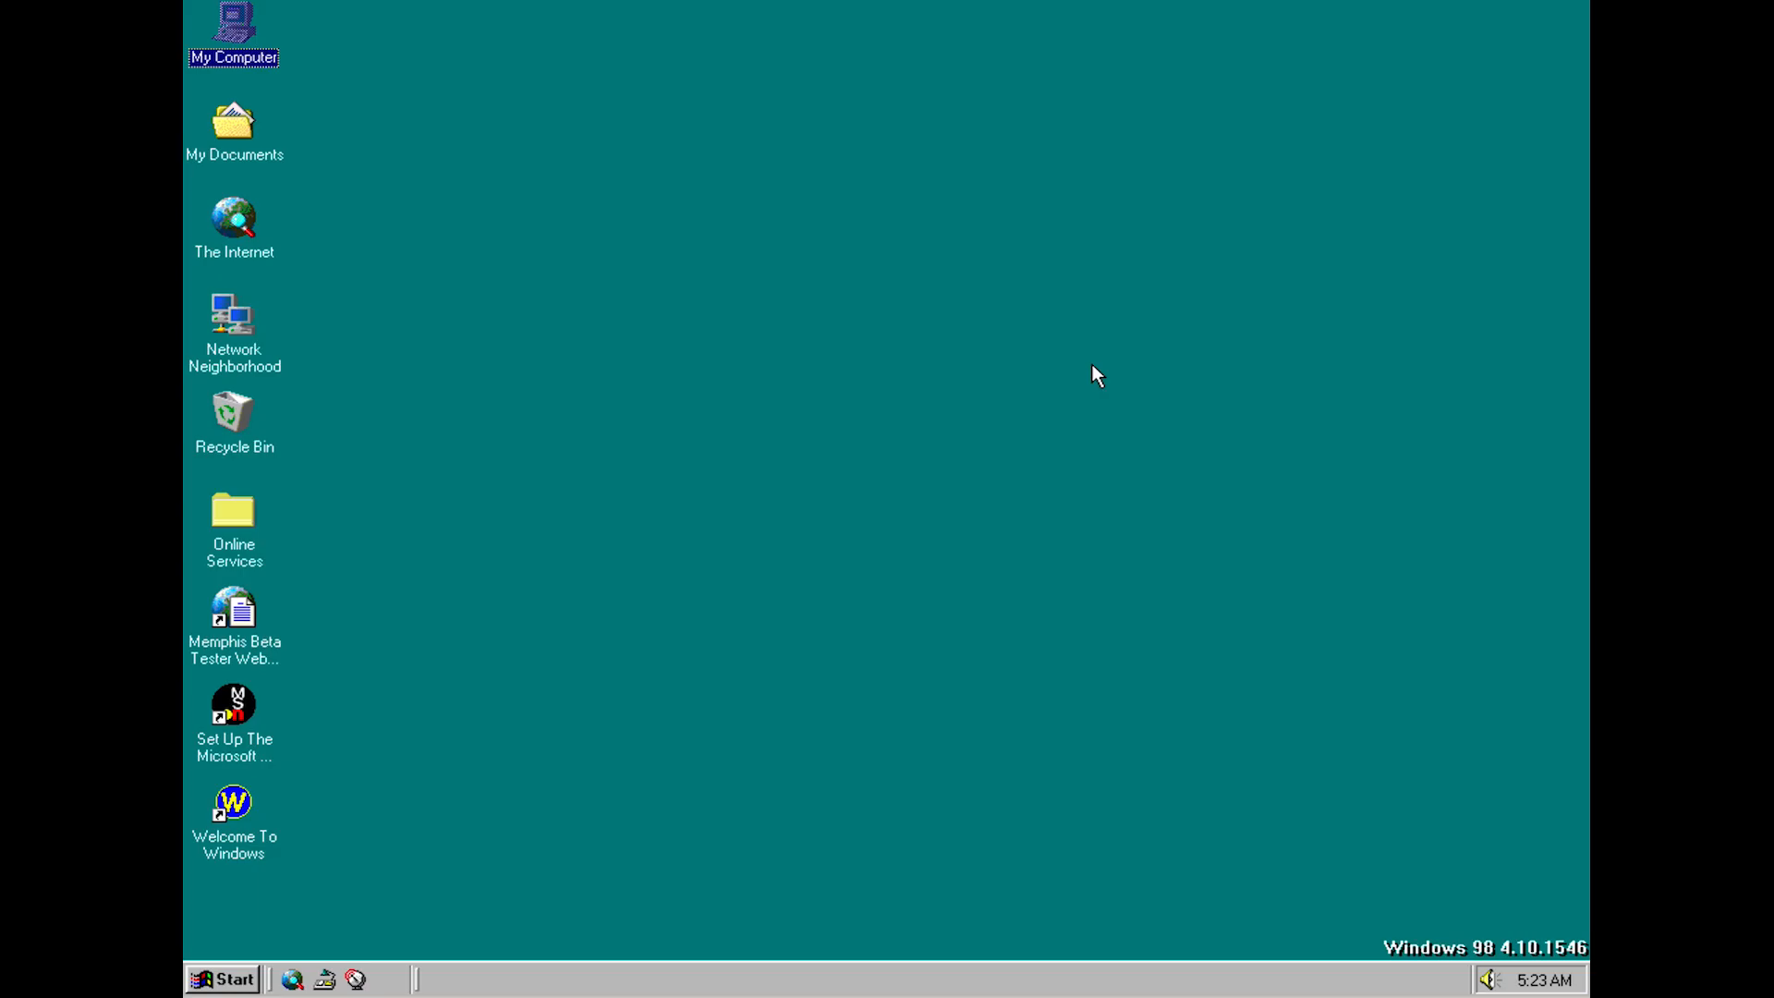
mouse_move(1053, 392)
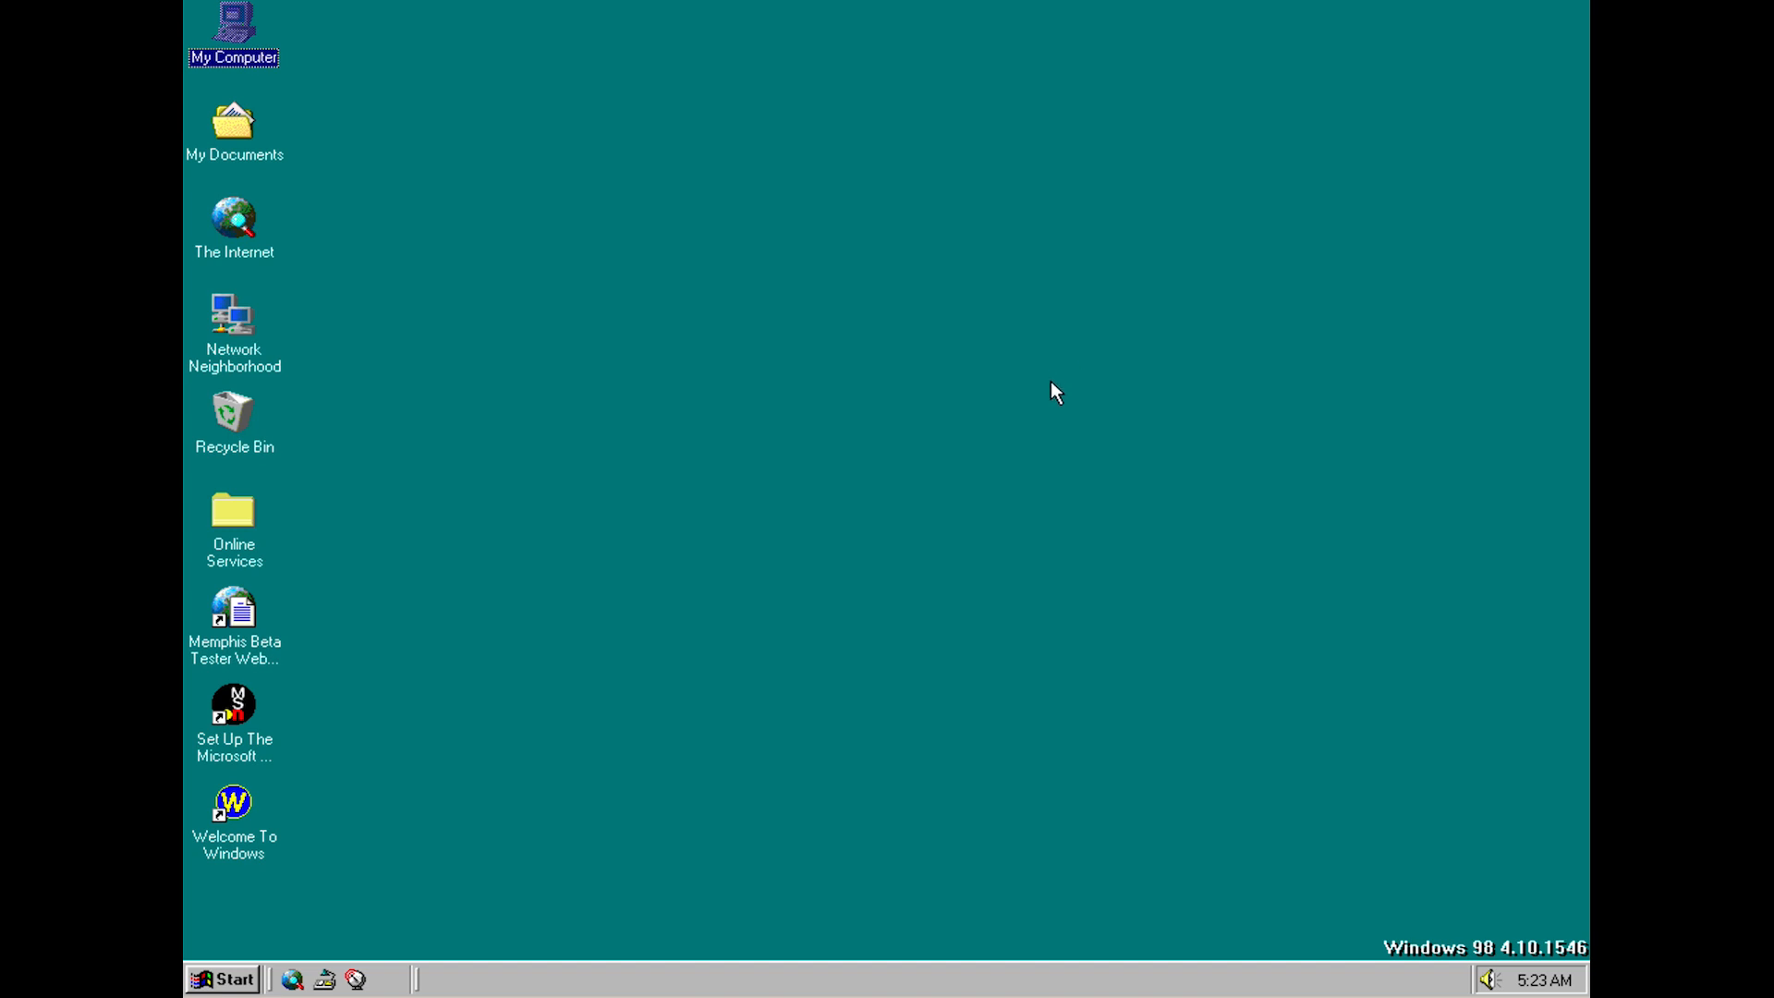
mouse_move(582, 941)
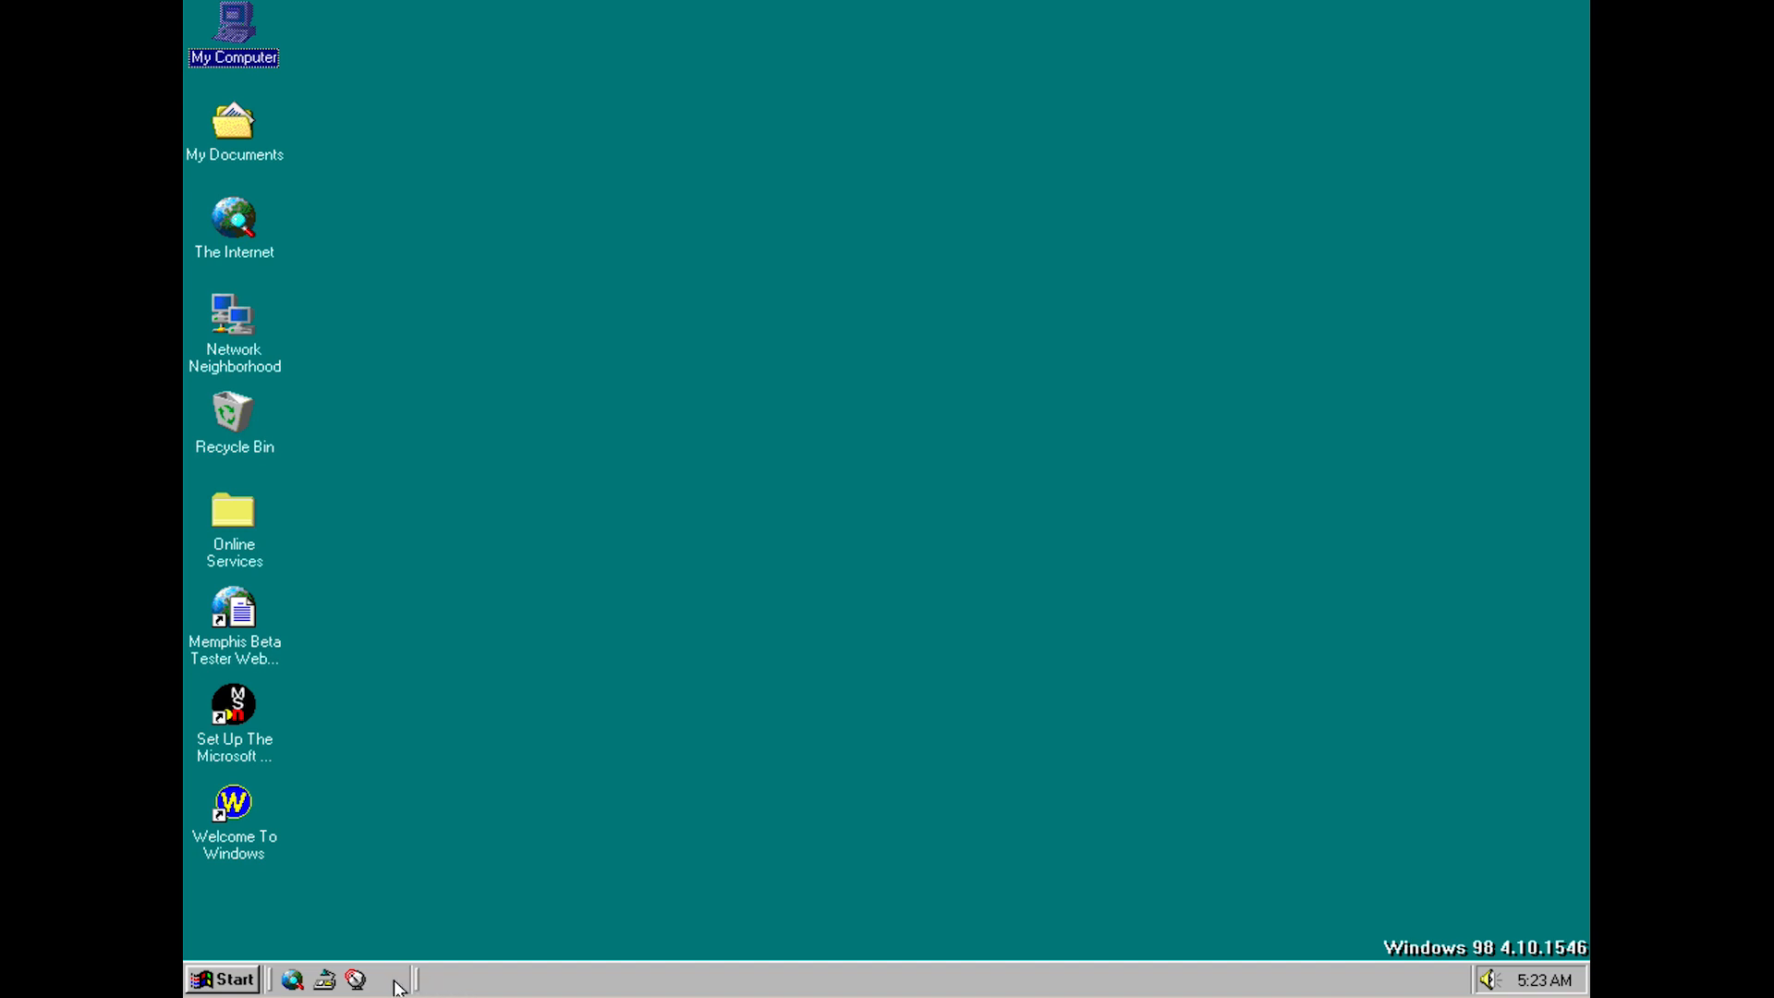
mouse_move(408, 982)
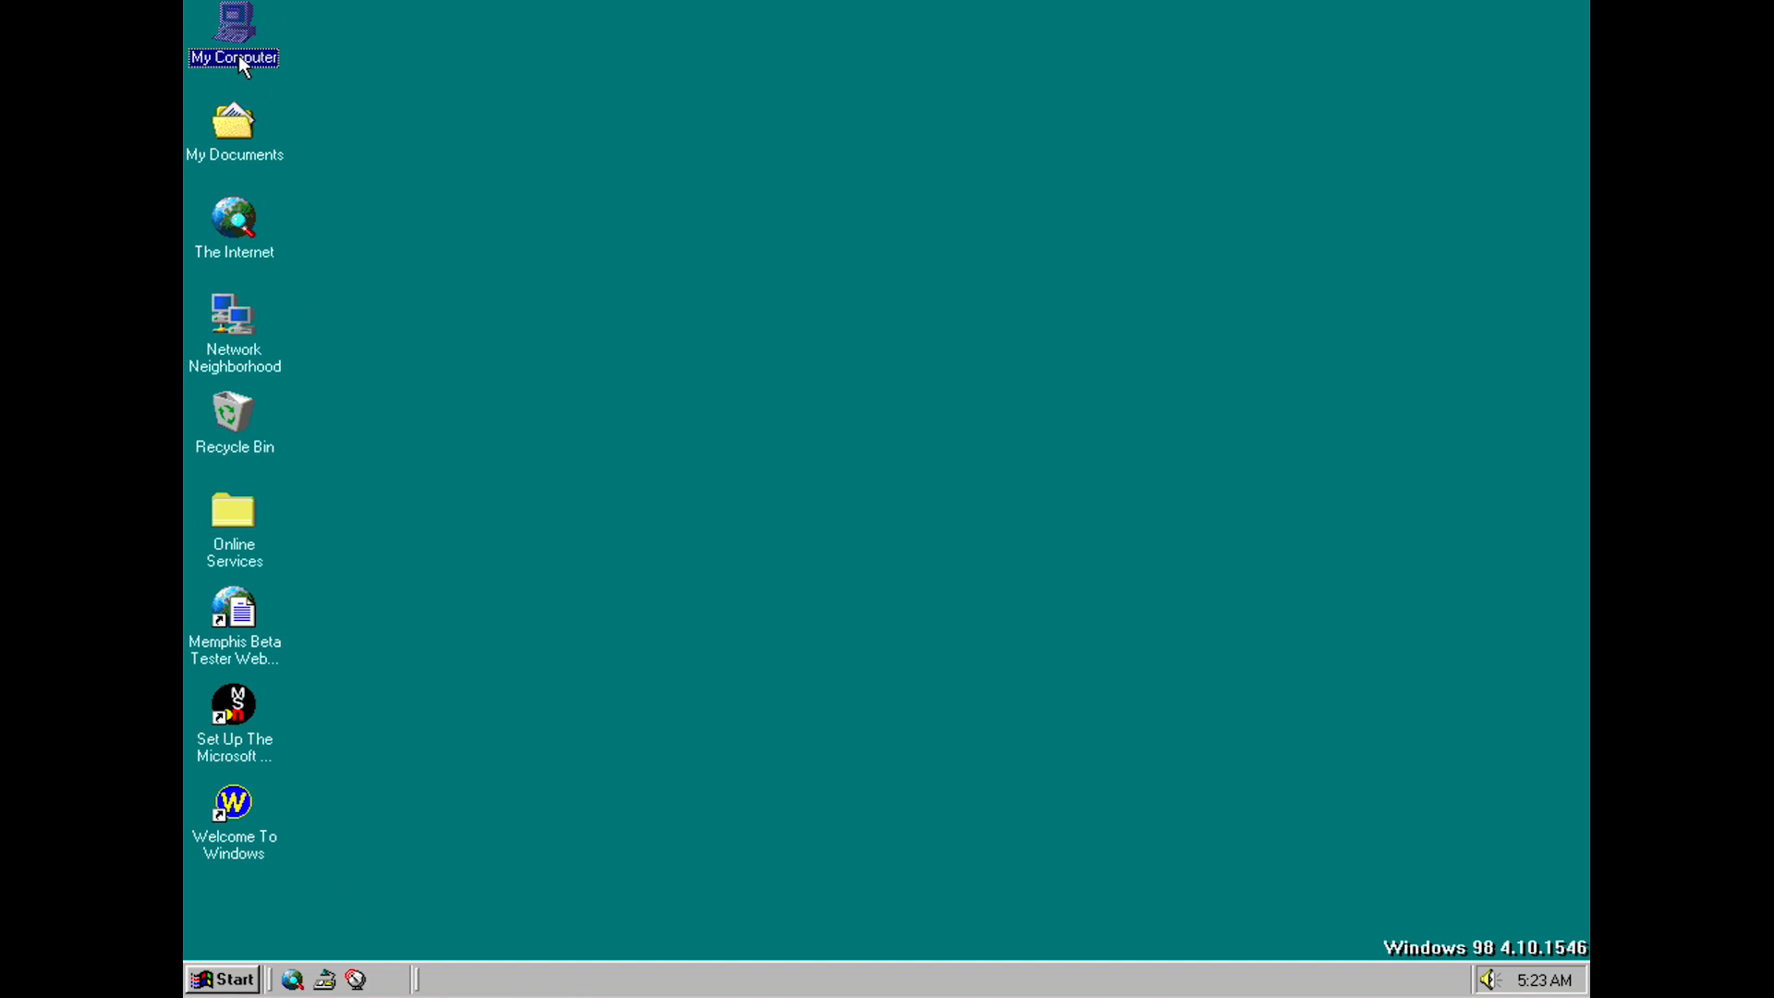
Open My Computer and bring up its View menu settings
double_click(236, 24)
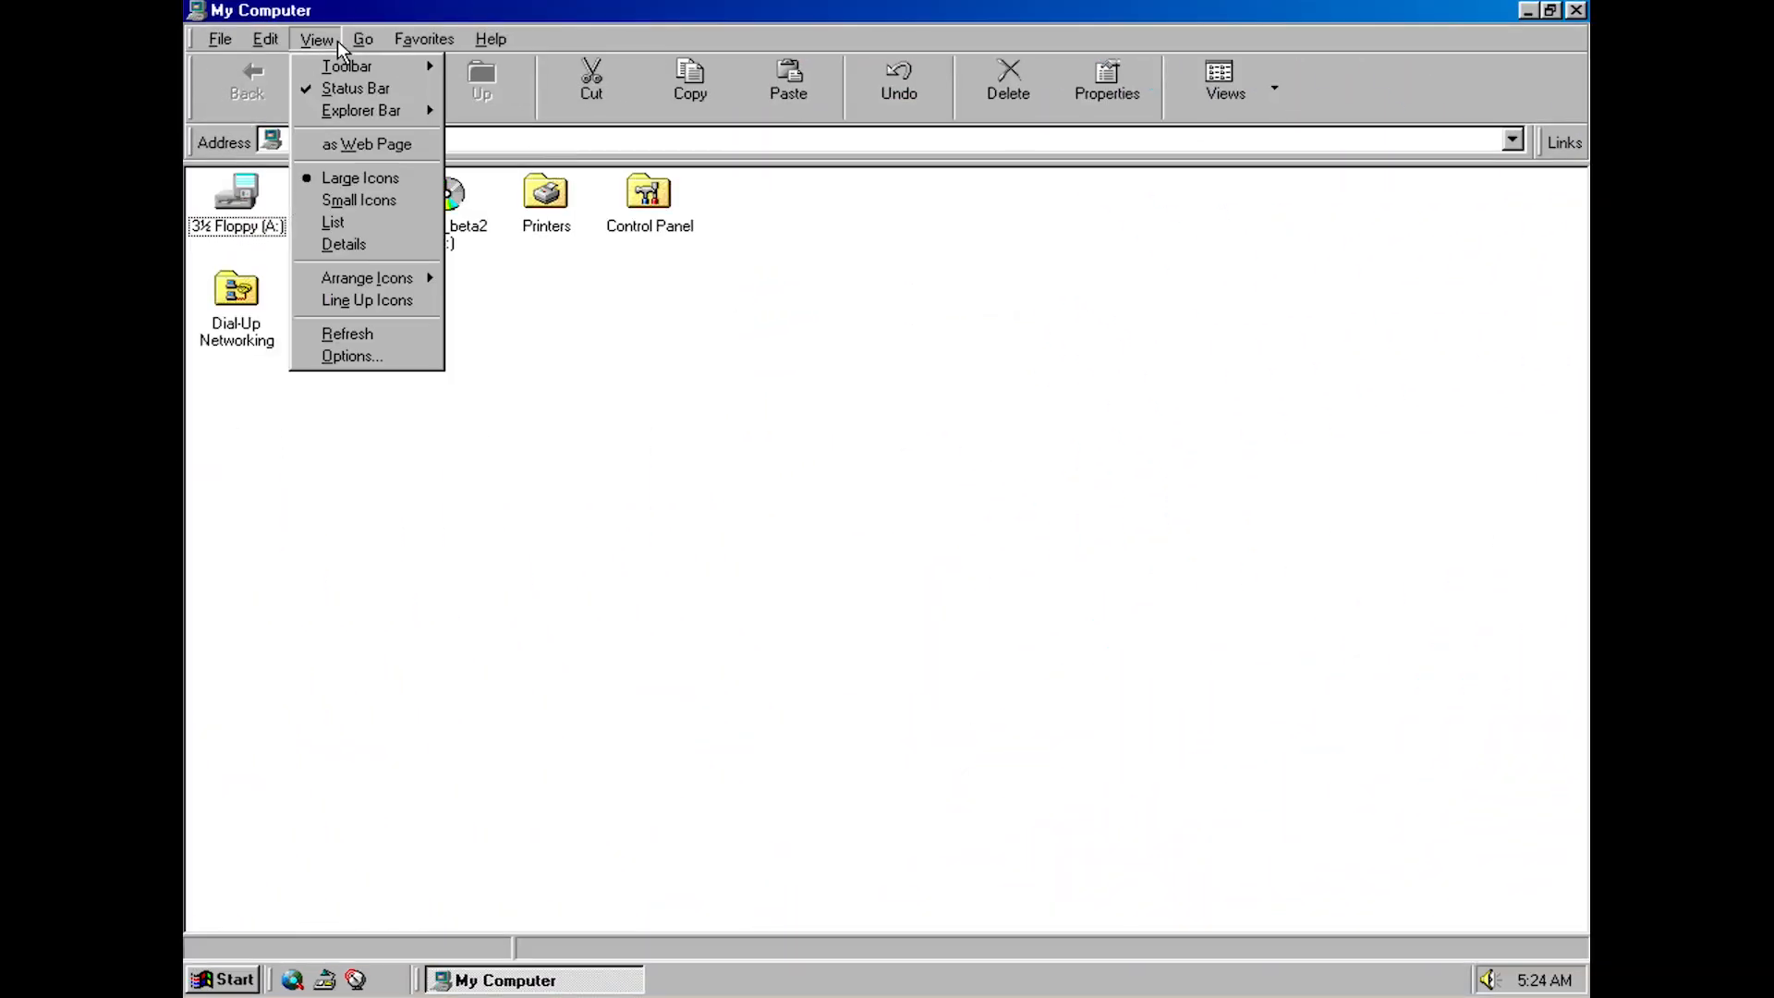
mouse_move(375, 111)
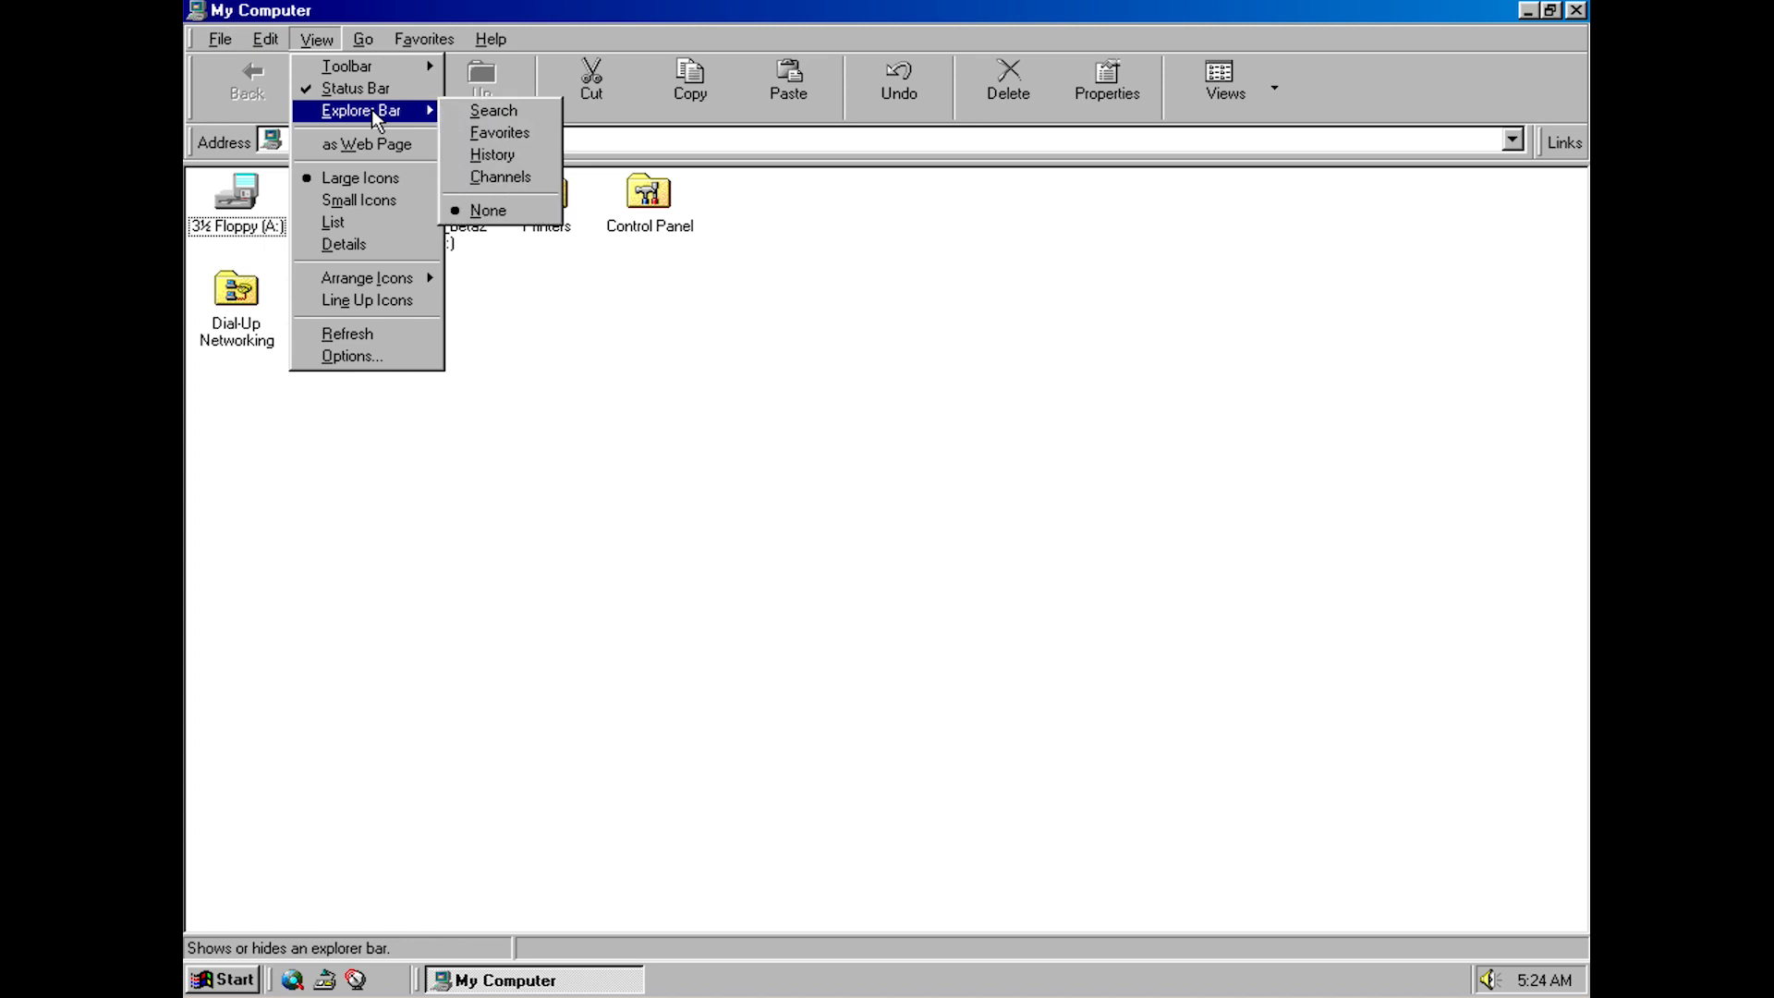
mouse_move(384, 118)
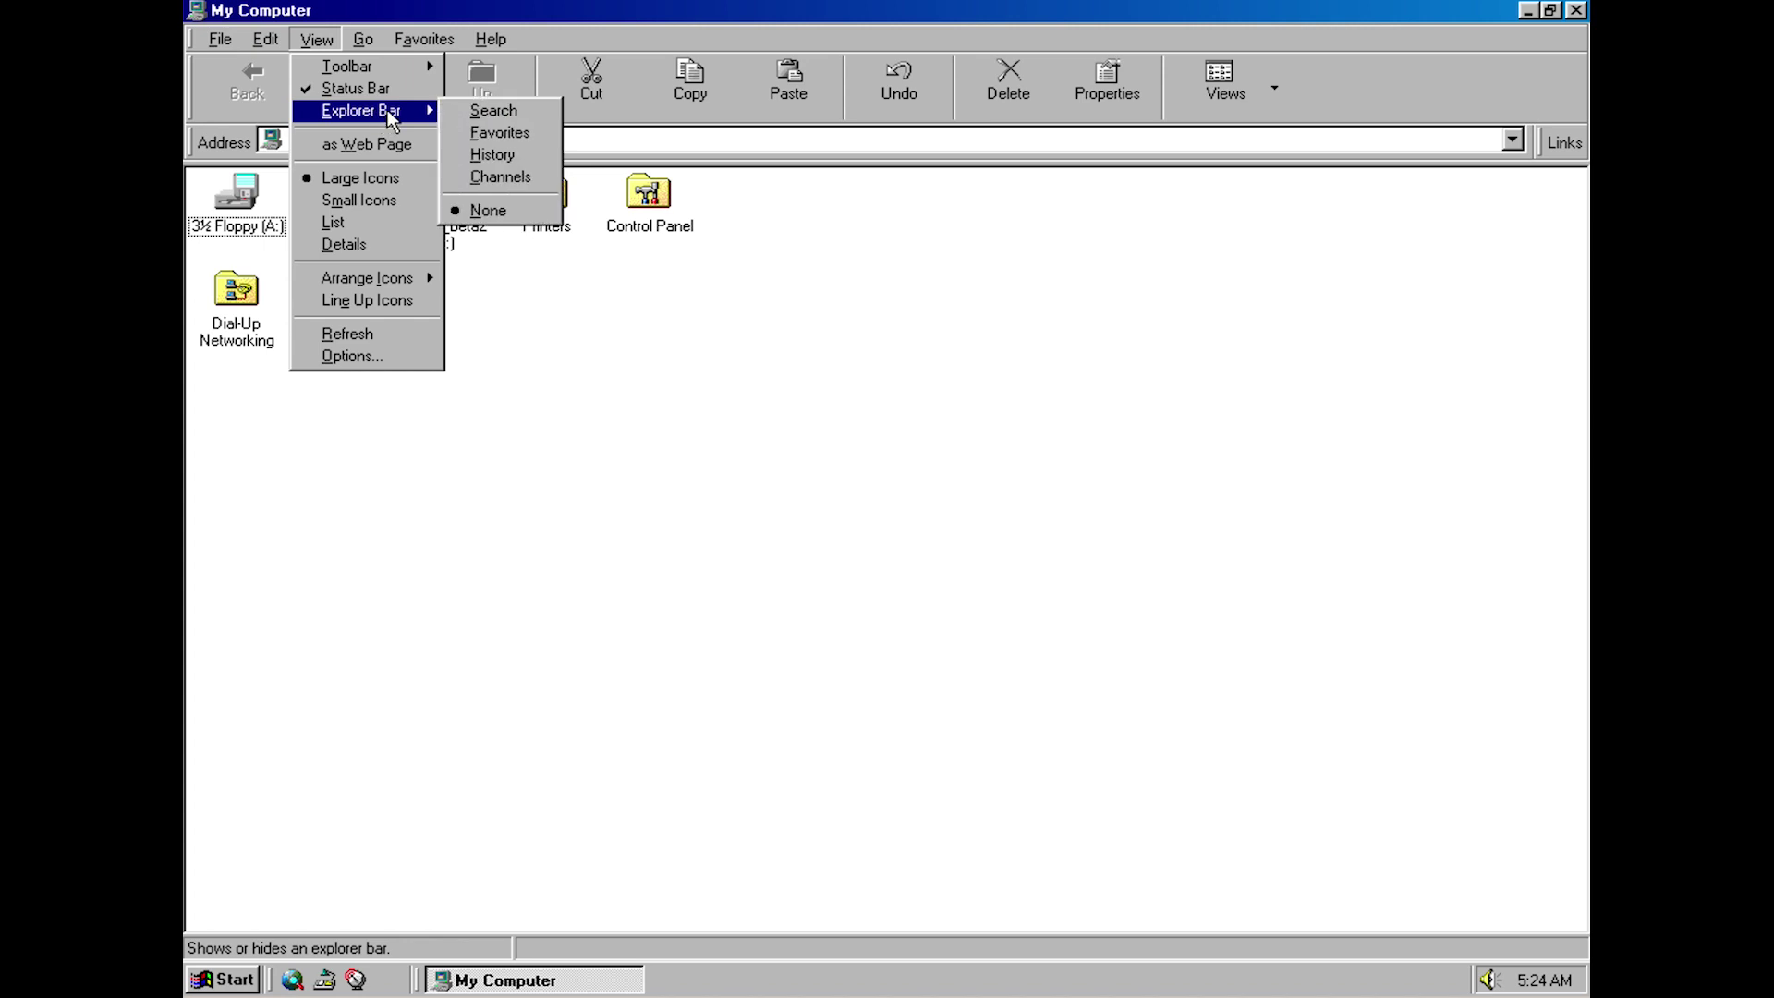
mouse_move(501, 177)
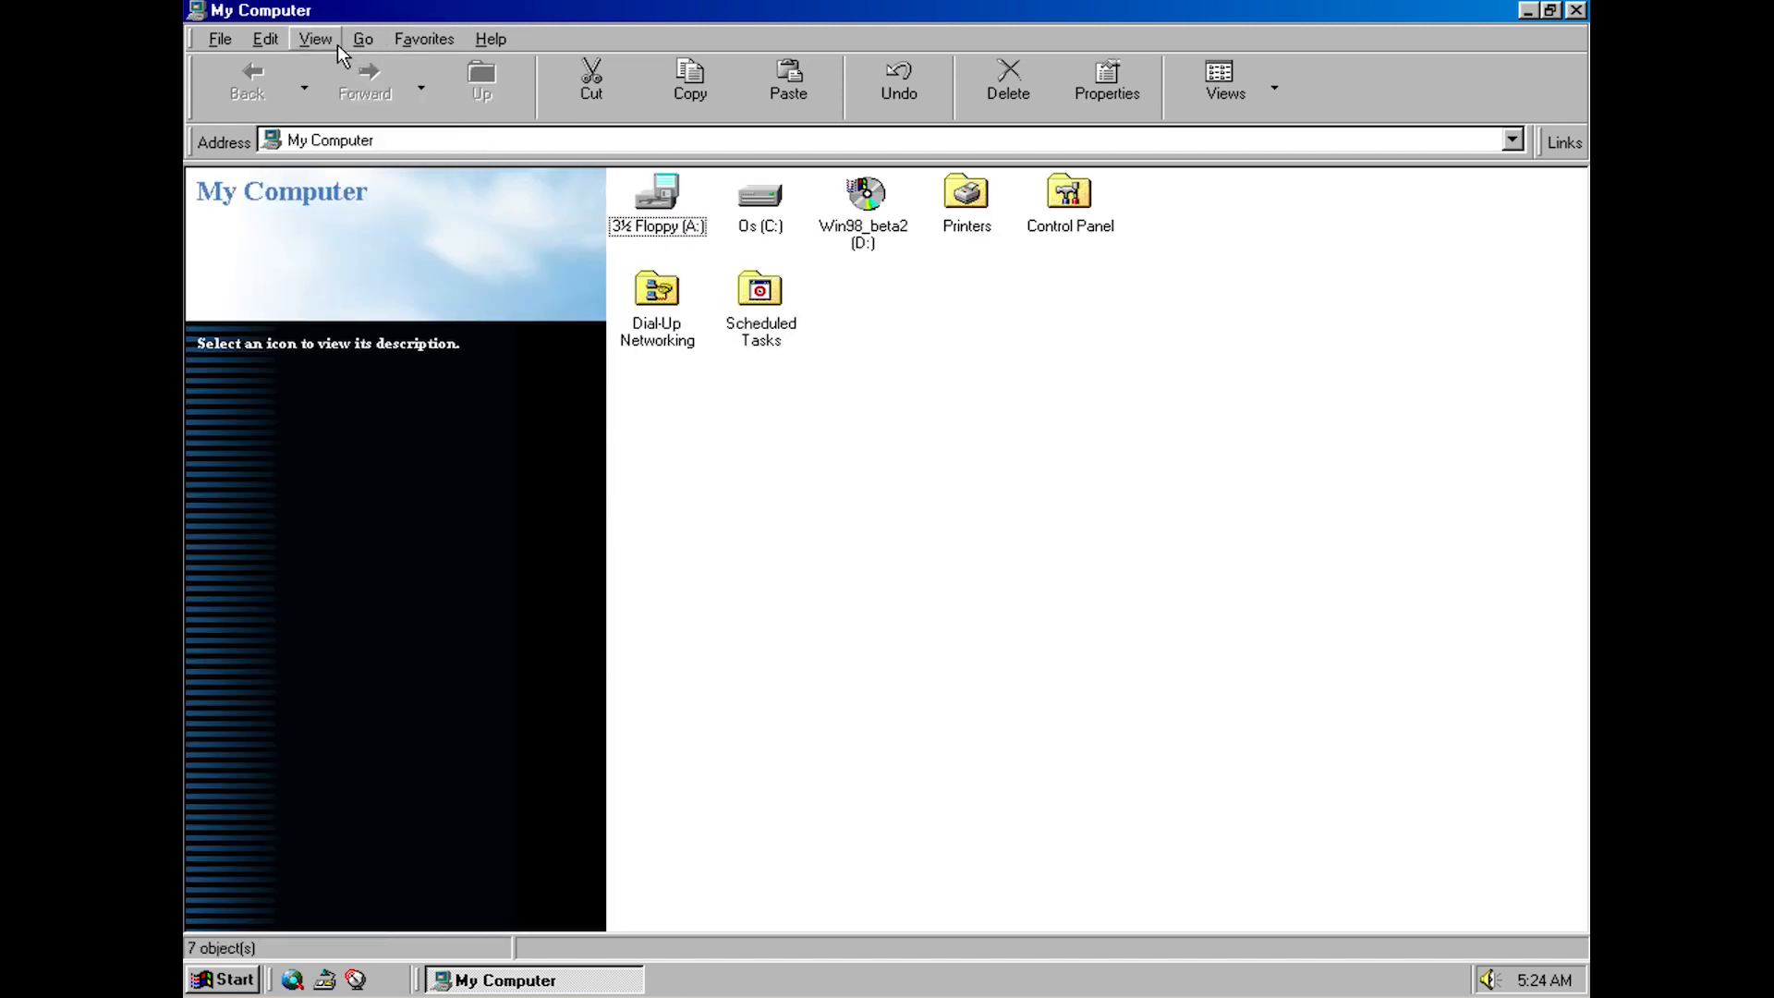
left_click(316, 39)
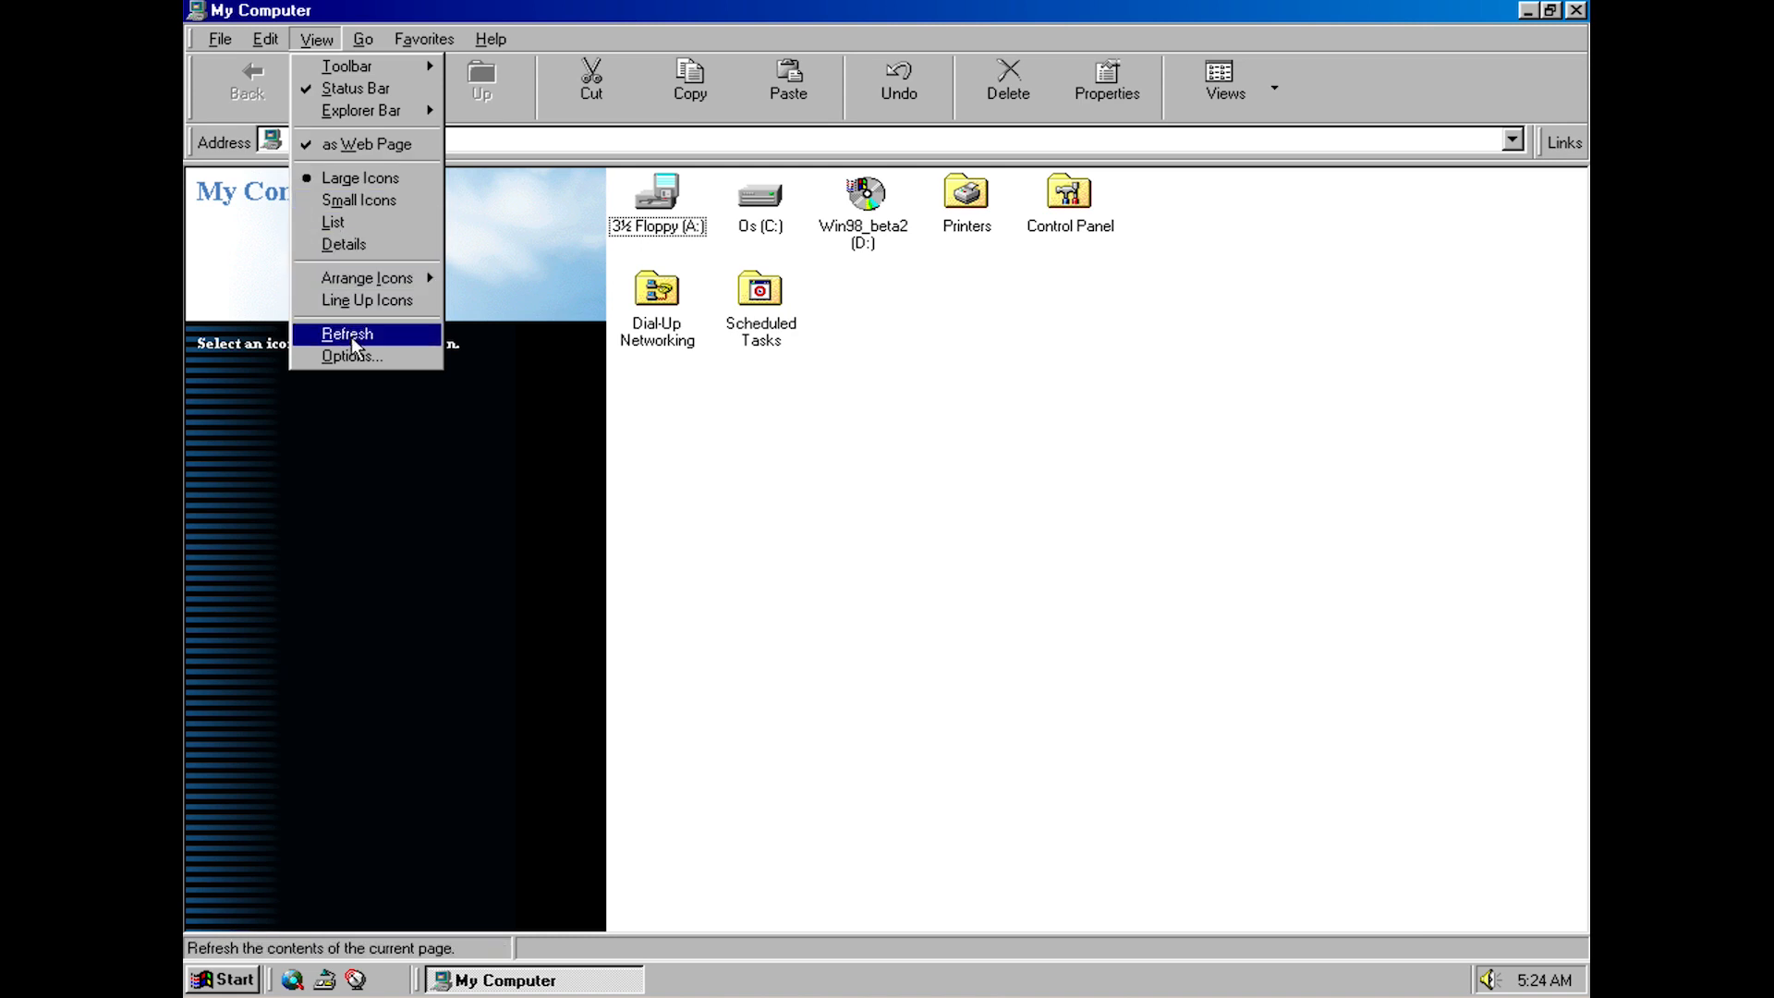
Preview Web, Classic and Custom integration modes in folder Options, then cancel the Web Integration Settings
left_click(353, 356)
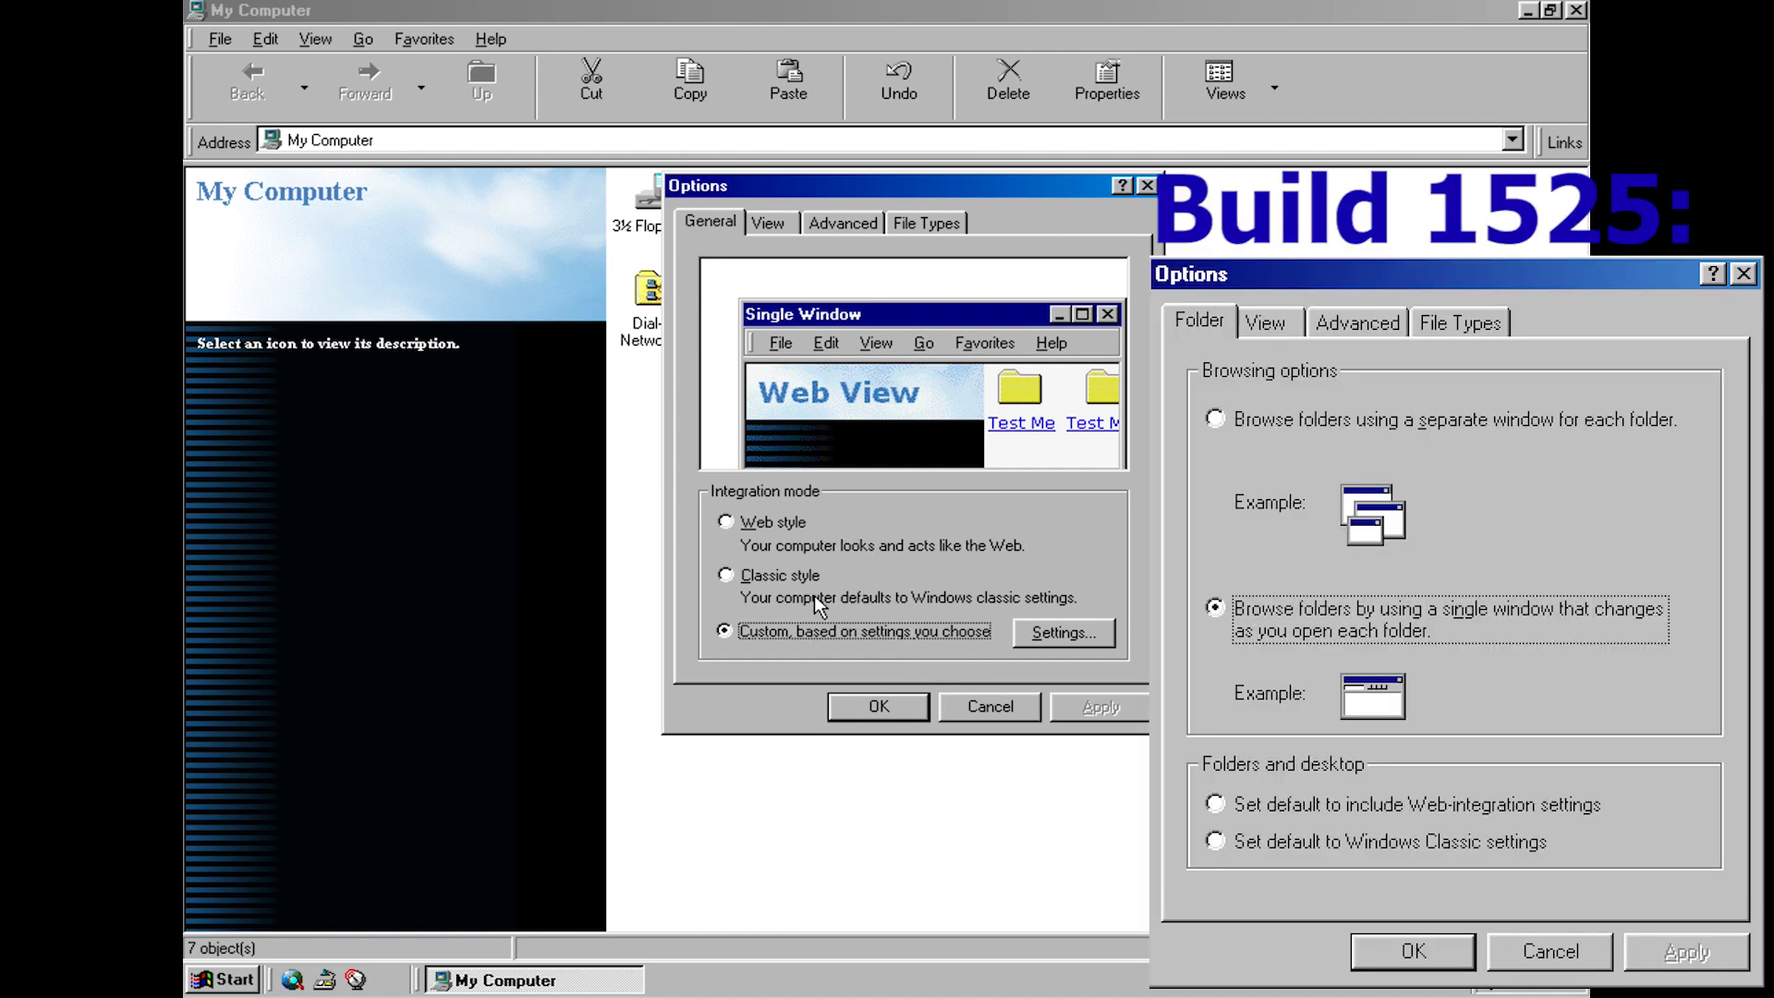
mouse_move(813, 558)
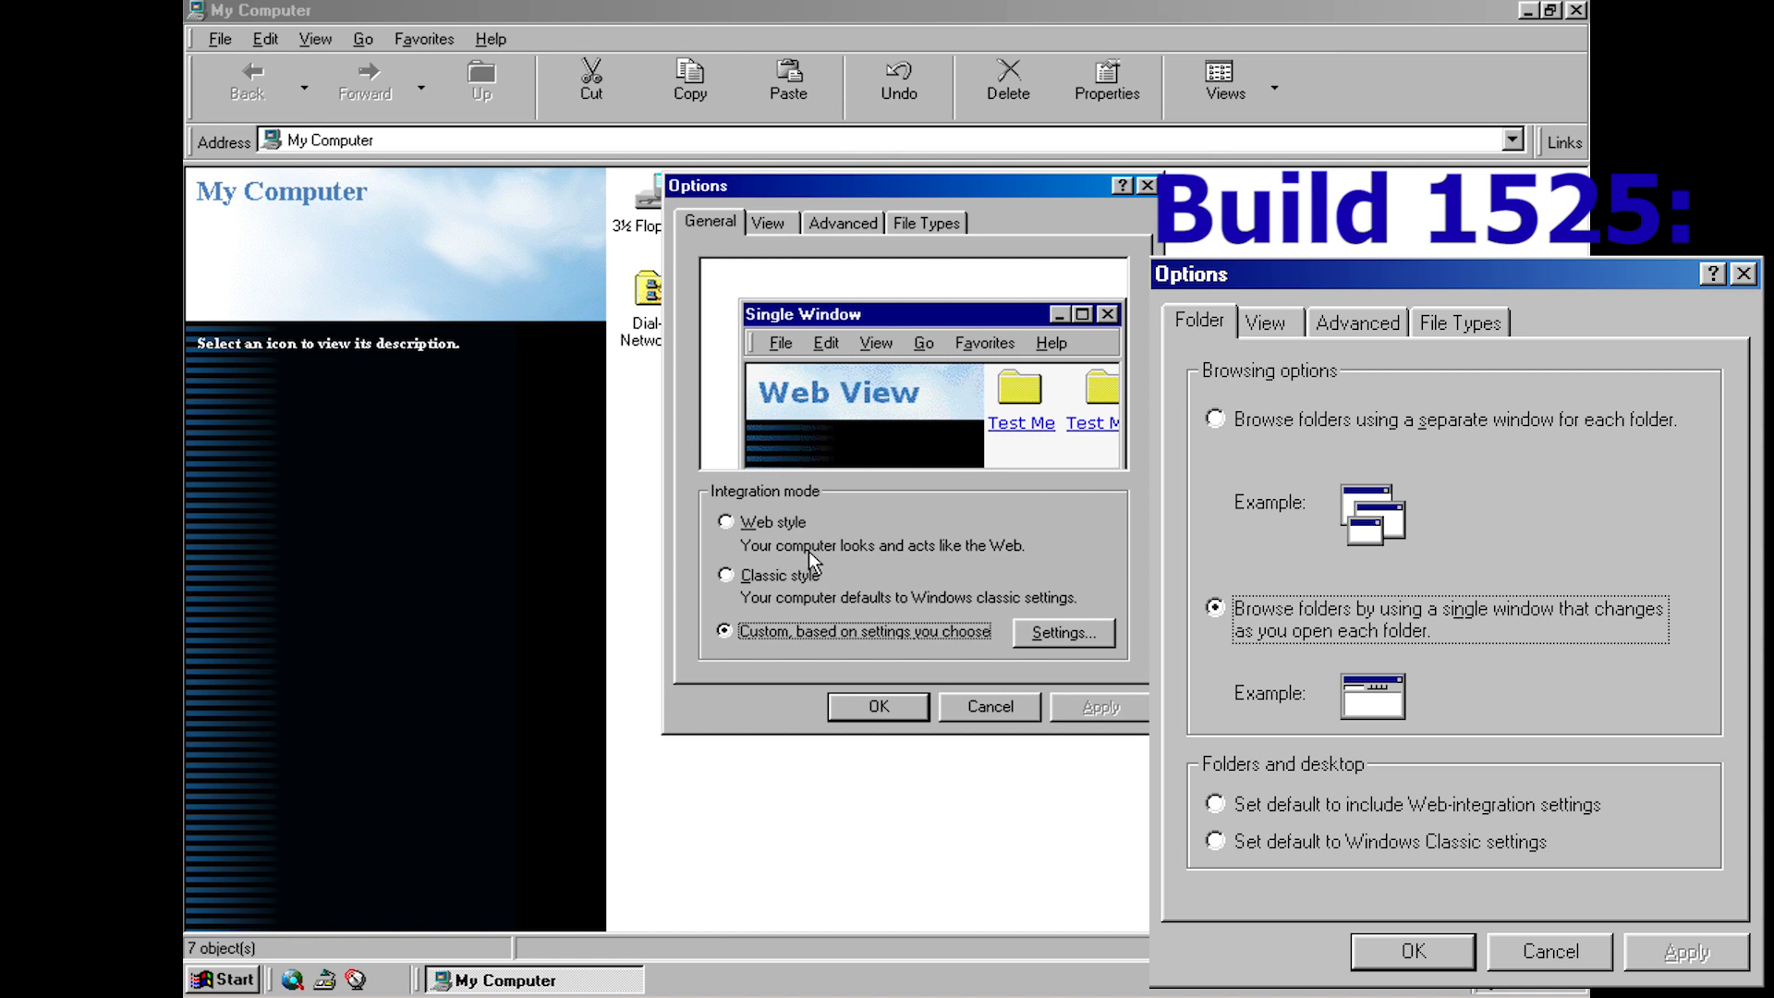
left_click(726, 521)
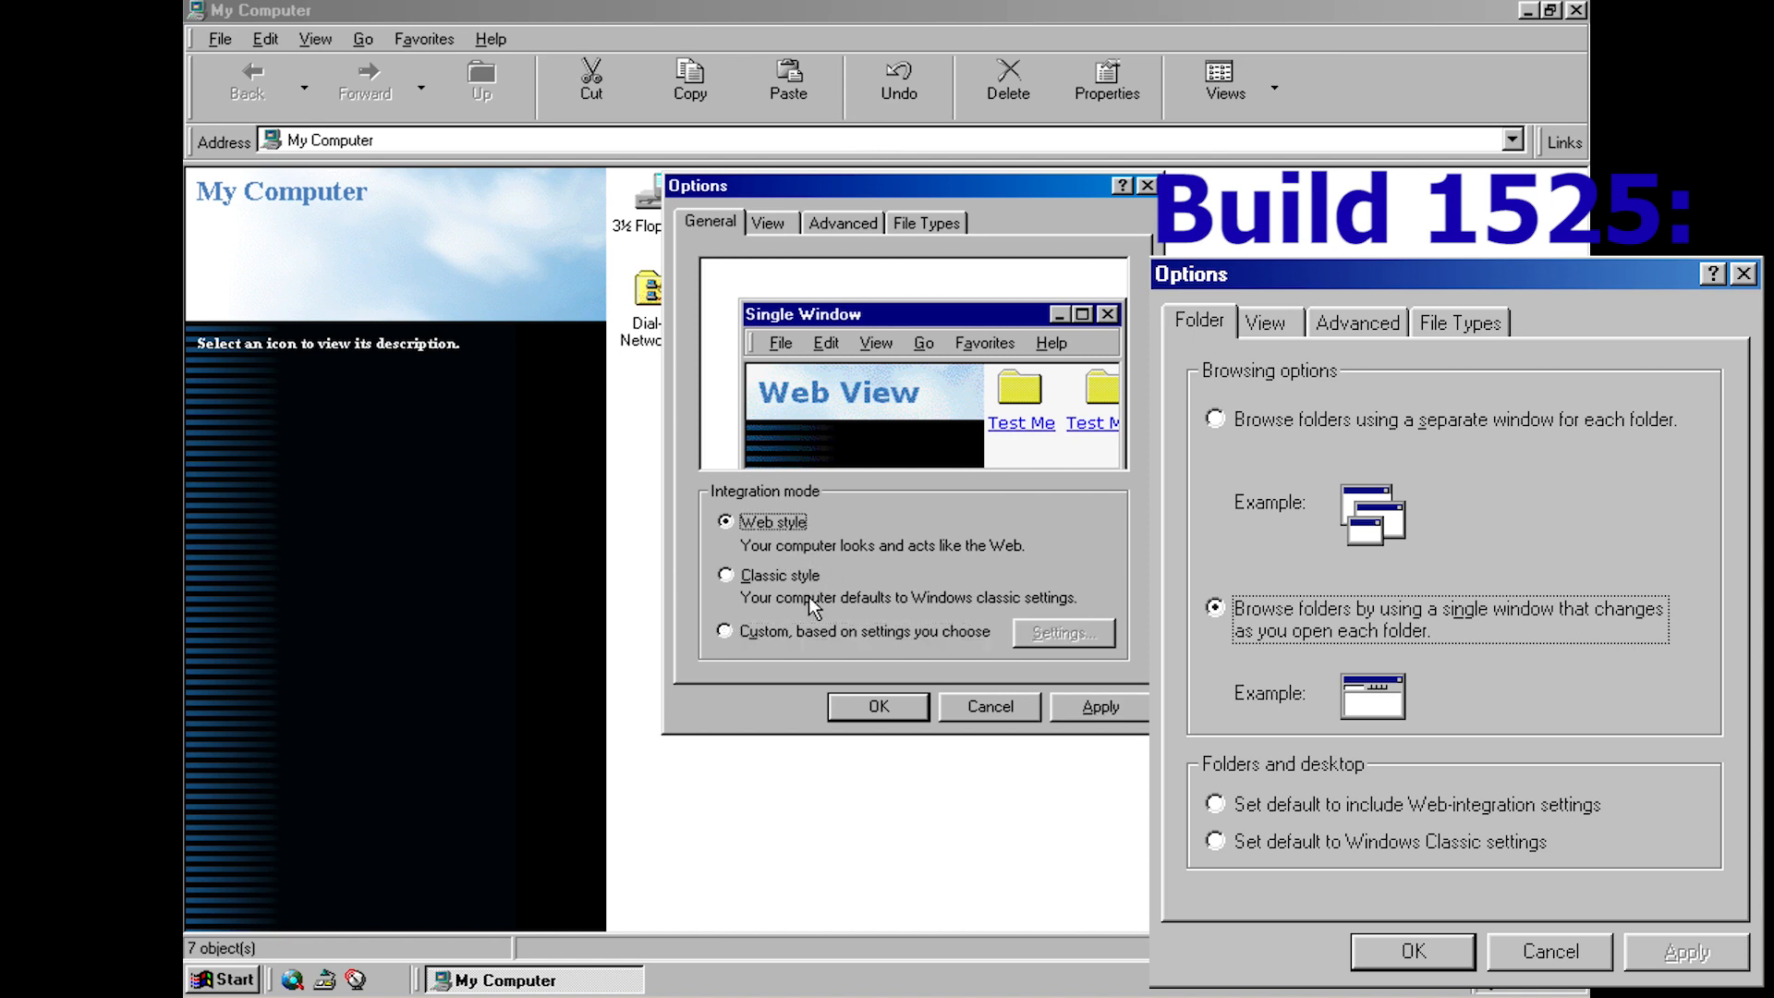
left_click(725, 574)
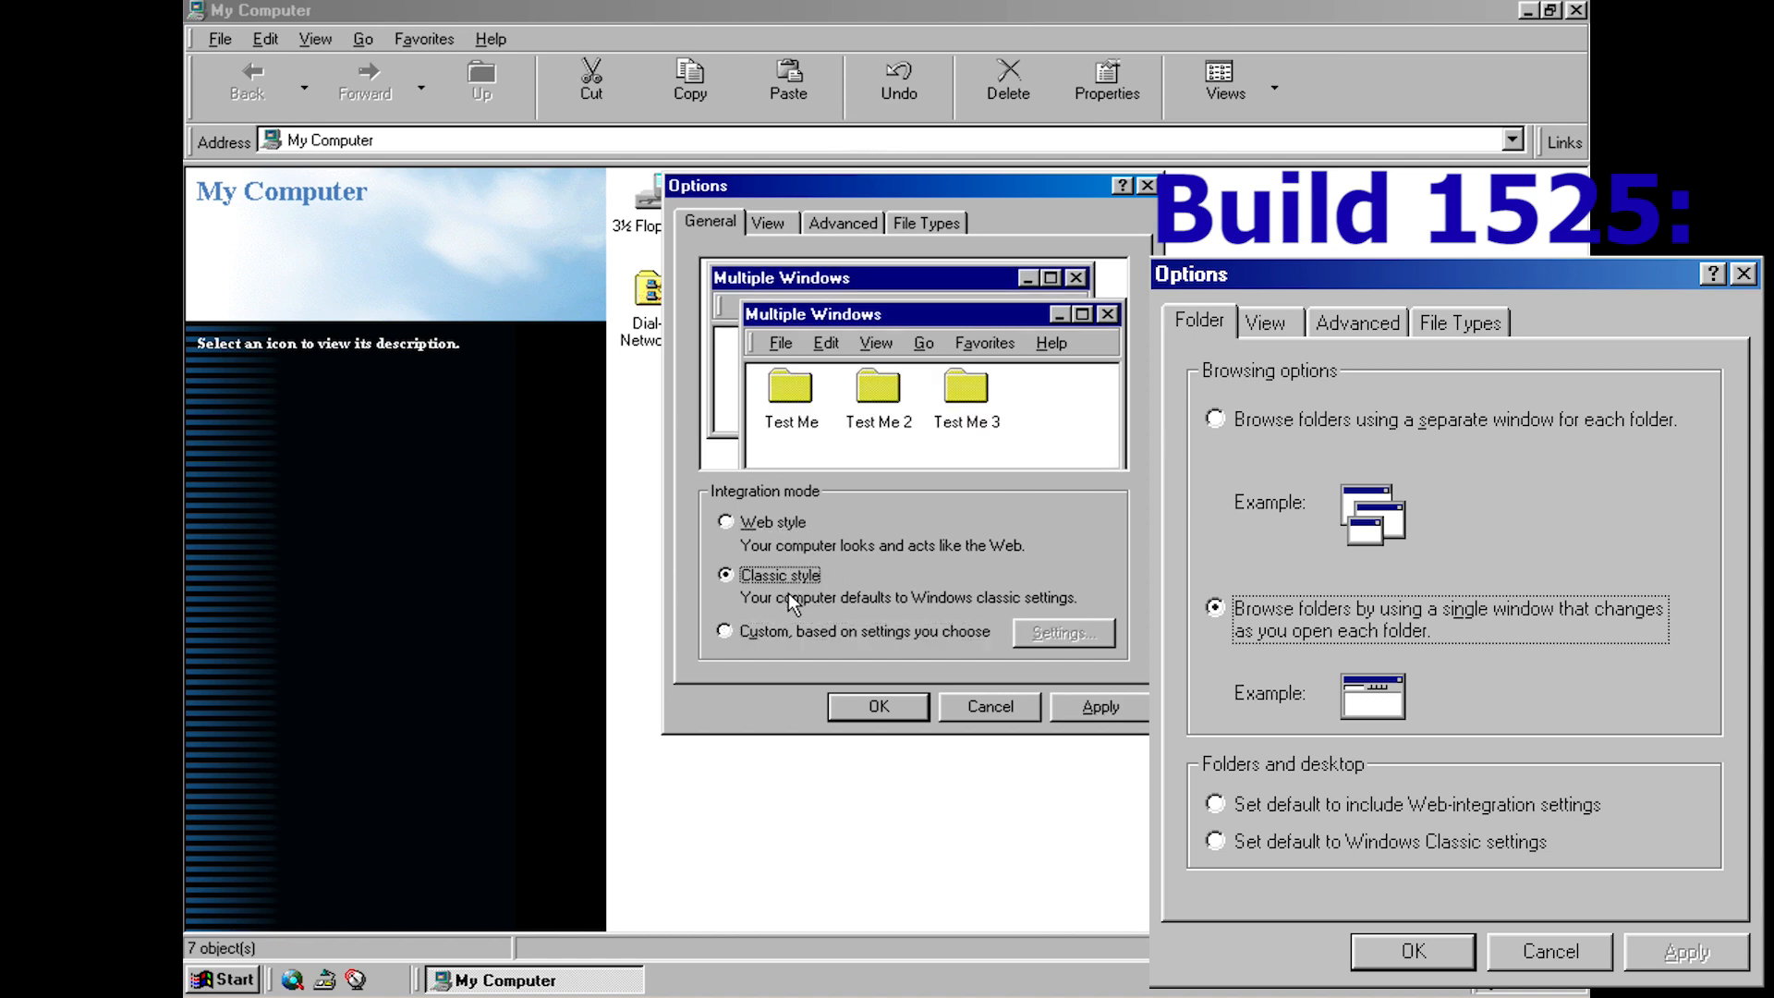
mouse_move(854, 624)
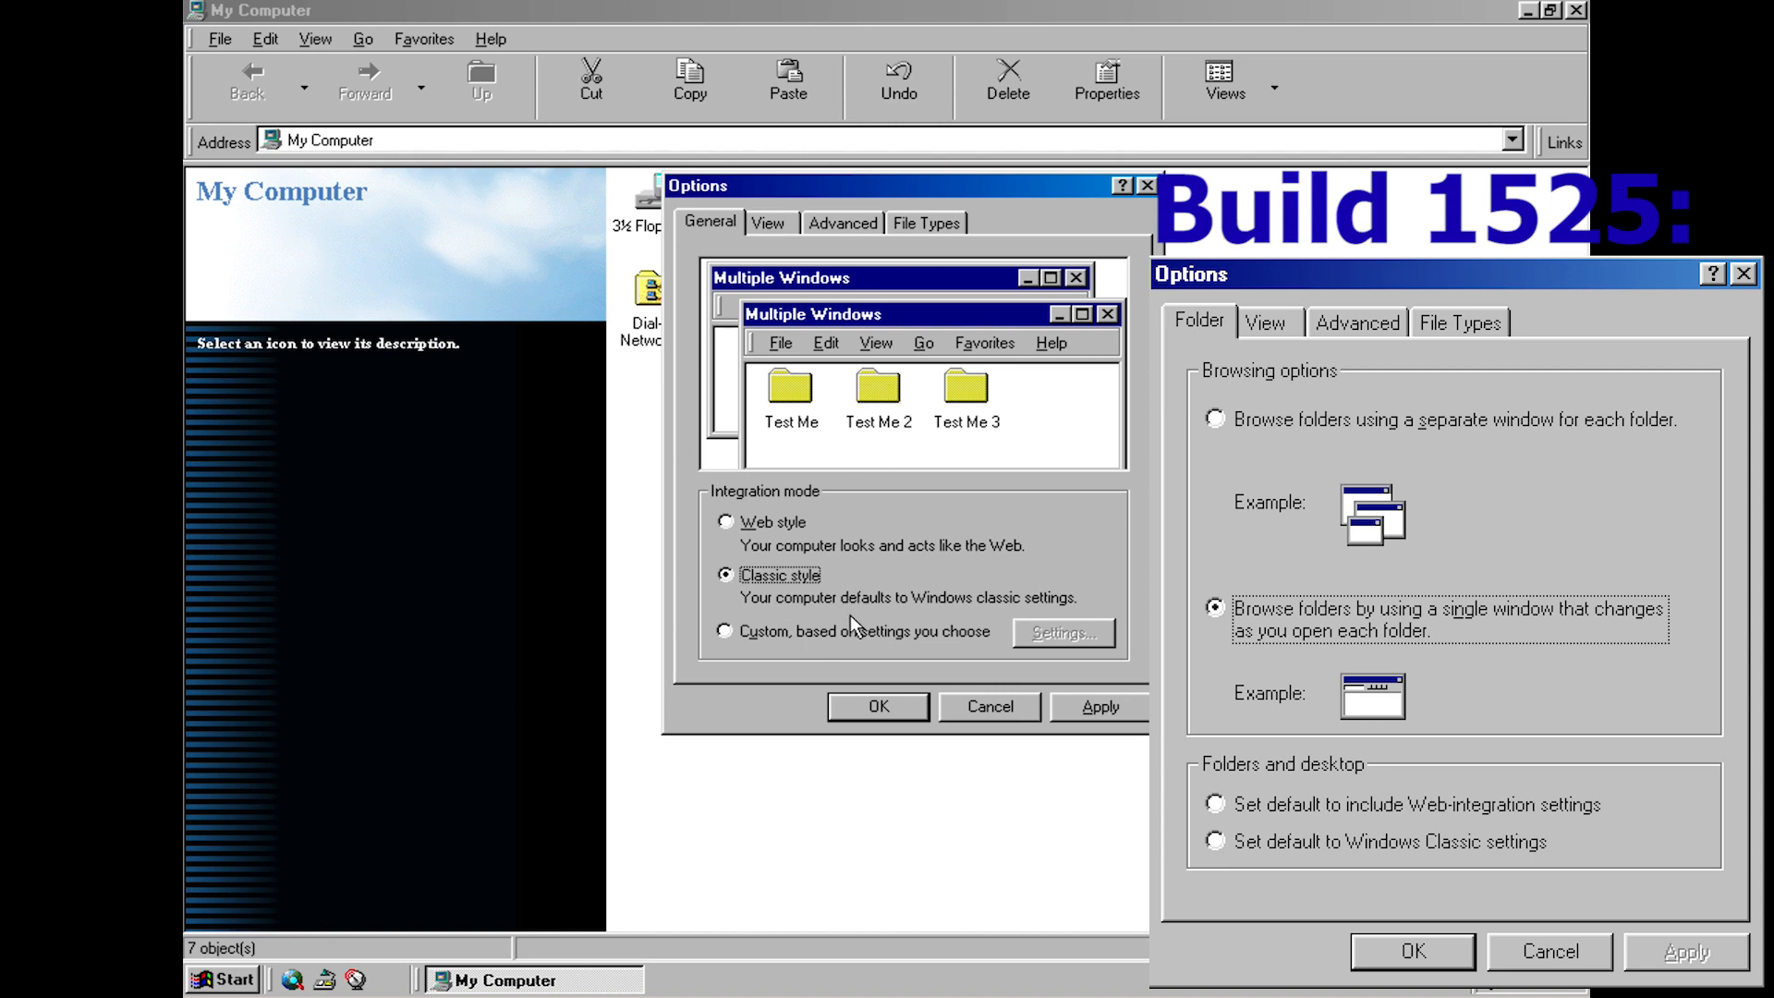
left_click(1043, 632)
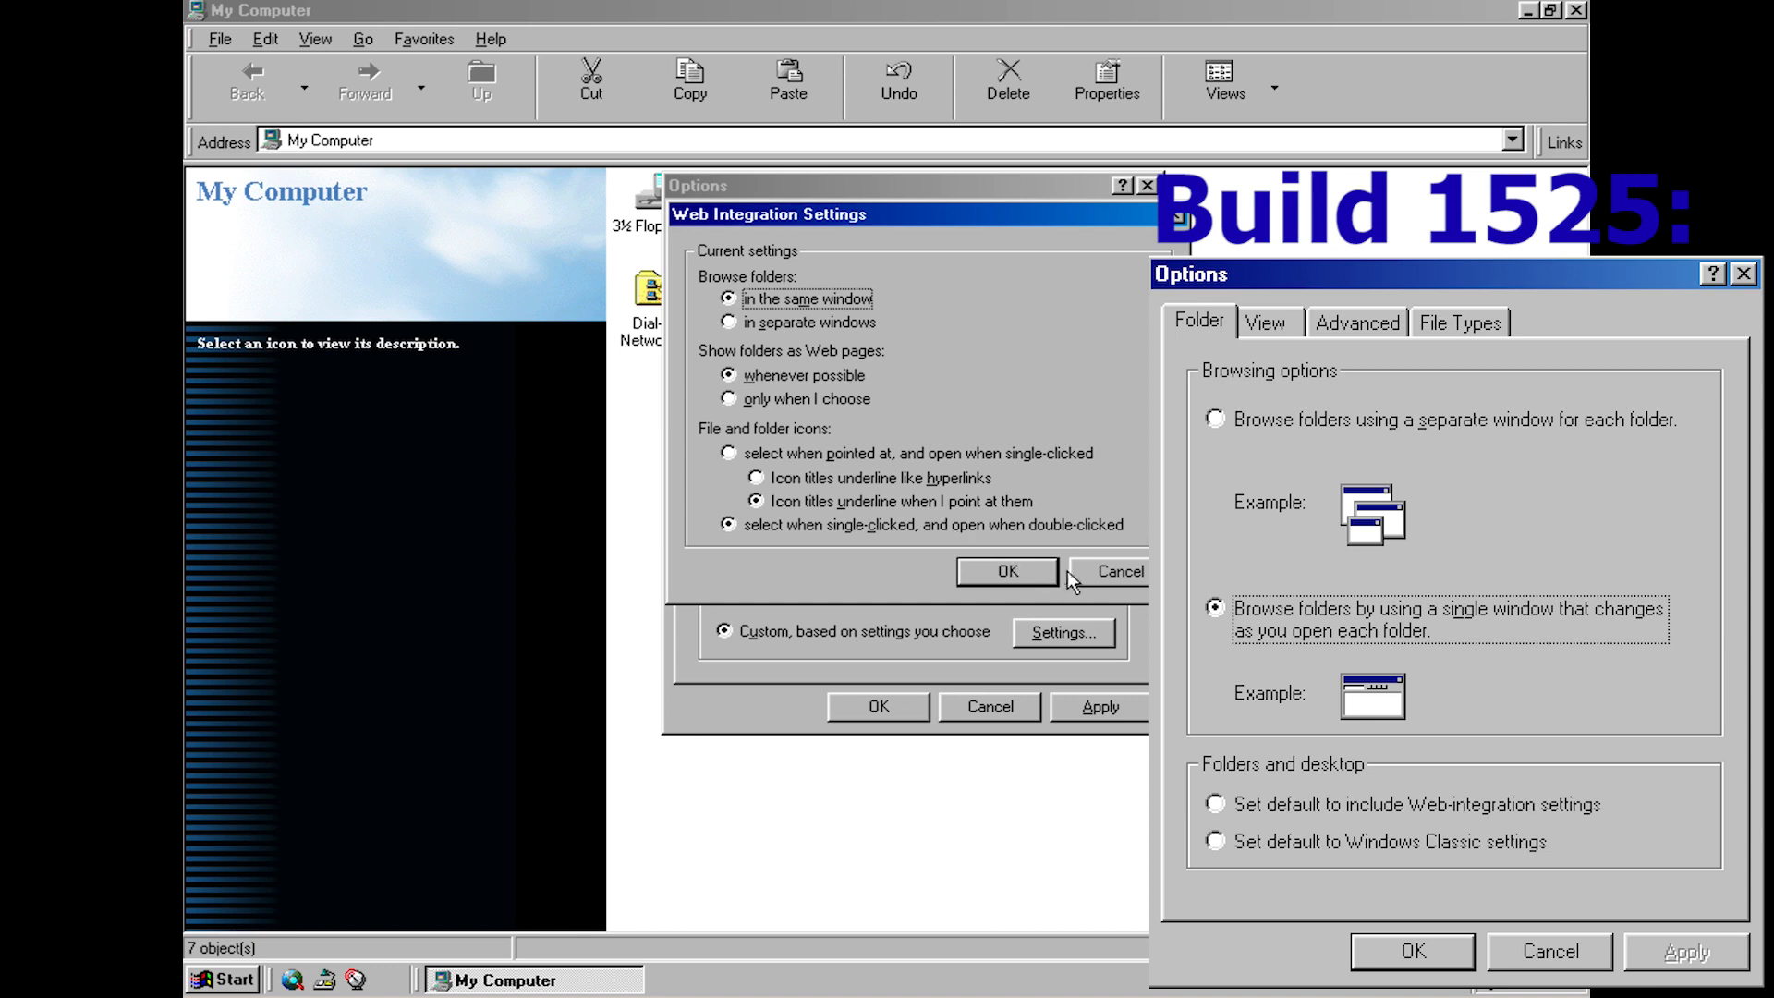
left_click(226, 980)
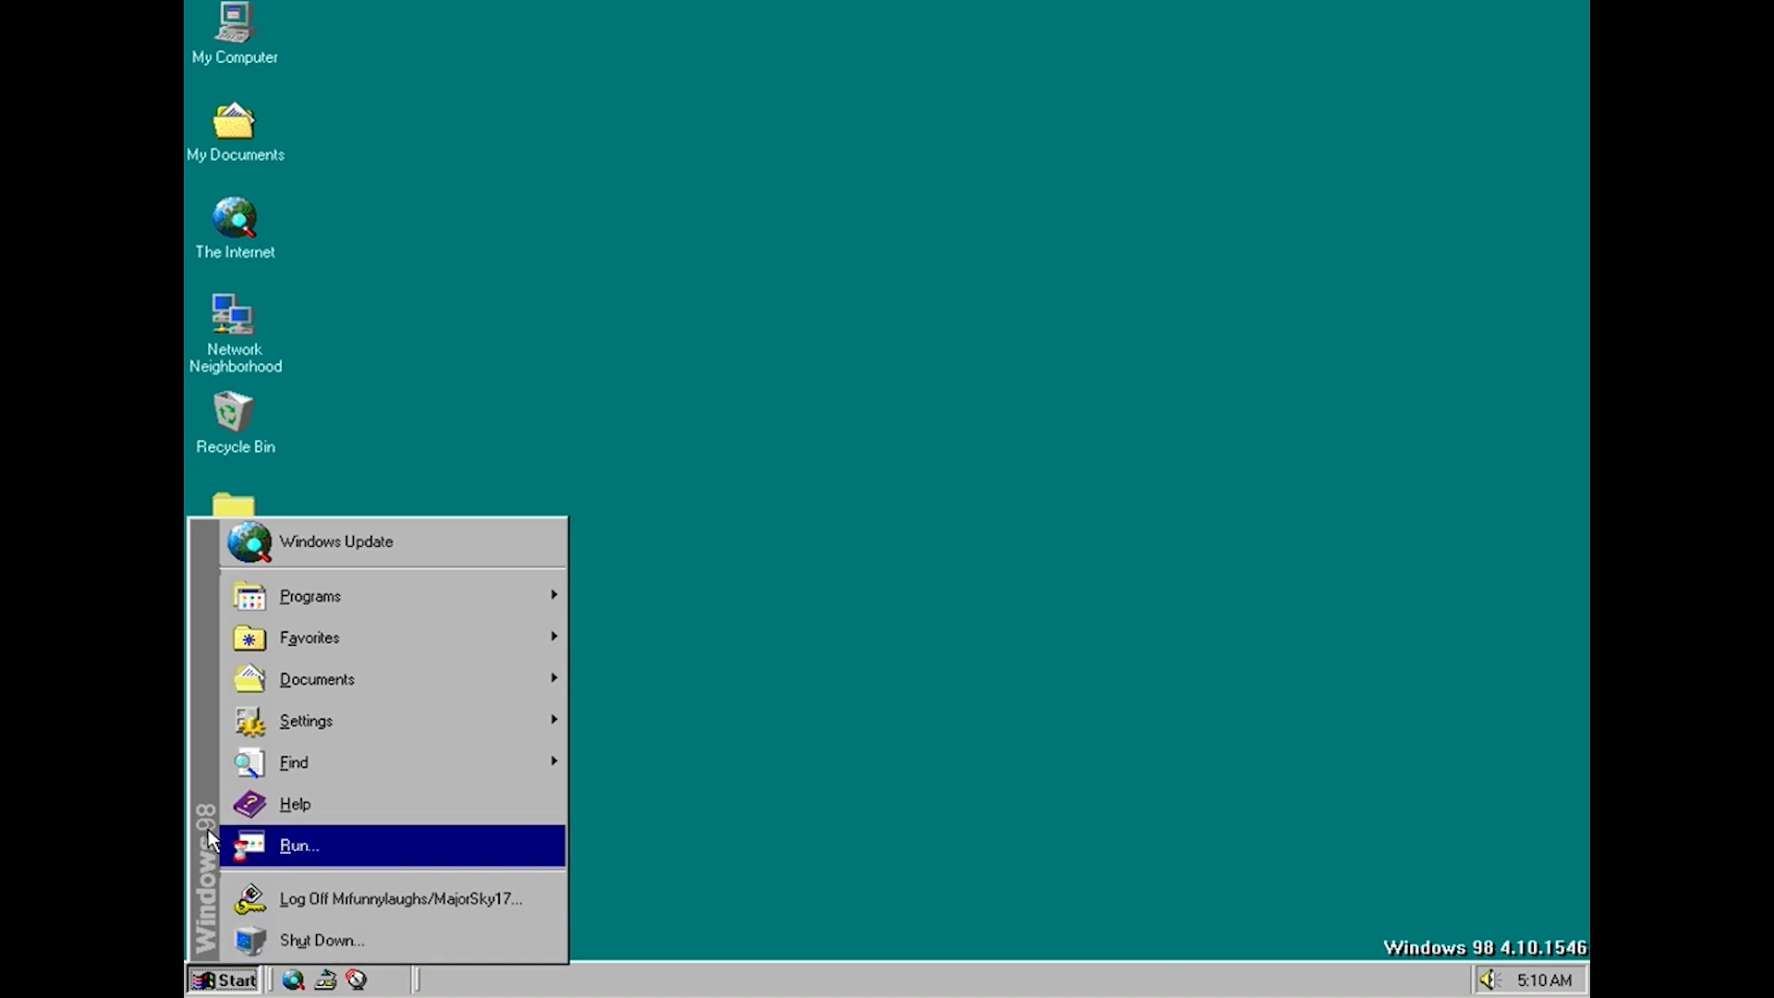
mouse_move(237, 852)
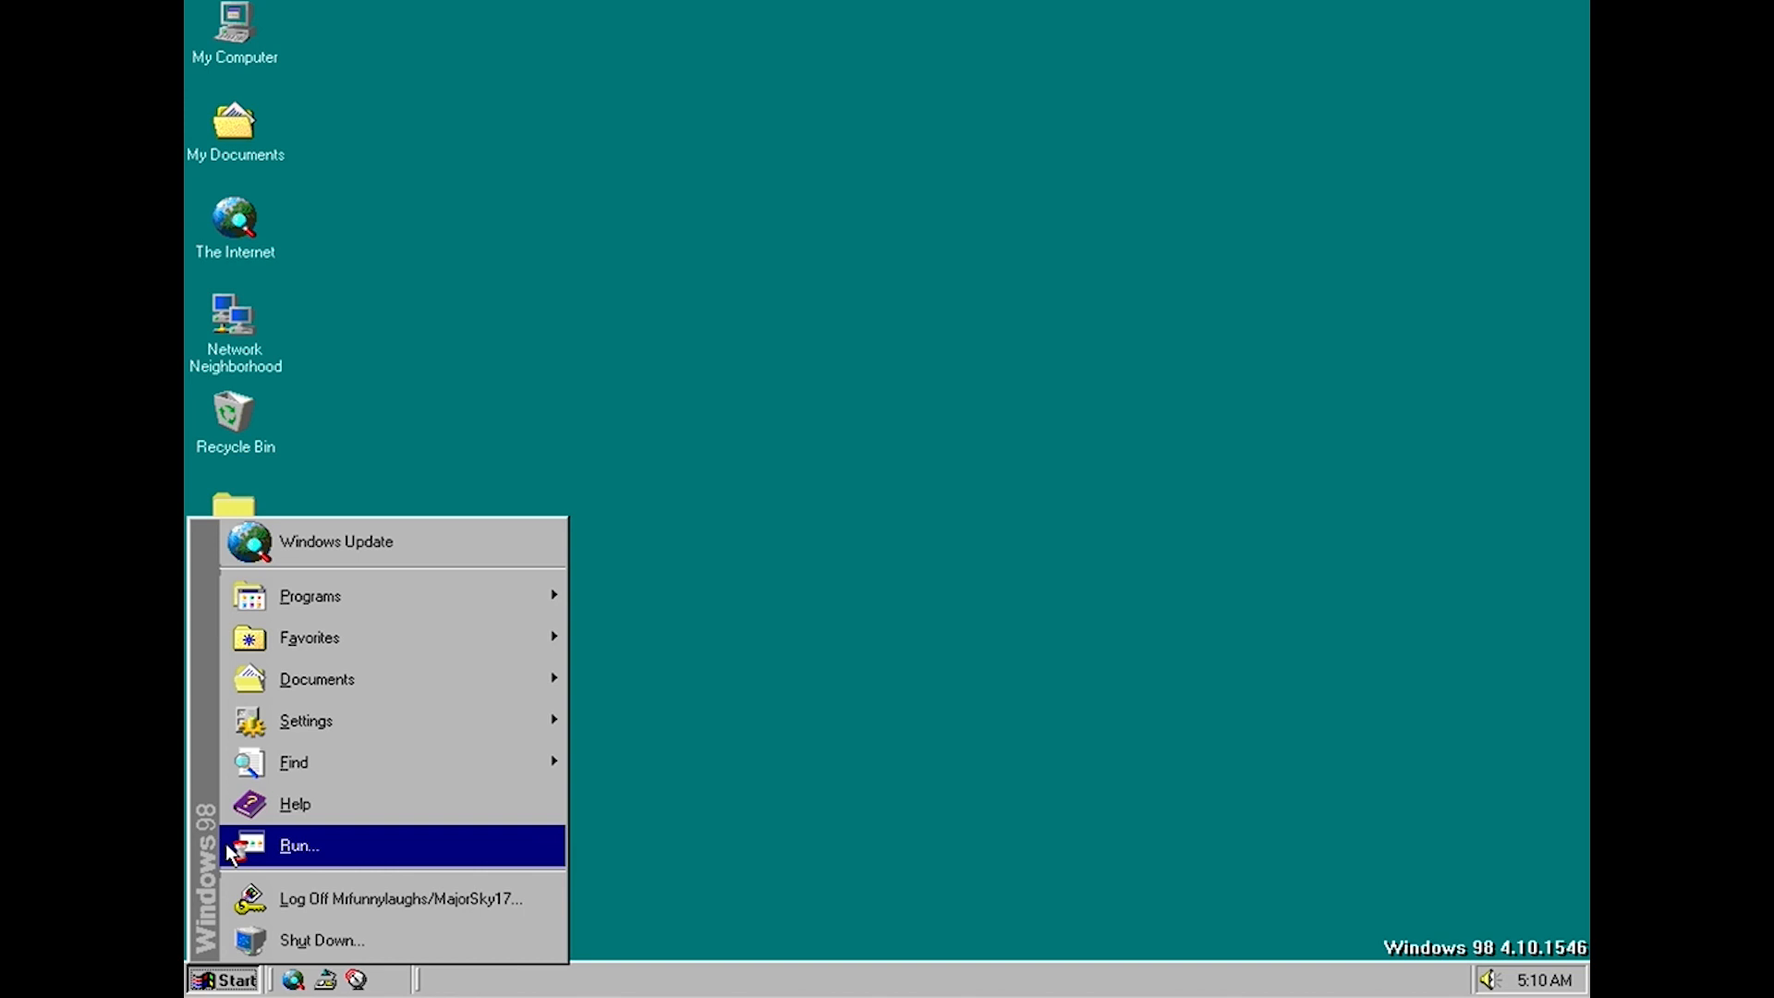
mouse_move(314, 550)
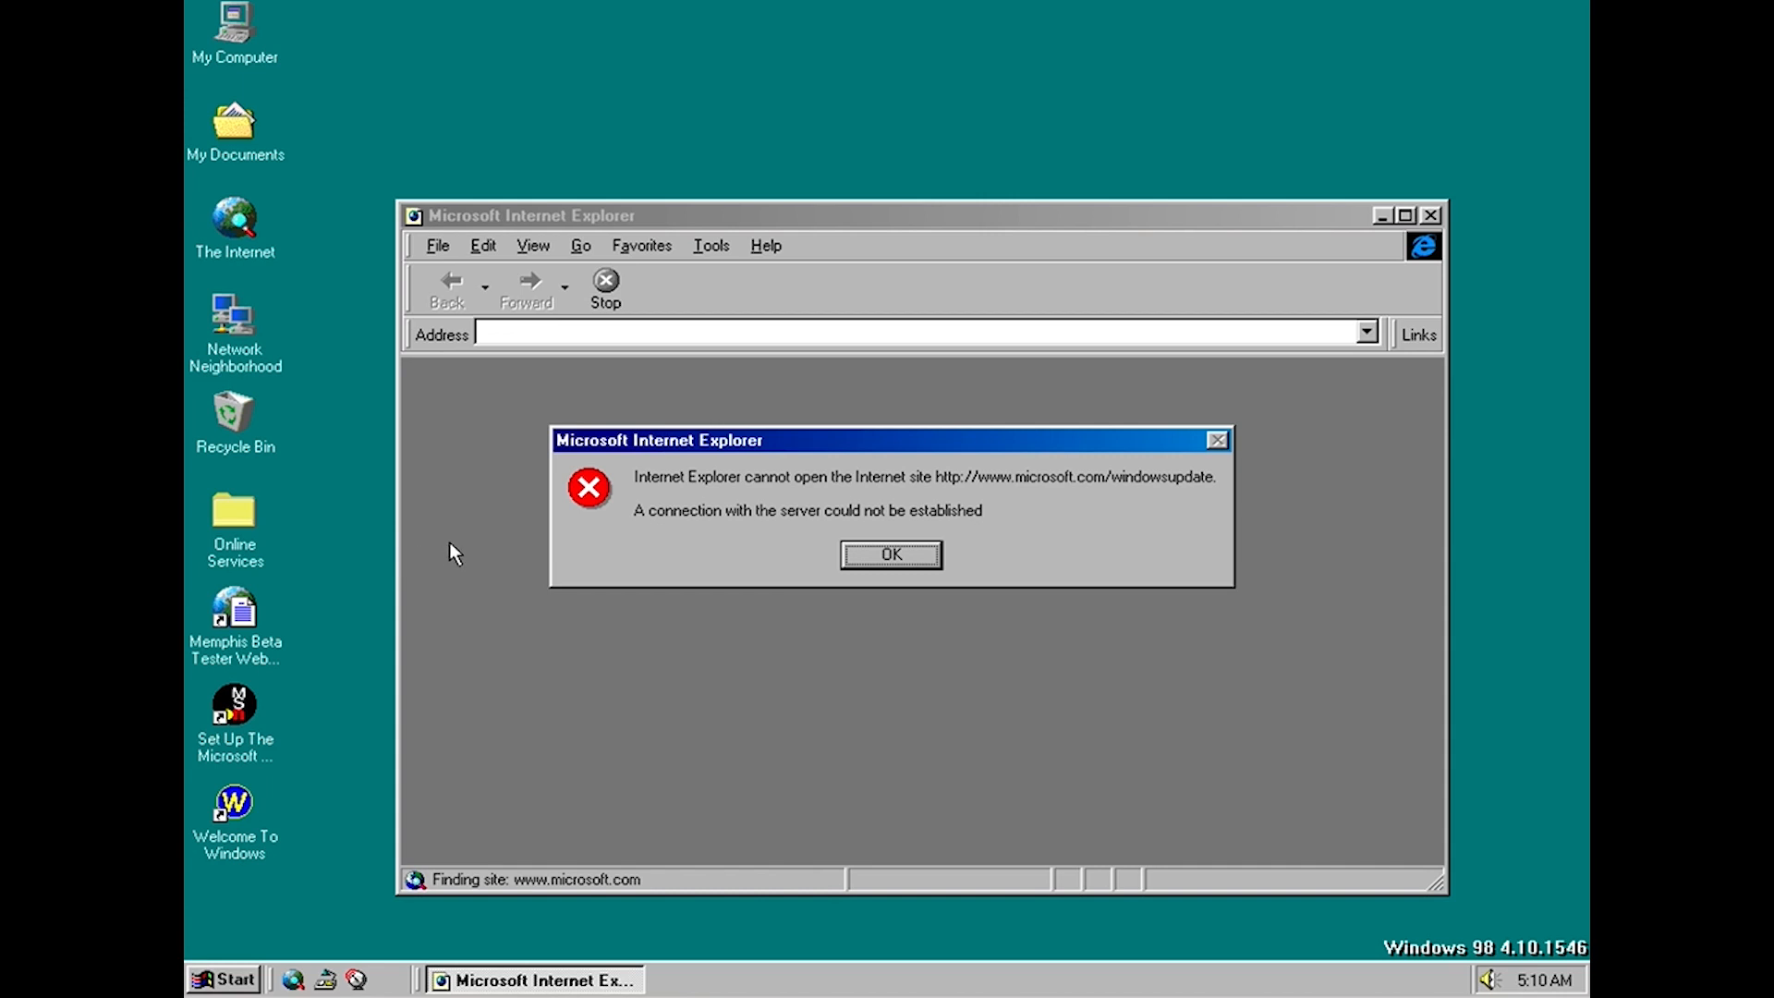
mouse_move(817, 587)
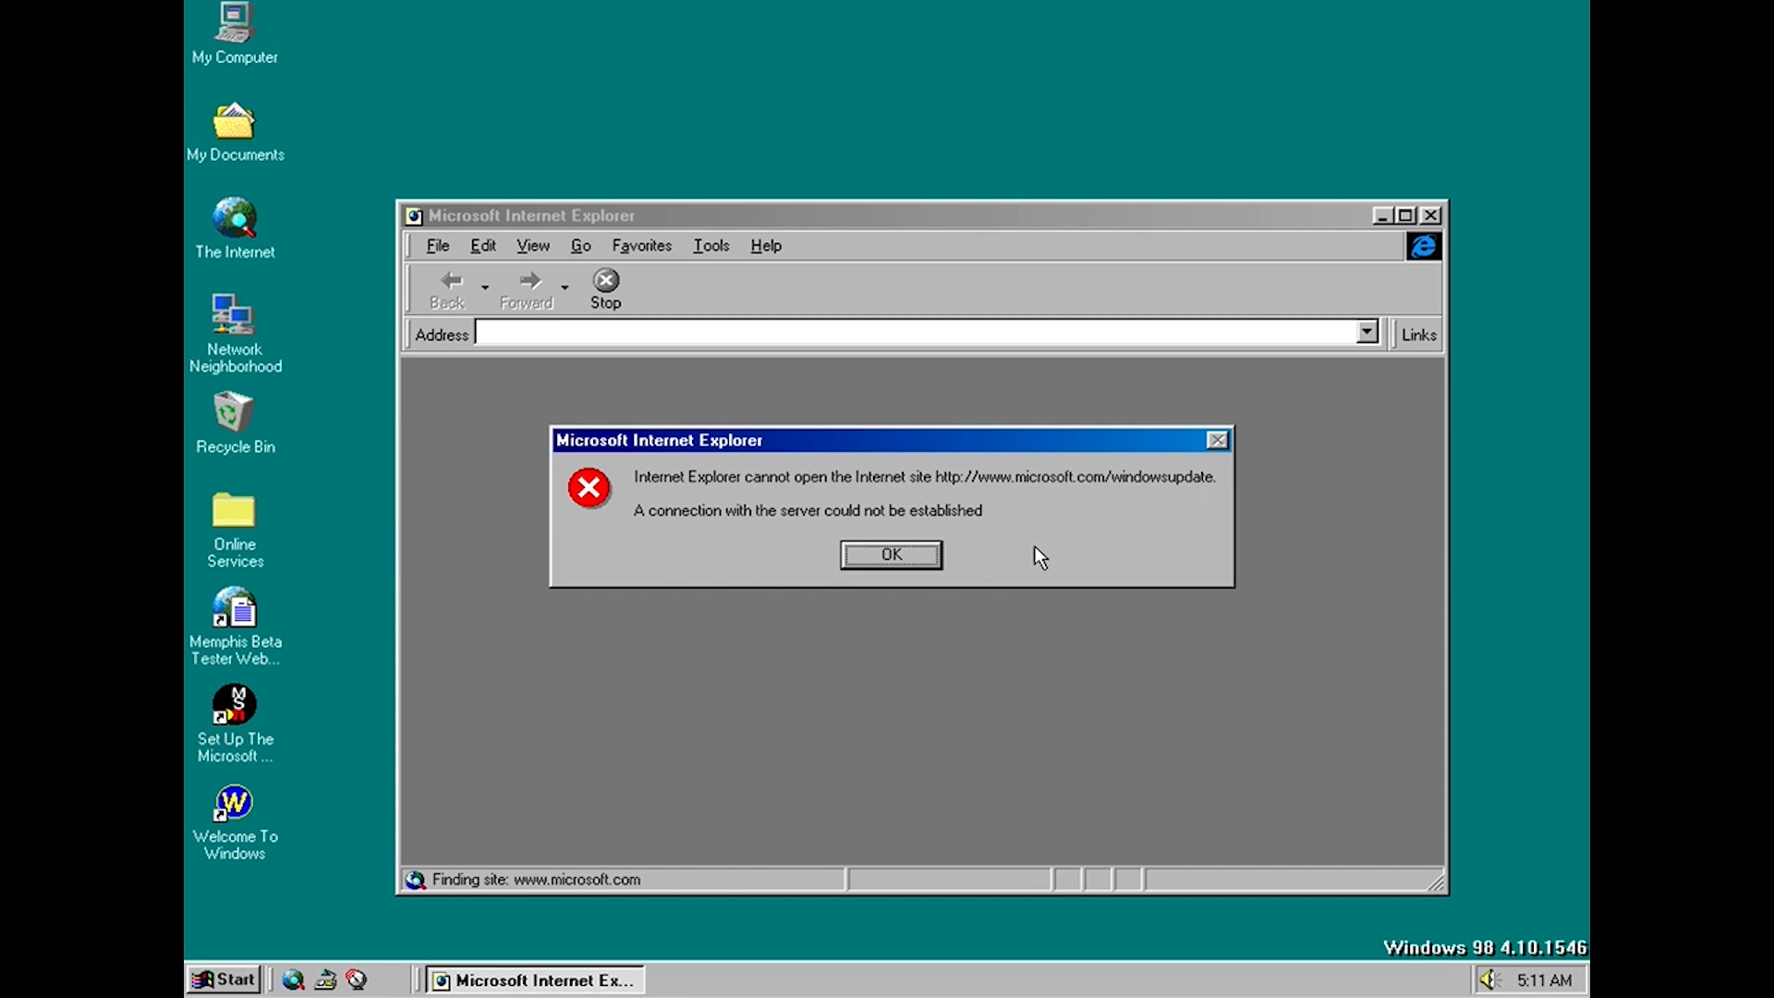
Dismiss the Windows Update cannot-connect error and close the blank Internet Explorer window
left_click(891, 554)
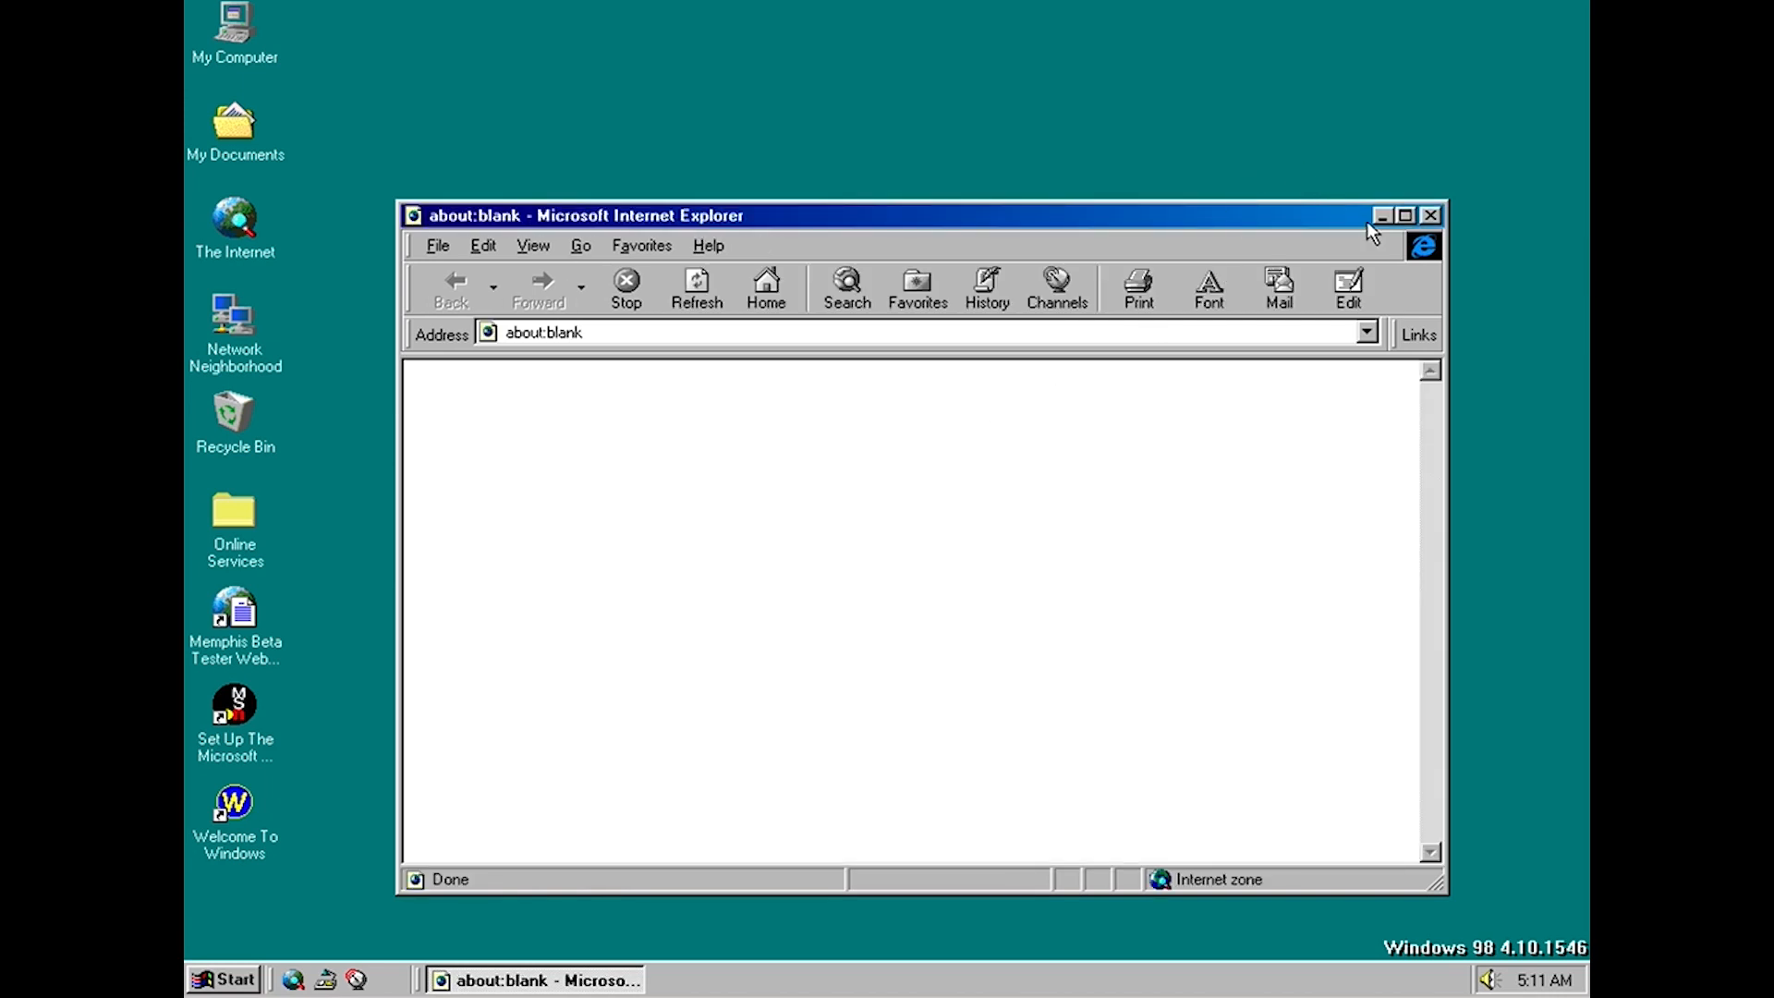
left_click(1430, 214)
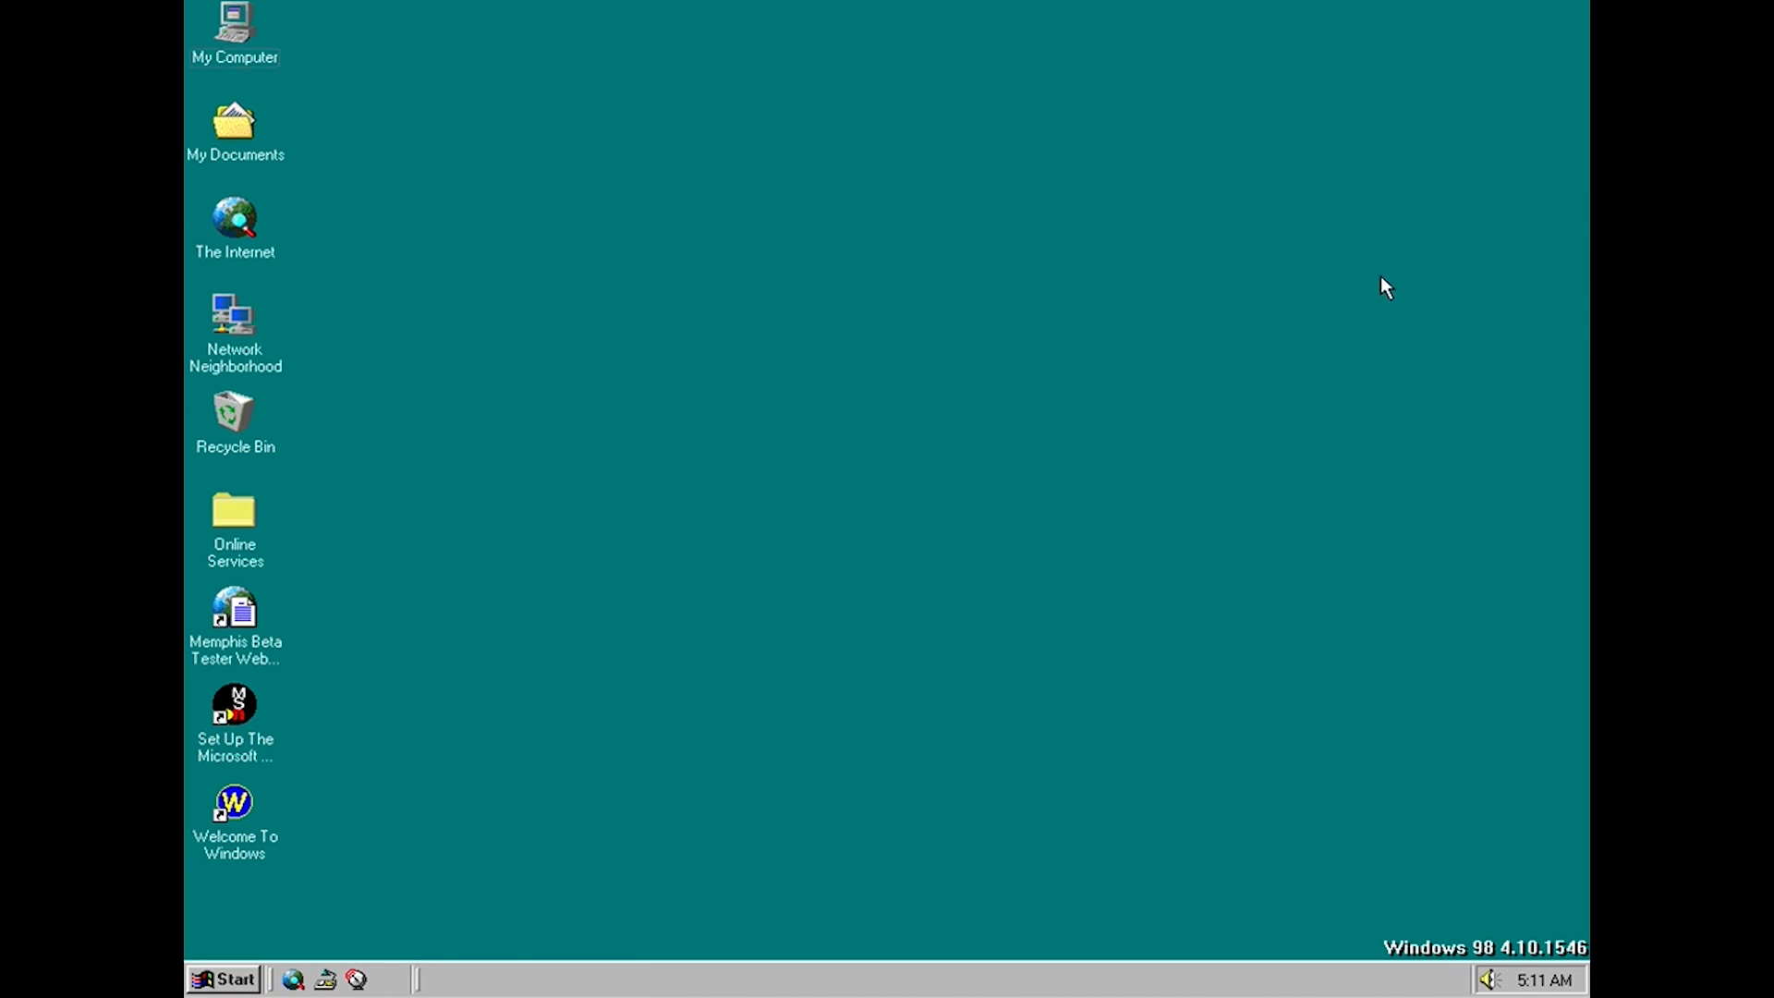
Browse Start > Programs > Accessories > System Tools to find Version Conflict Manager
left_click(226, 976)
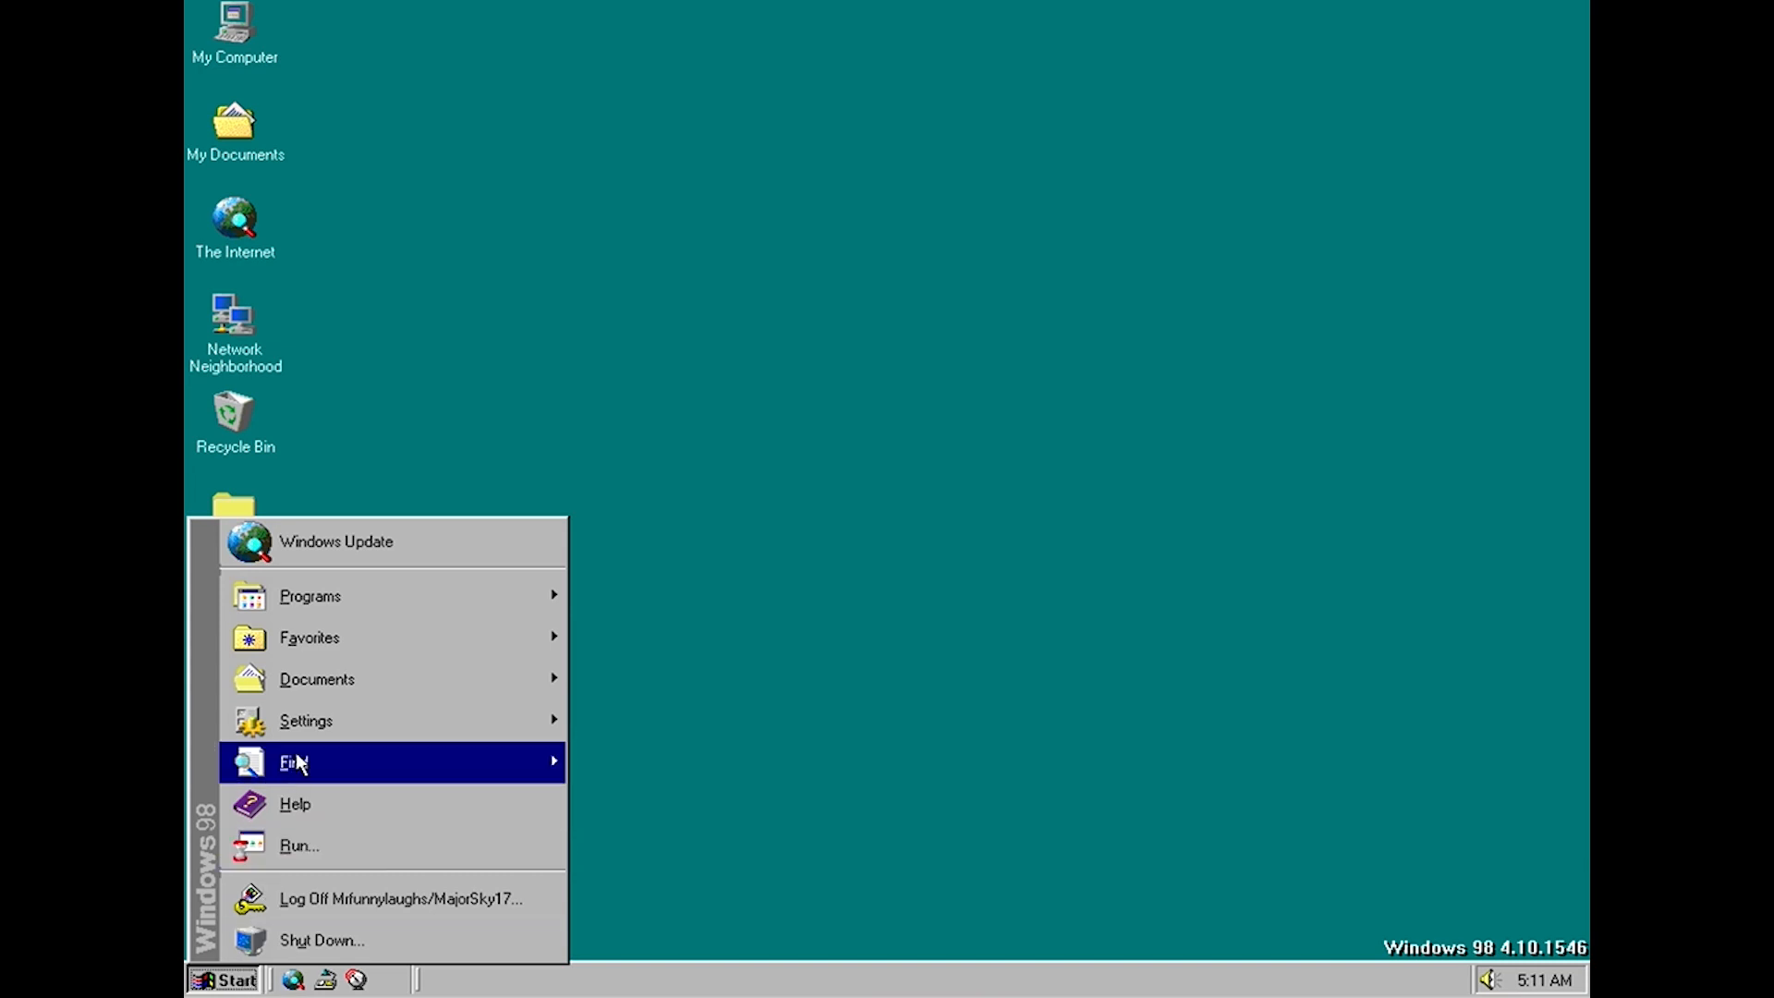
mouse_move(358, 606)
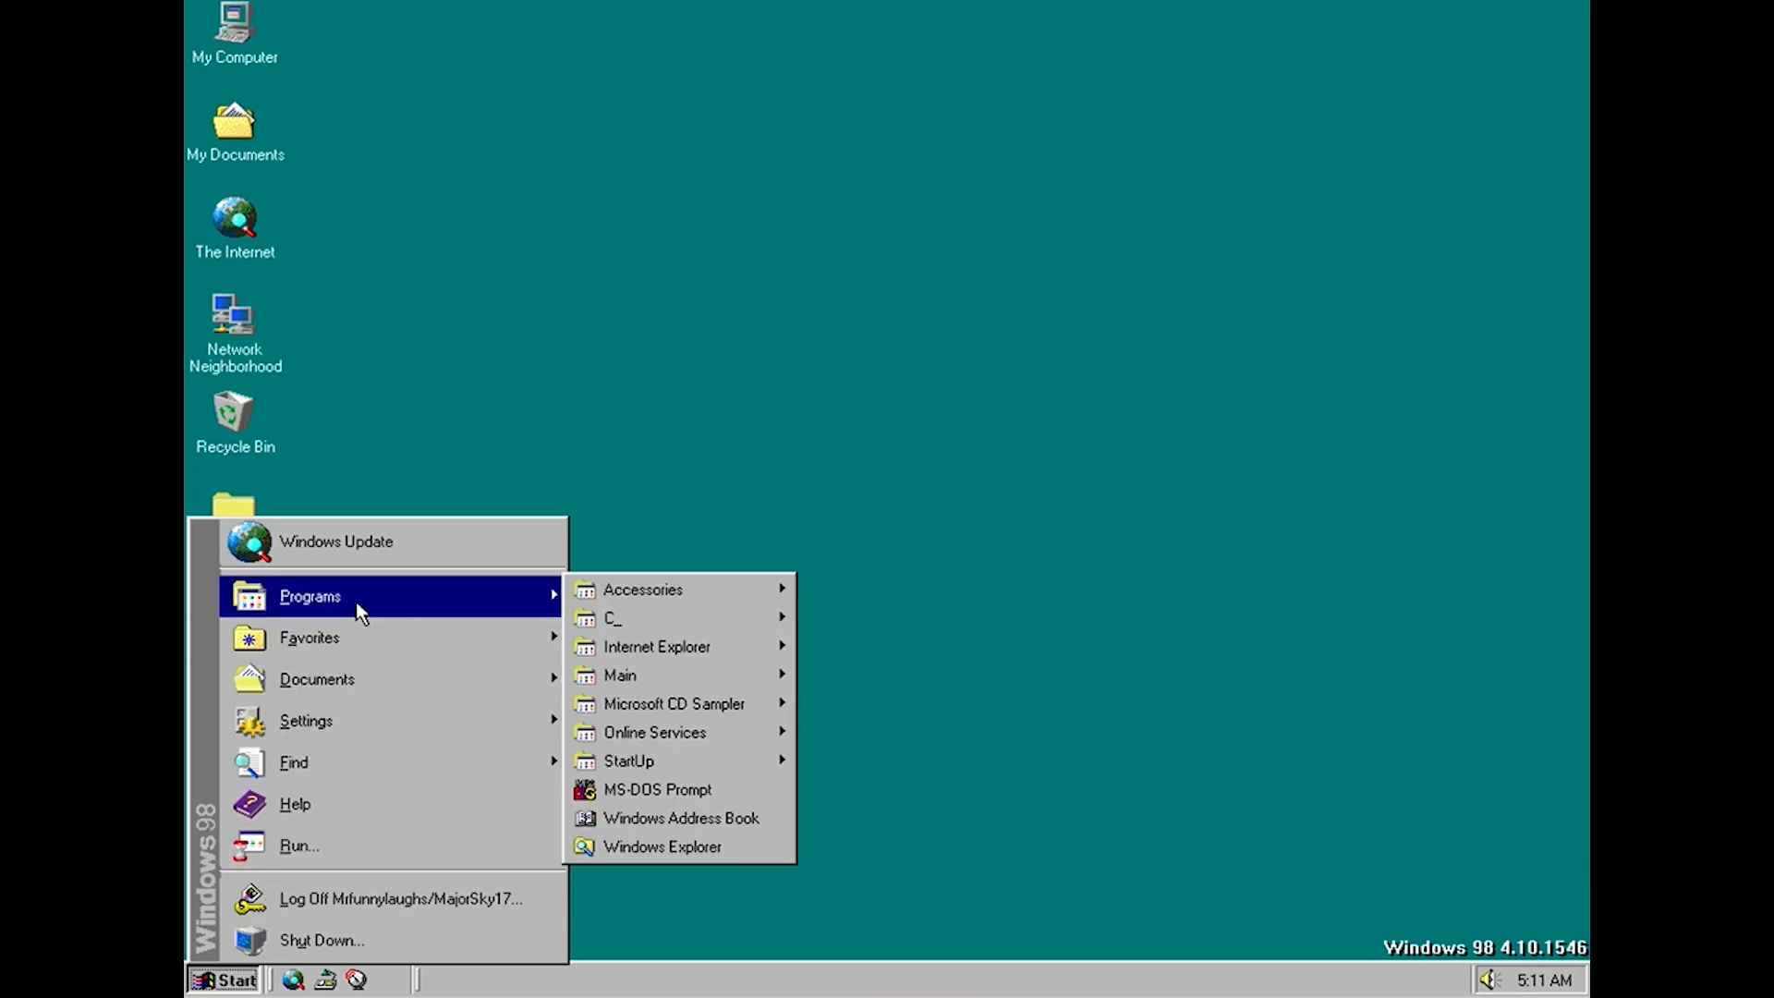
mouse_move(637, 625)
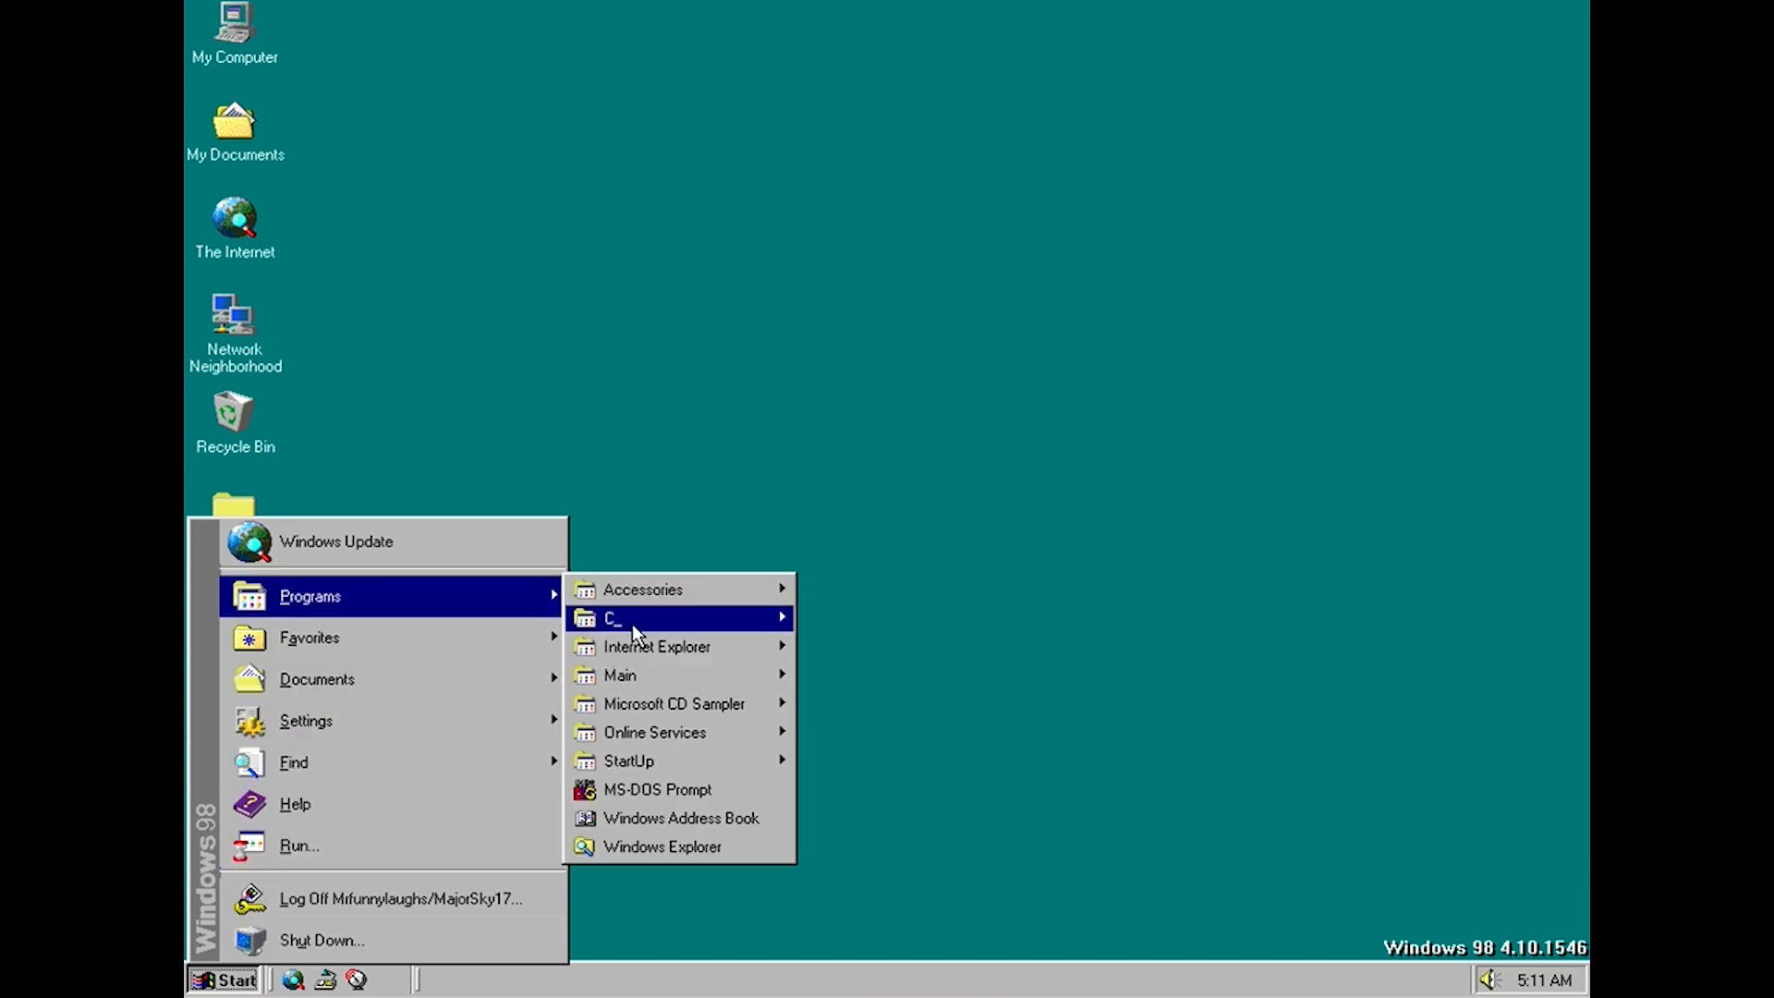
mouse_move(687, 636)
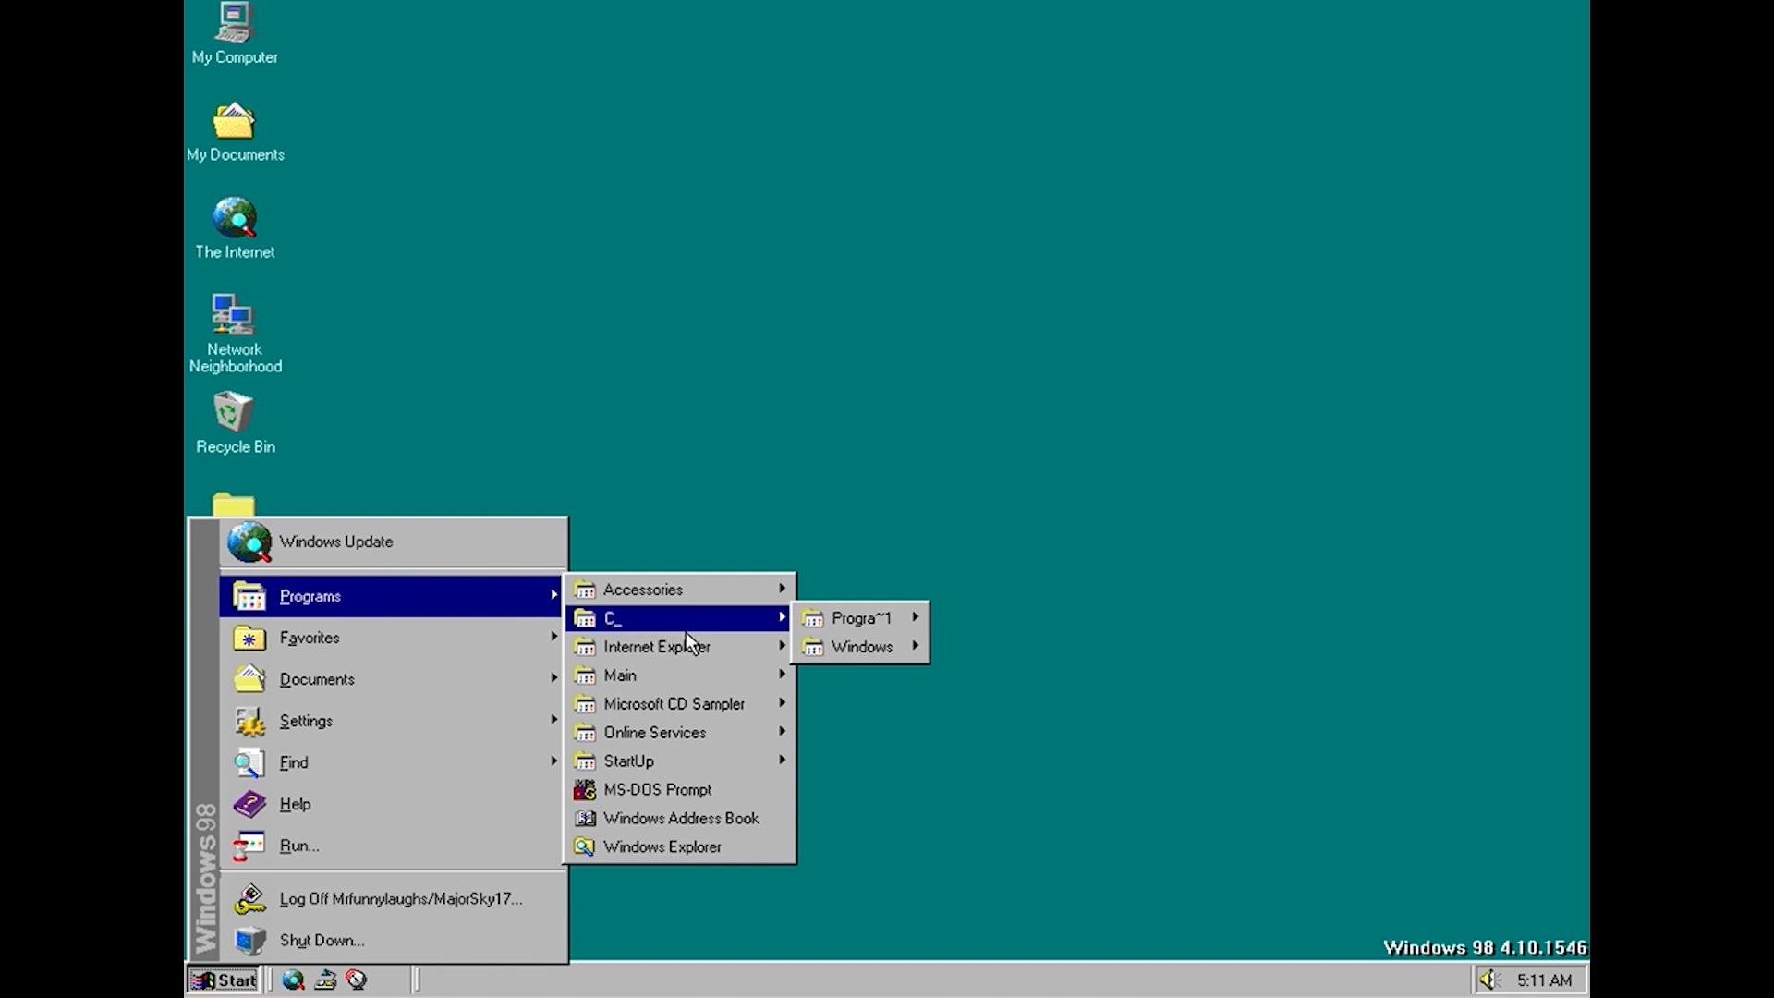
mouse_move(866, 617)
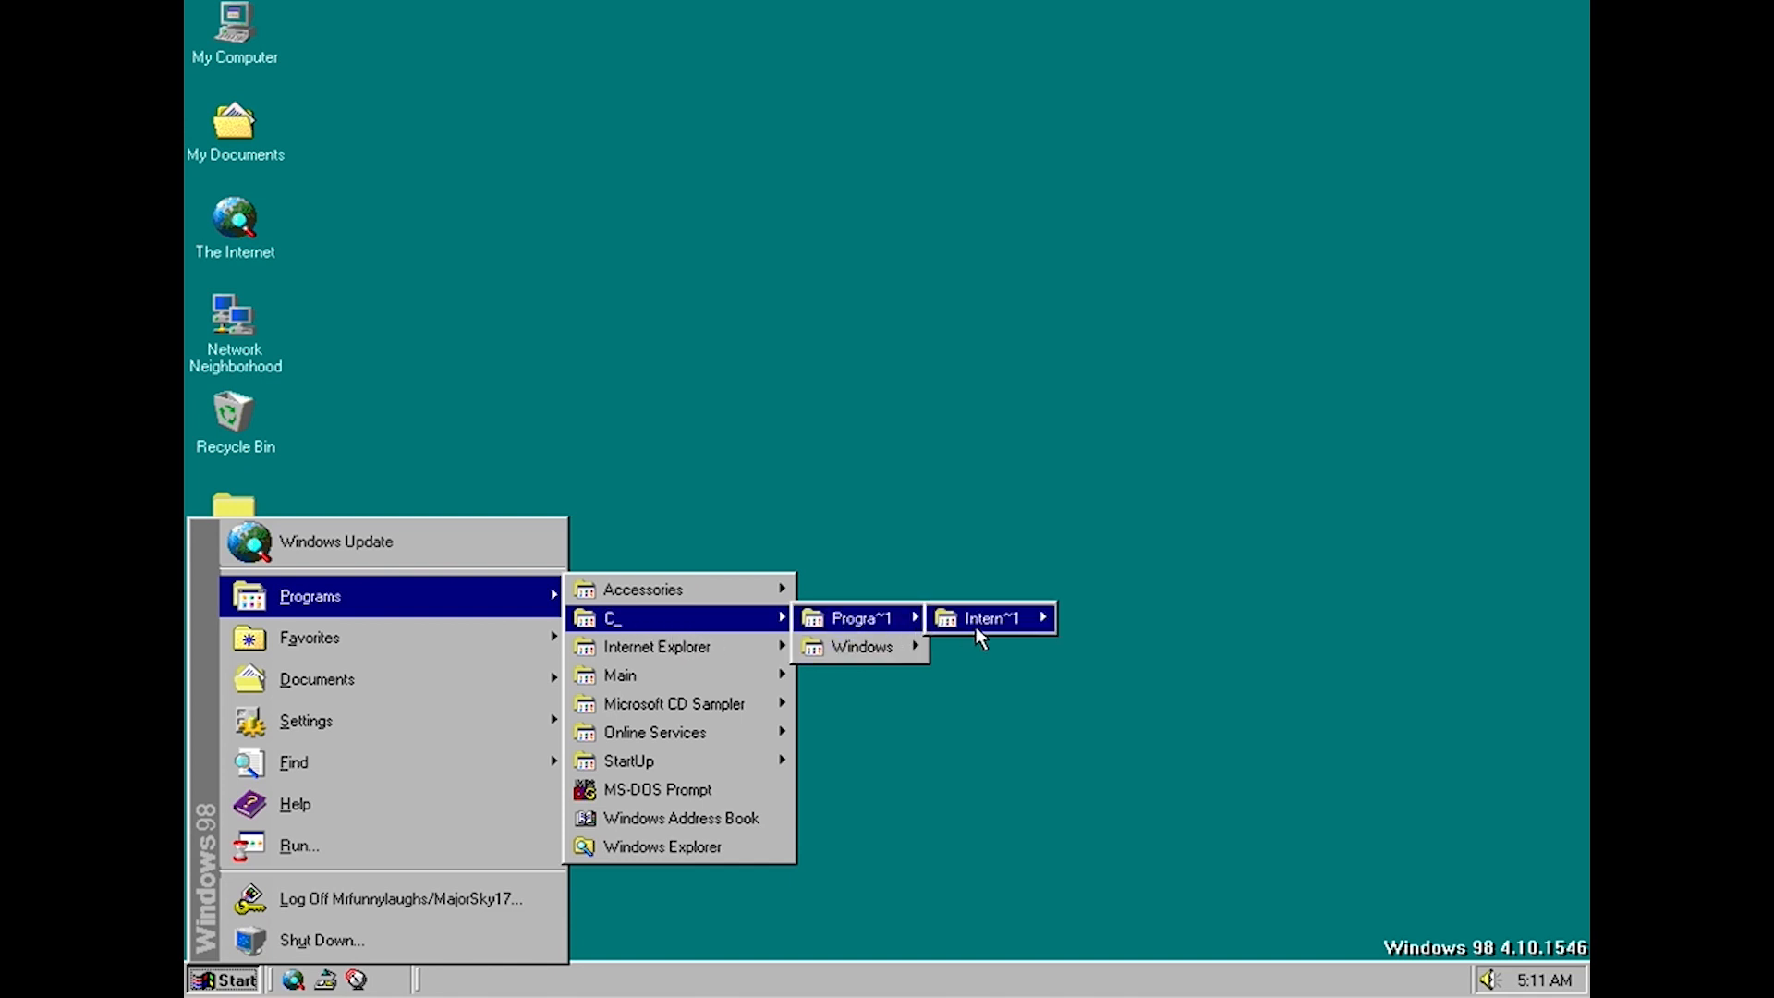
mouse_move(990, 617)
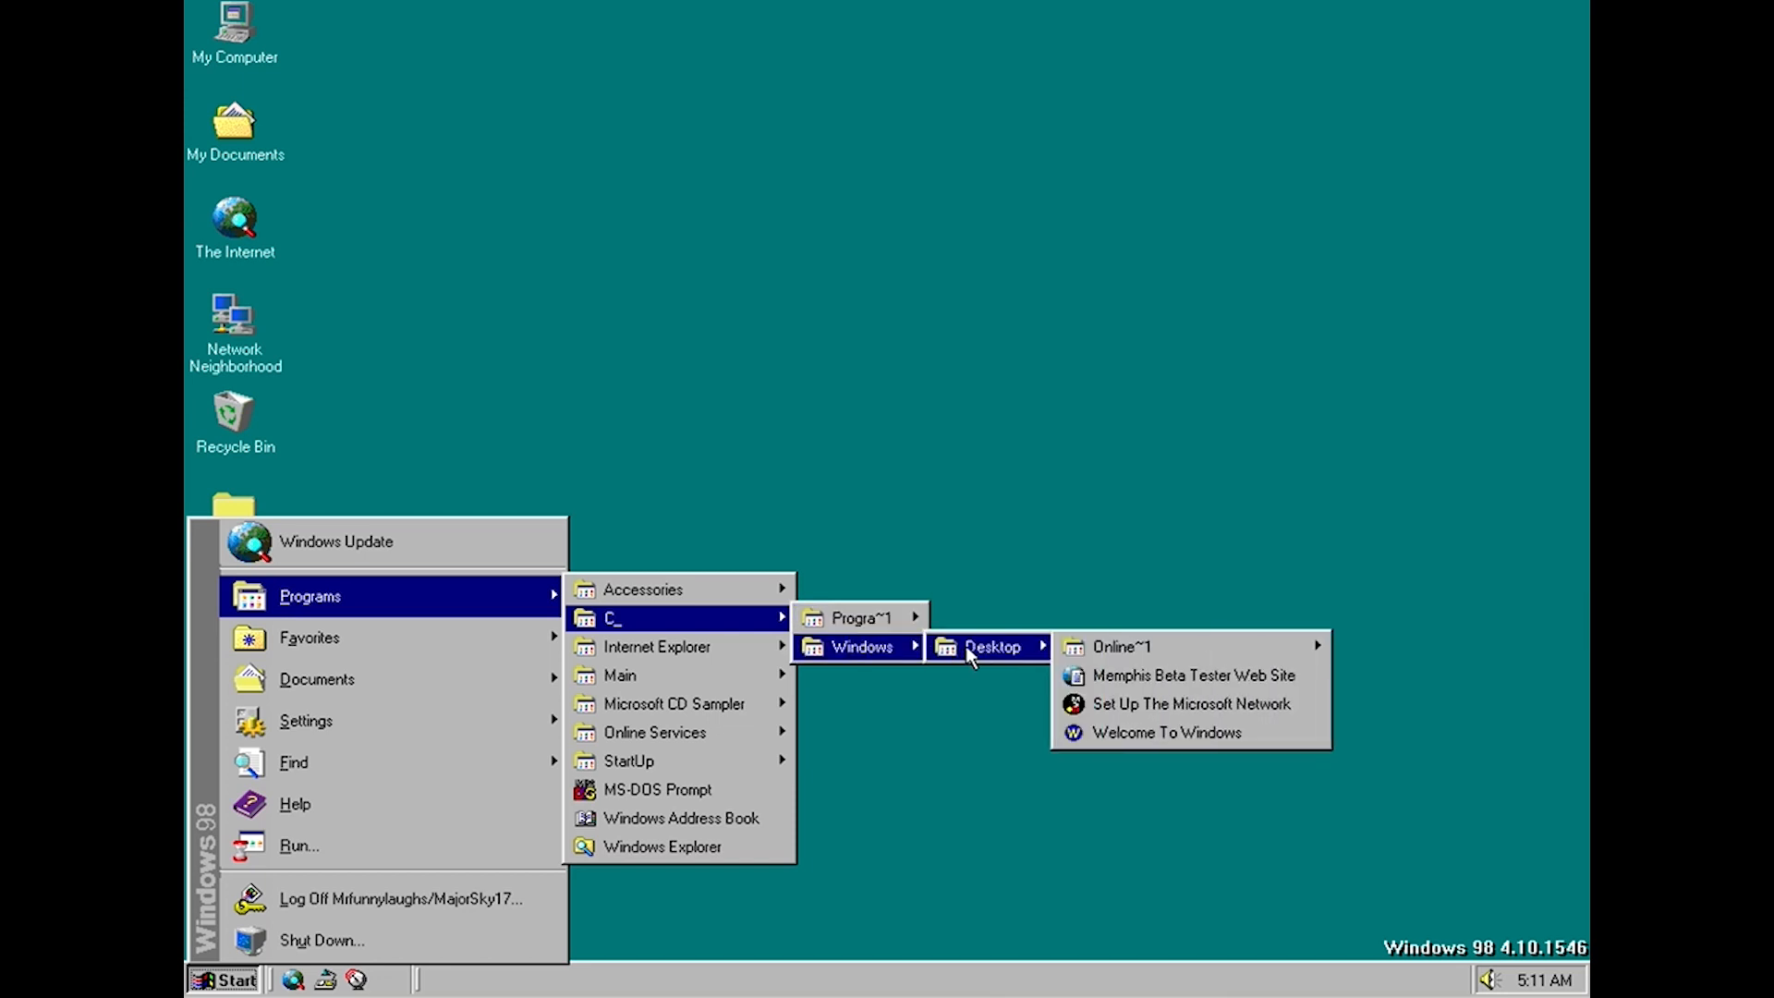
mouse_move(1168, 646)
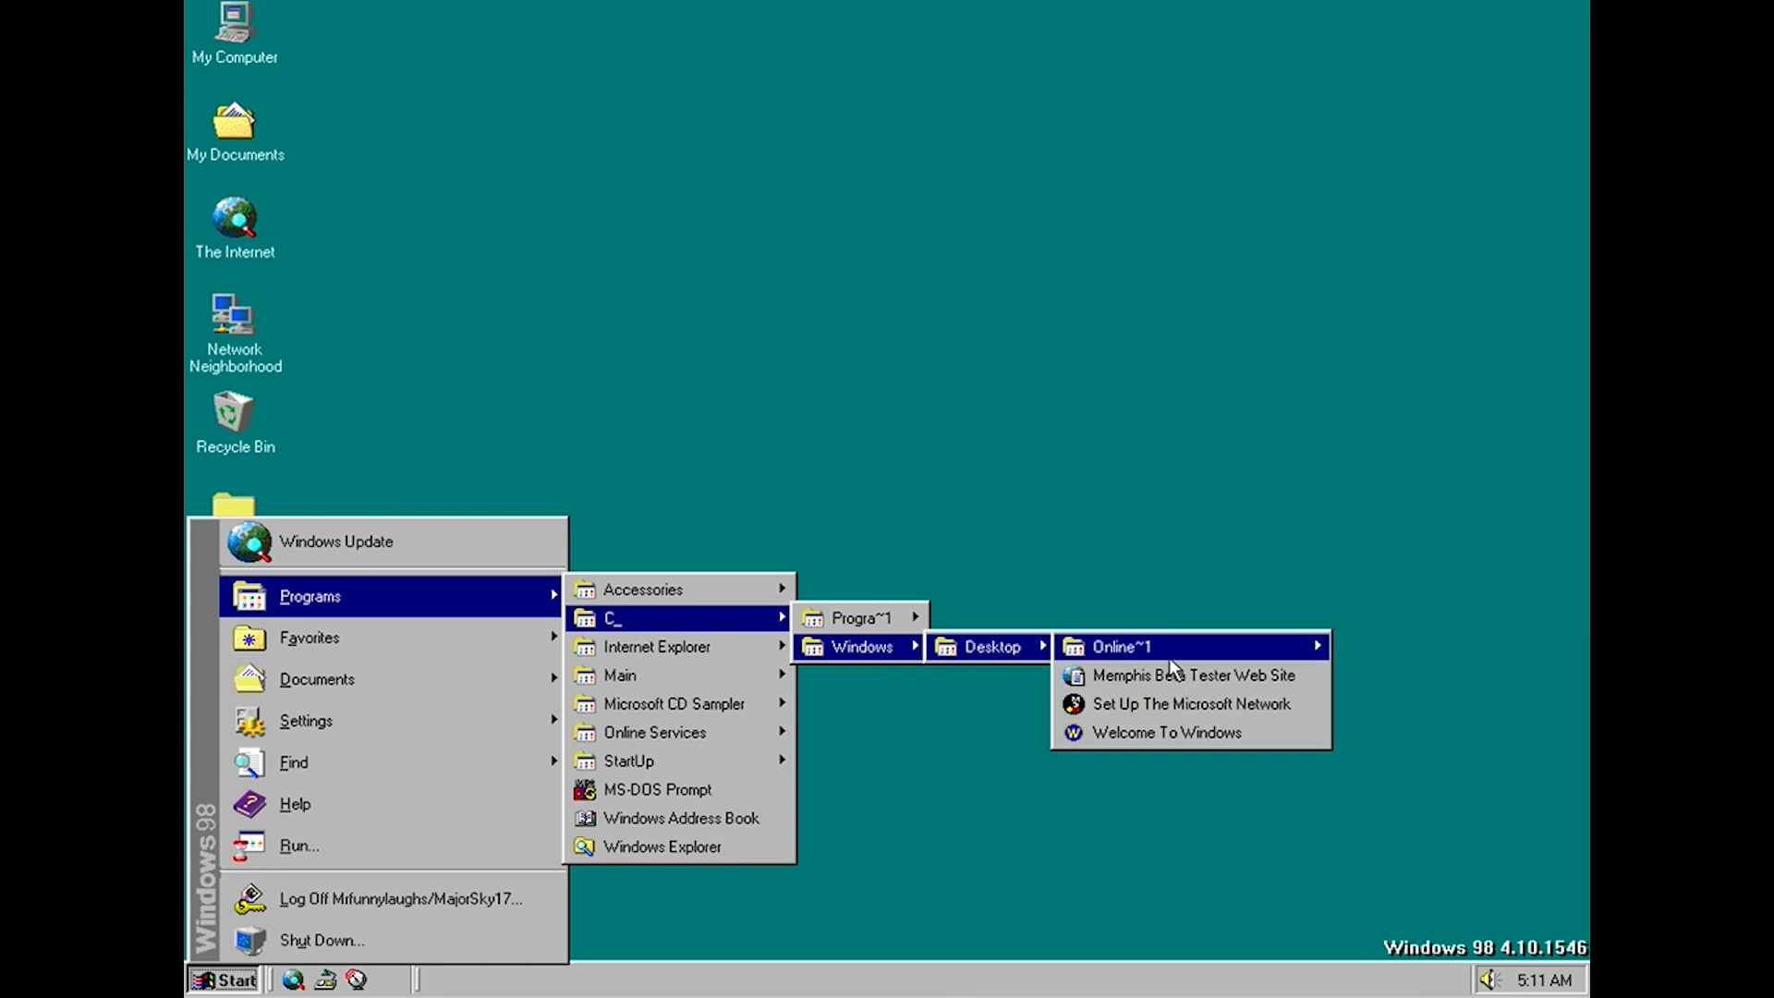
mouse_move(759, 613)
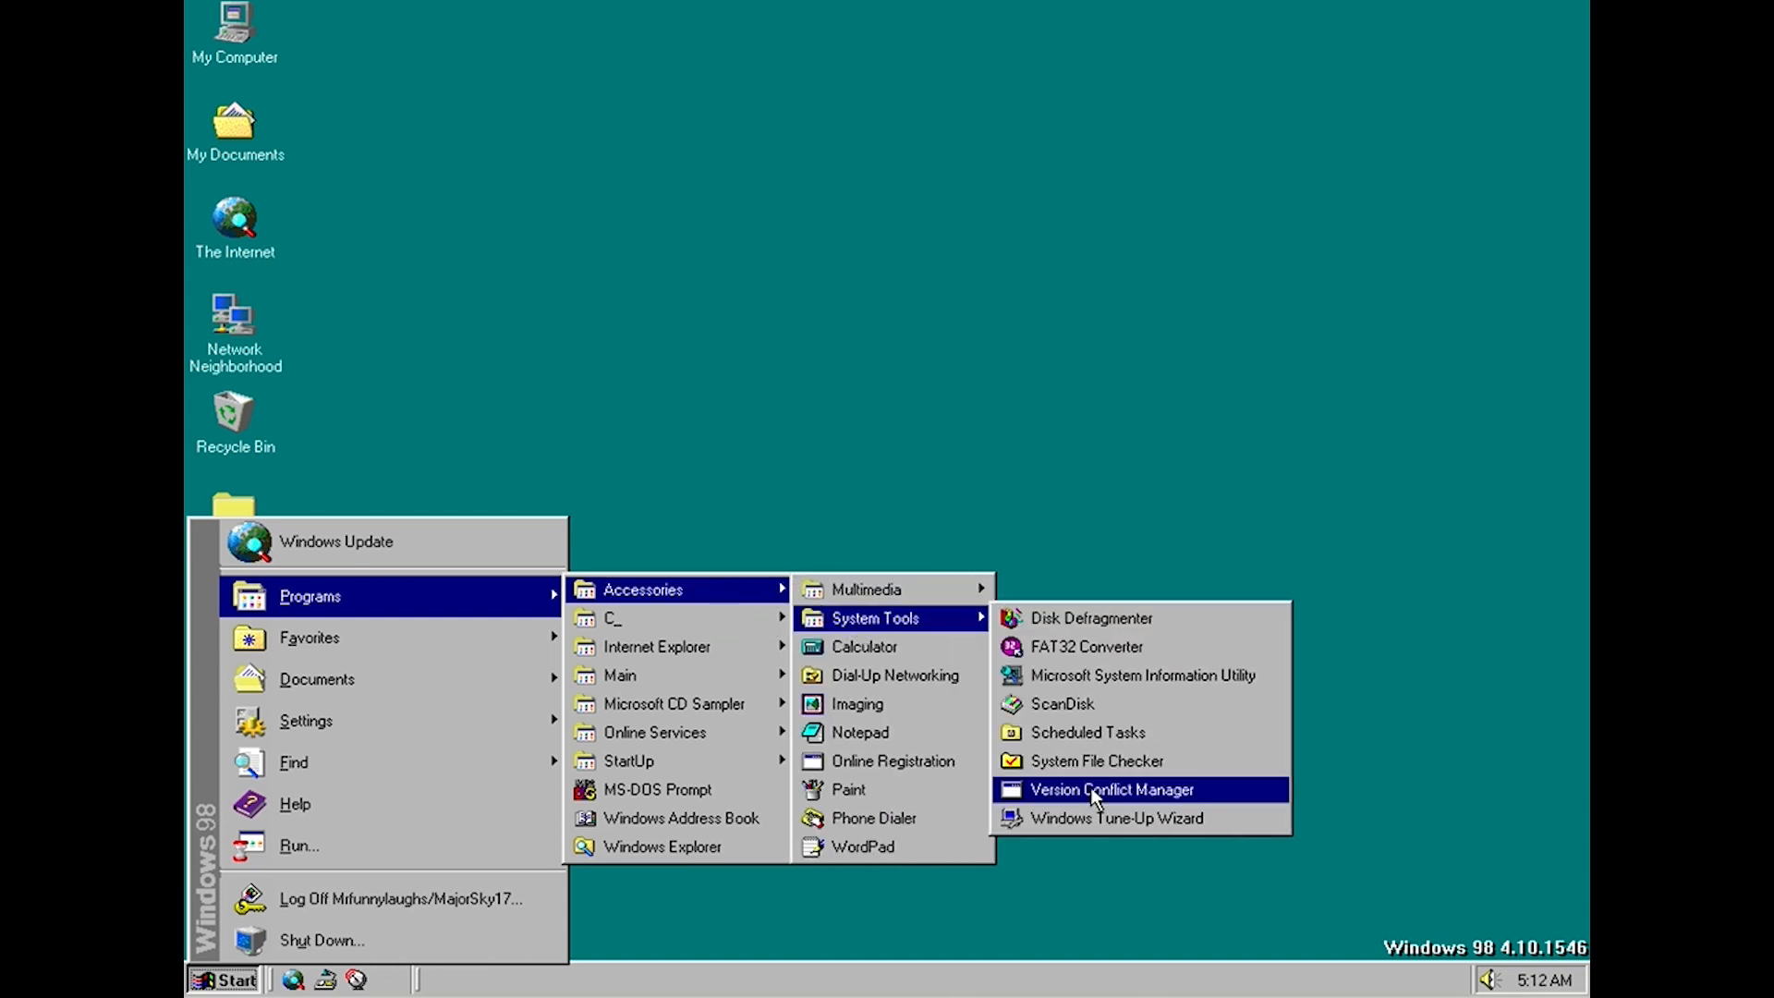
Launch Version Conflict Manager, recentre it to view its empty backed-up files list, then close it
left_click(1139, 789)
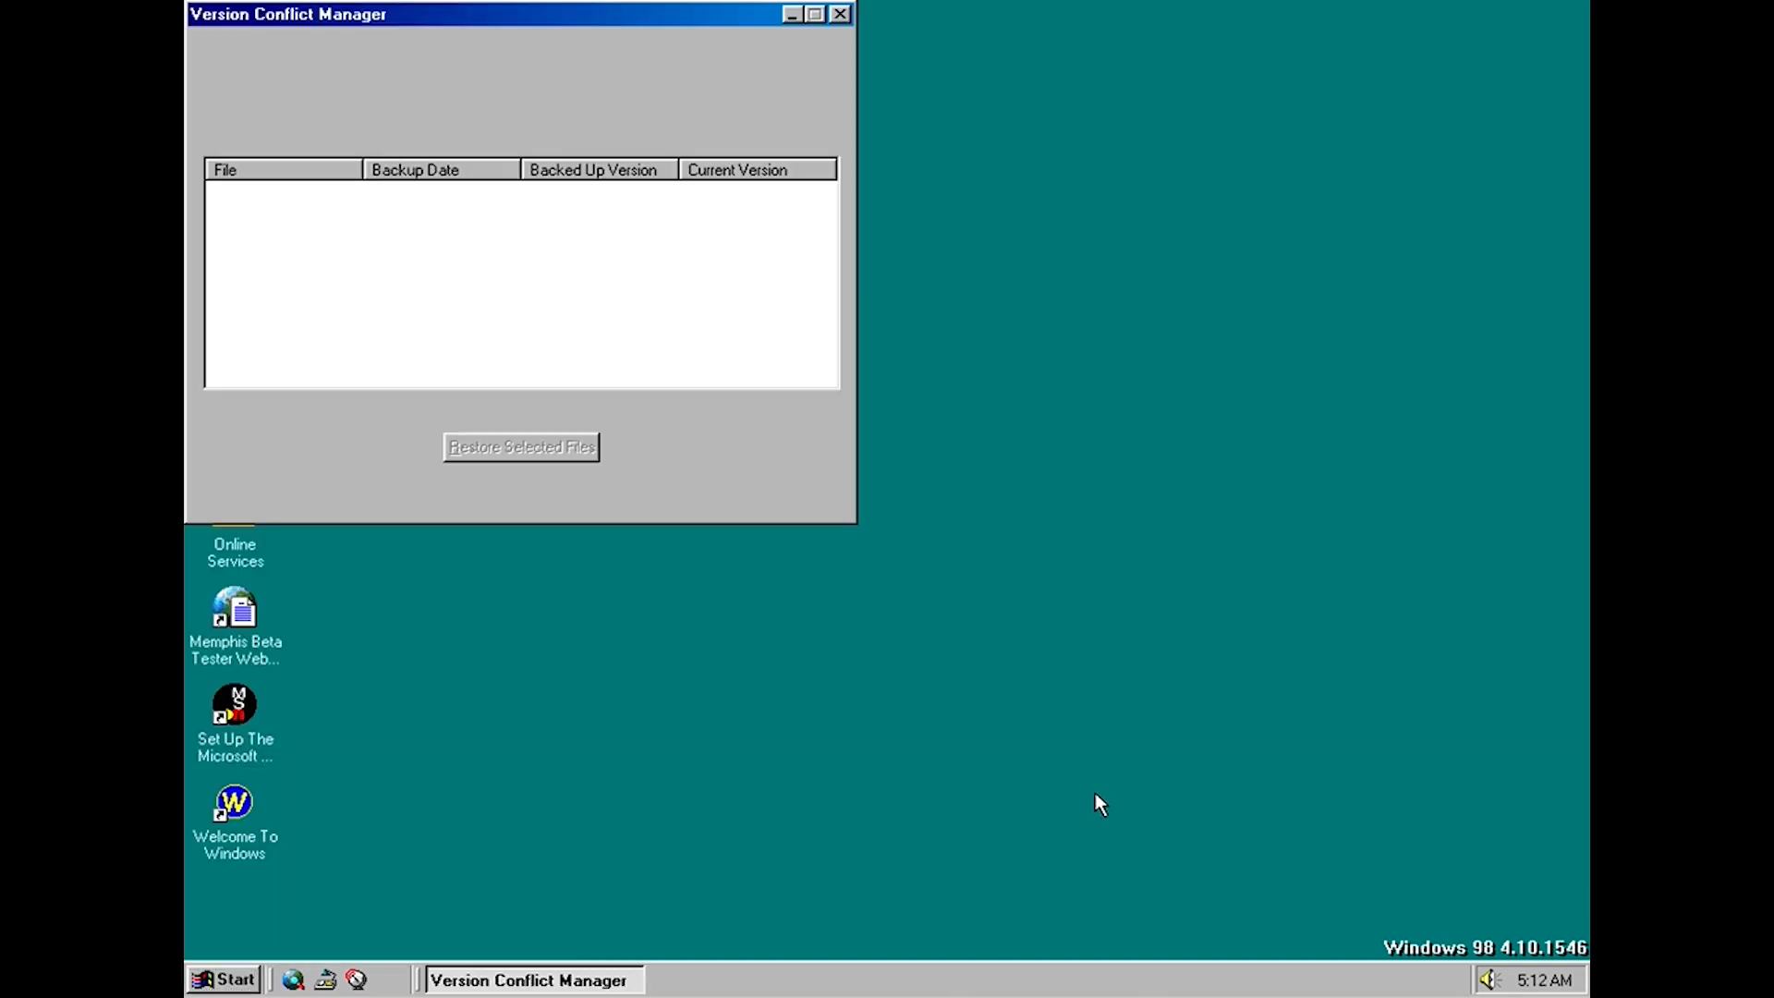
mouse_move(550, 18)
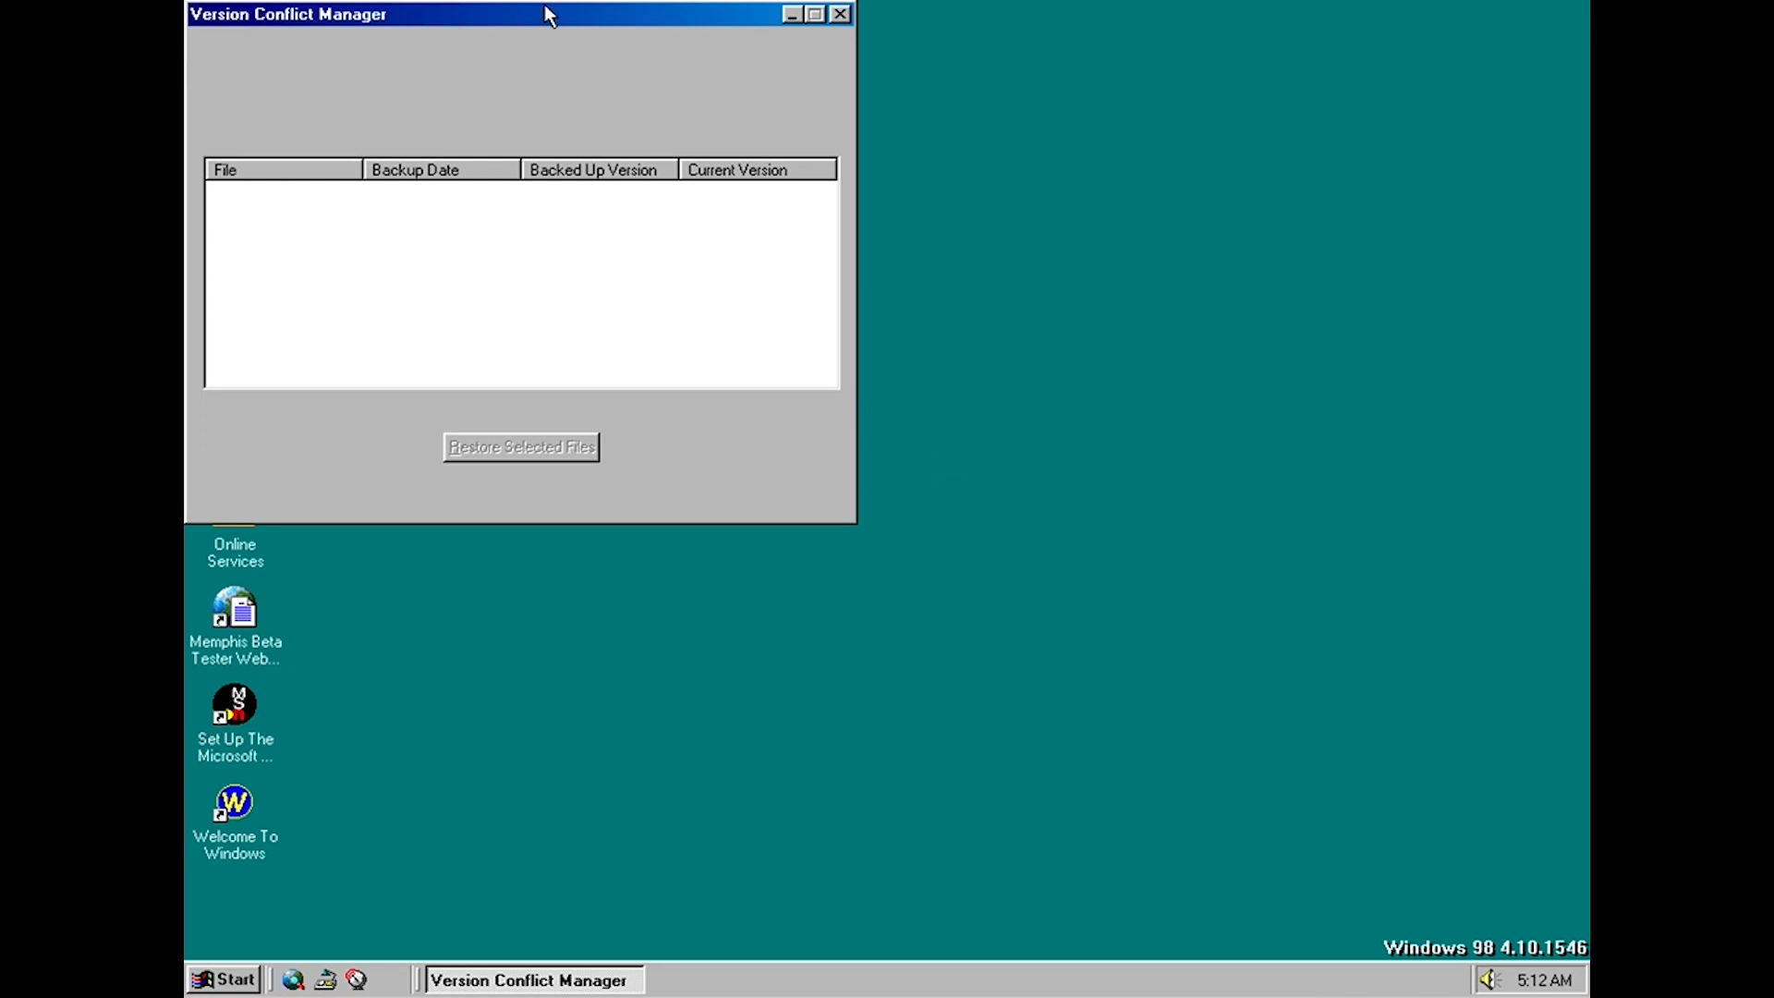
left_click_drag(286, 13, 654, 234)
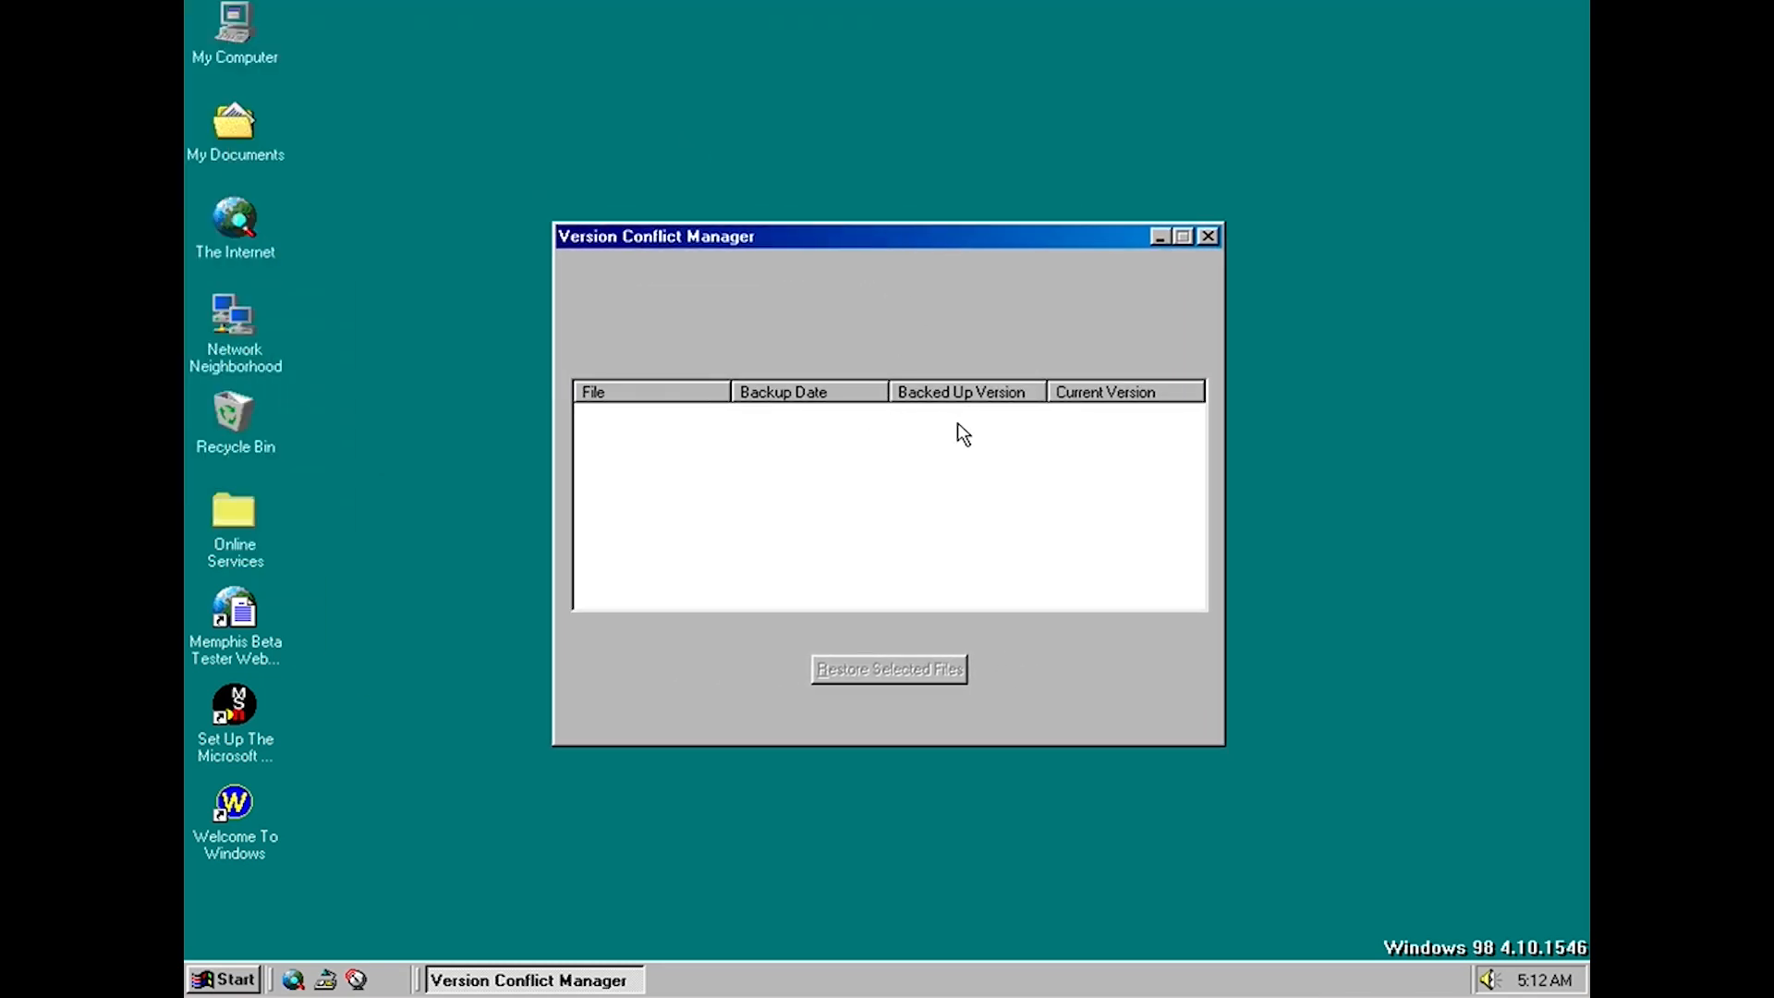
mouse_move(880, 700)
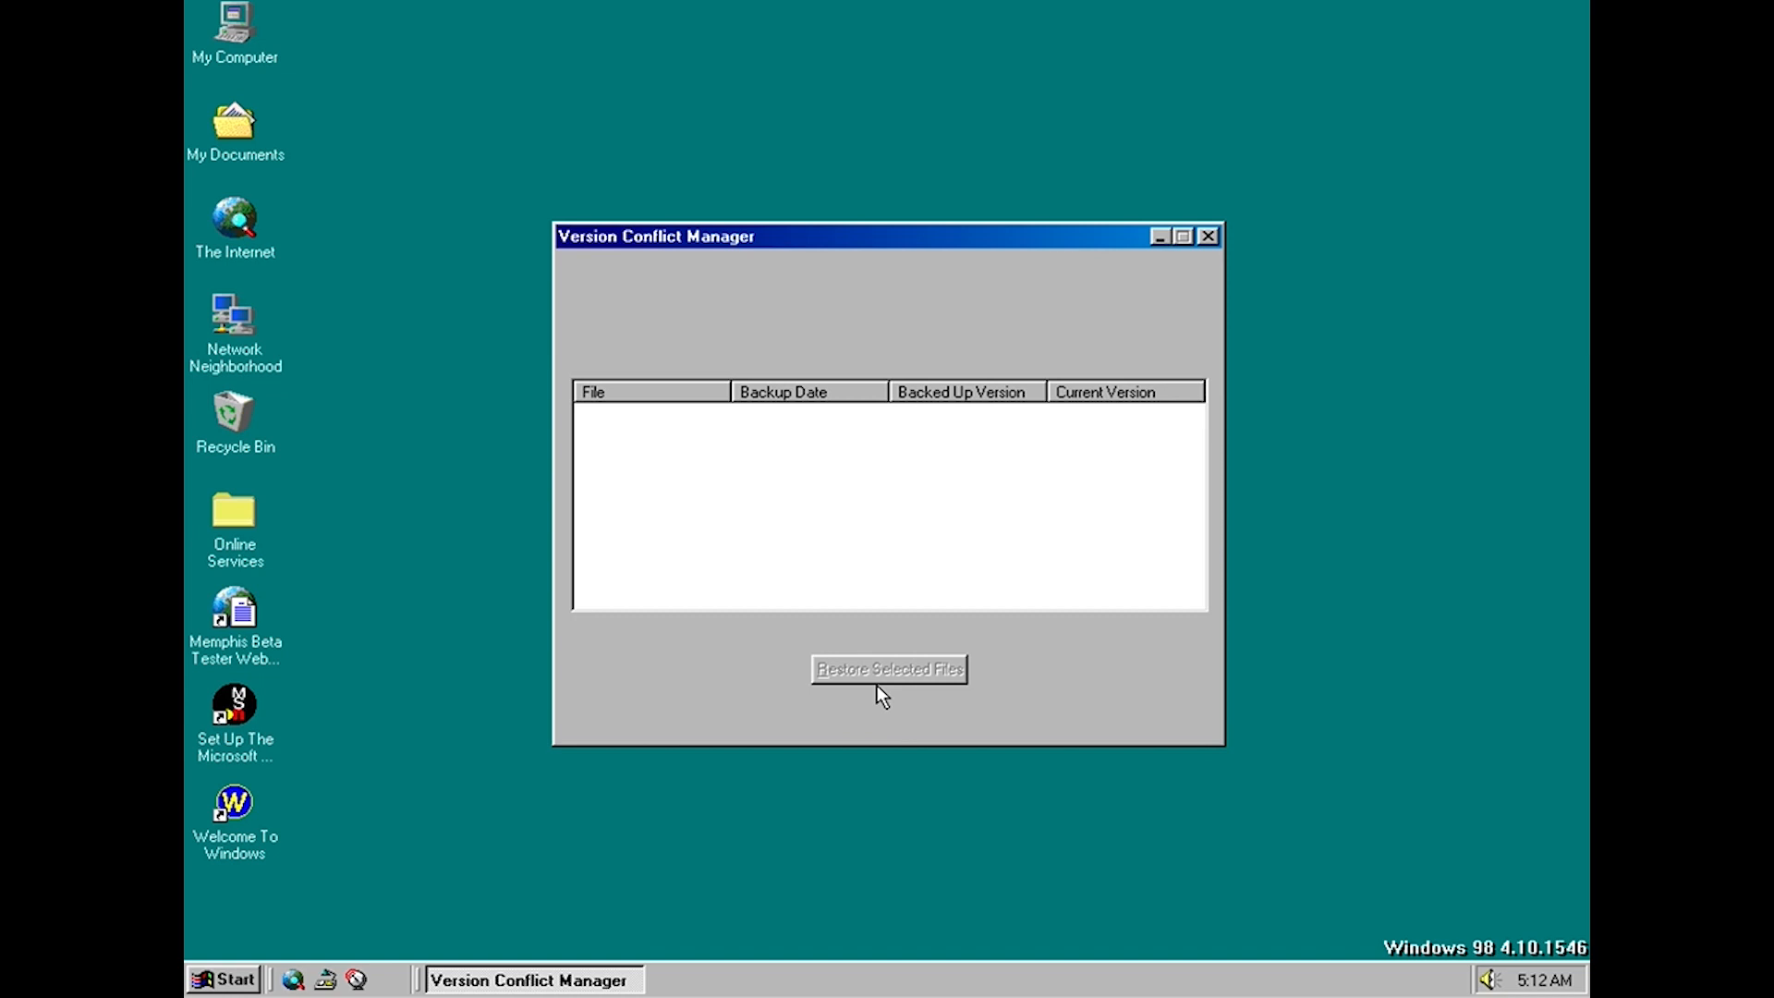
mouse_move(961, 705)
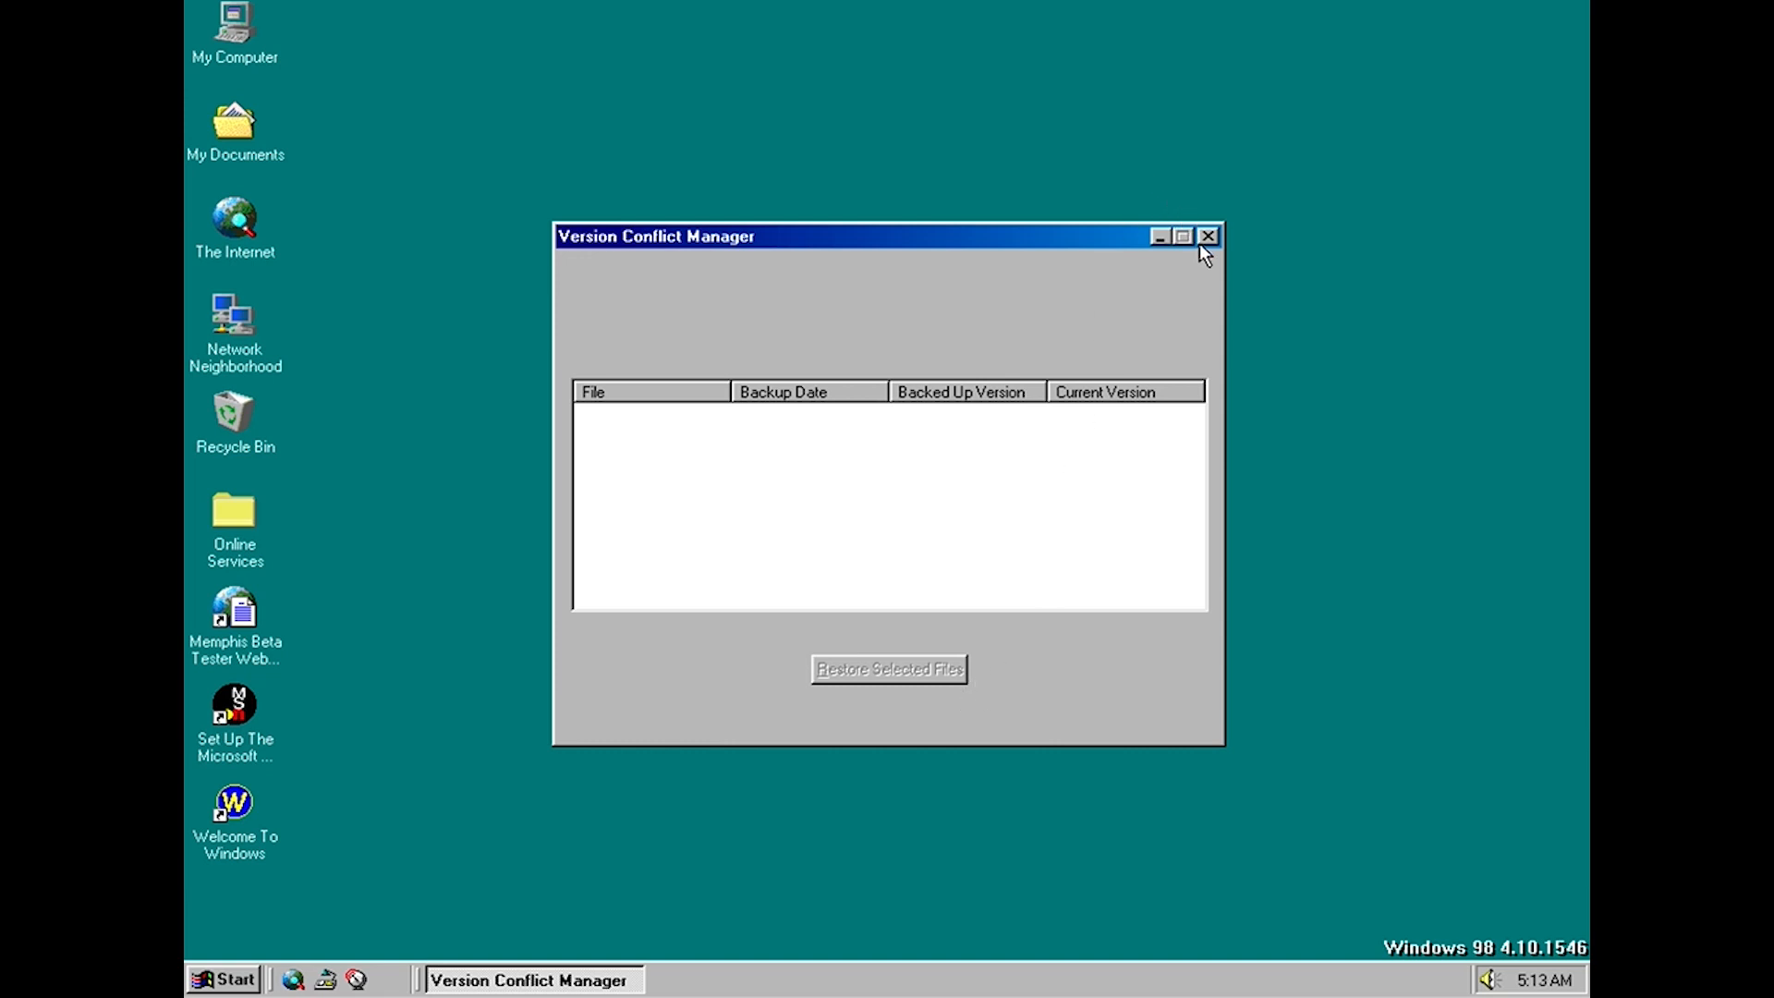
mouse_move(1208, 239)
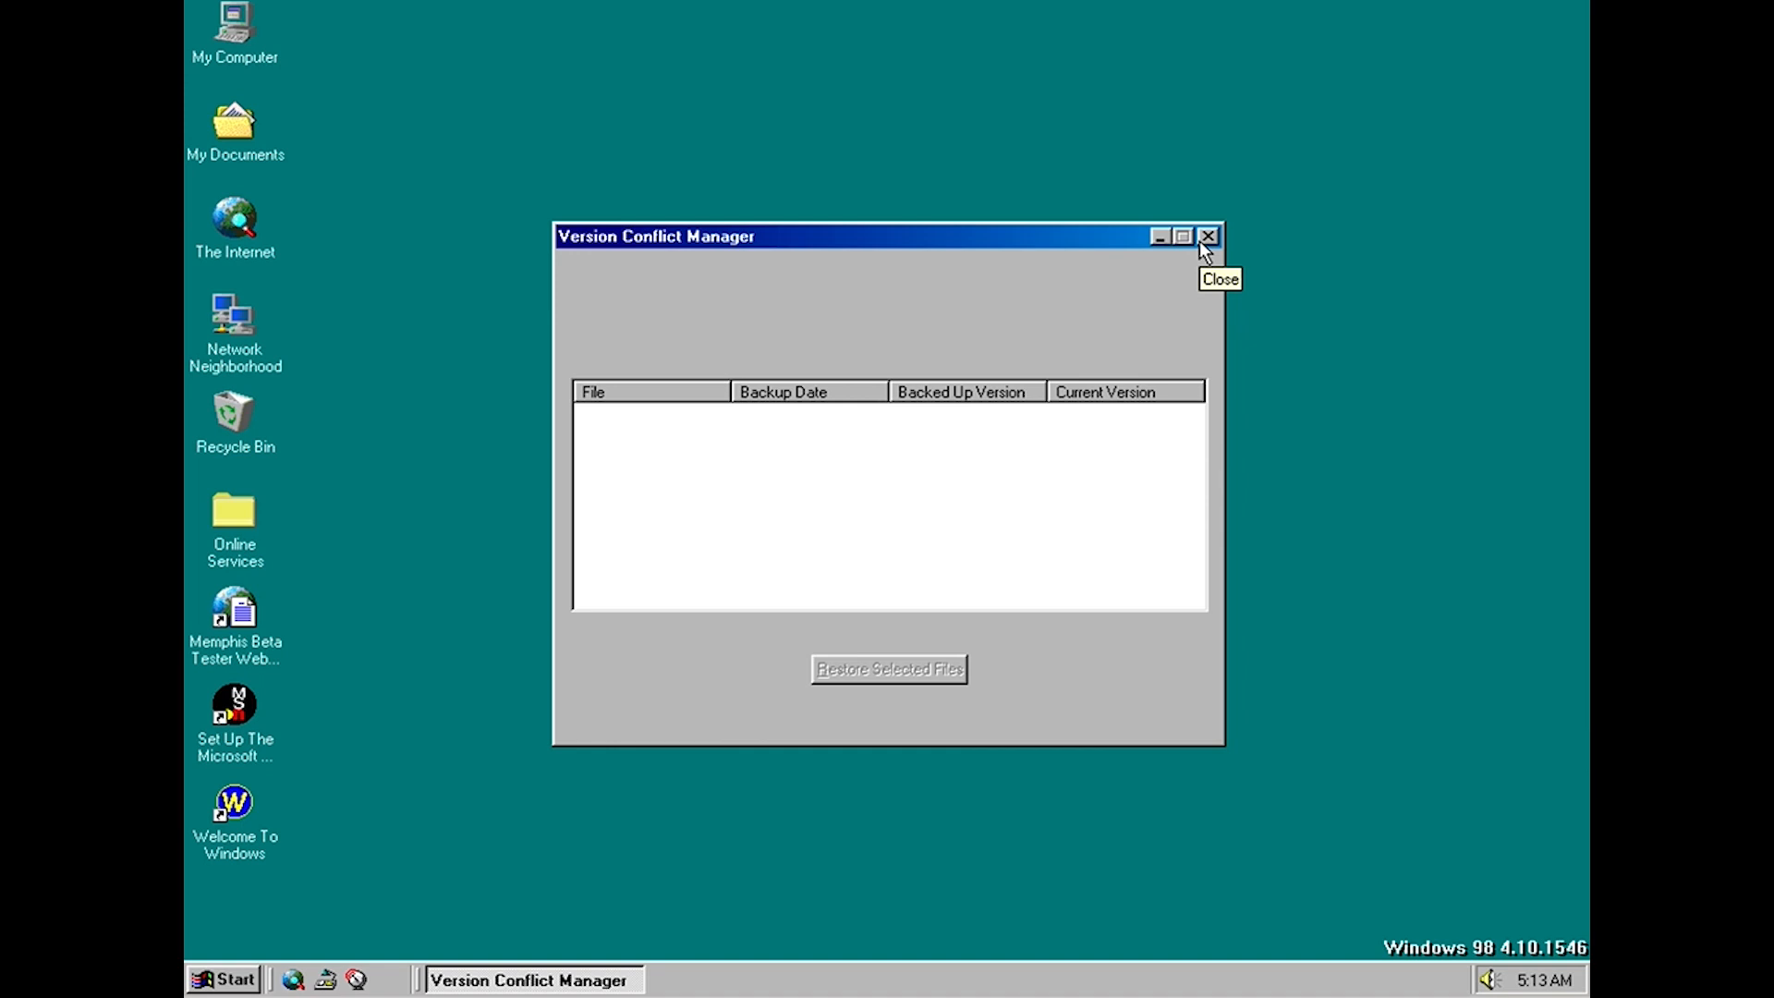
left_click(1205, 237)
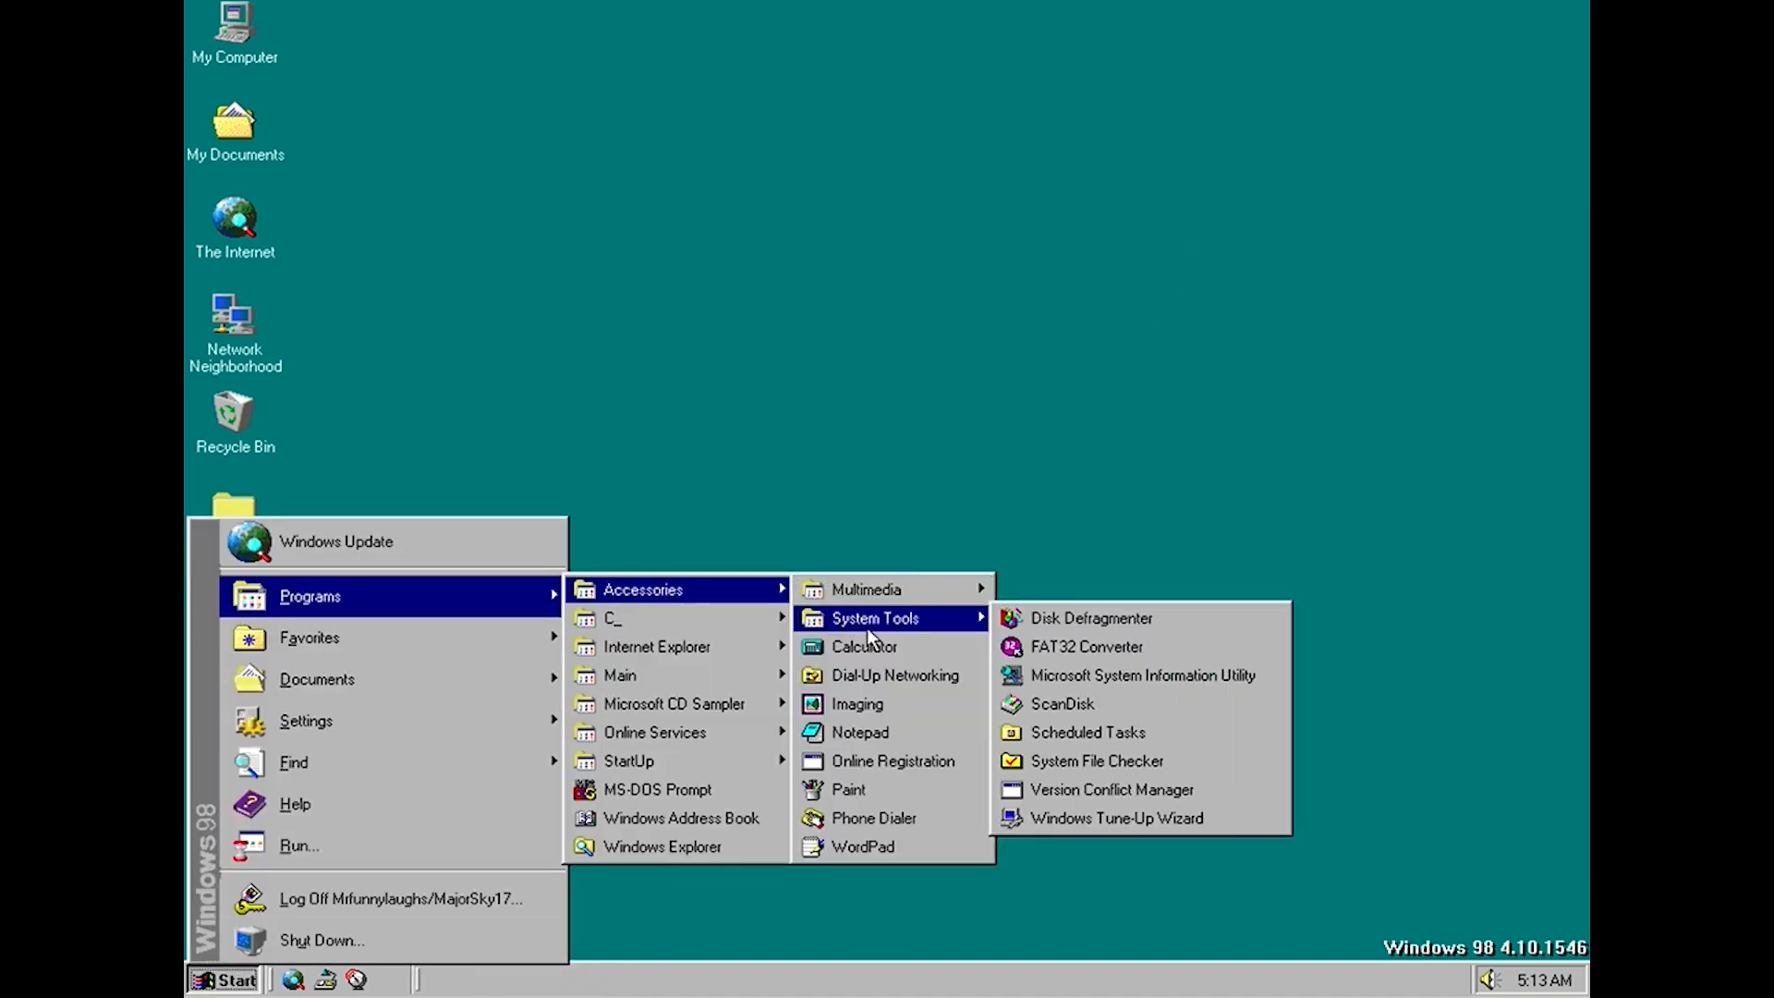
mouse_move(903, 767)
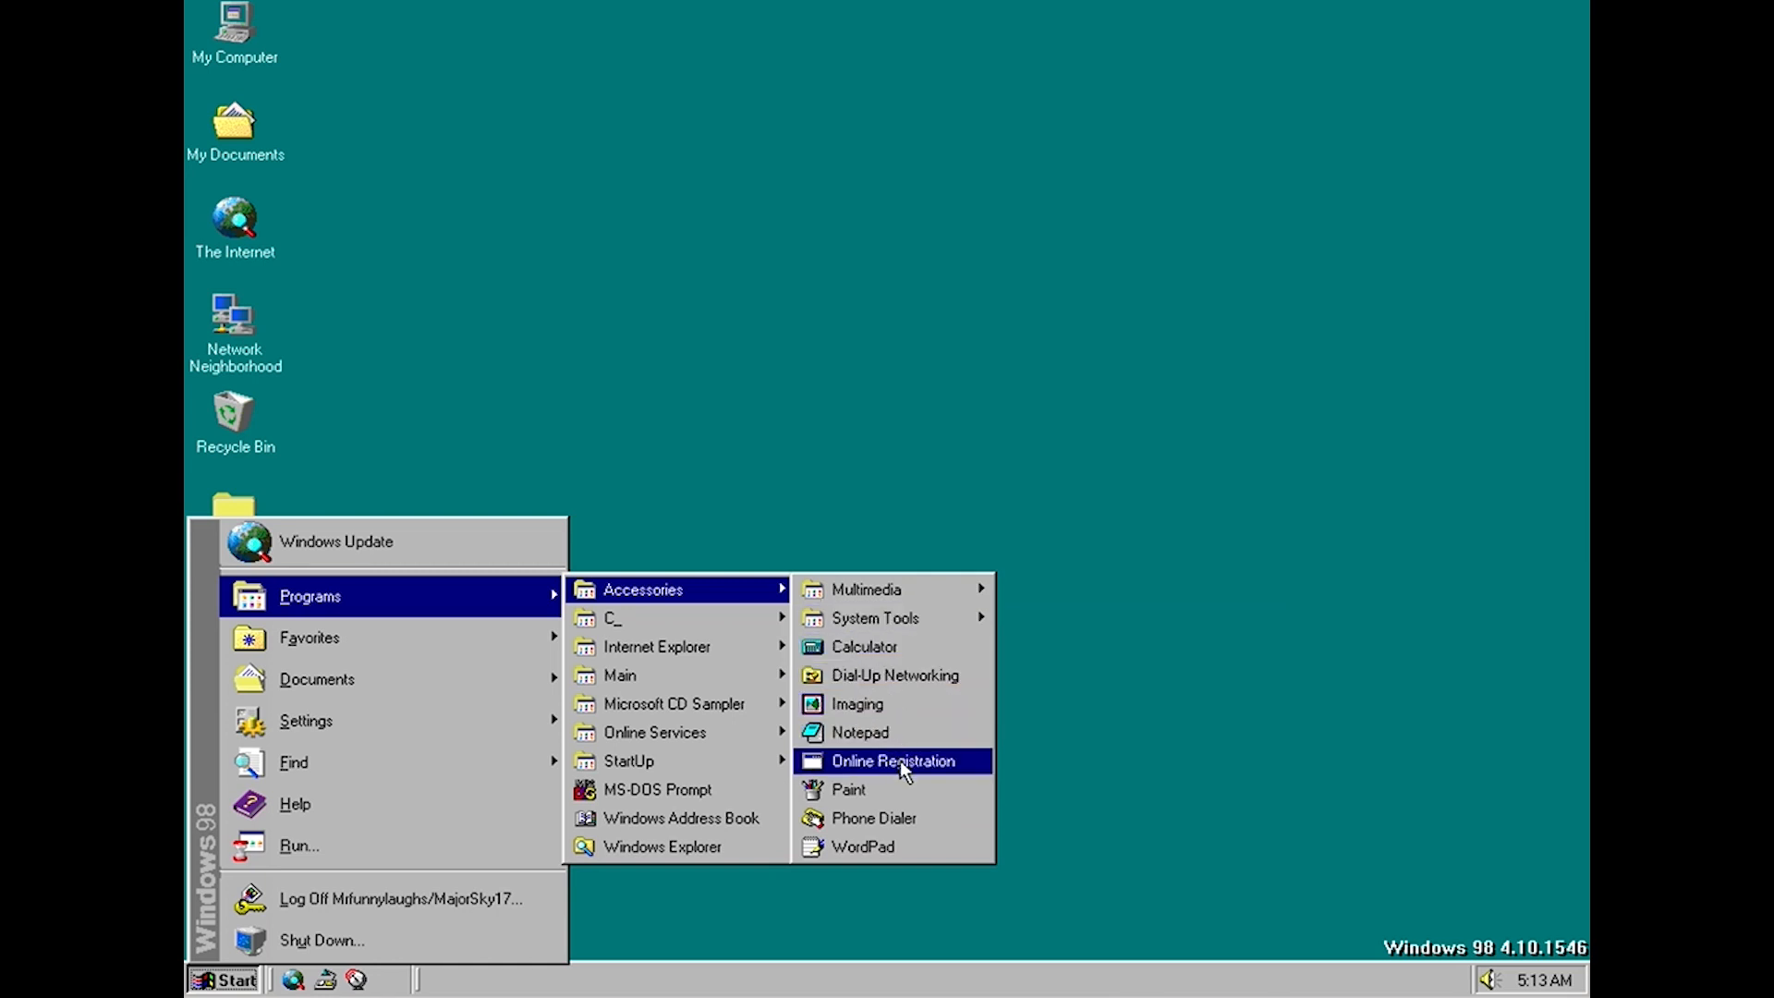
mouse_move(648, 599)
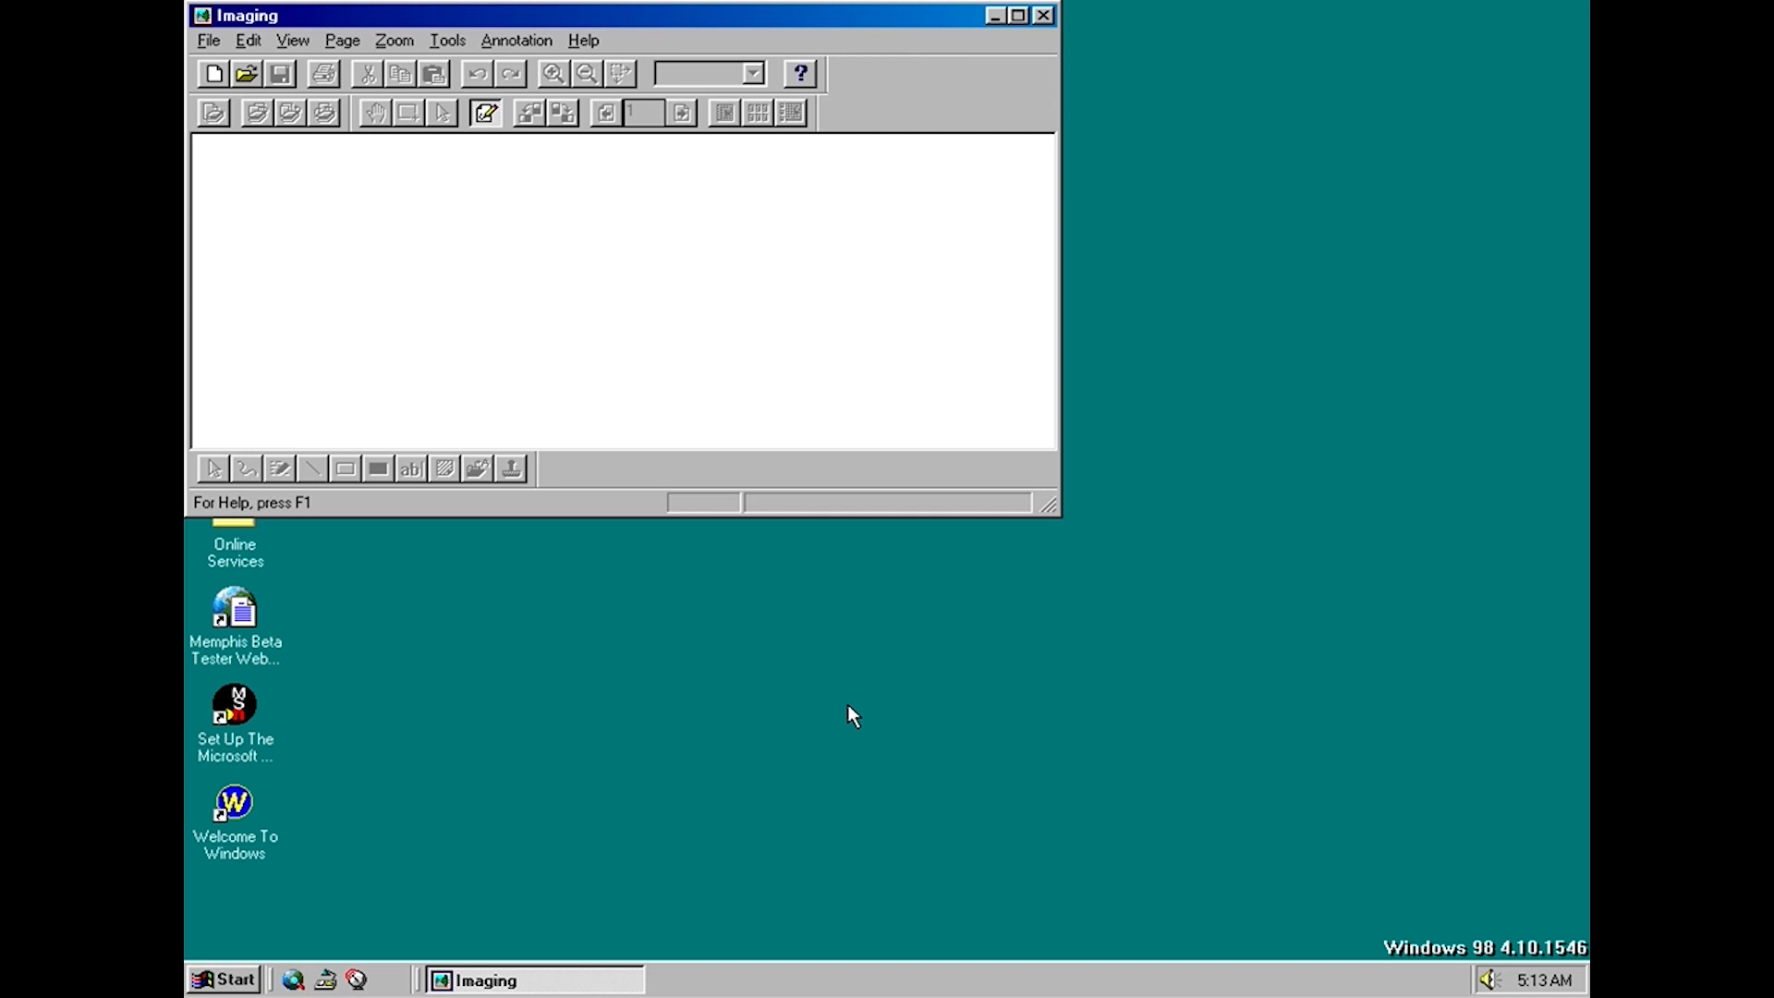
mouse_move(820, 635)
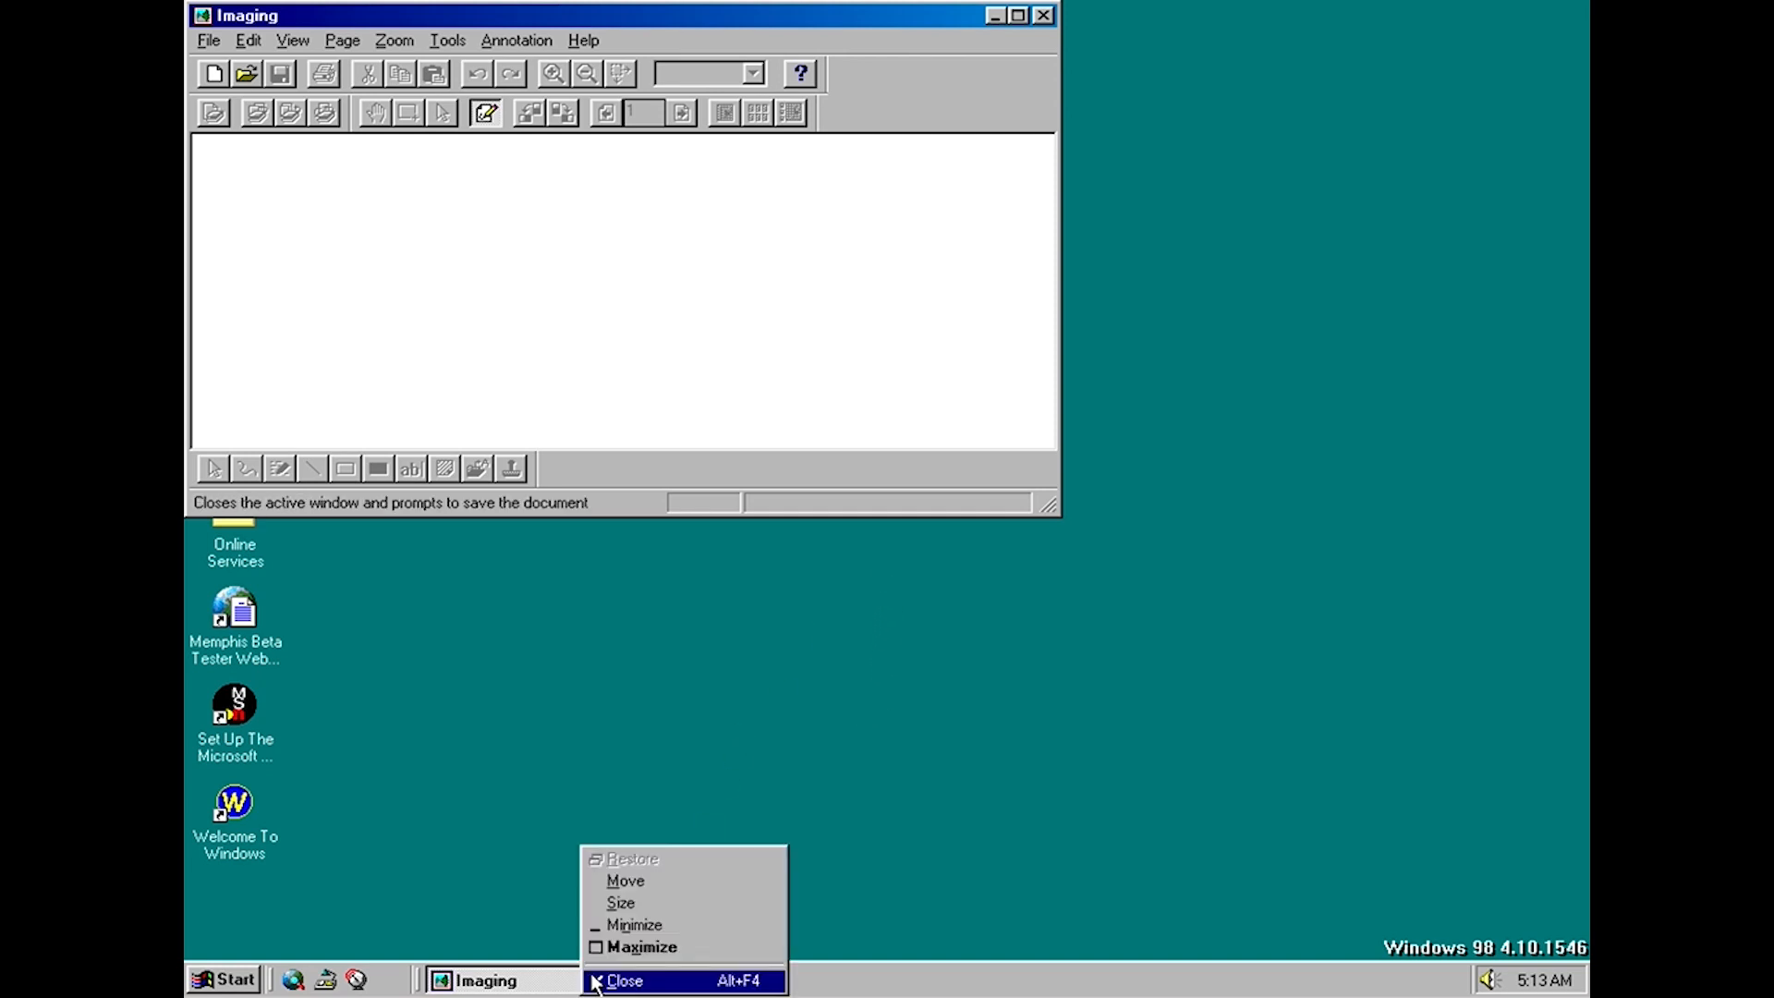
Close the blank Imaging window from its taskbar button, leaving the bare desktop
left_click(624, 981)
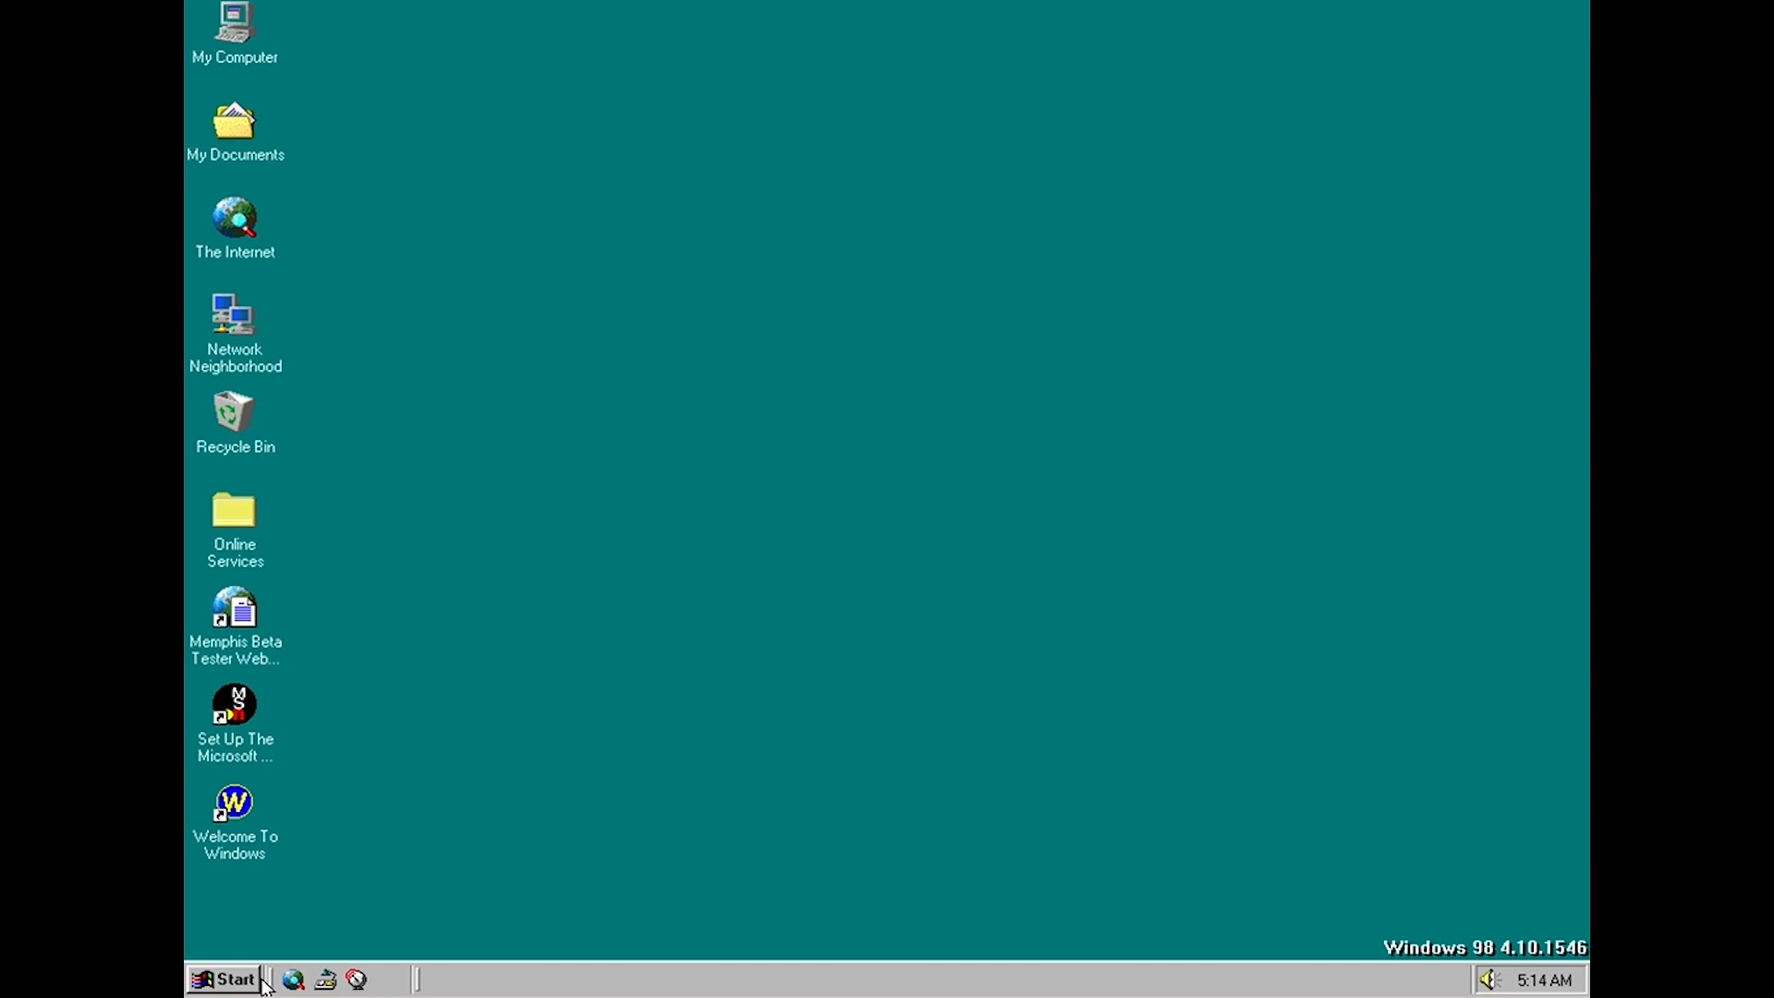
Reach Add/Remove Programs in Control Panel and show its Windows Setup components list
left_click(226, 979)
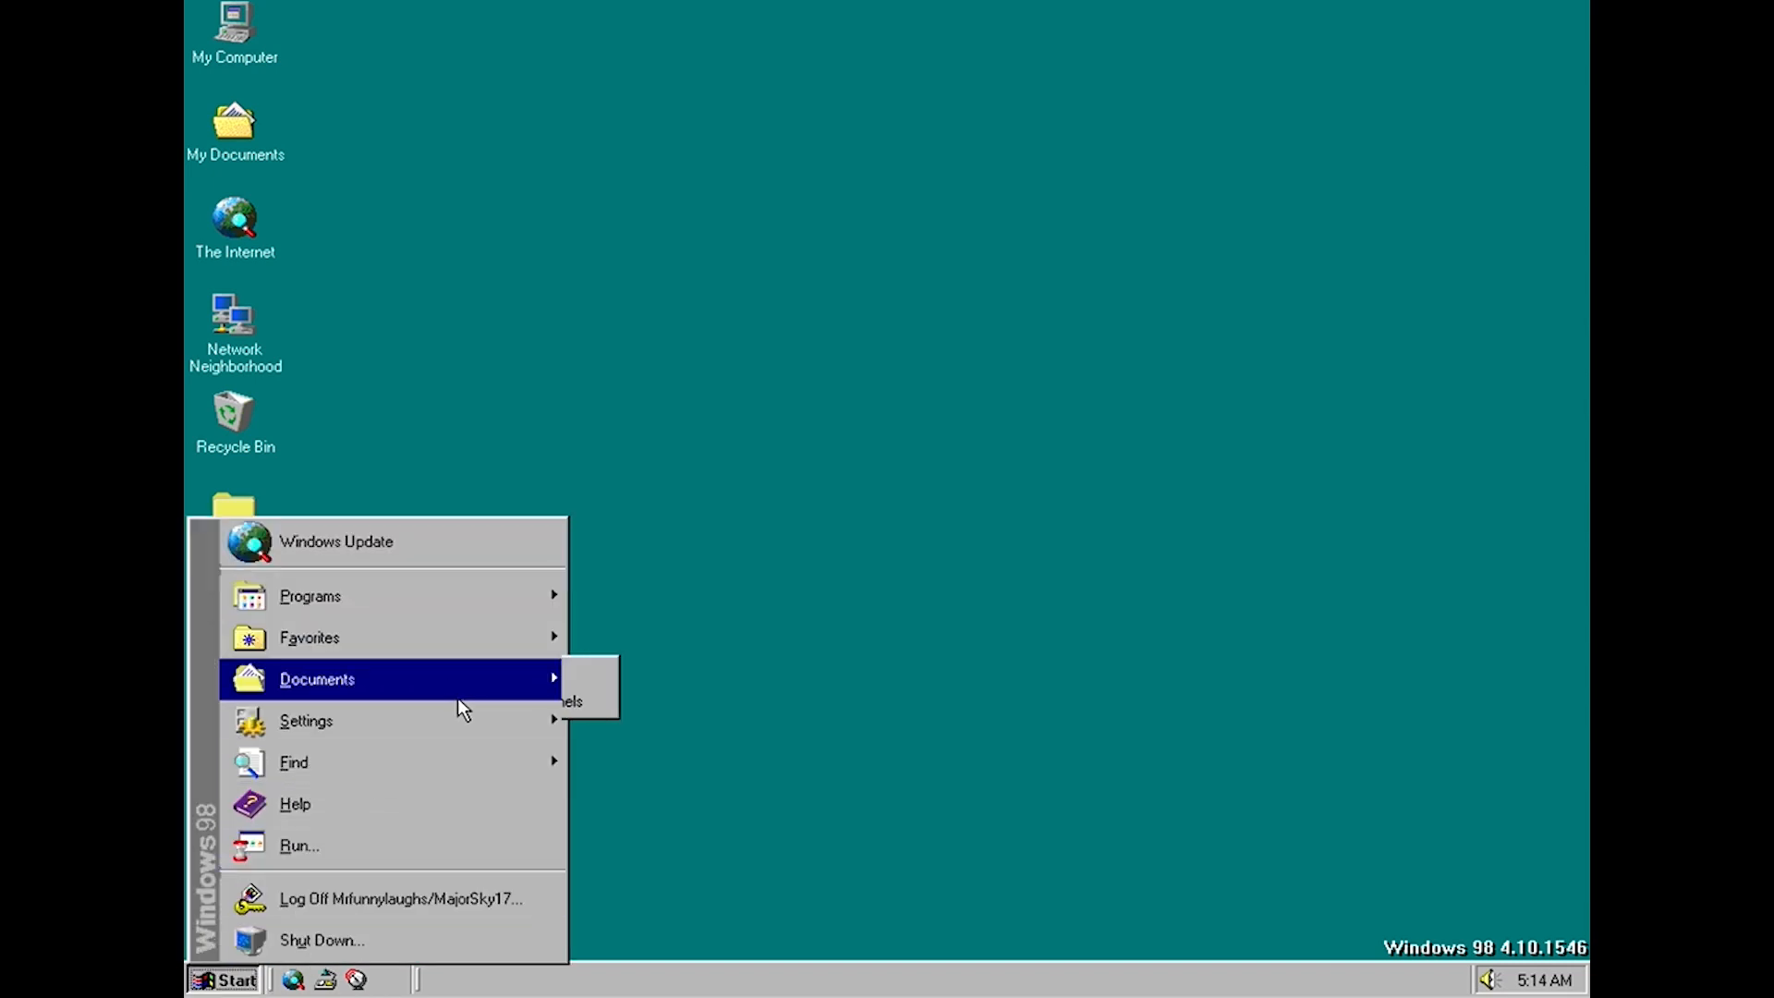
left_click(606, 725)
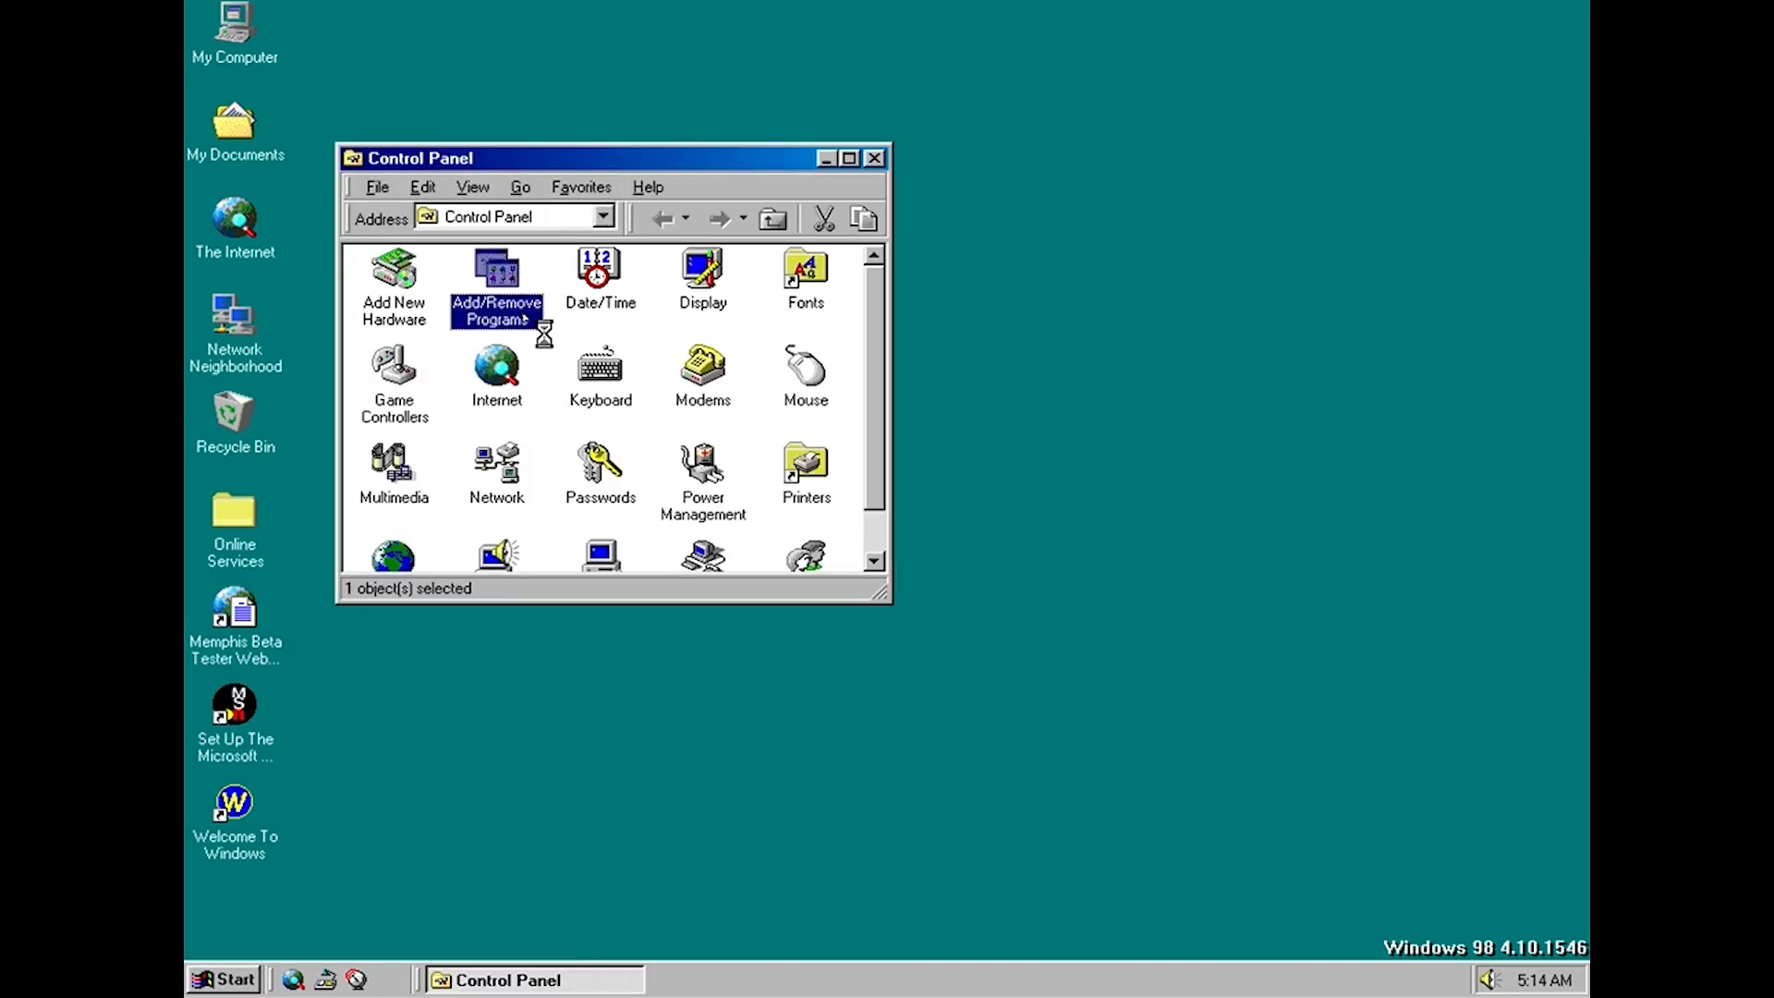
double_click(497, 273)
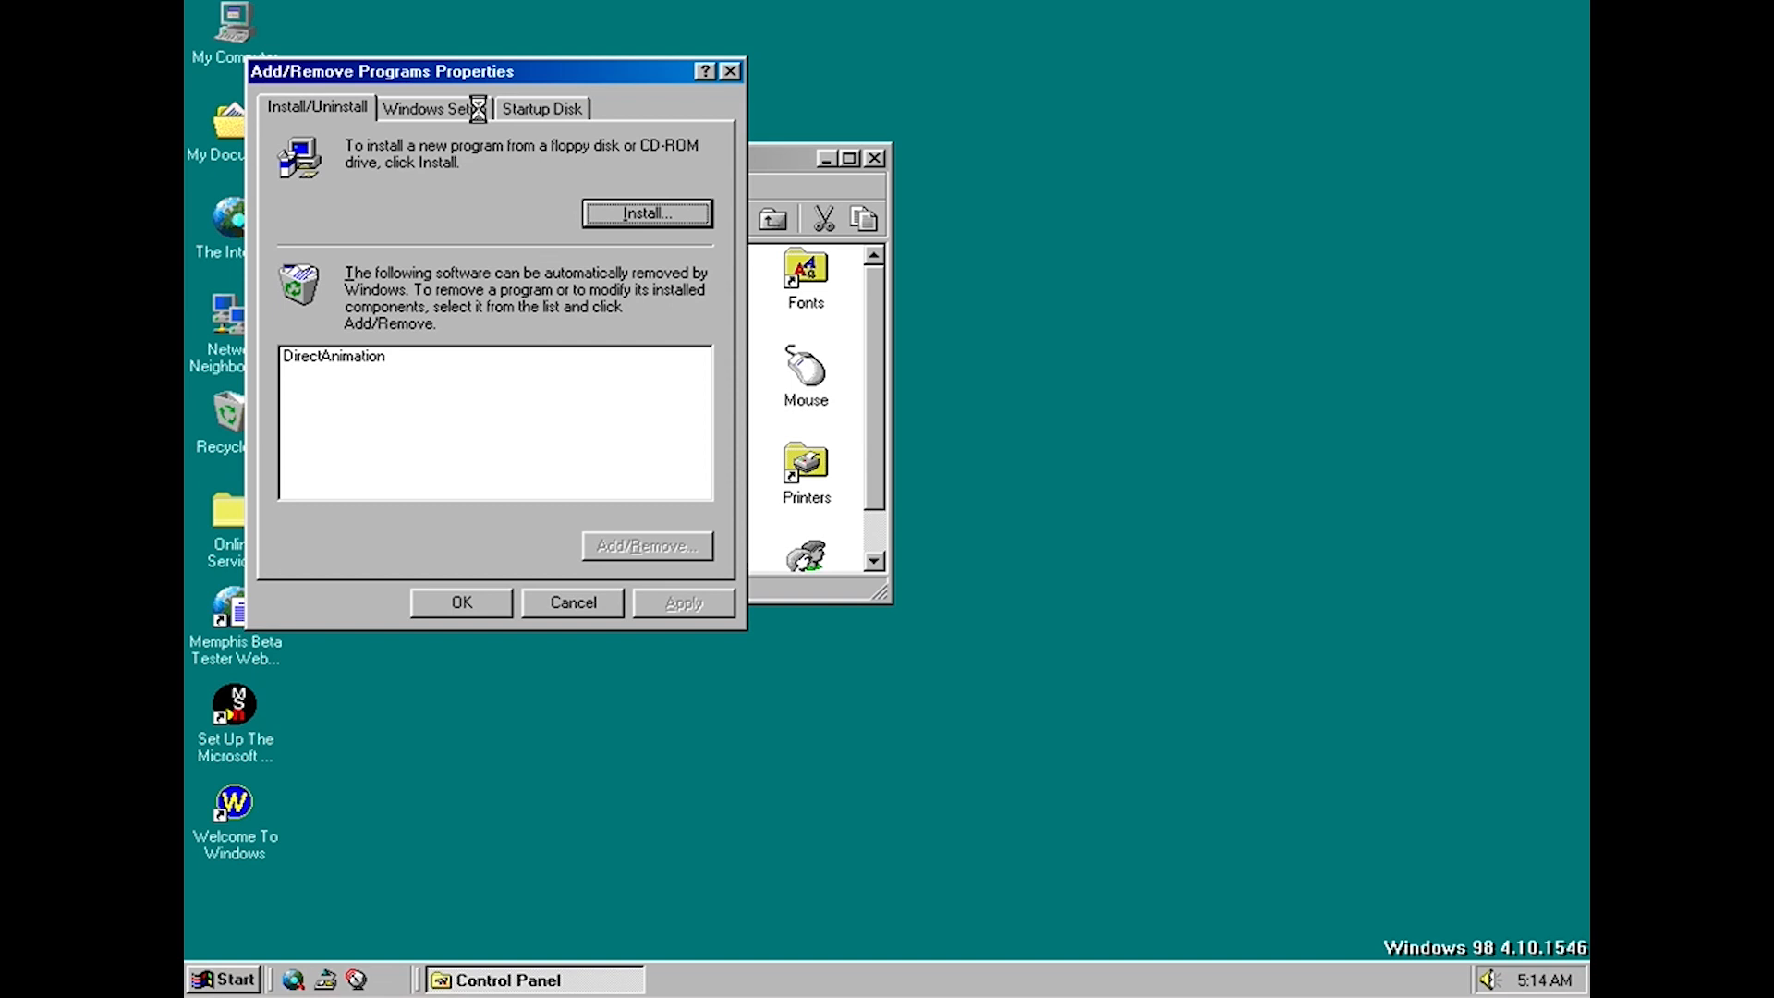
left_click(445, 109)
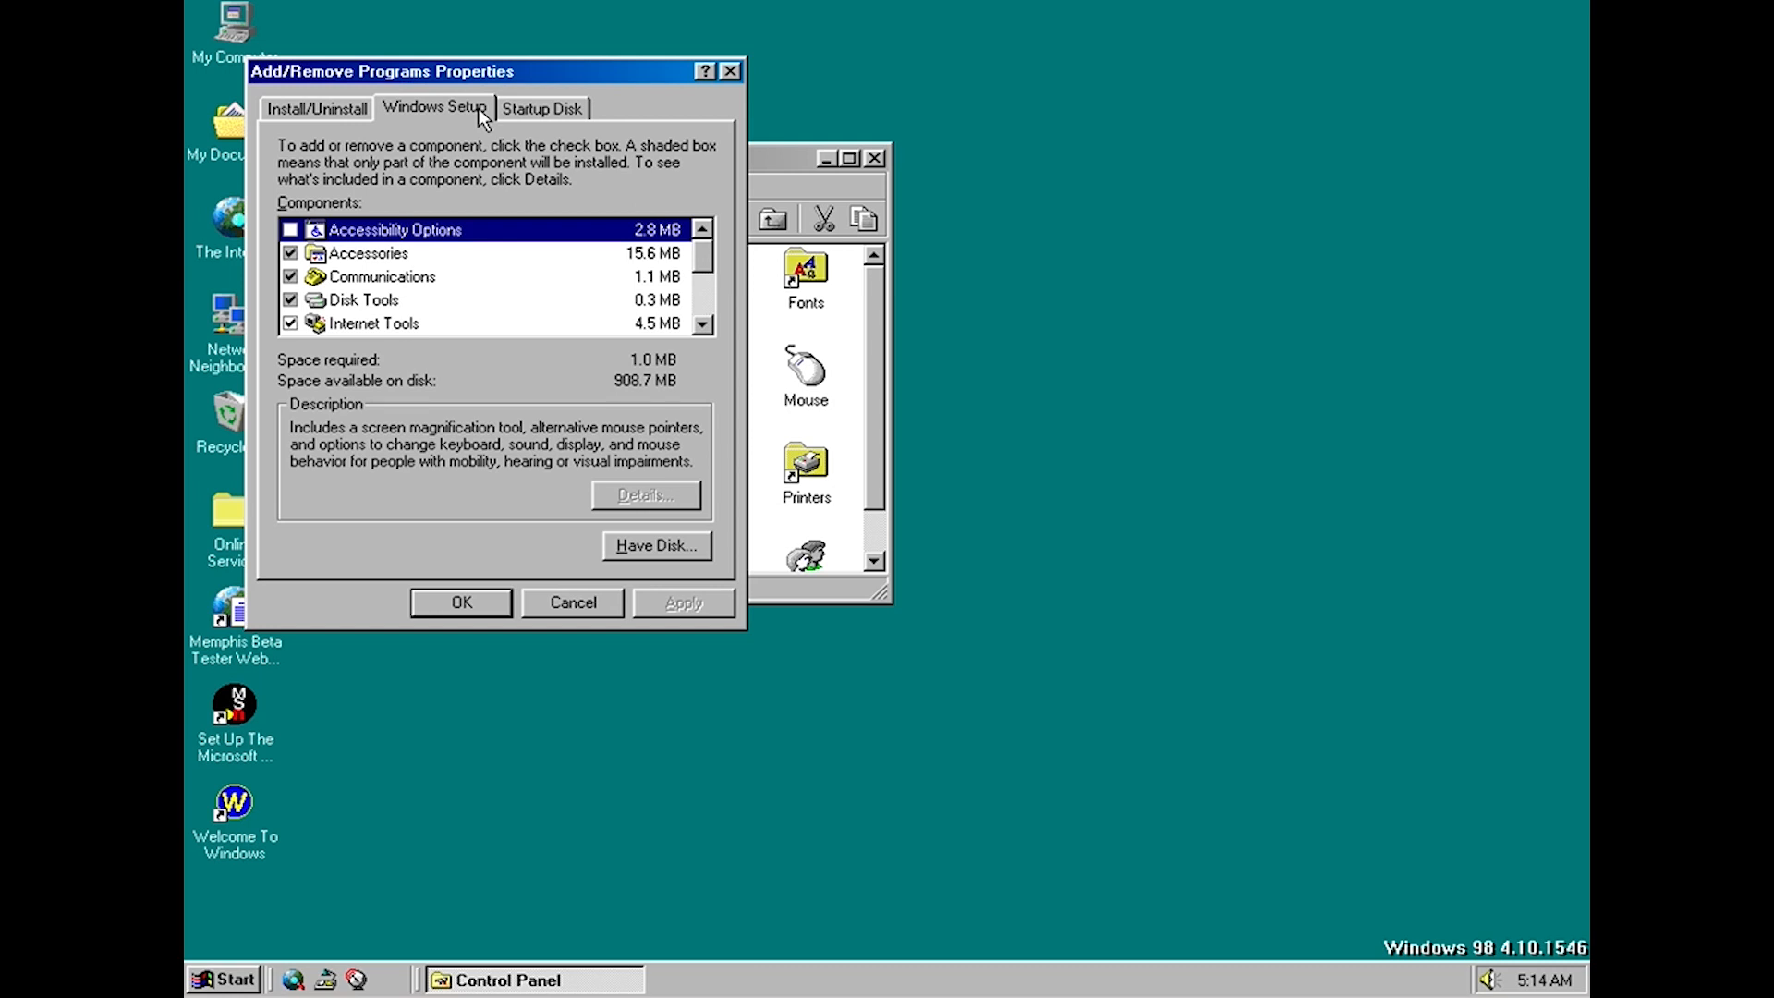
mouse_move(624, 340)
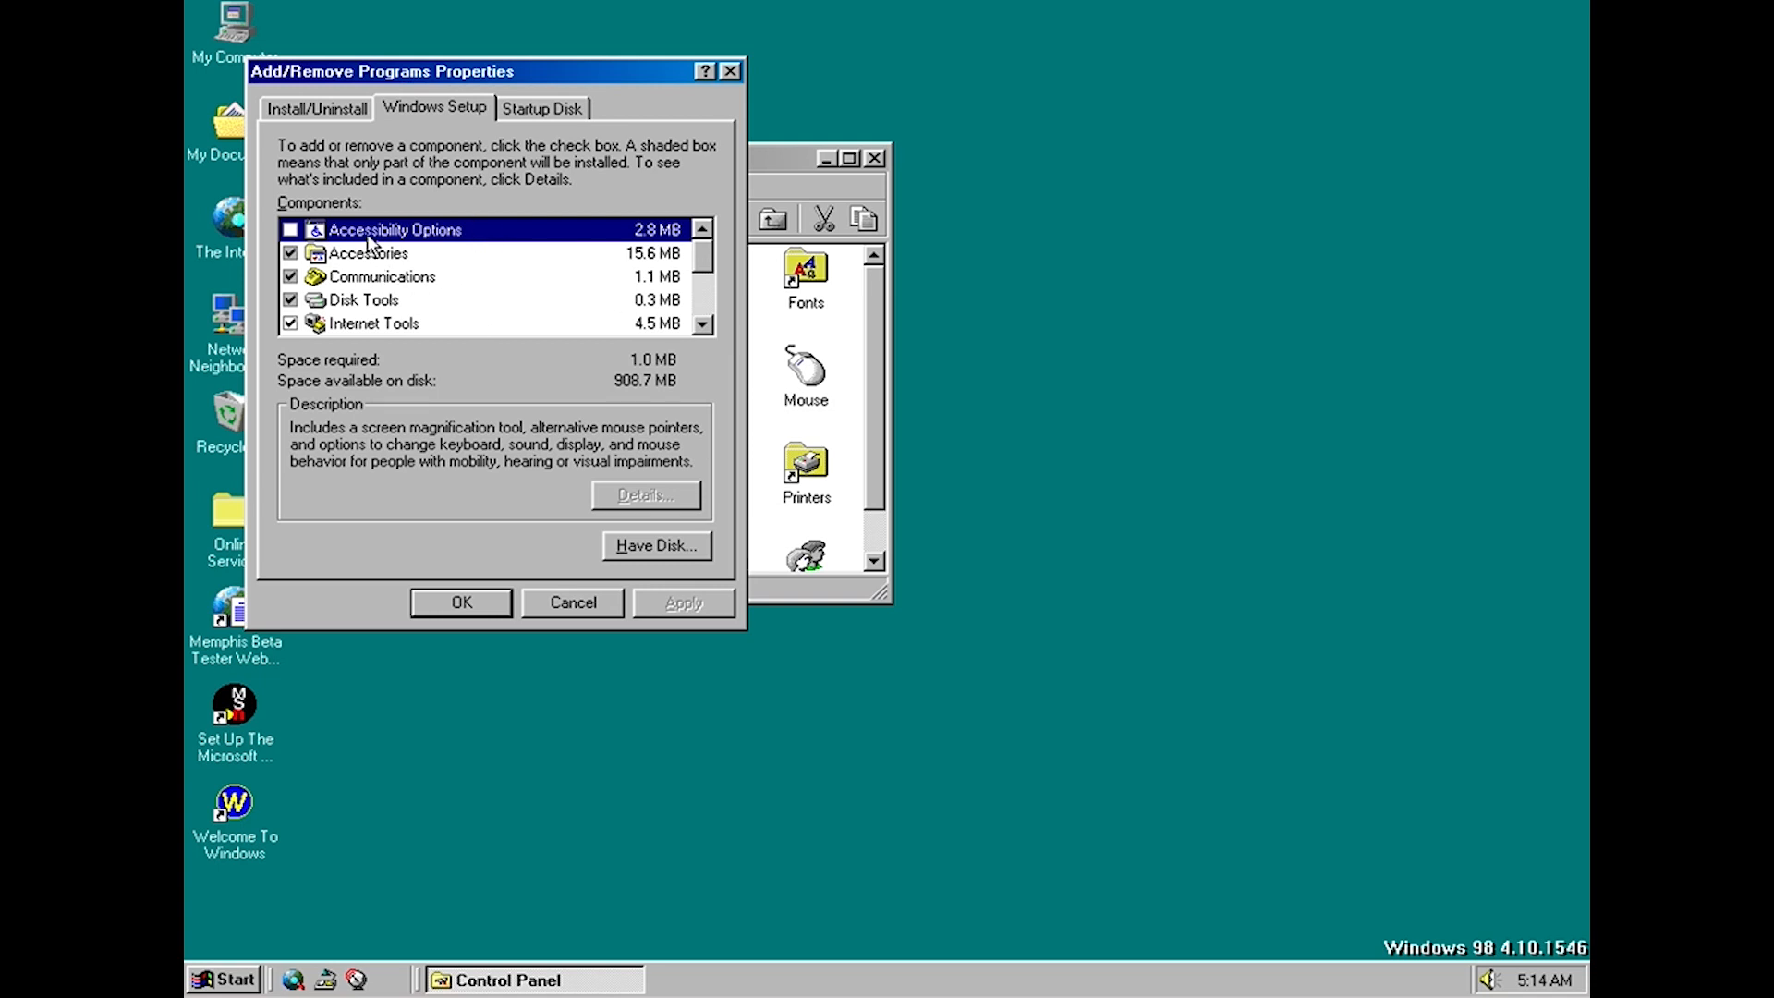
mouse_move(660, 255)
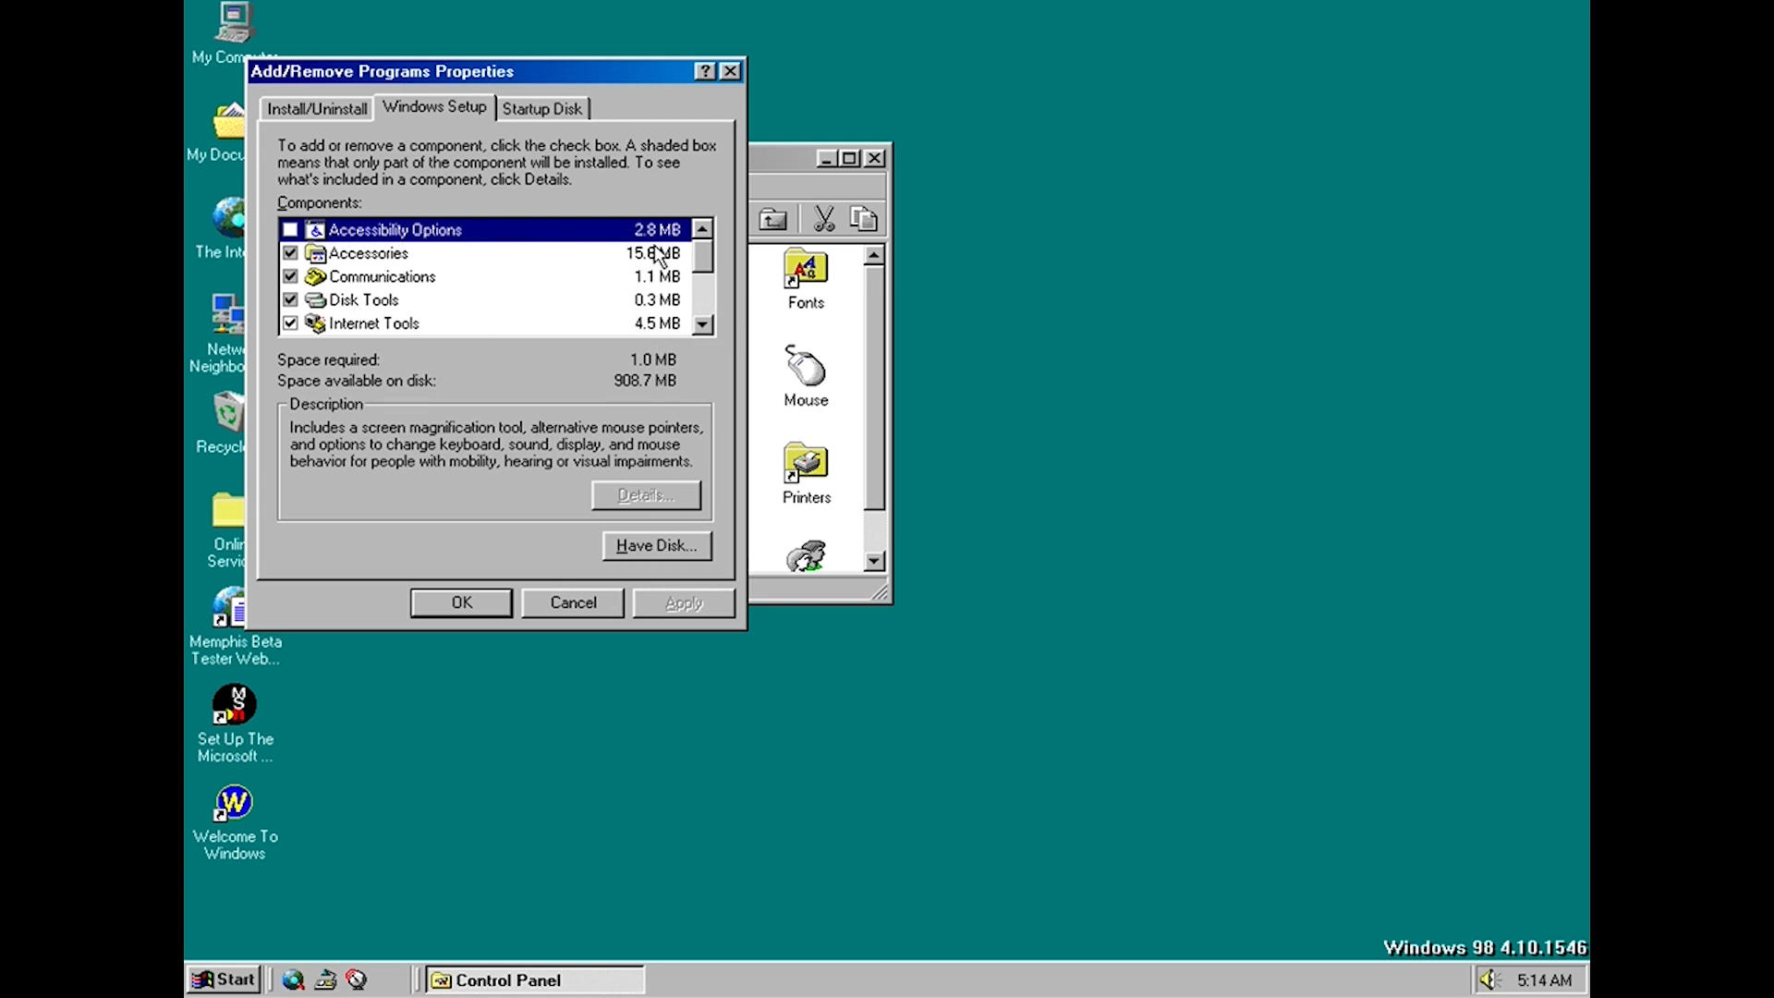
Scroll through the optional components list to its end and back to the top
left_click(702, 327)
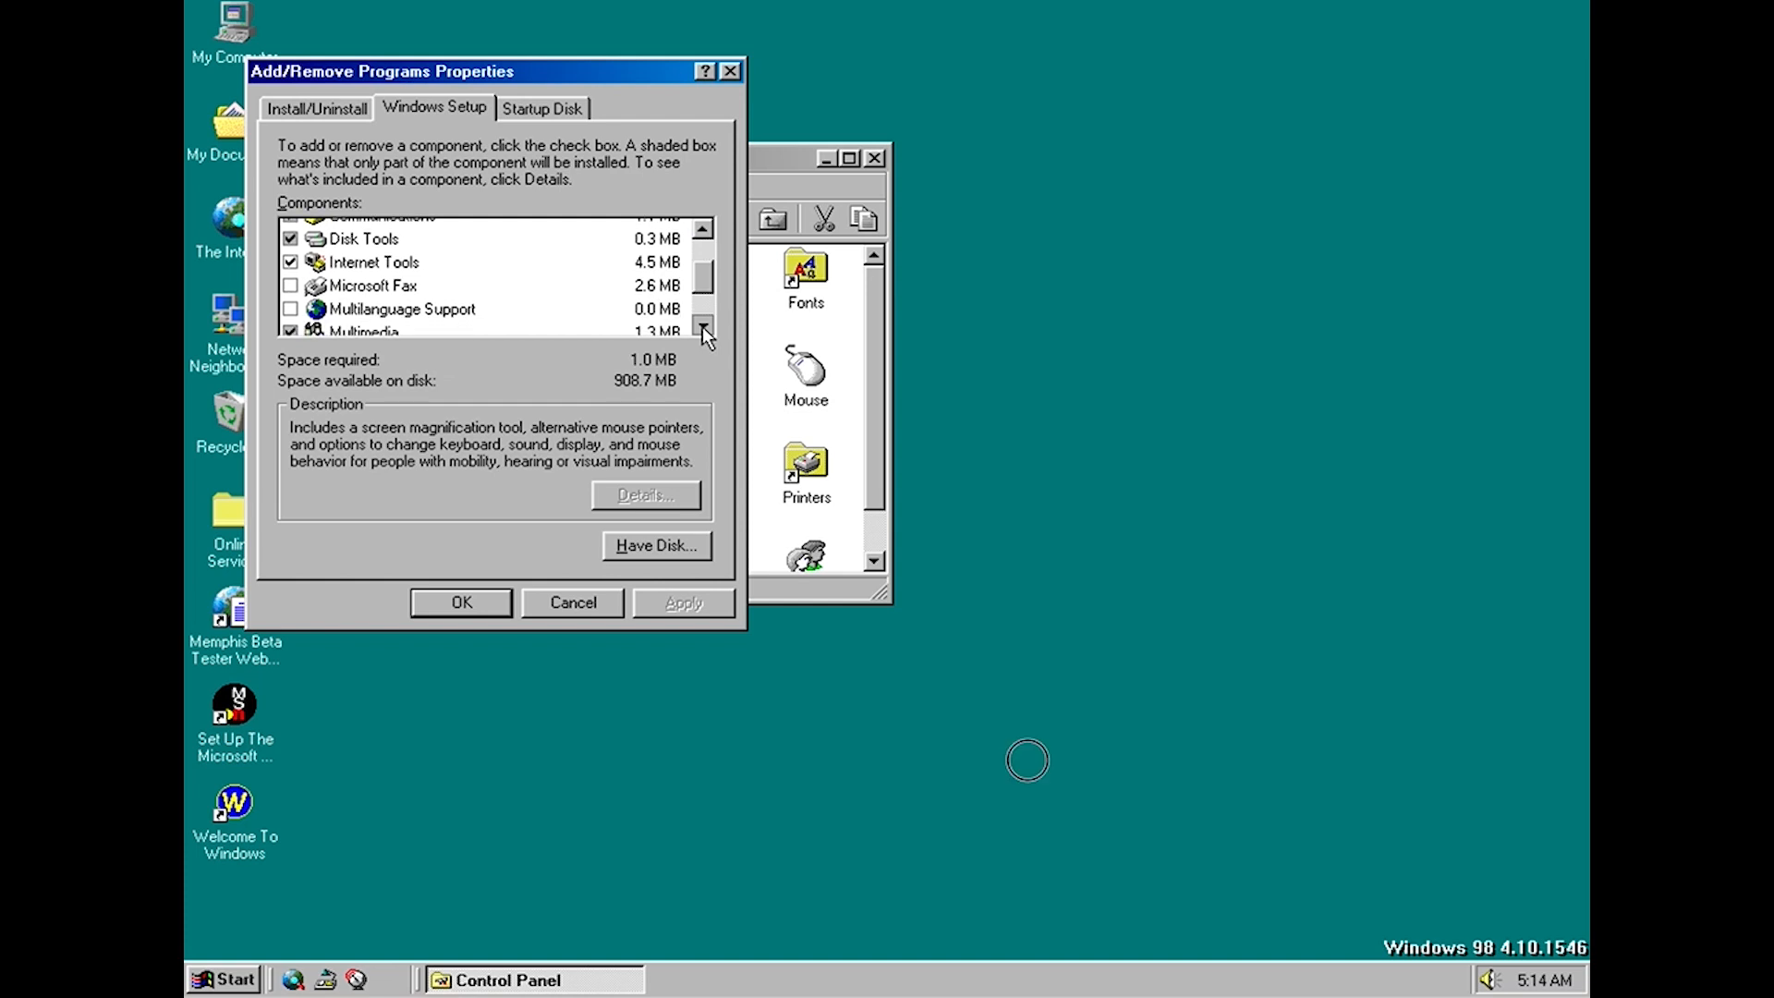
left_click(702, 328)
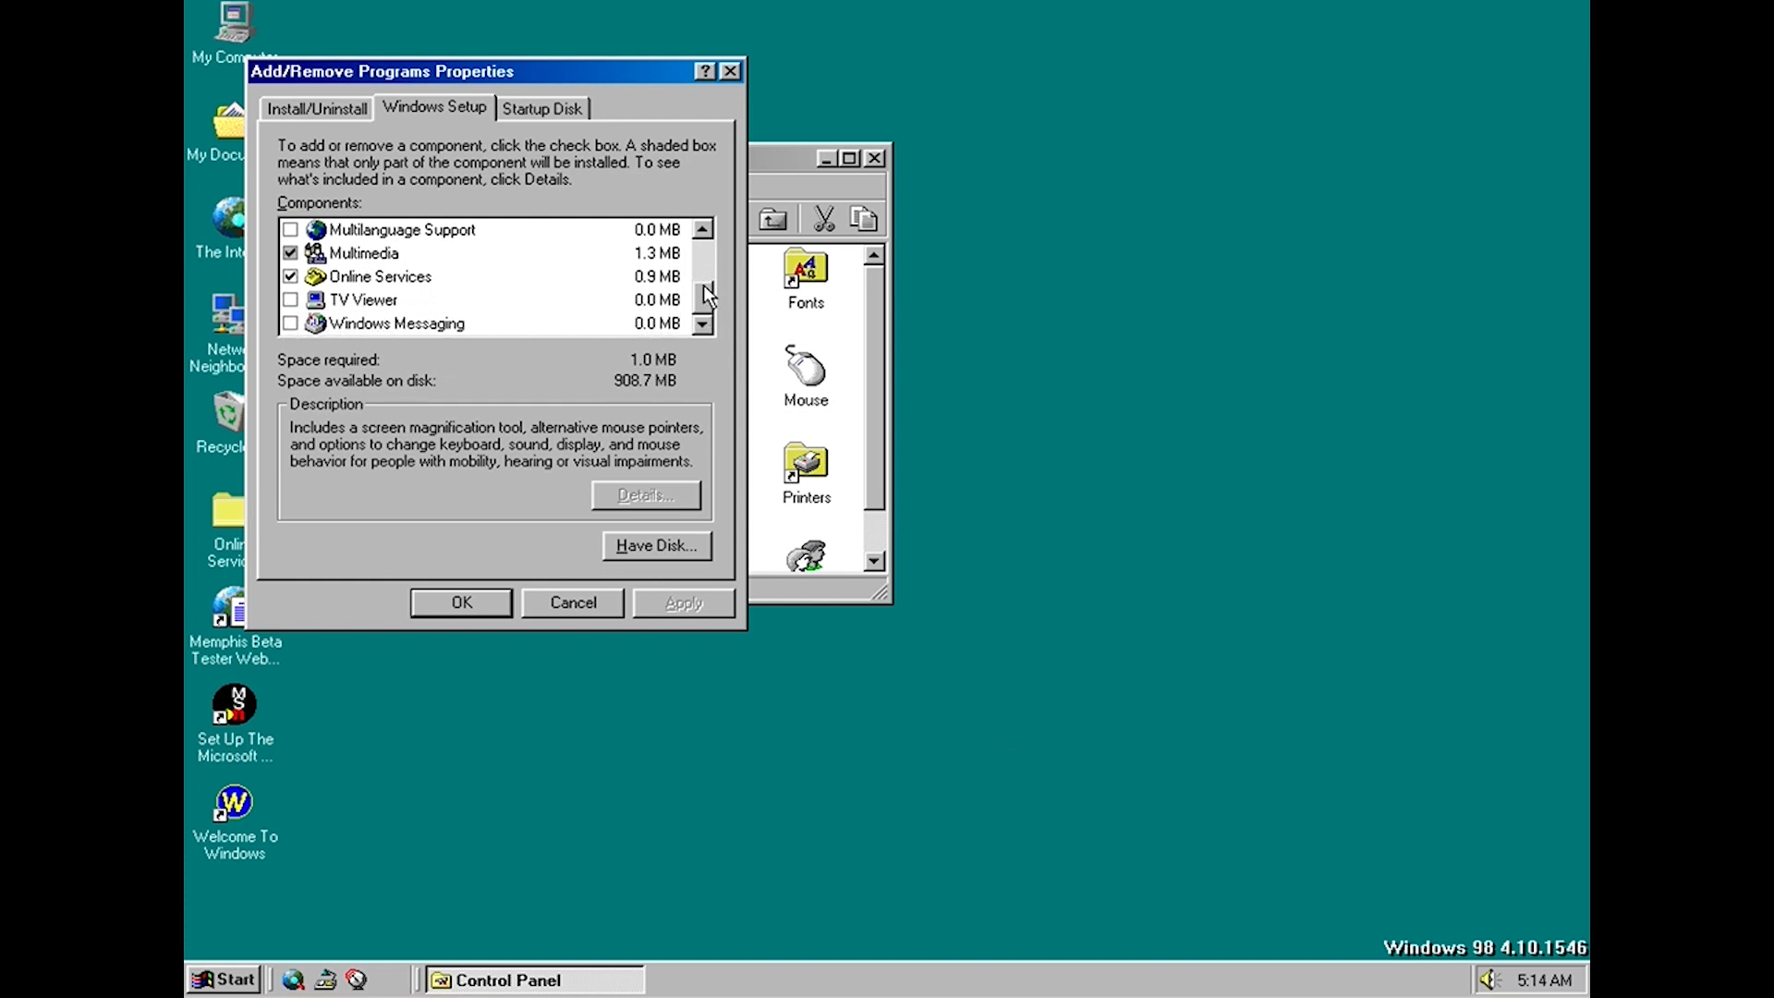
left_click(702, 229)
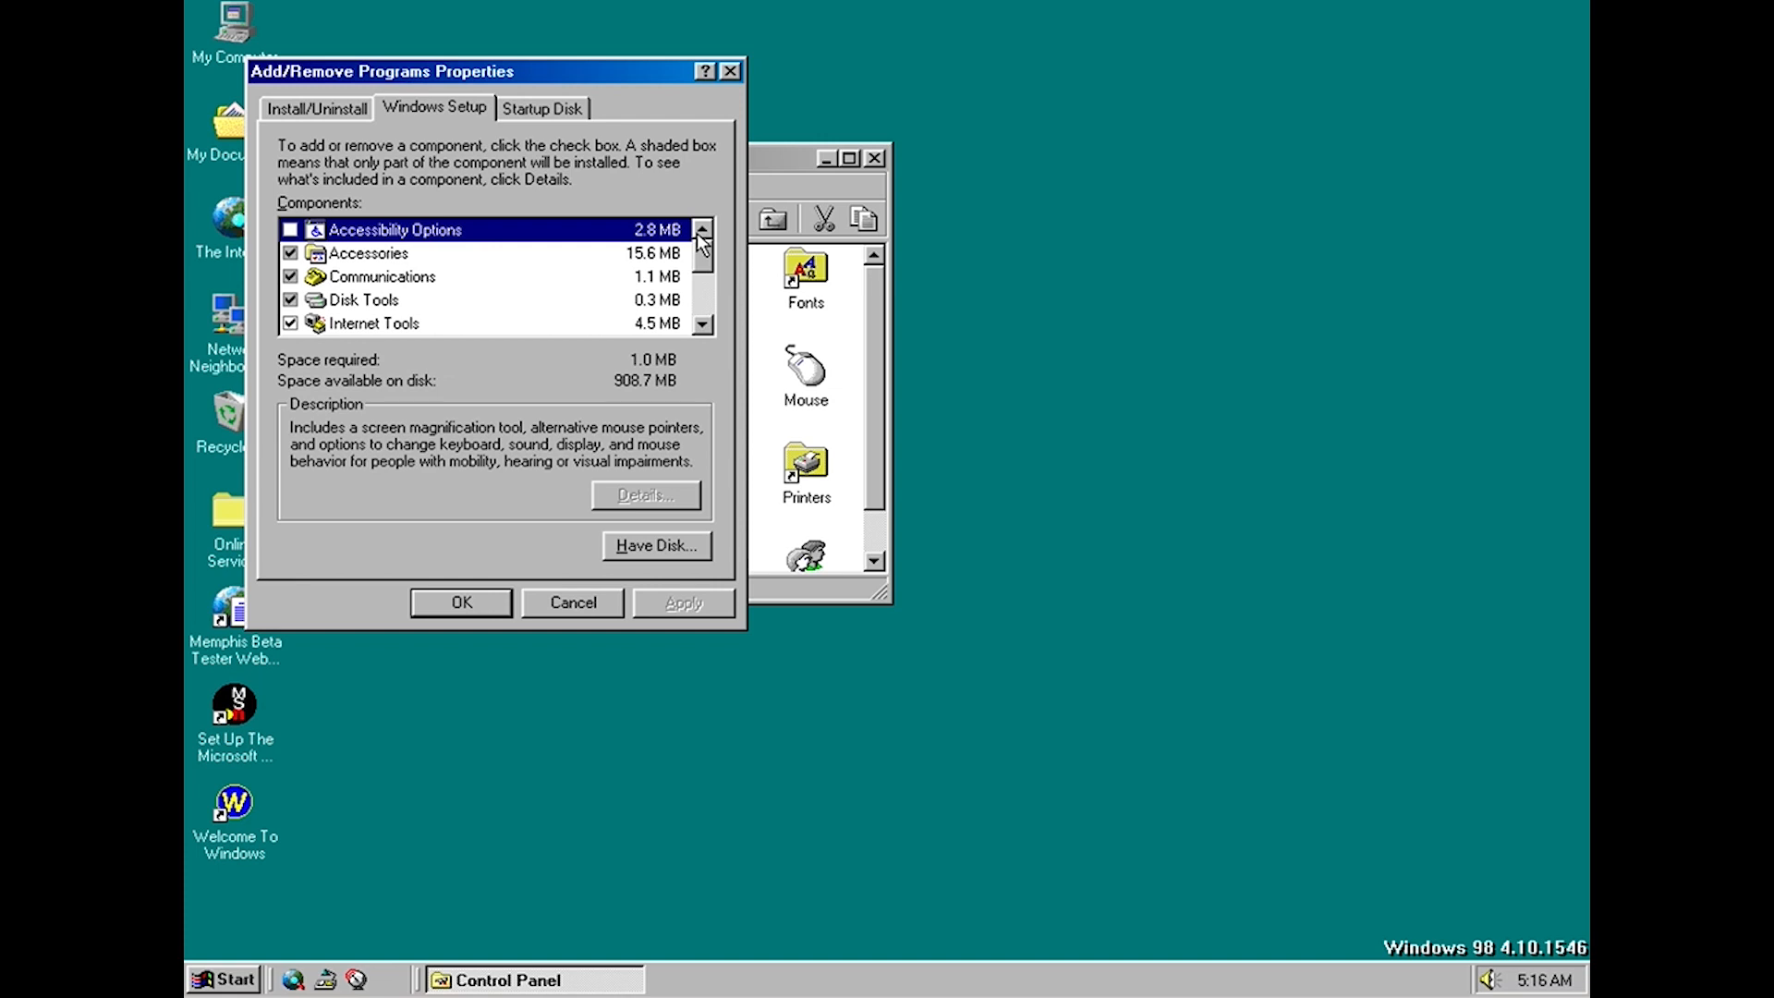
left_click(226, 975)
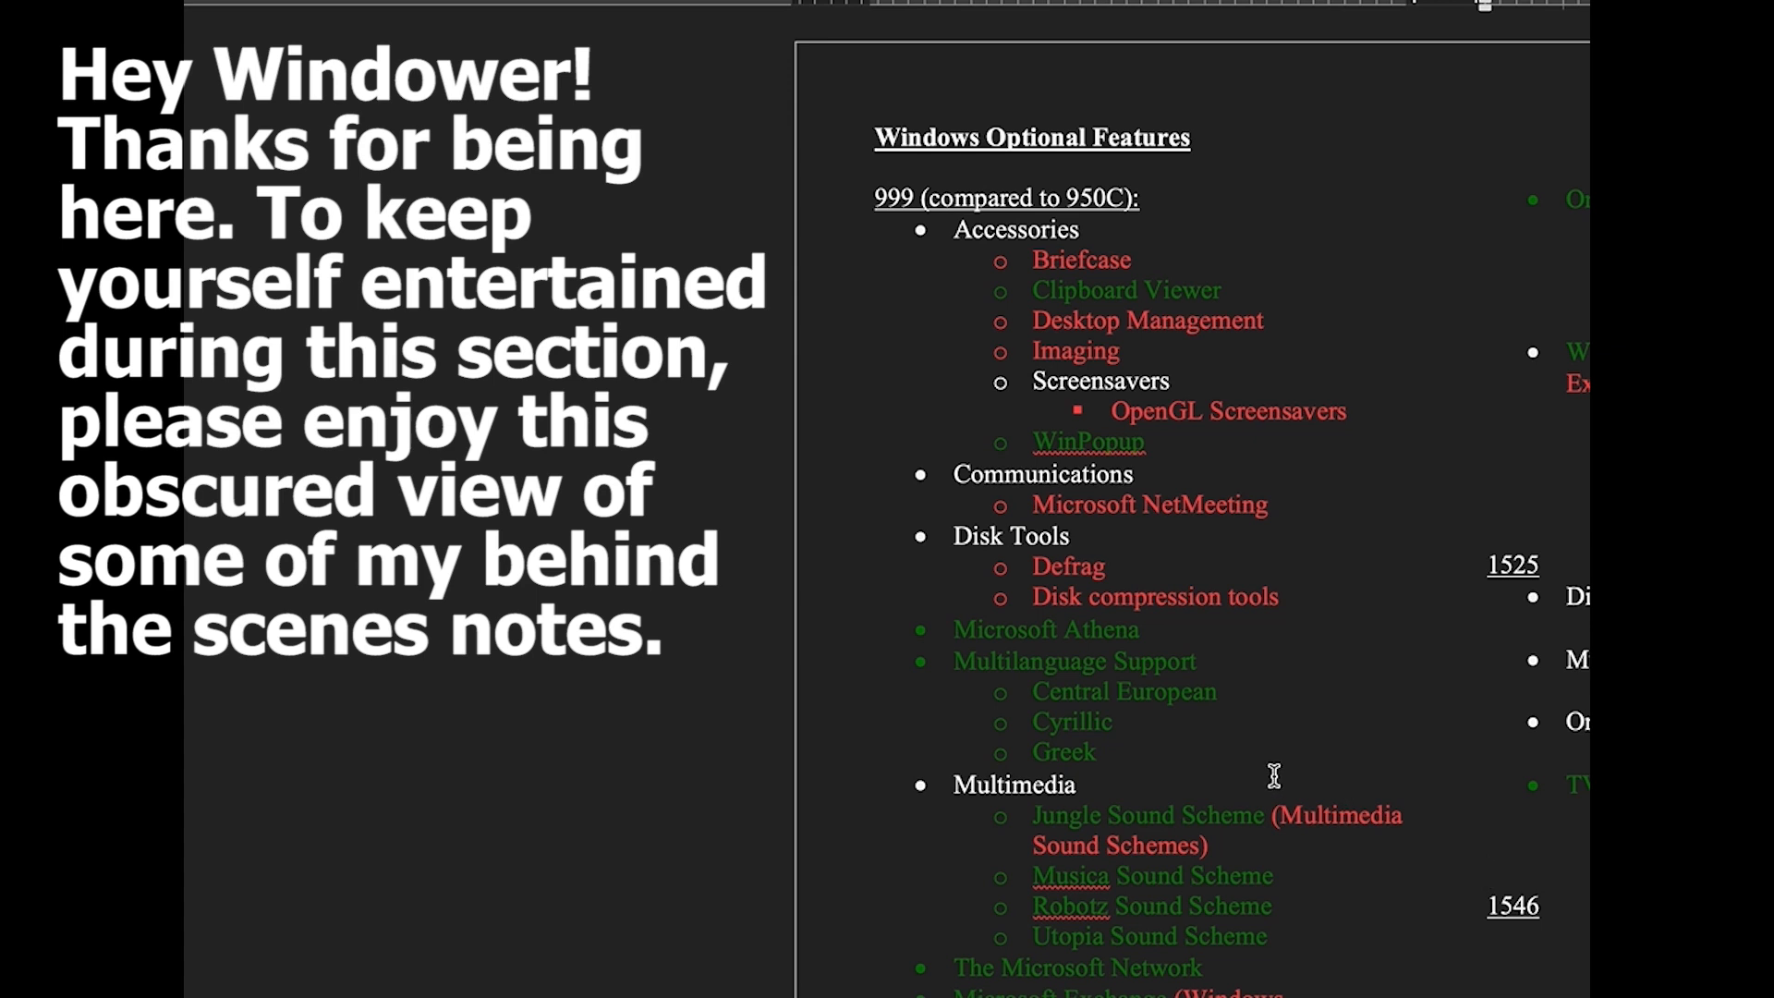
scroll("down", 3)
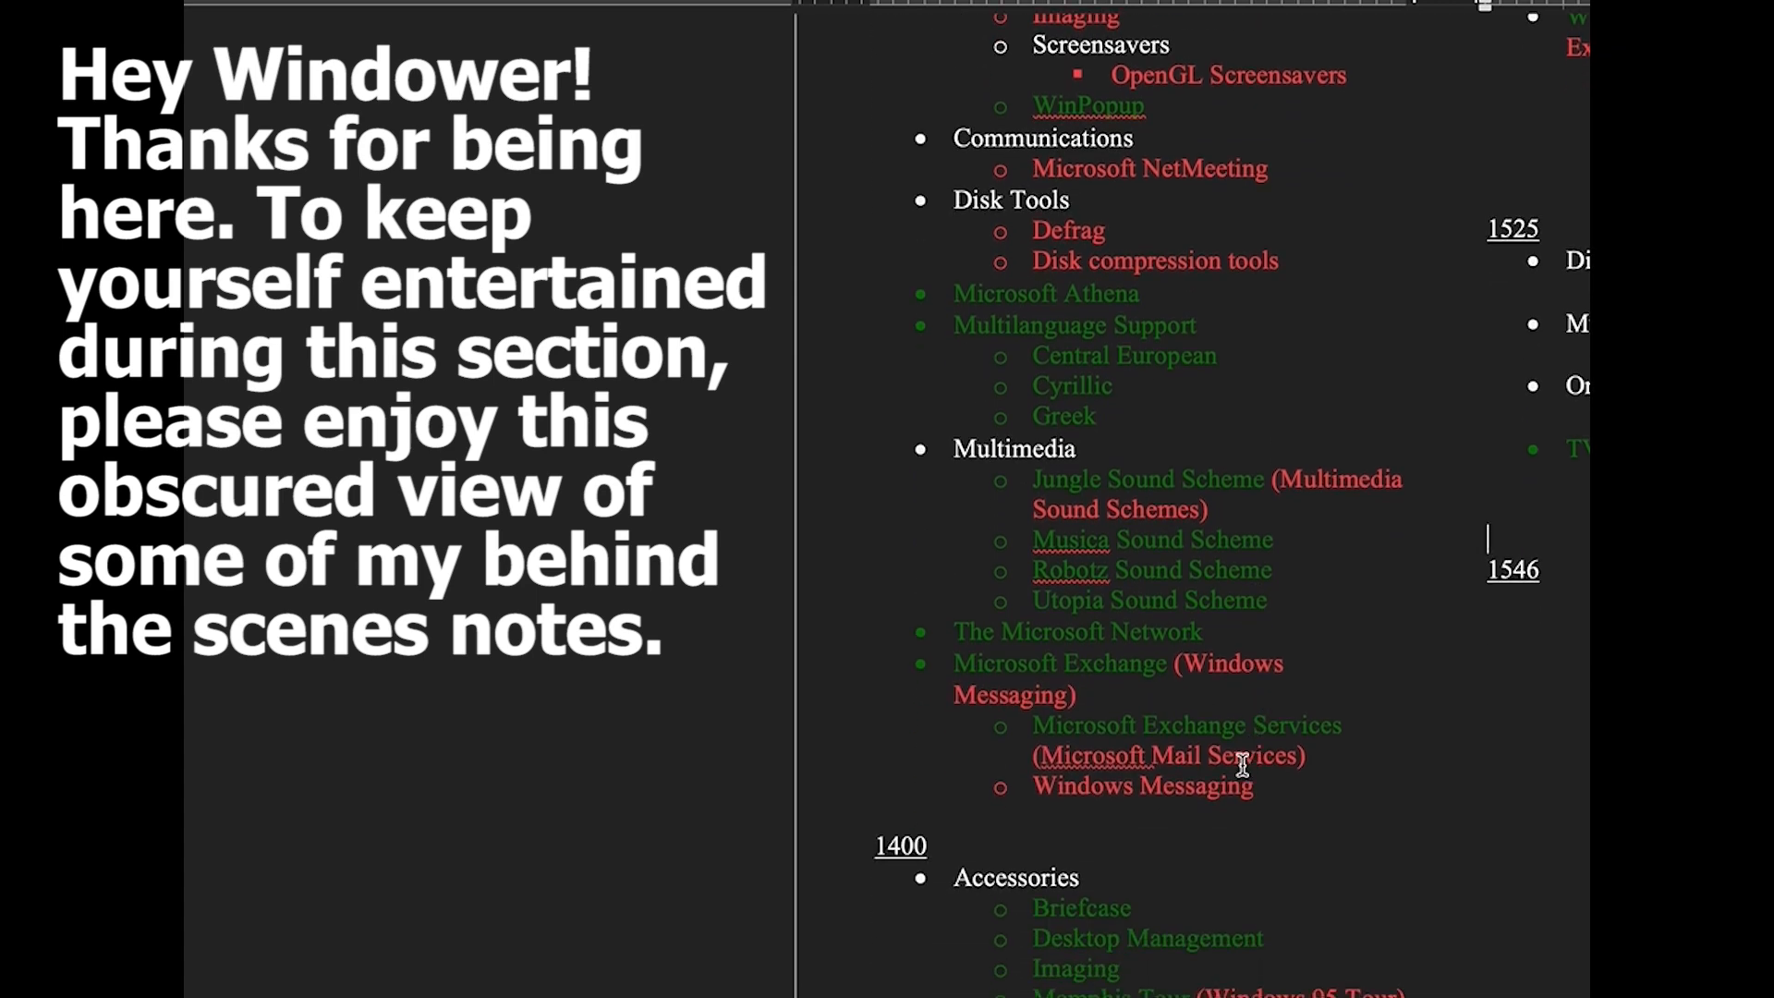
mouse_move(1223, 754)
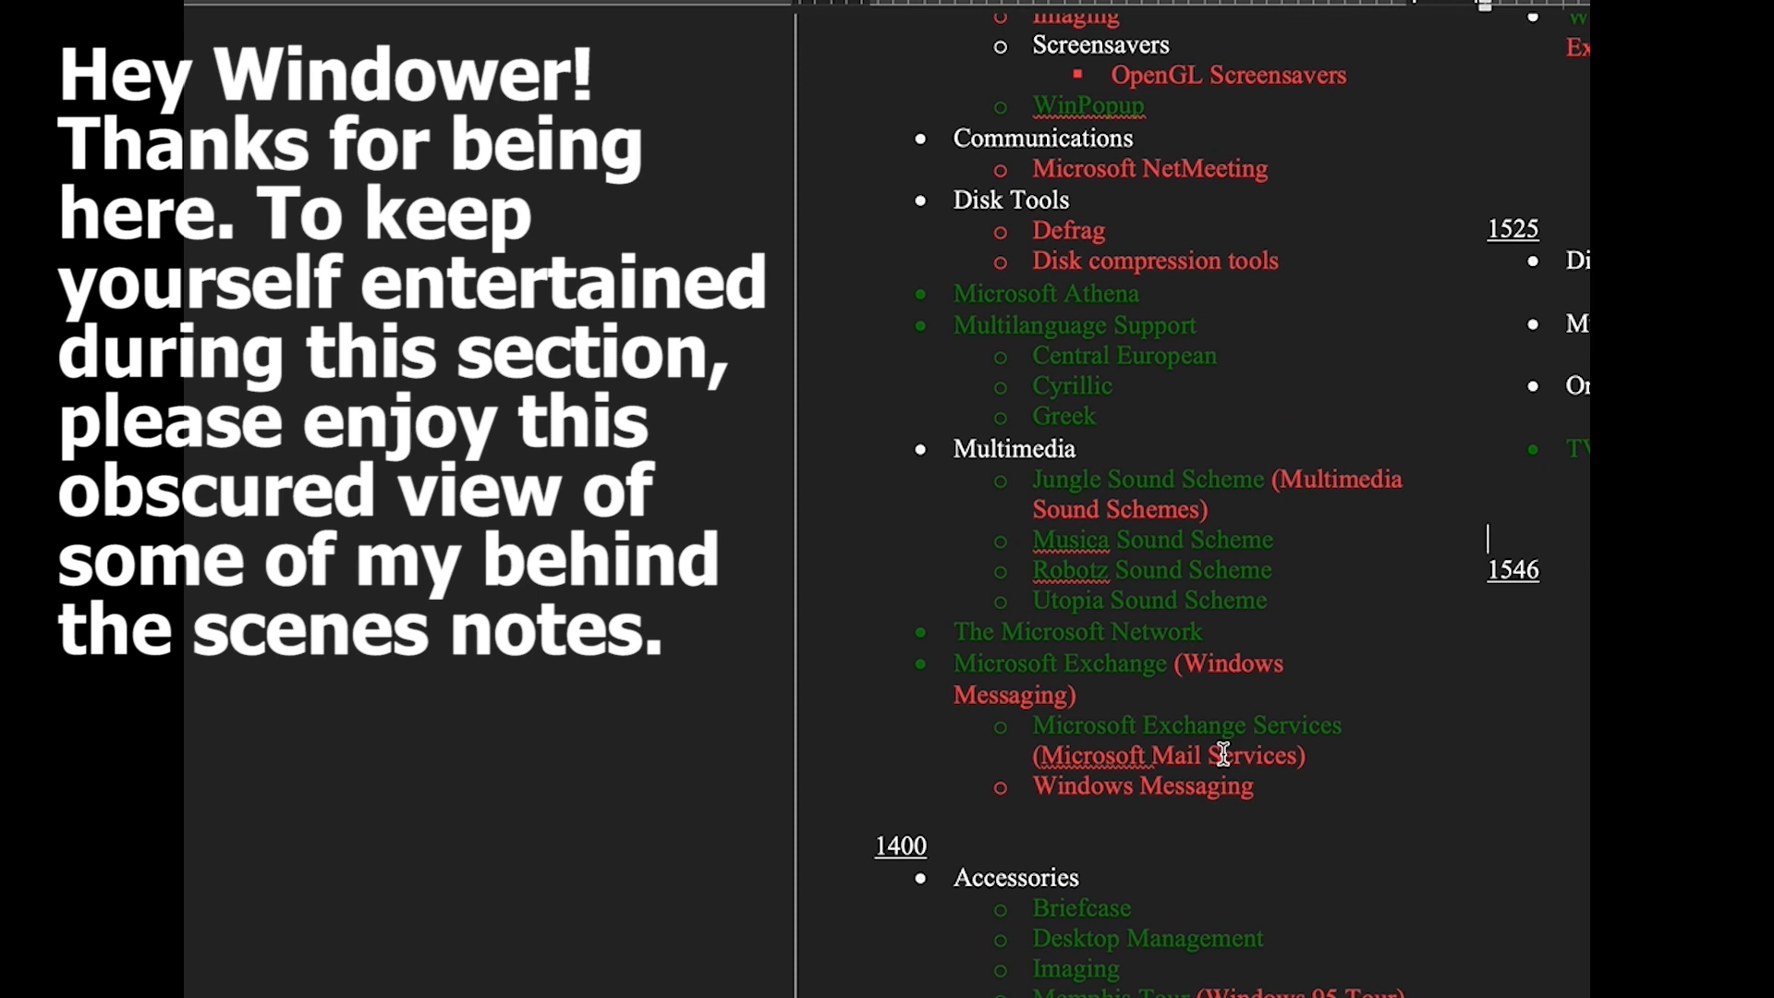
scroll("down", 3)
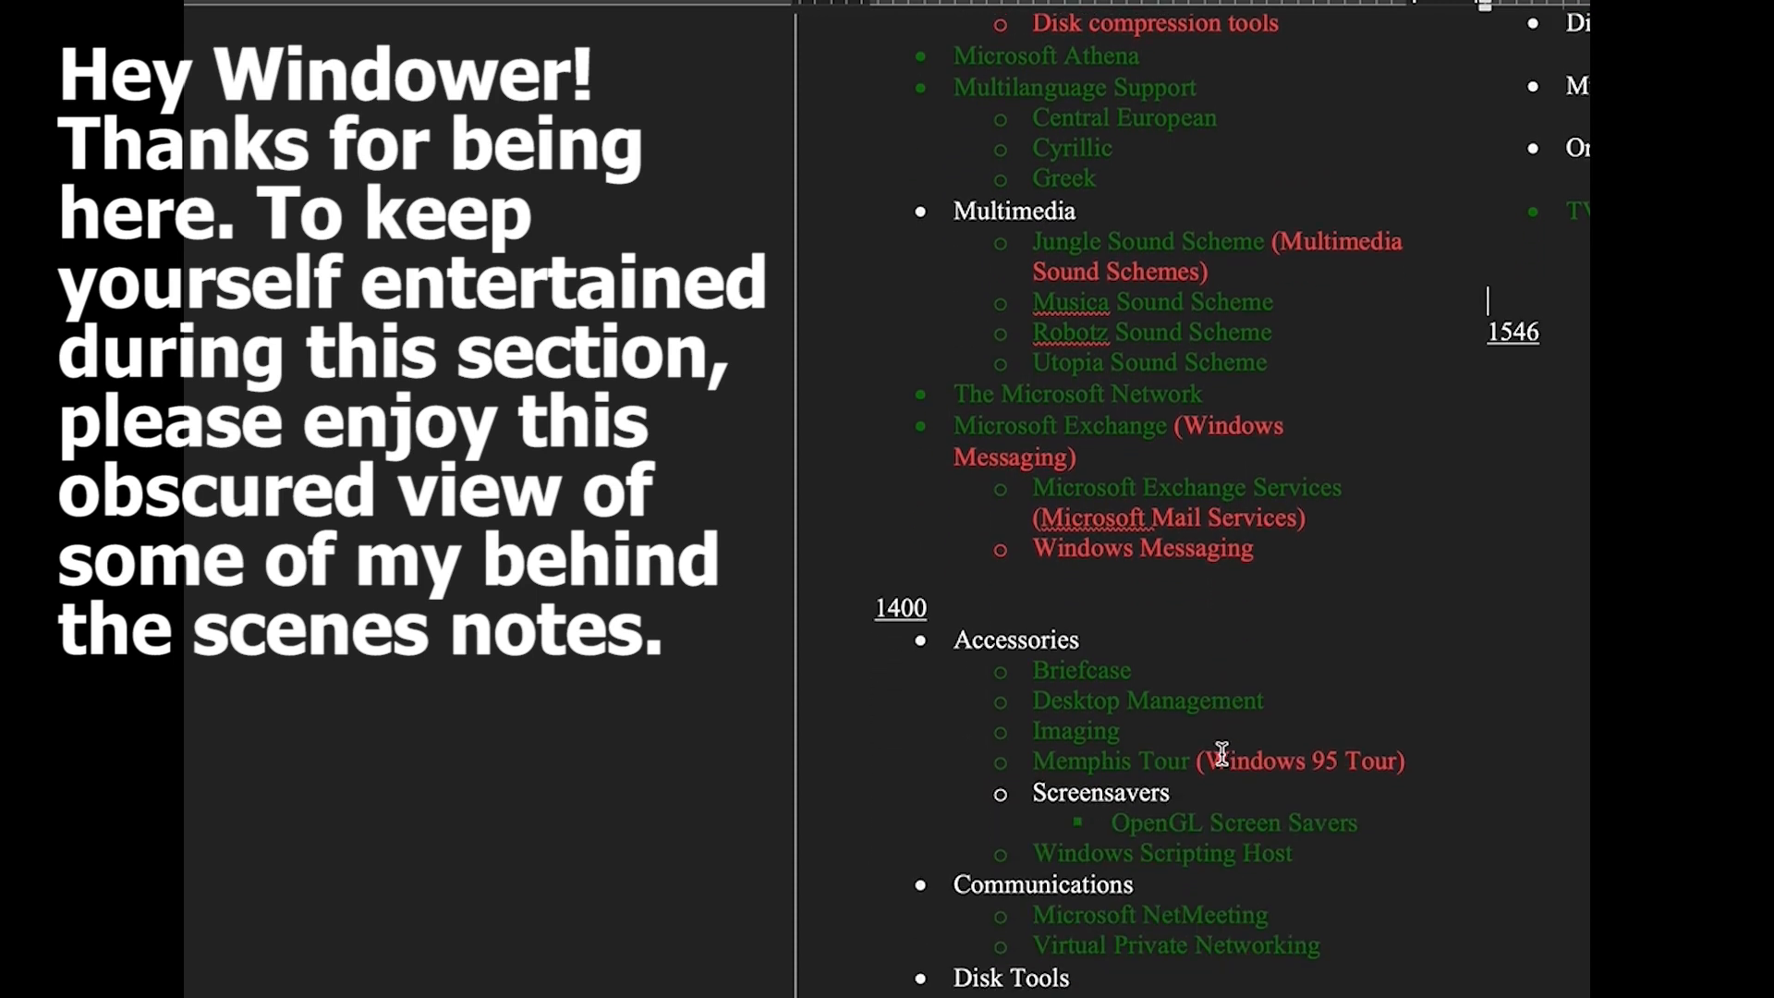
scroll("down", 3)
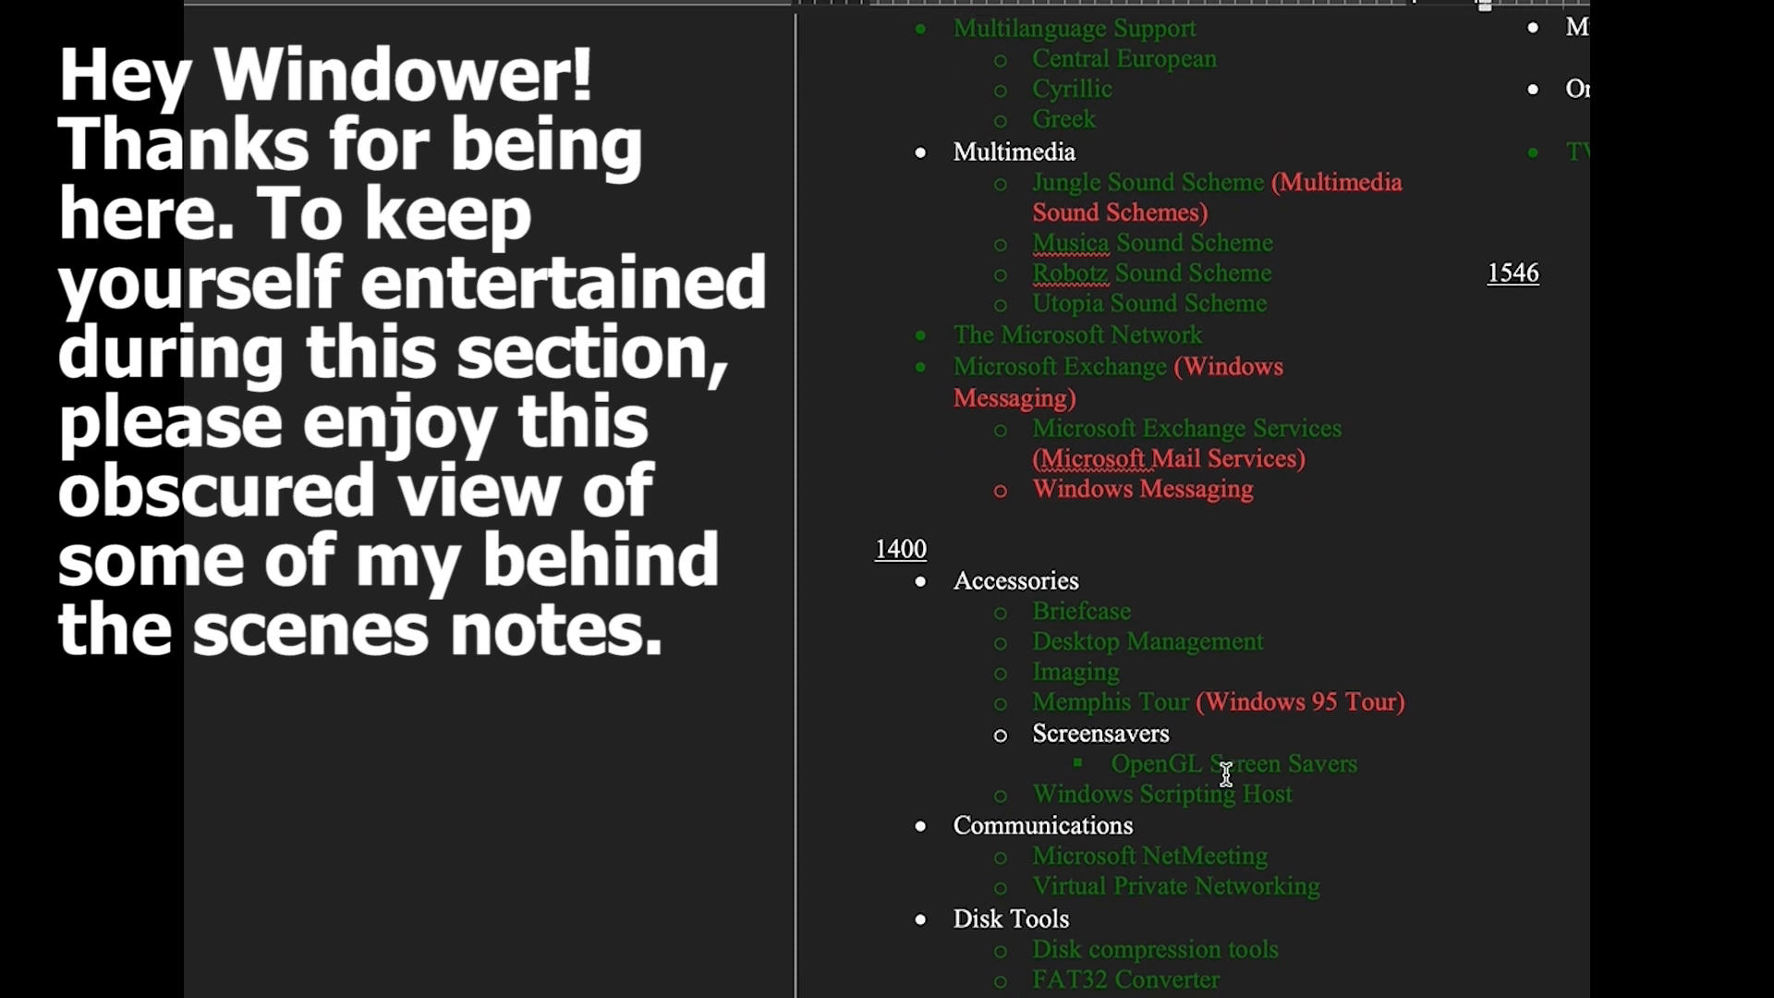
scroll("down", 3)
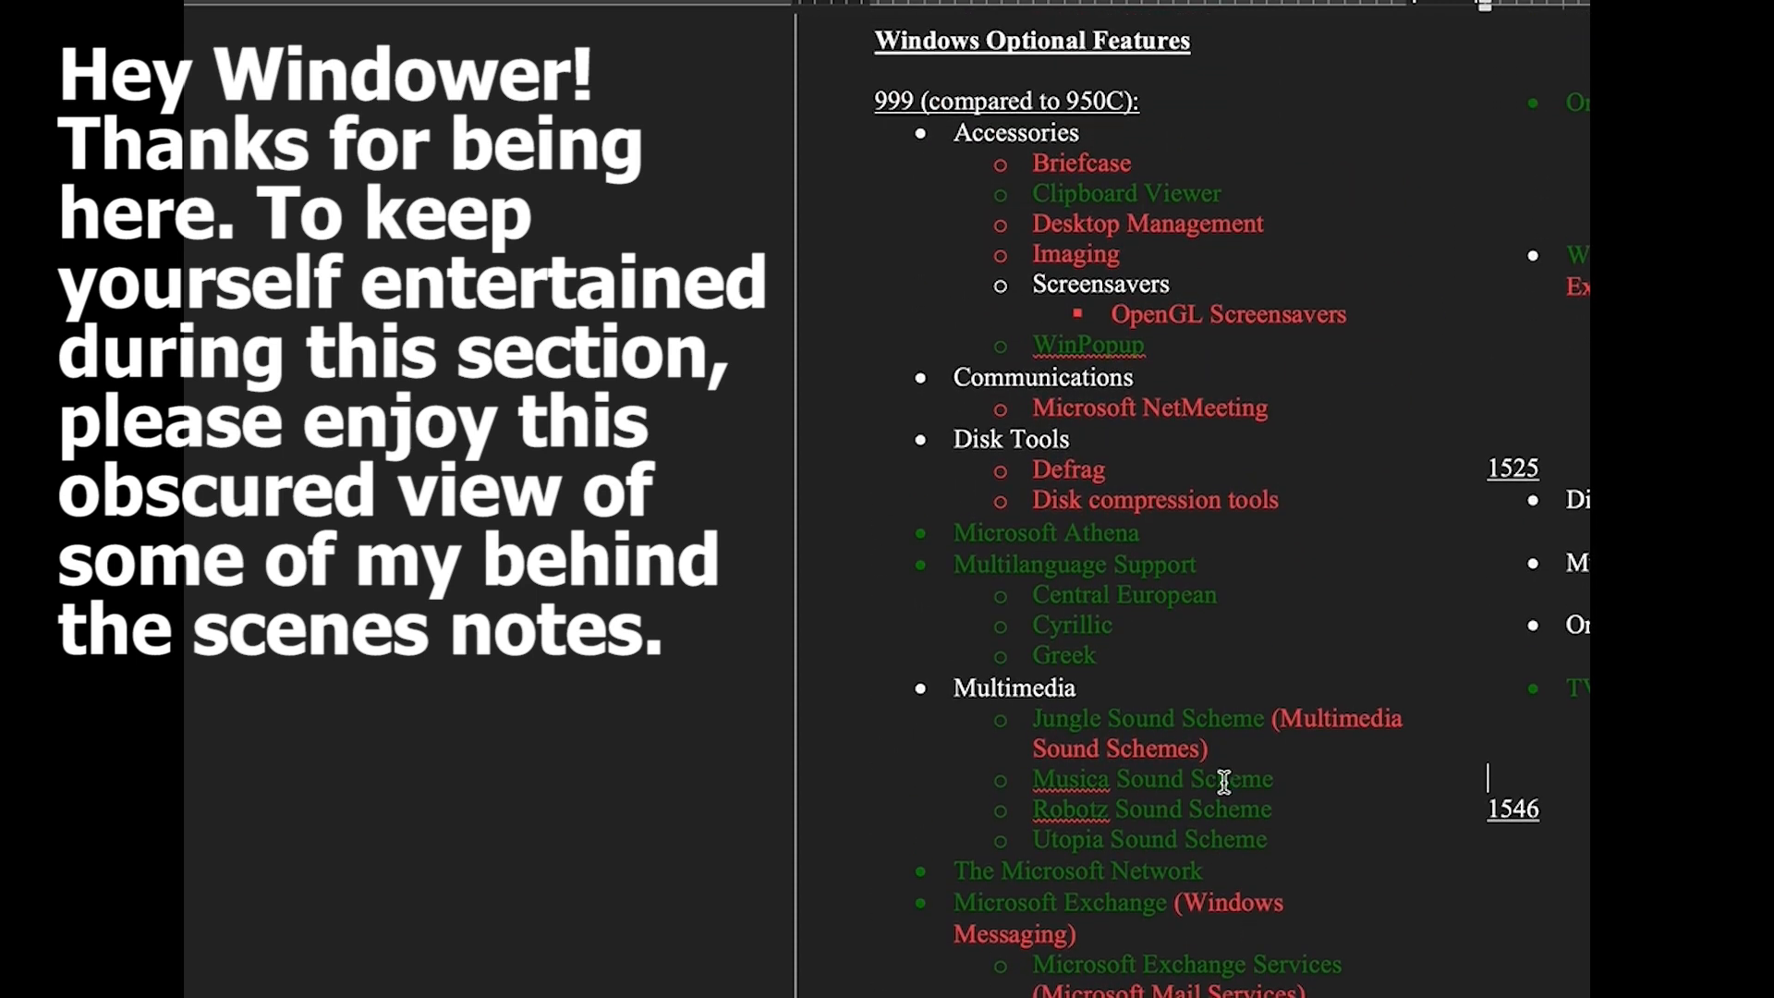
scroll("down", 3)
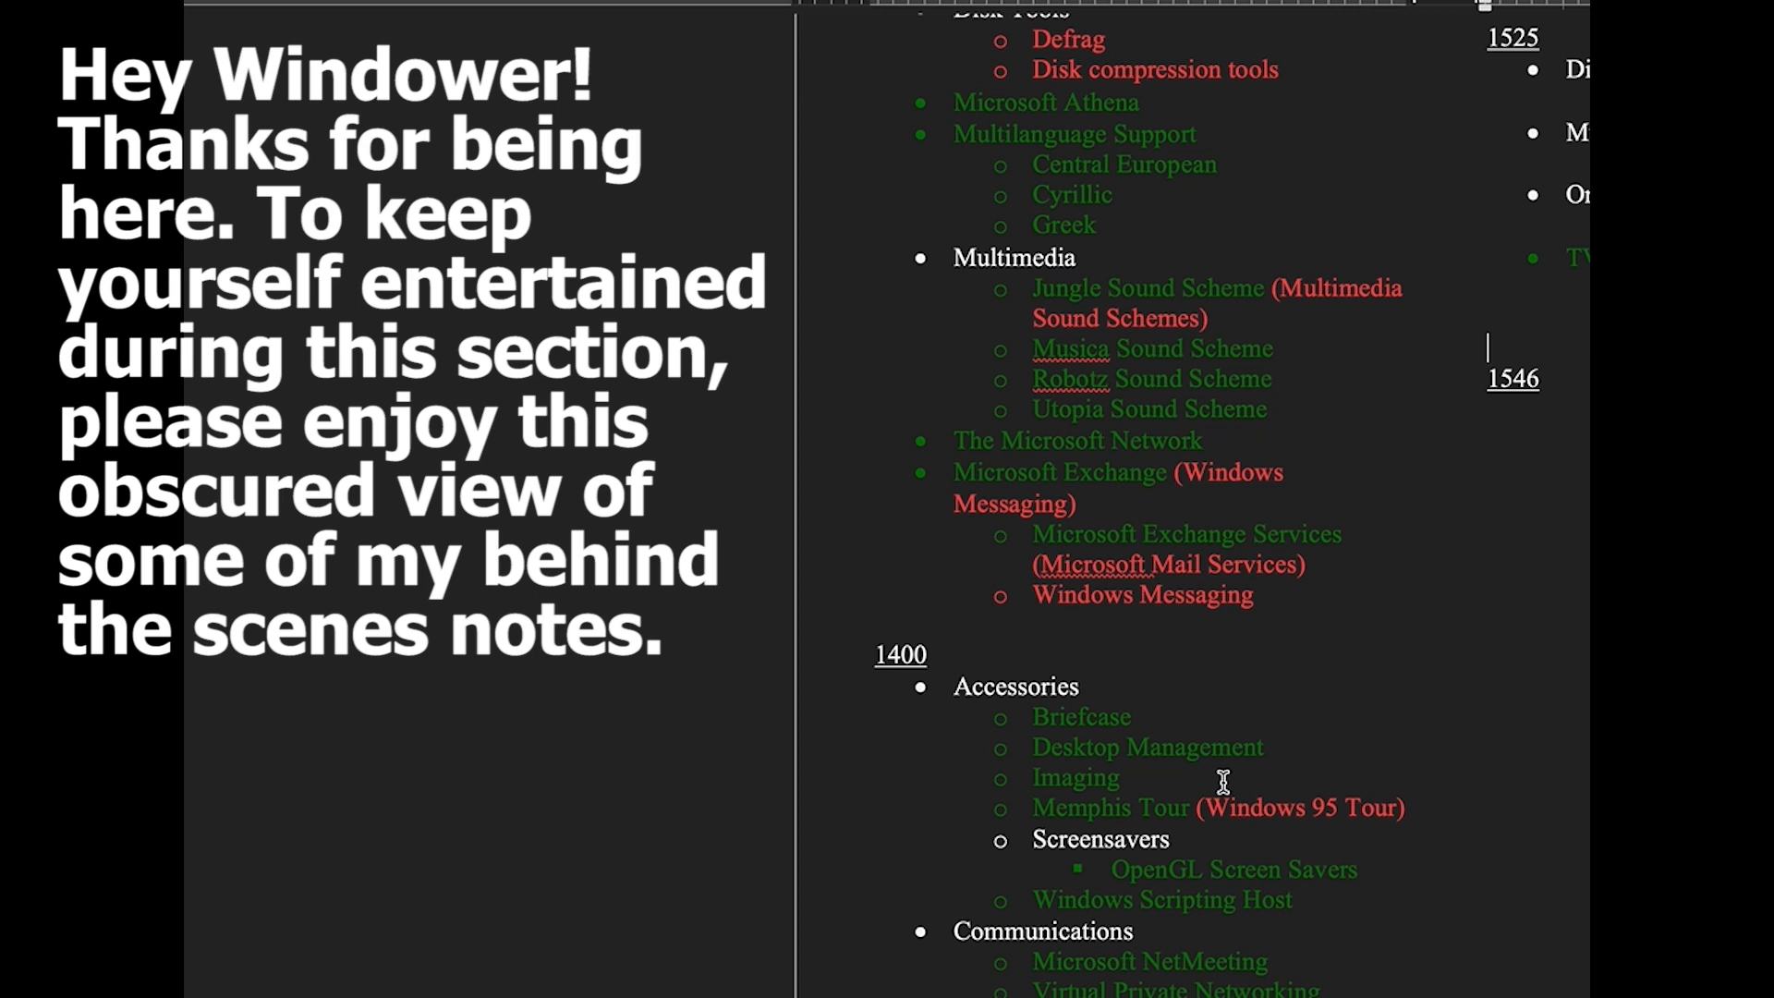
scroll("down", 3)
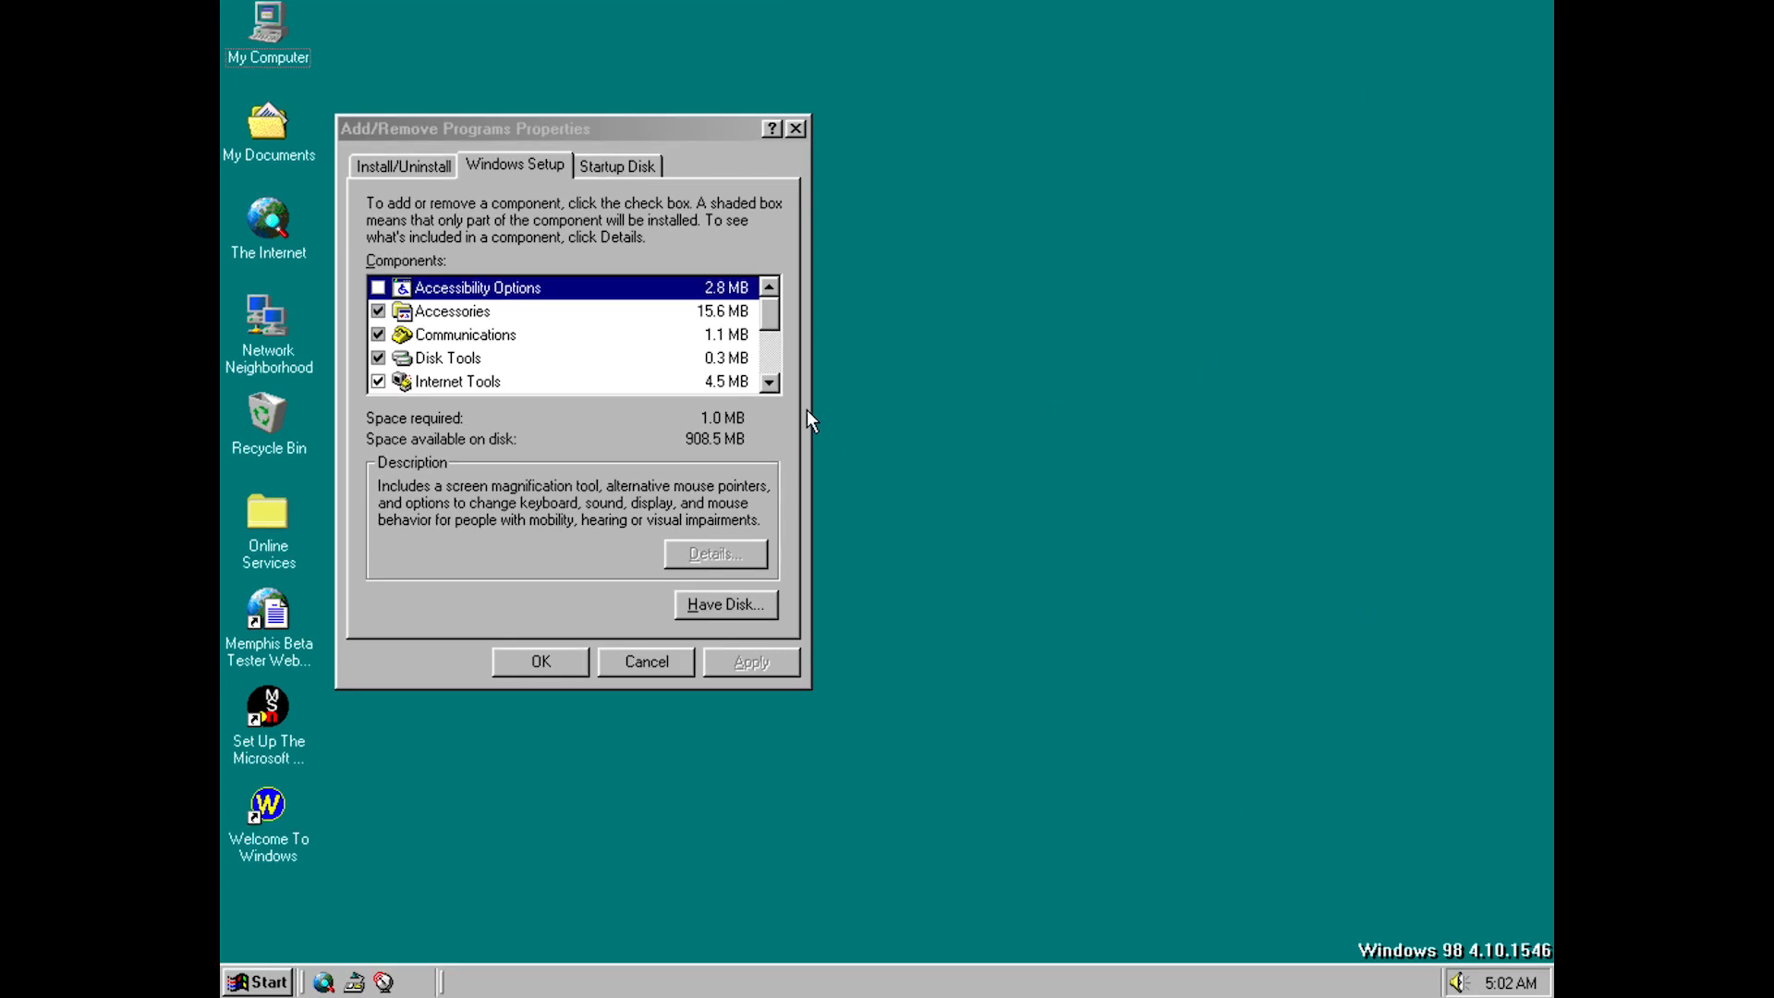
mouse_move(676, 388)
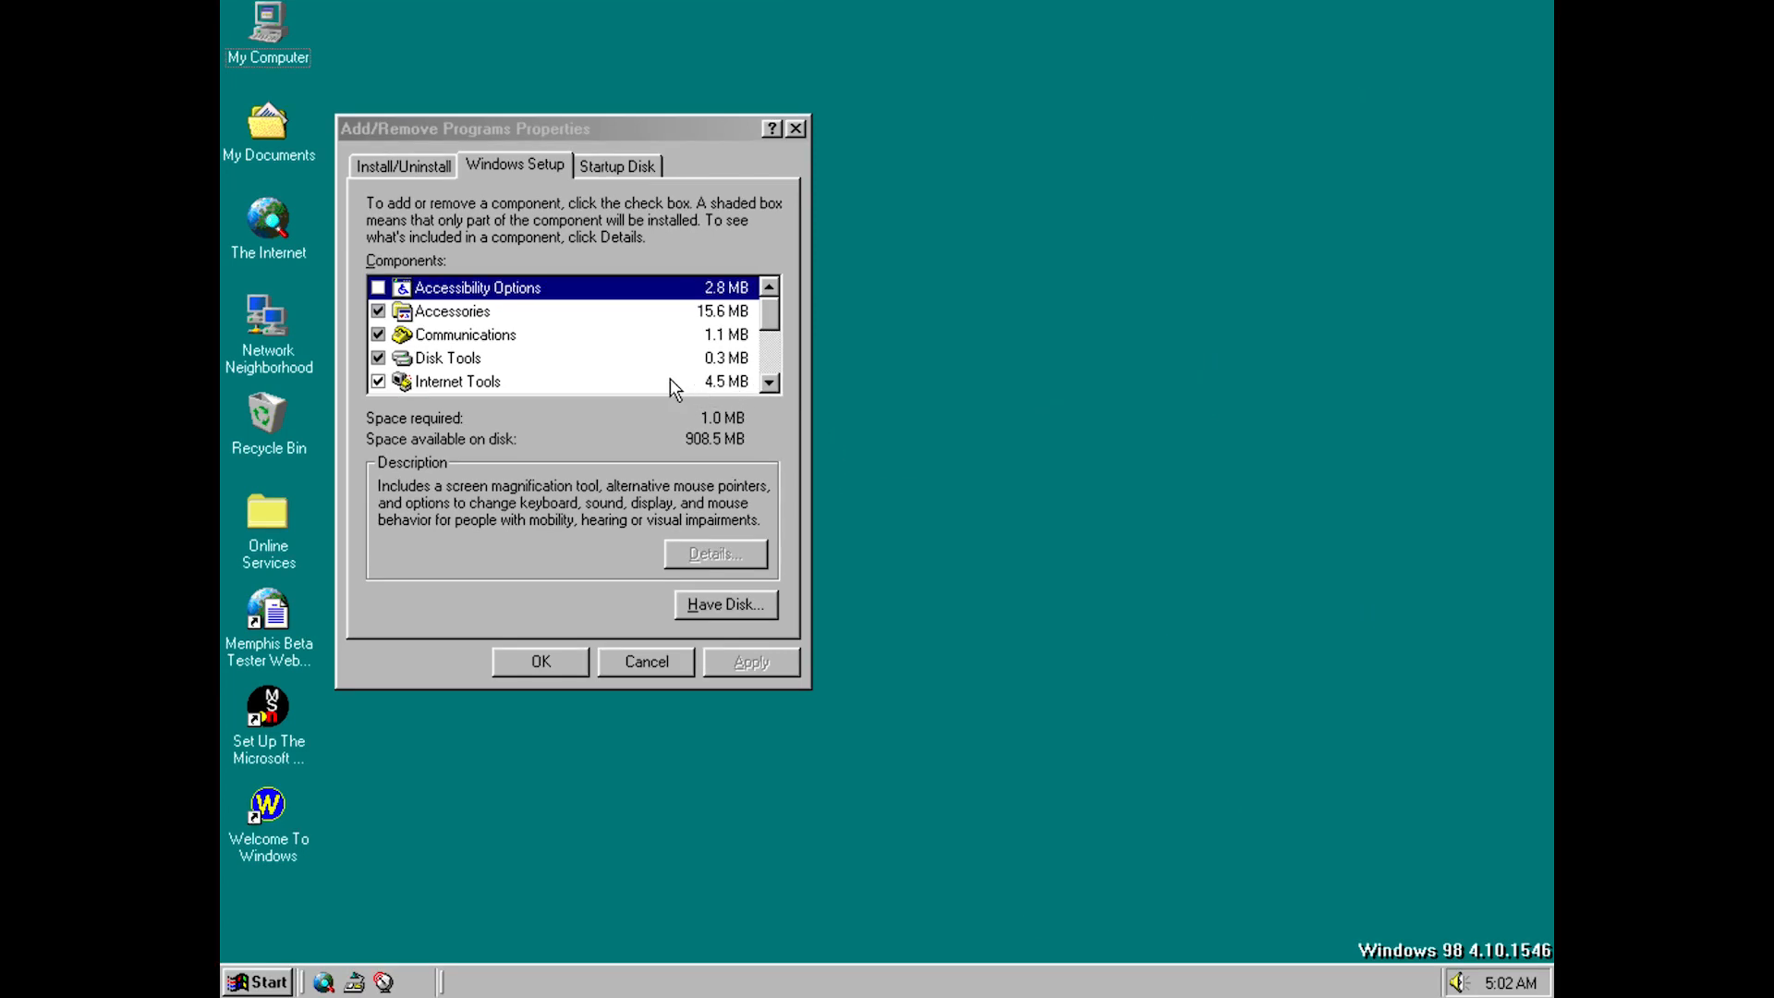
left_click(458, 381)
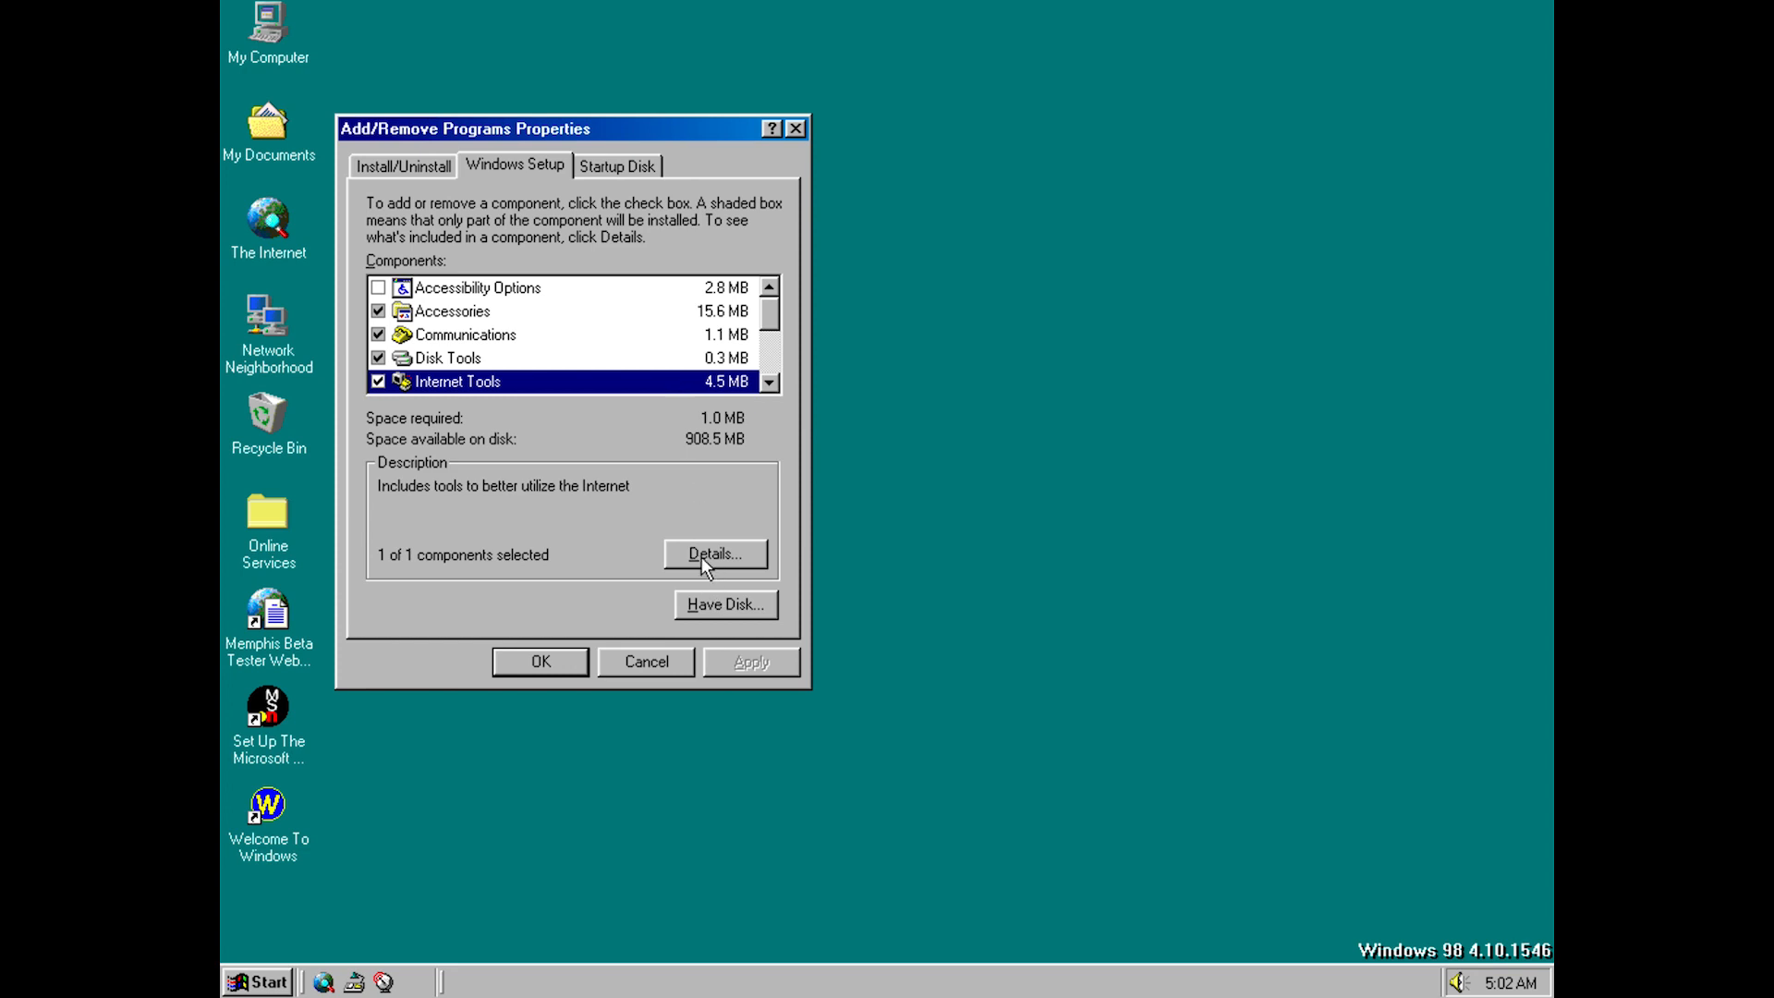
left_click(713, 555)
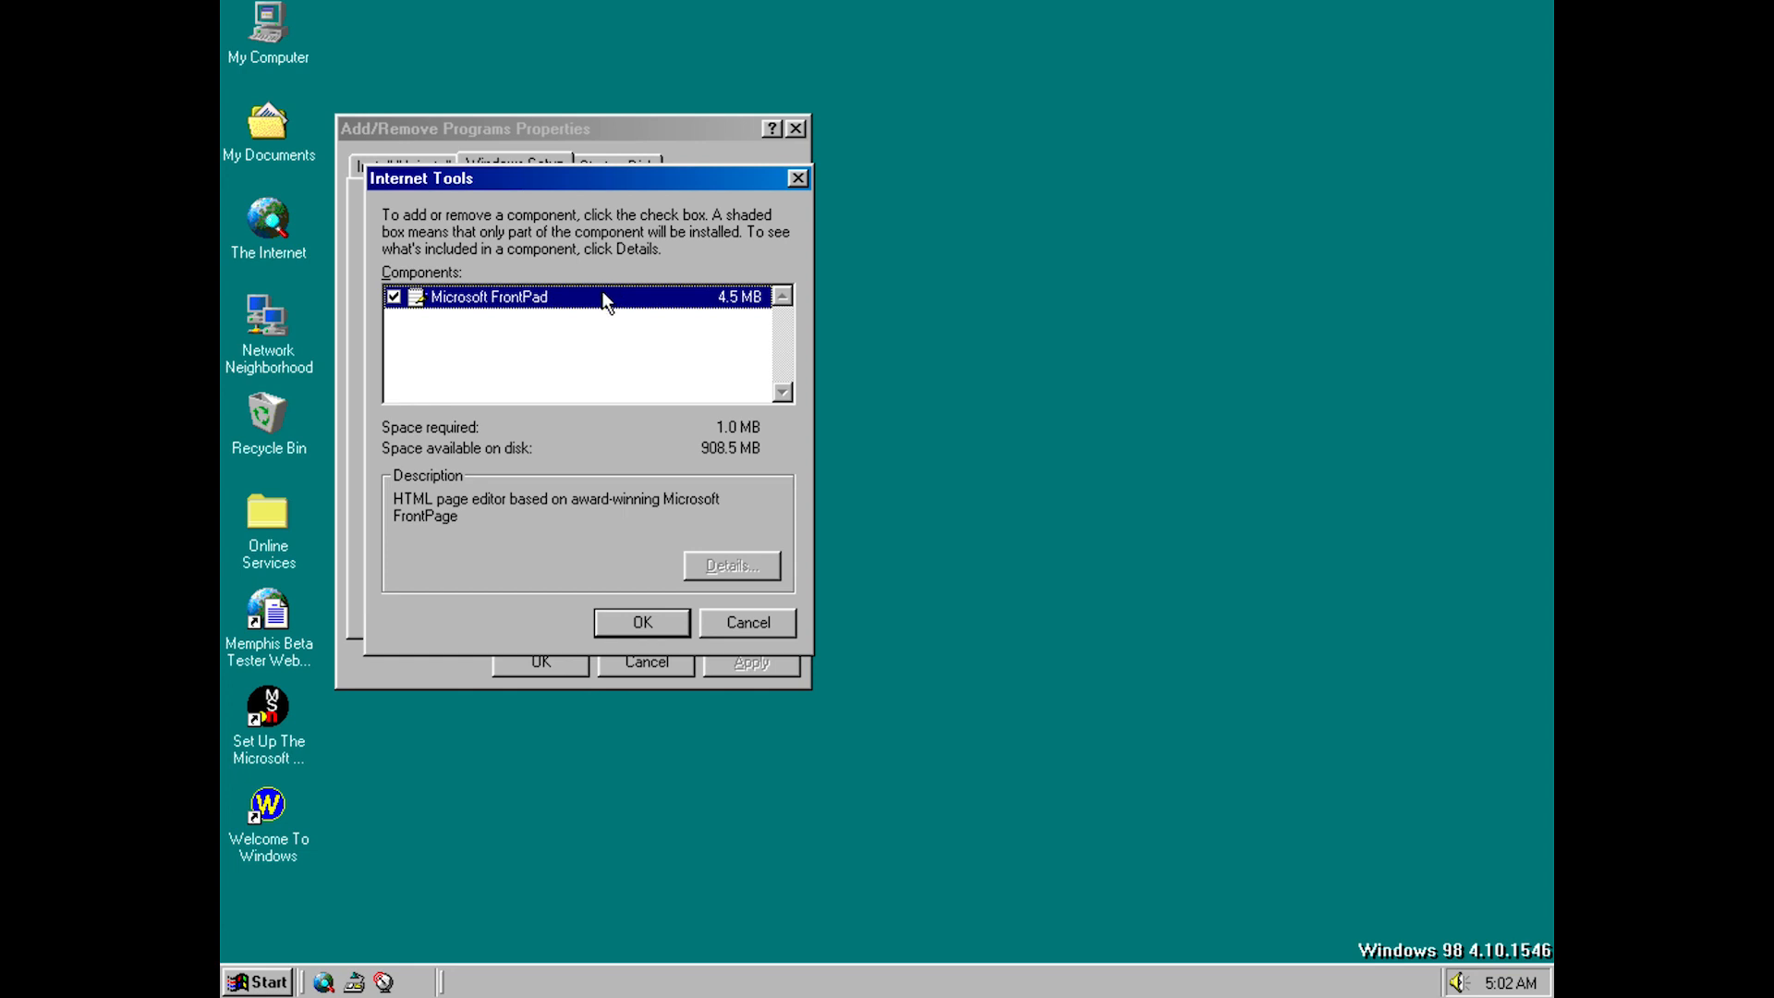
mouse_move(719, 636)
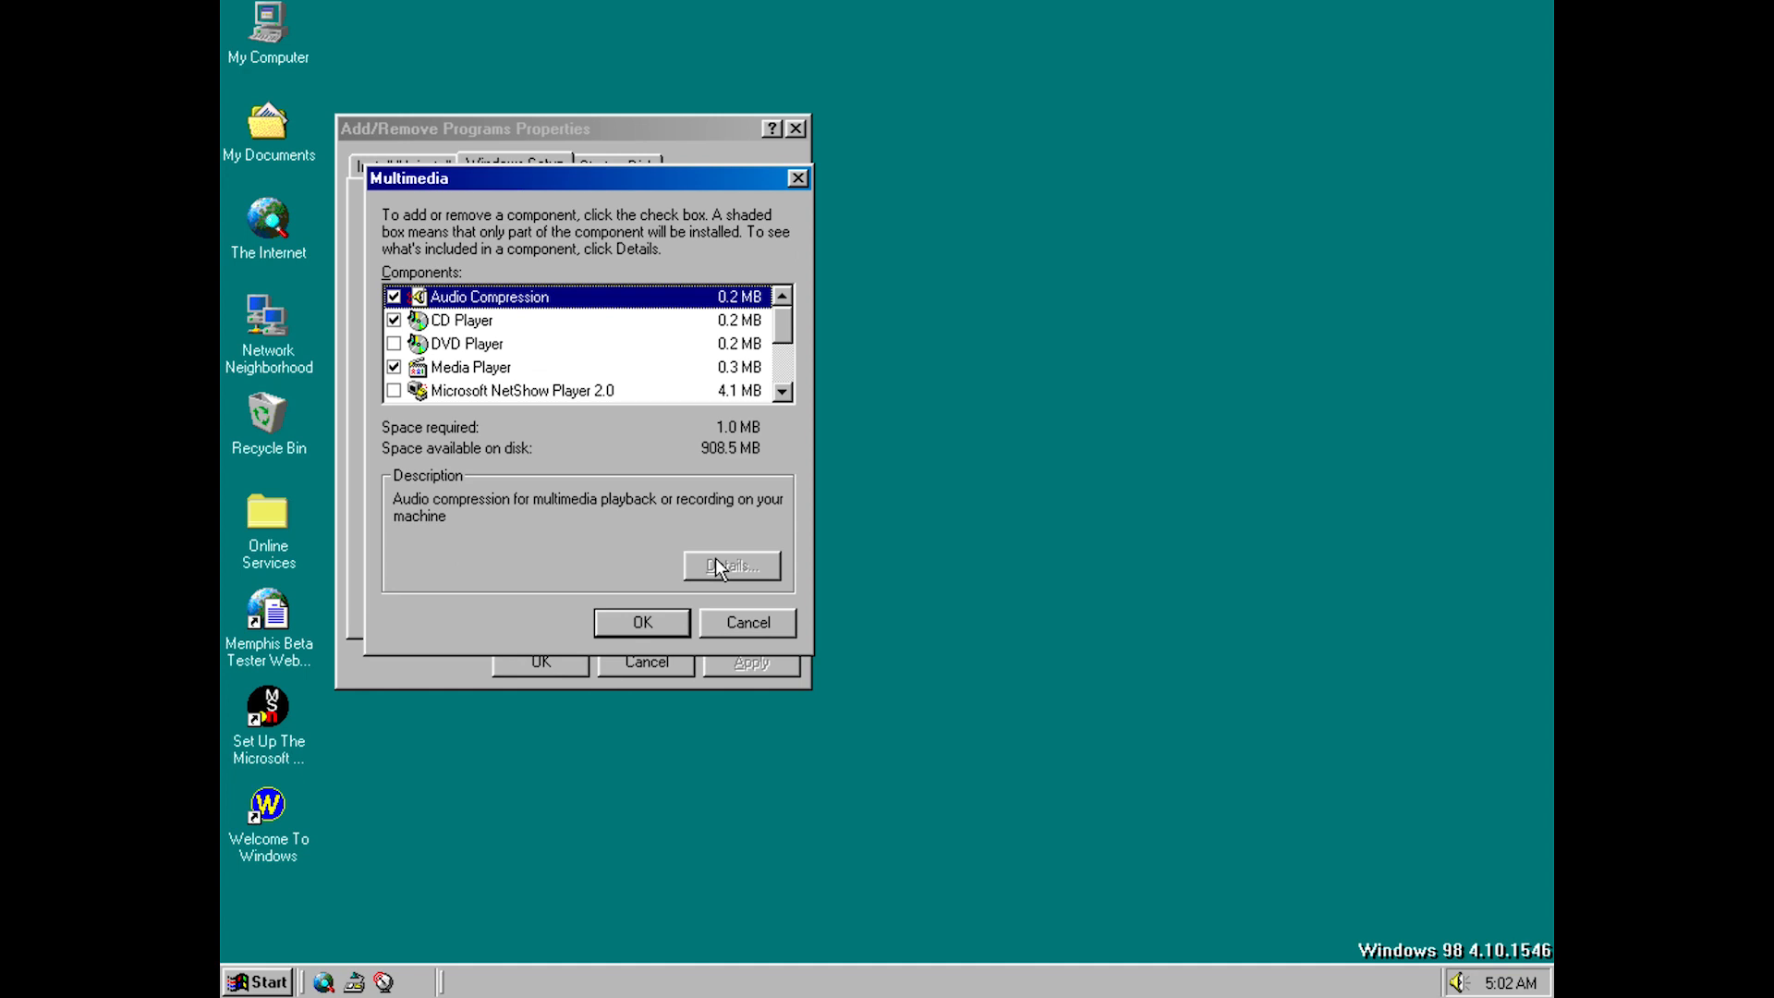
left_click(528, 392)
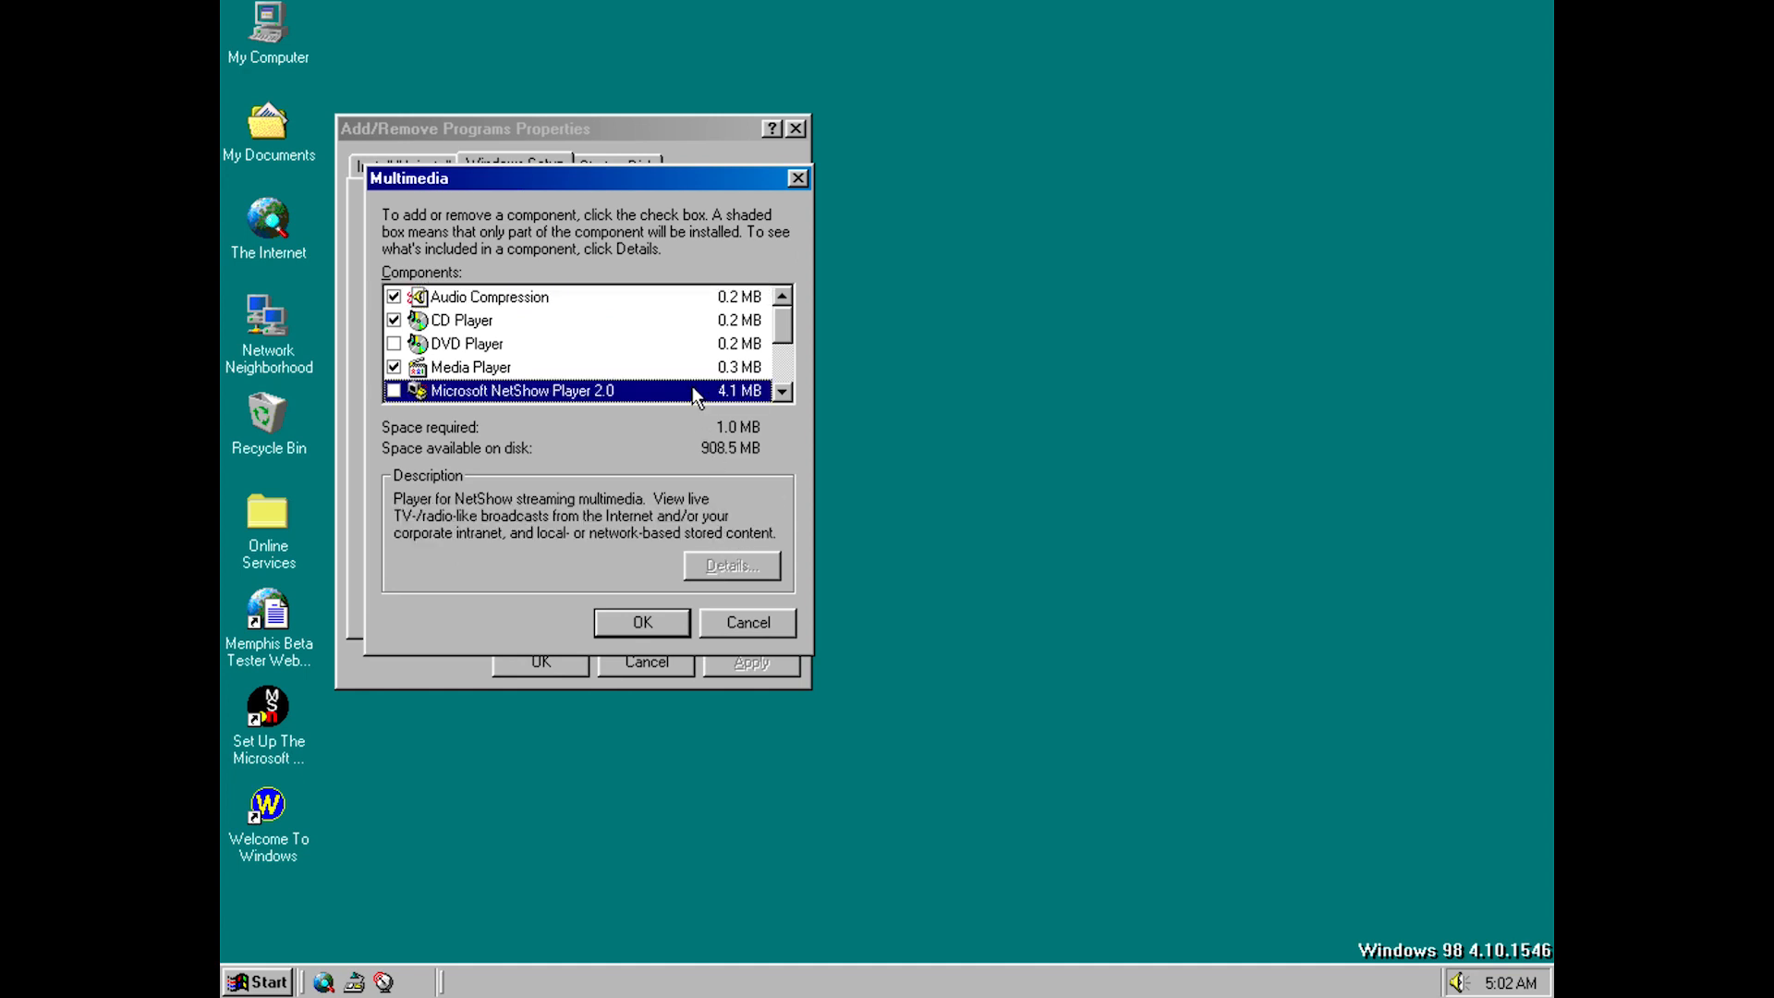
mouse_move(572, 406)
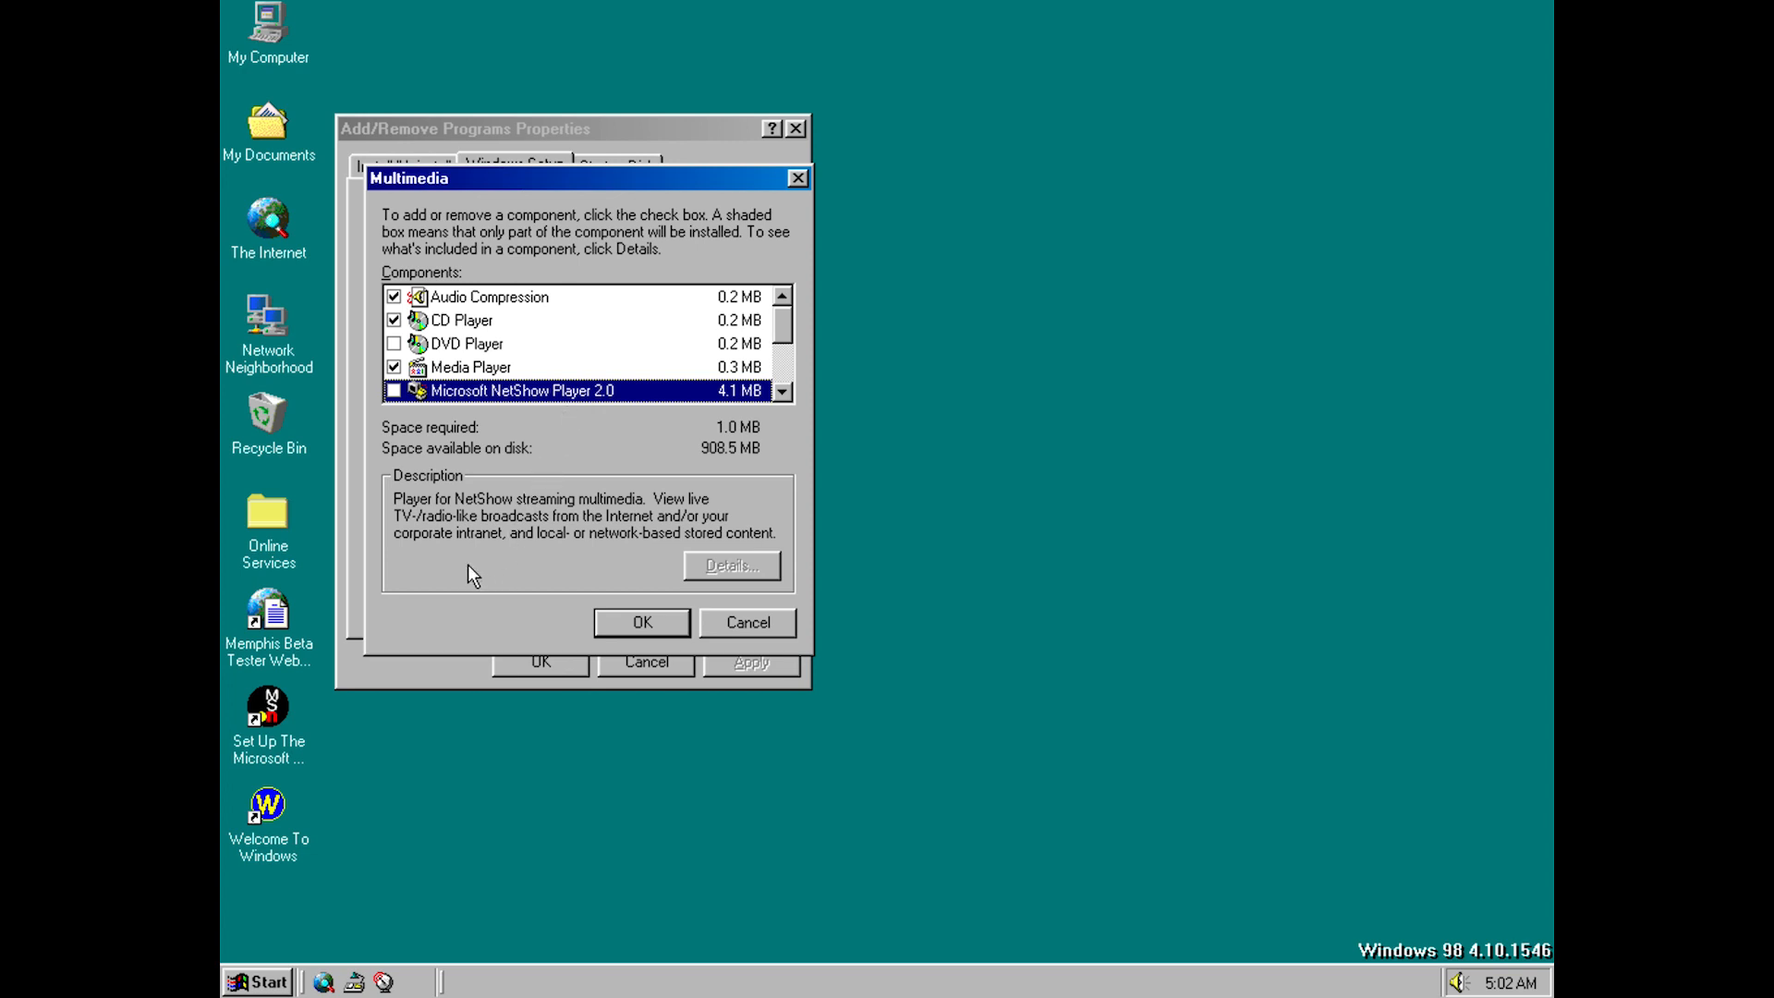
mouse_move(572, 521)
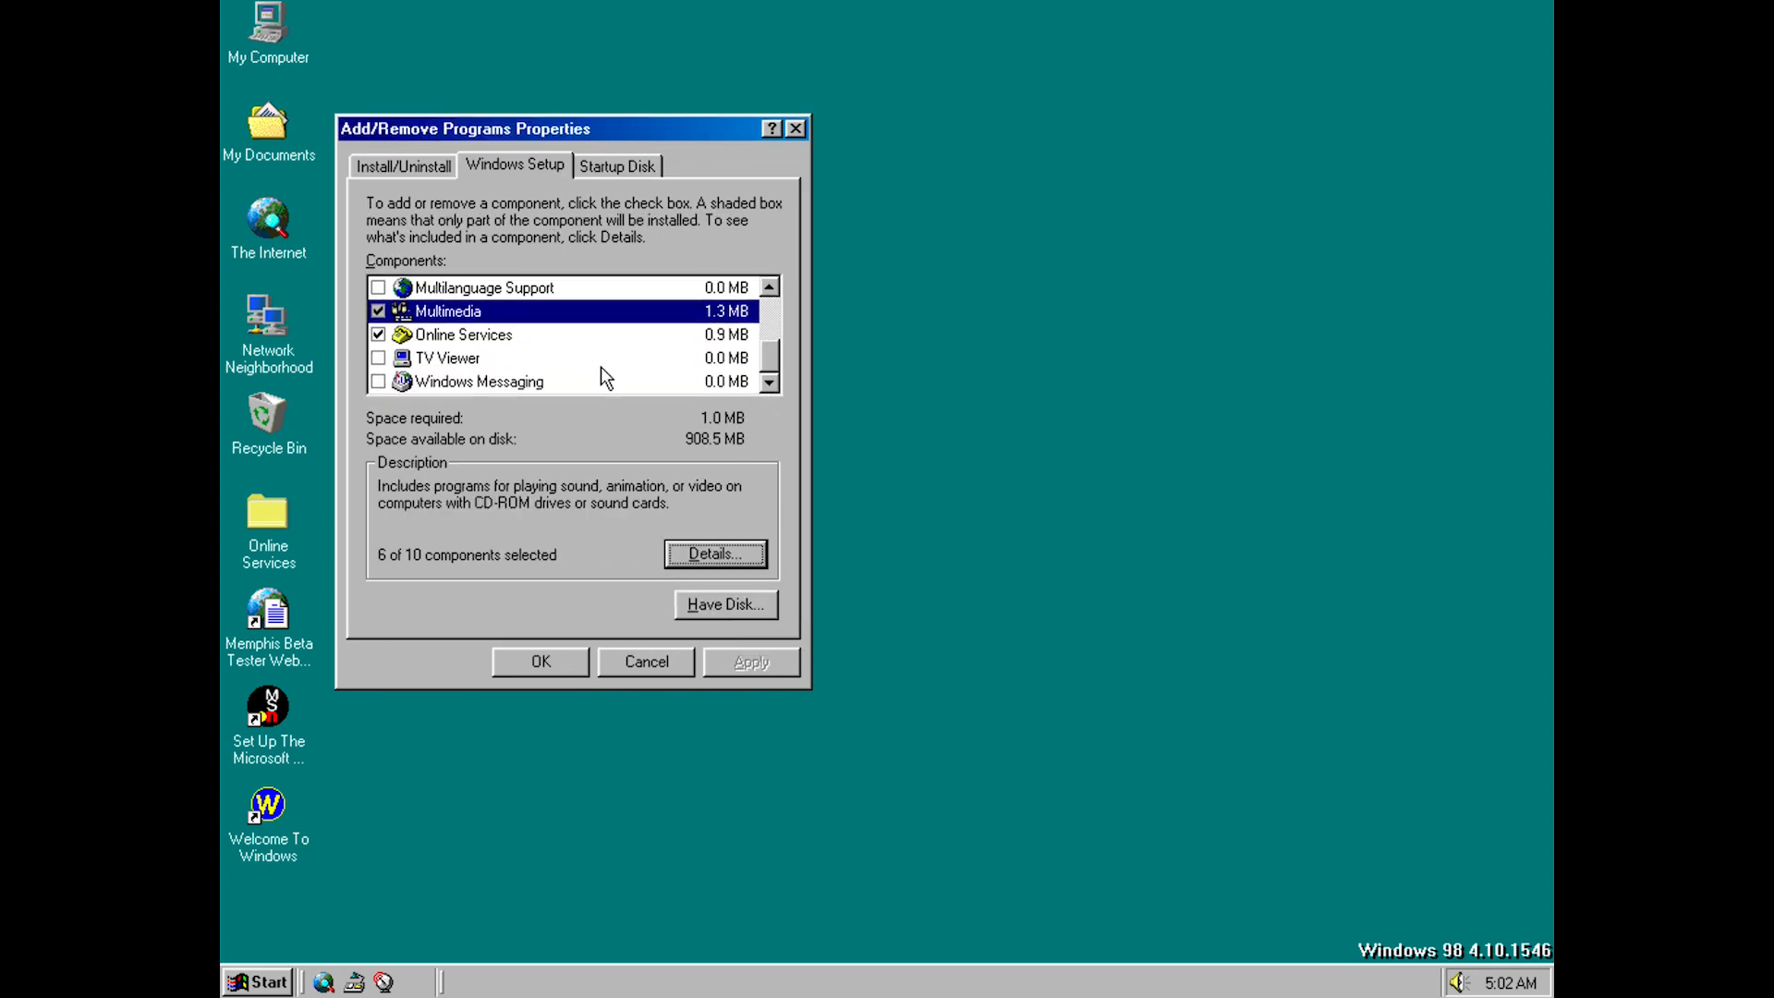
mouse_move(587, 360)
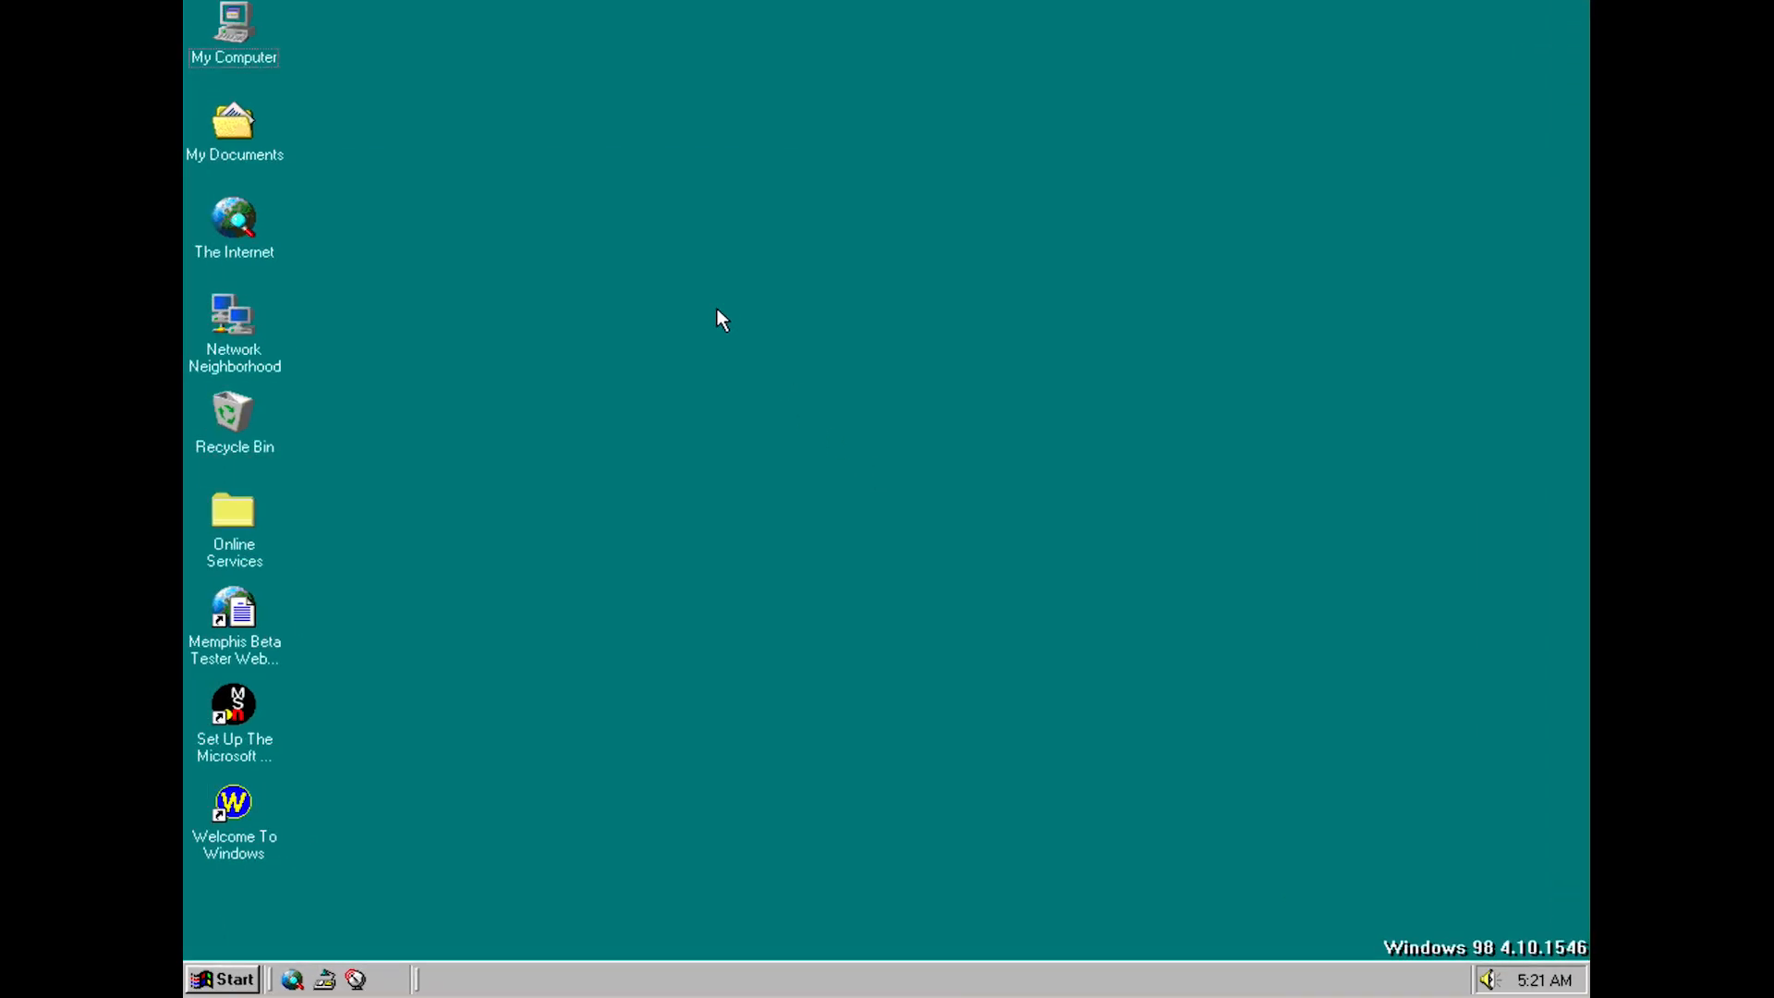
Go into the Frontpad folder's Bin subfolder and launch the FrontPad executable
double_click(237, 24)
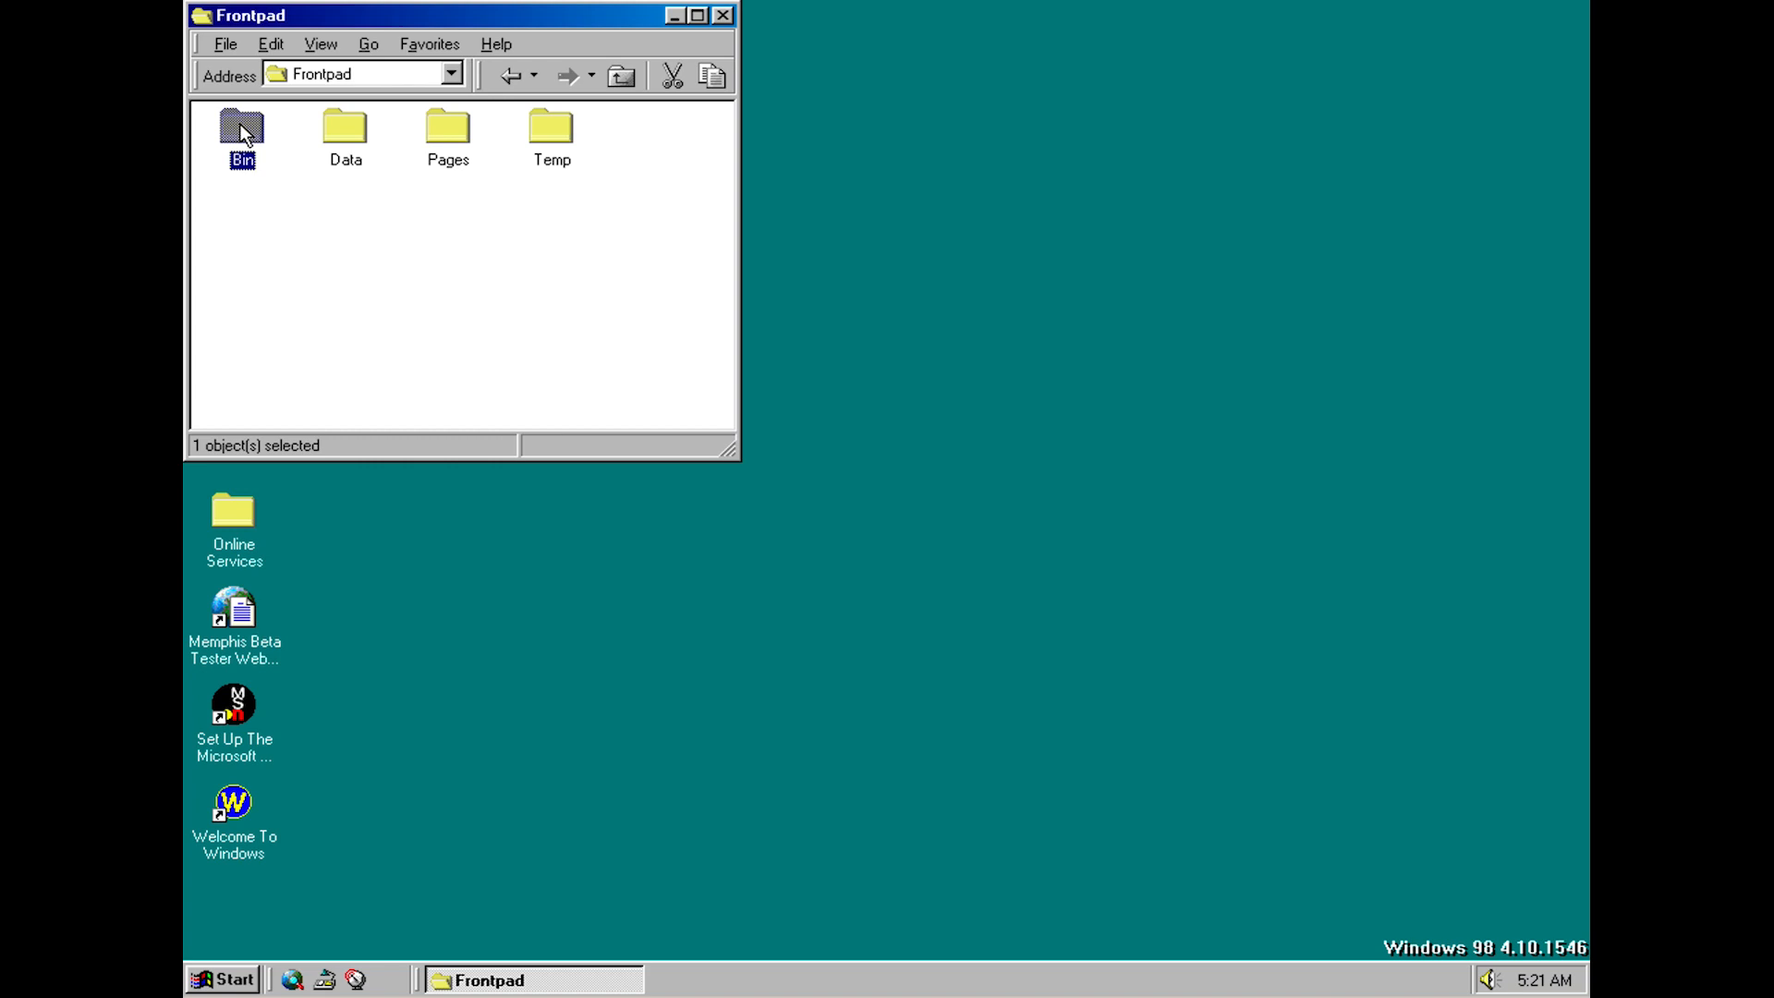
double_click(242, 127)
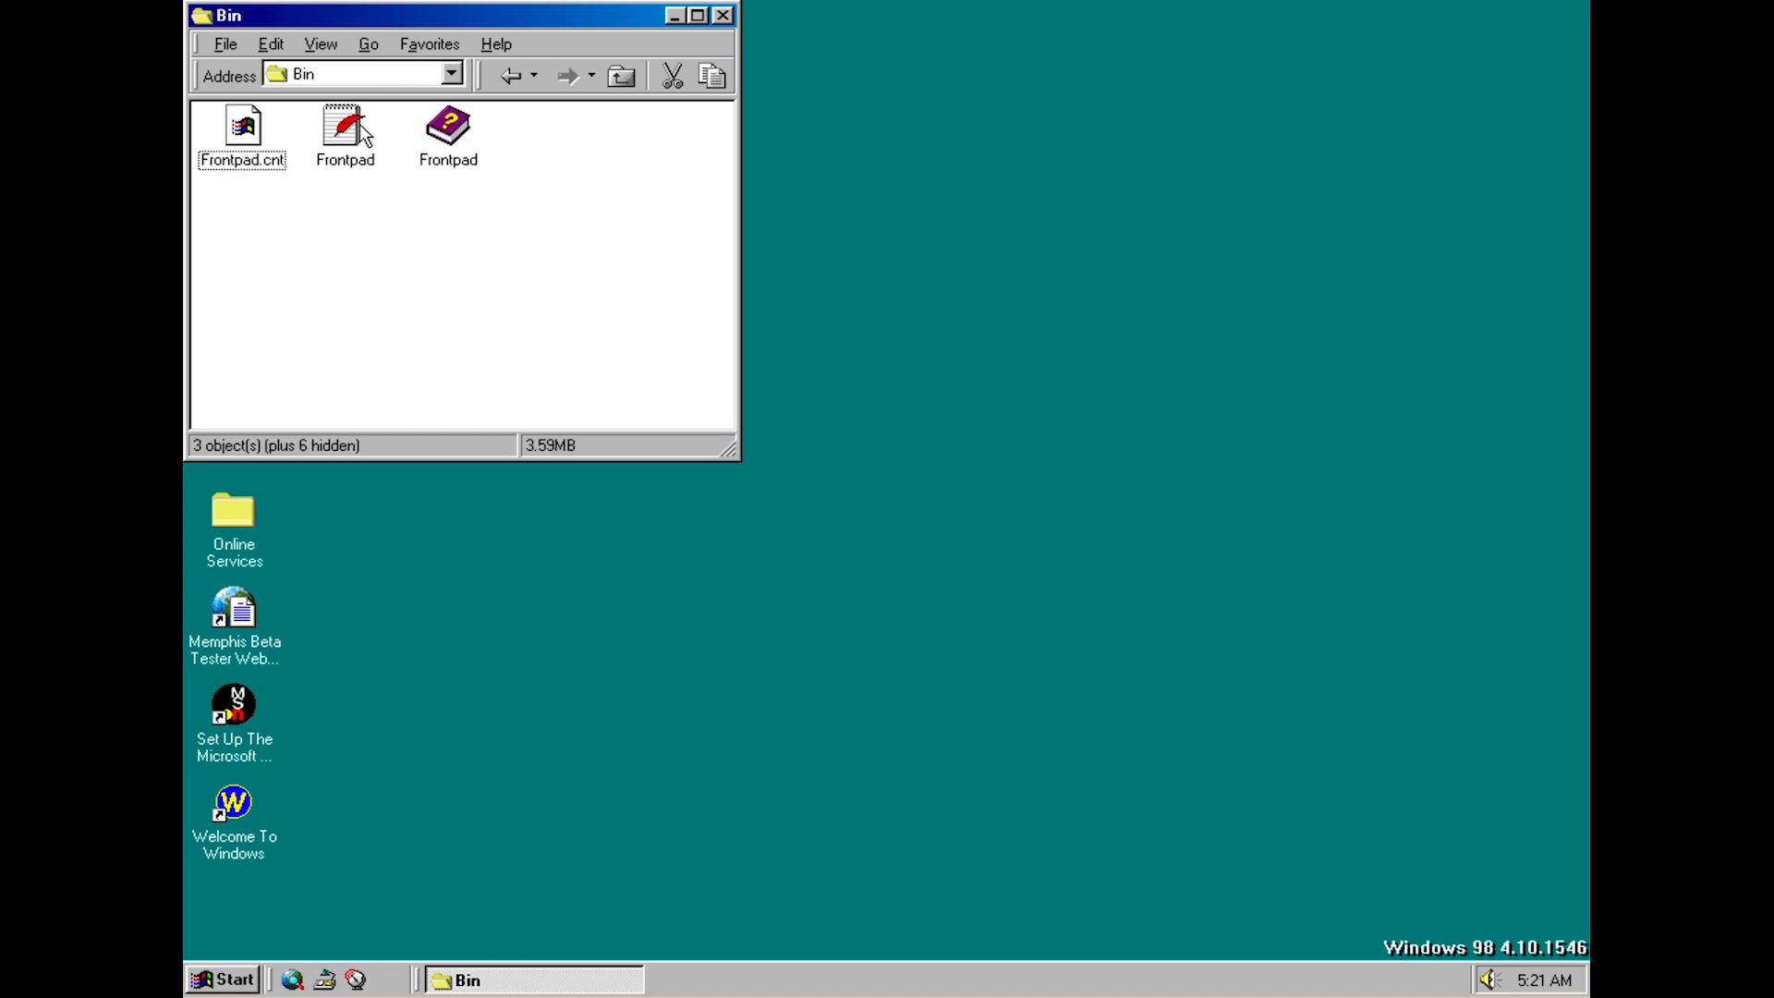
double_click(344, 126)
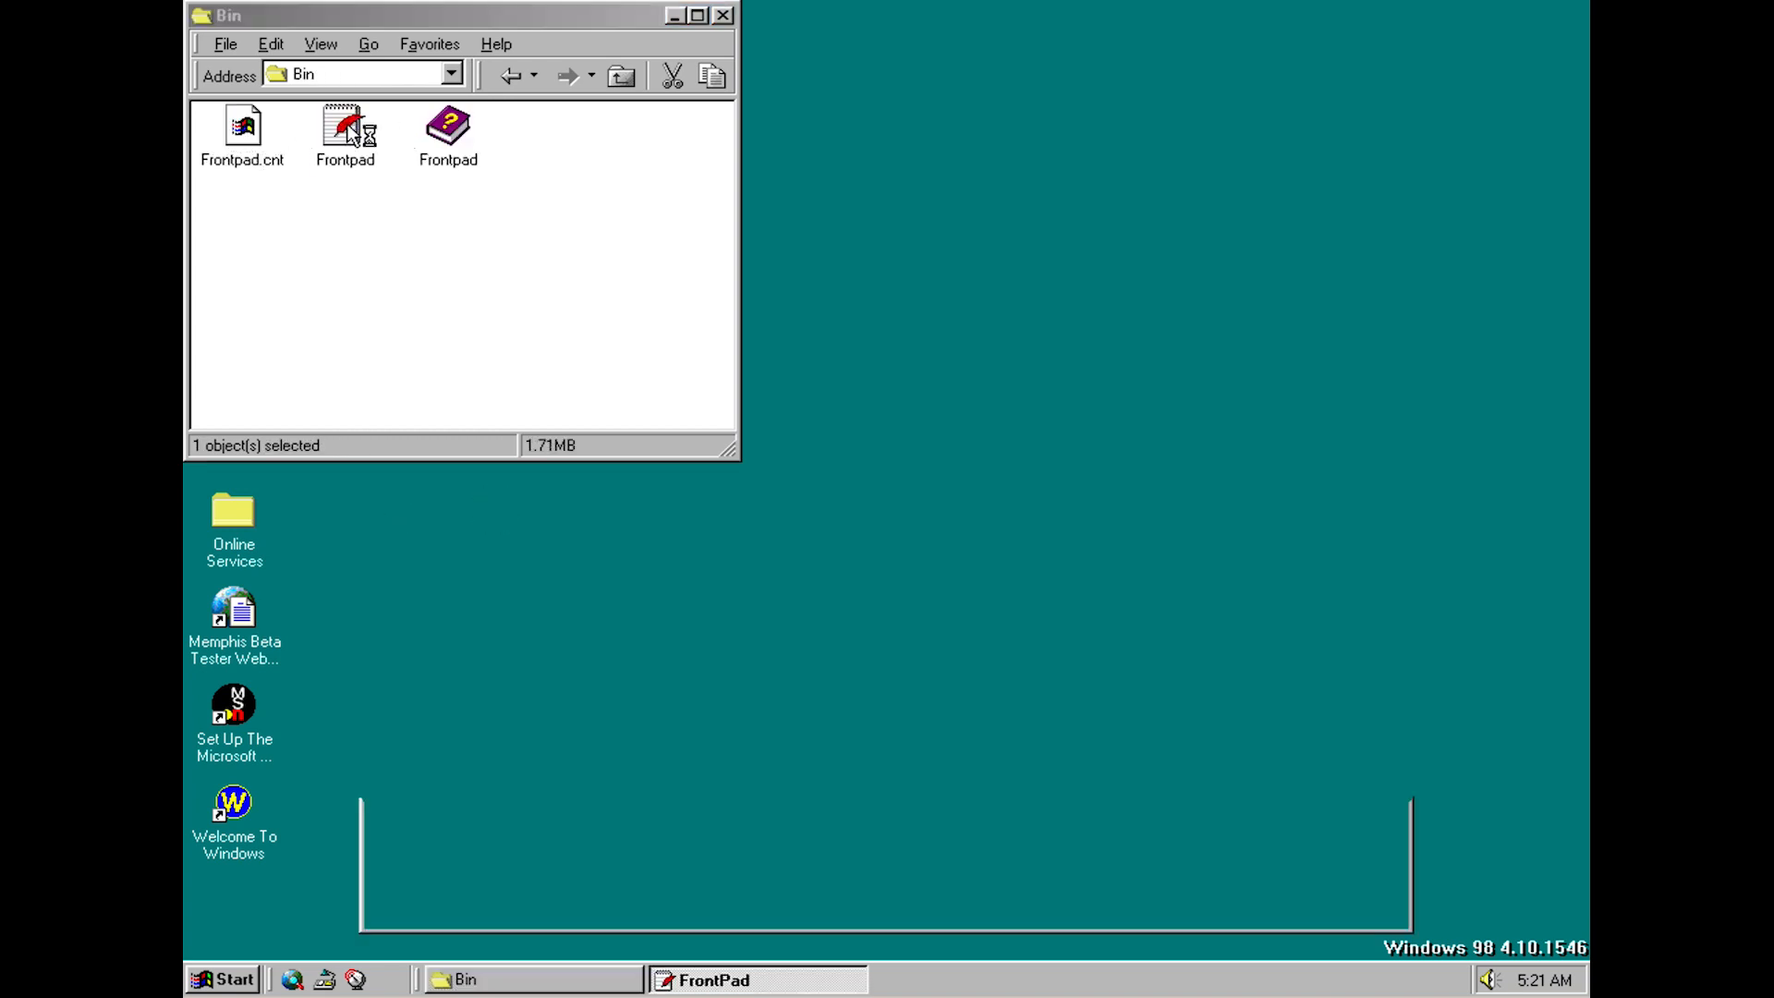
Let FrontPad open its blank Untitled Normal Page and focus the page before closing FrontPad
double_click(343, 128)
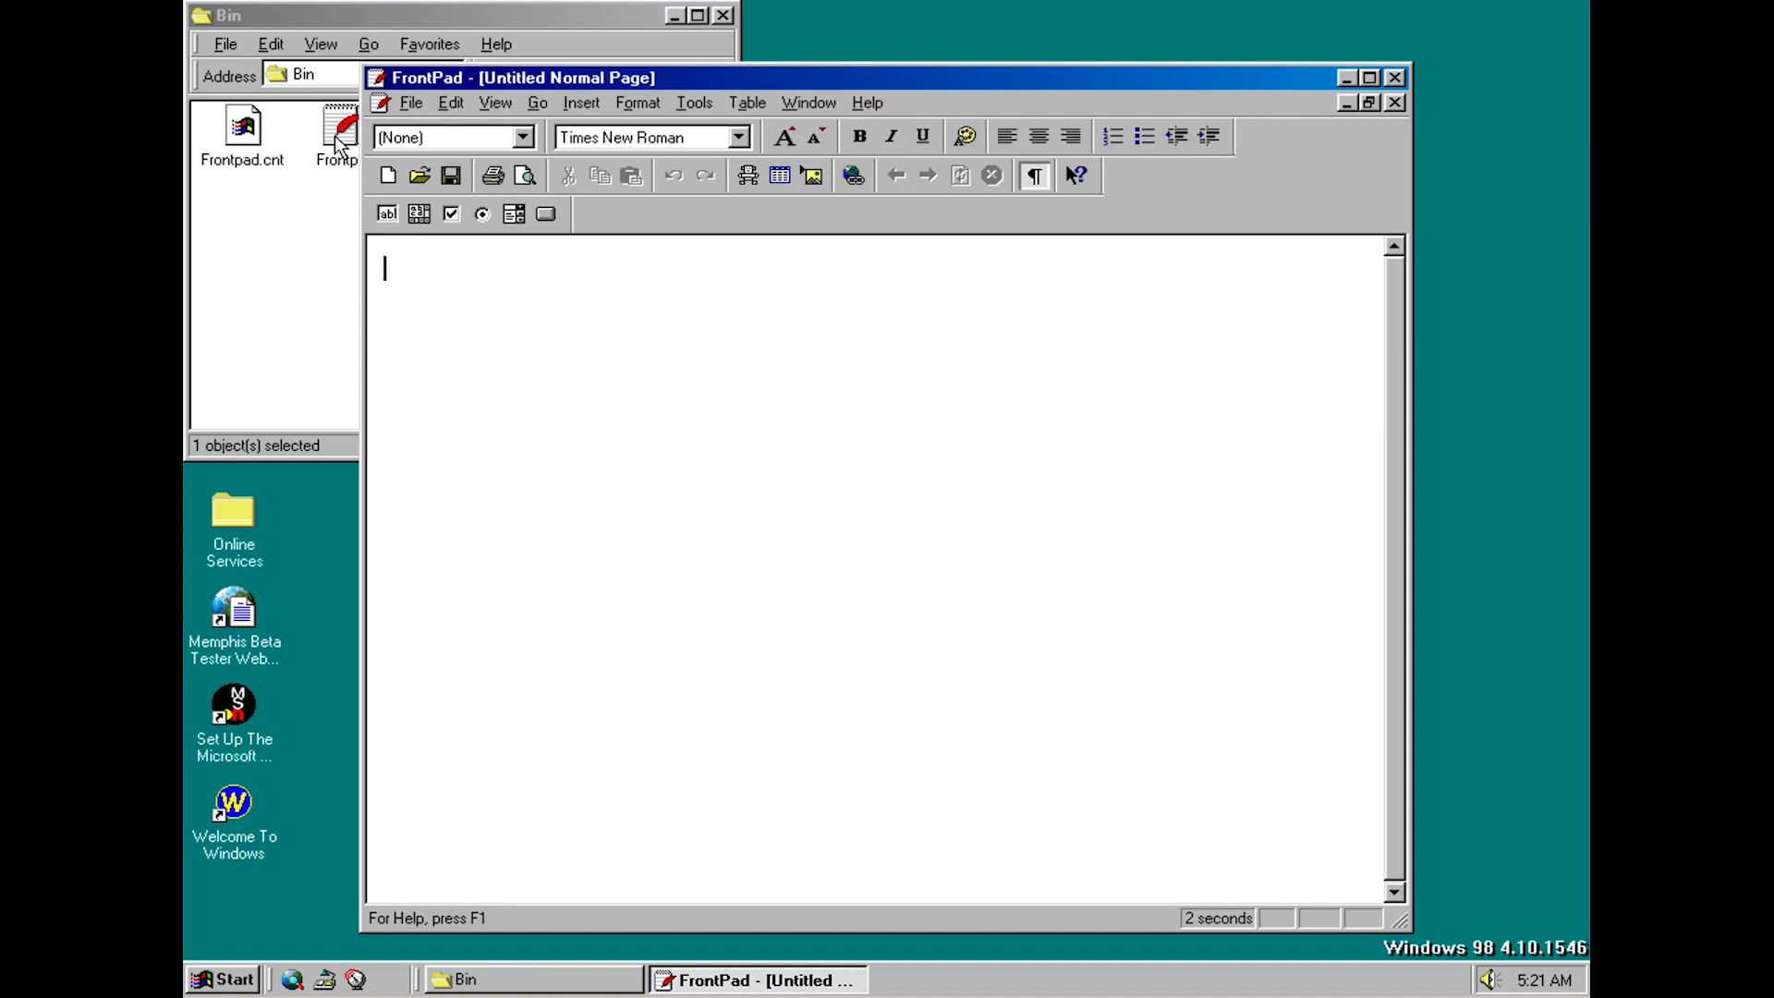
mouse_move(462, 58)
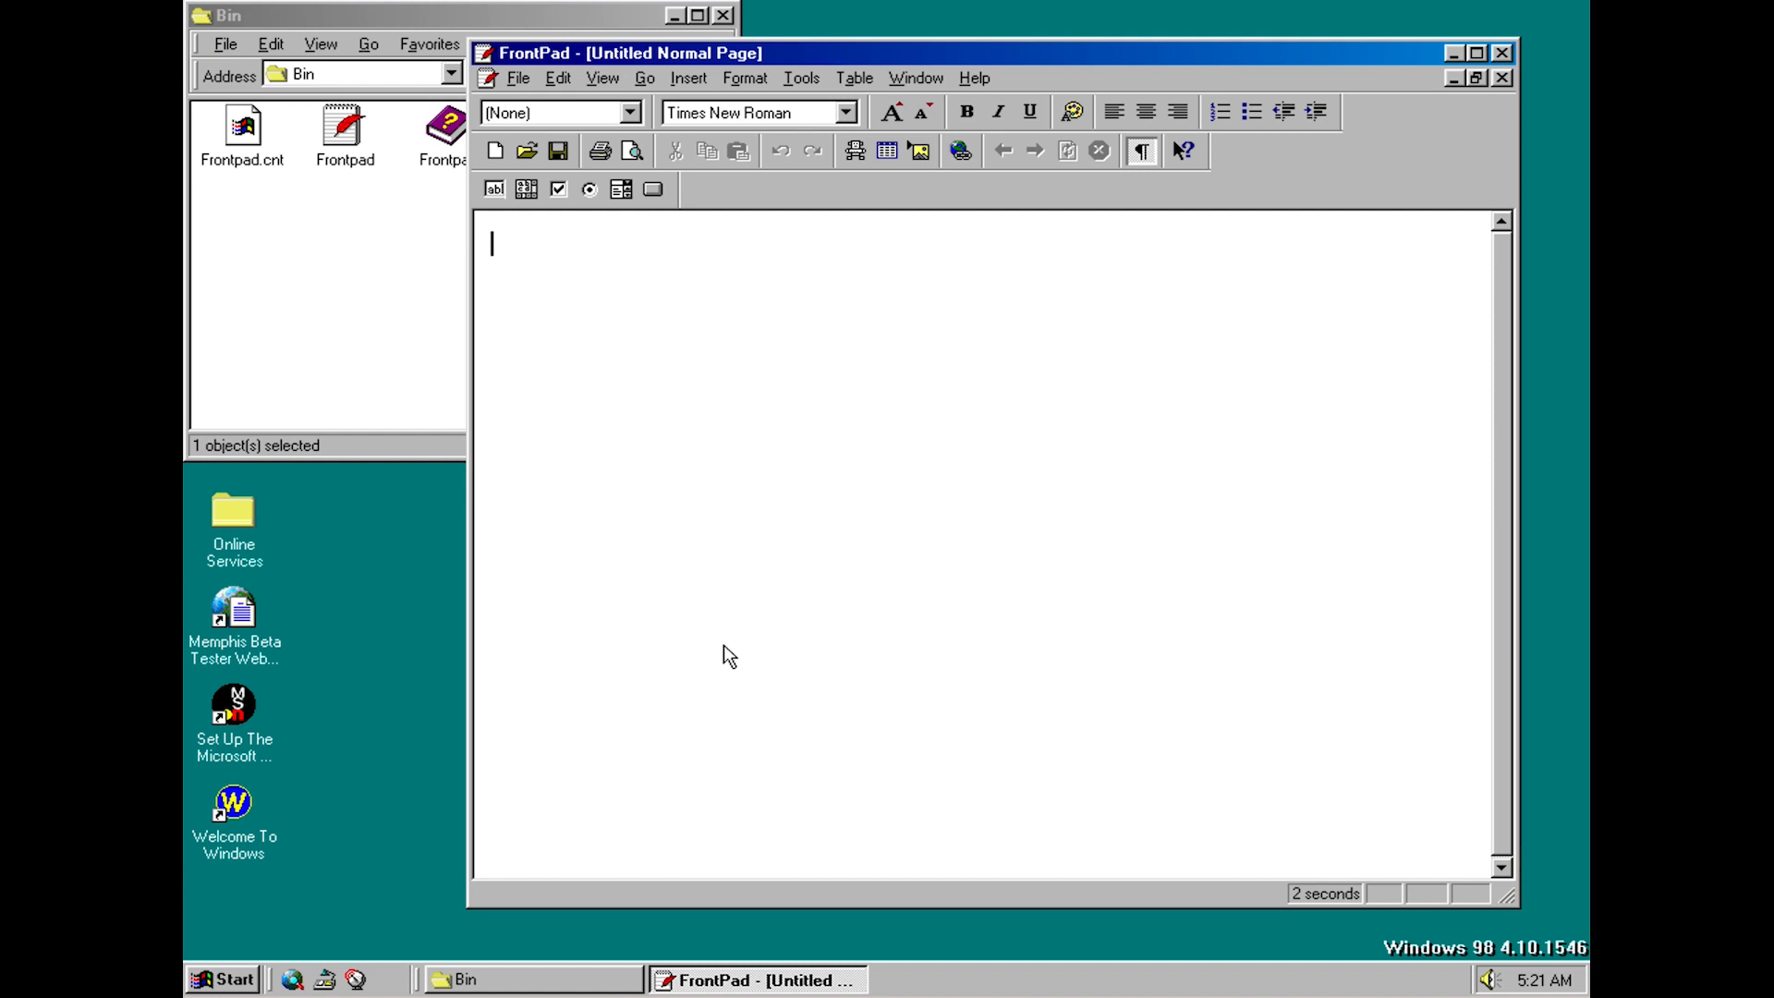
mouse_move(724, 647)
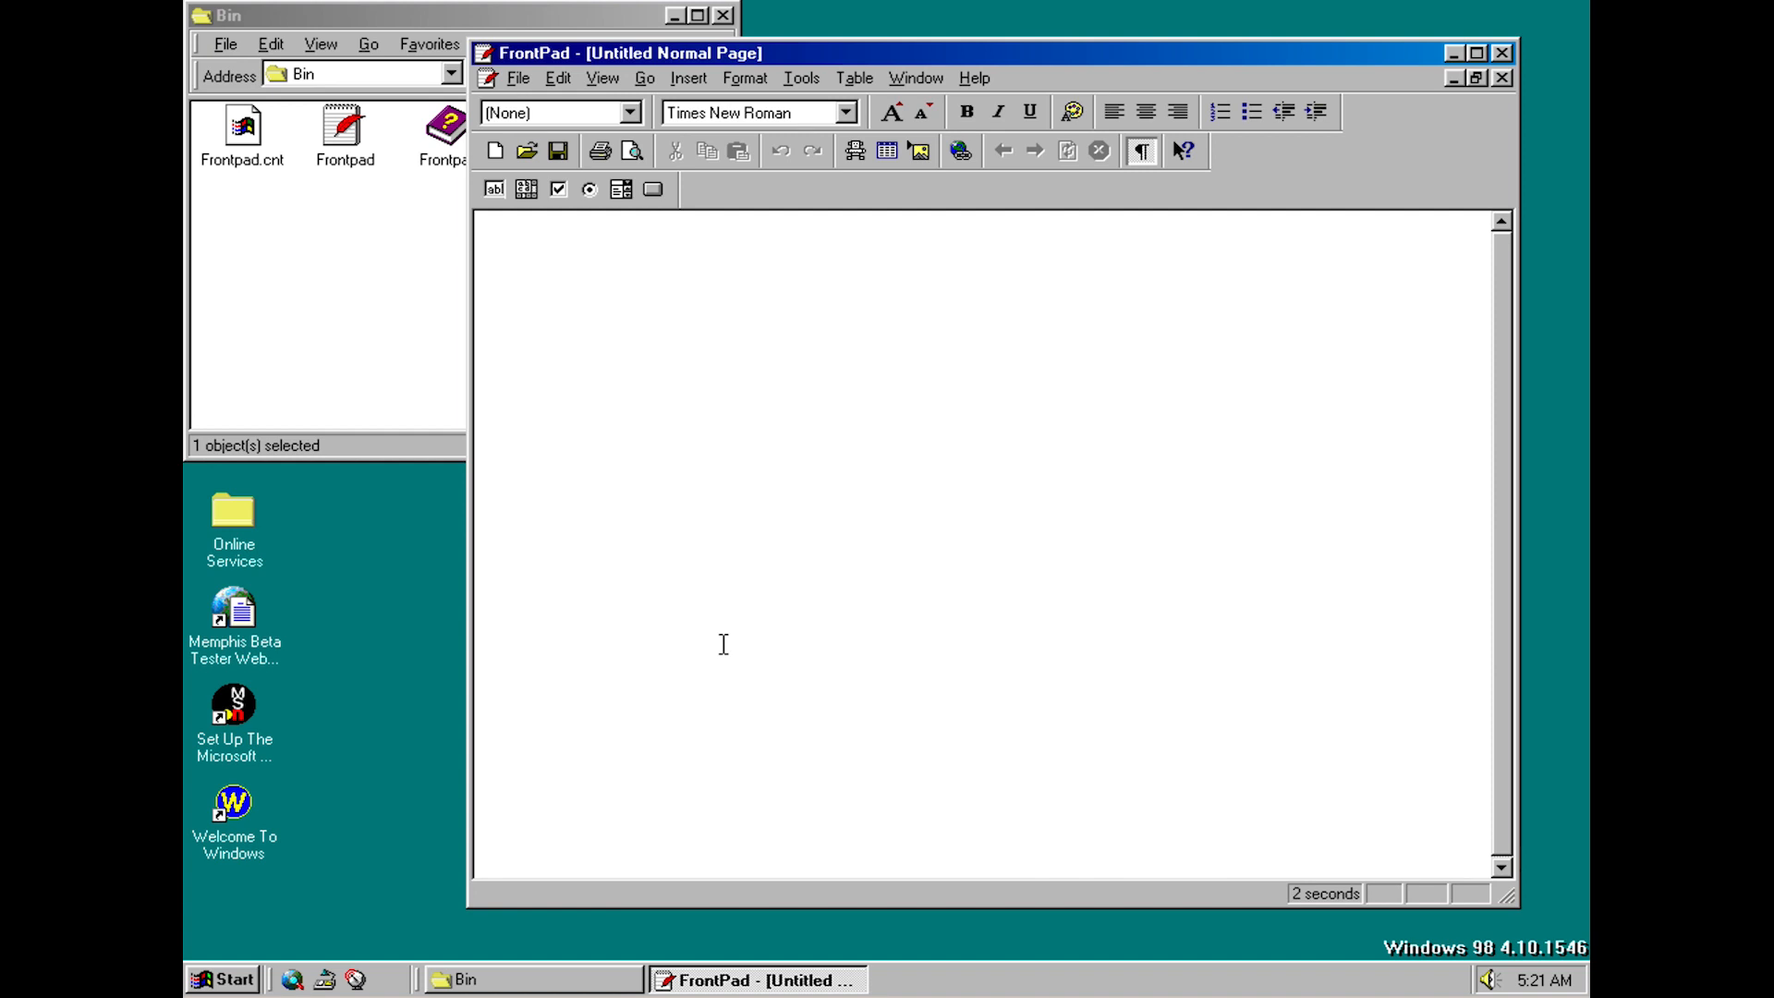
left_click(497, 244)
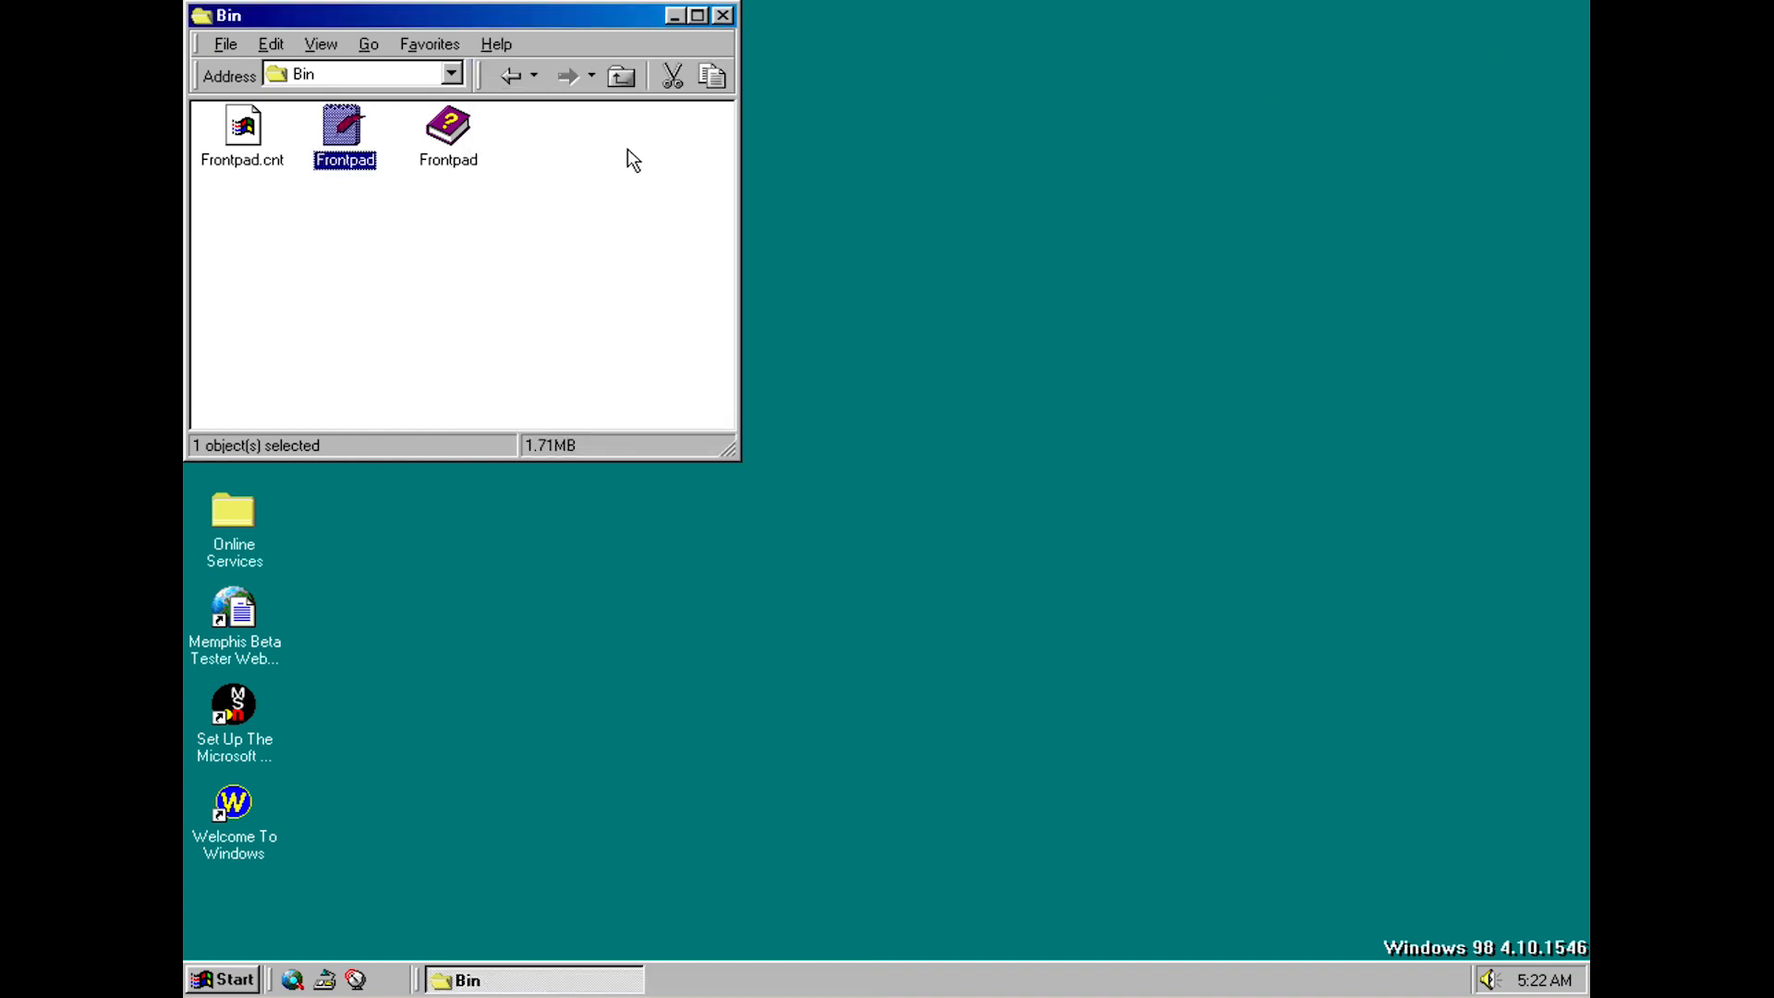
mouse_move(521, 24)
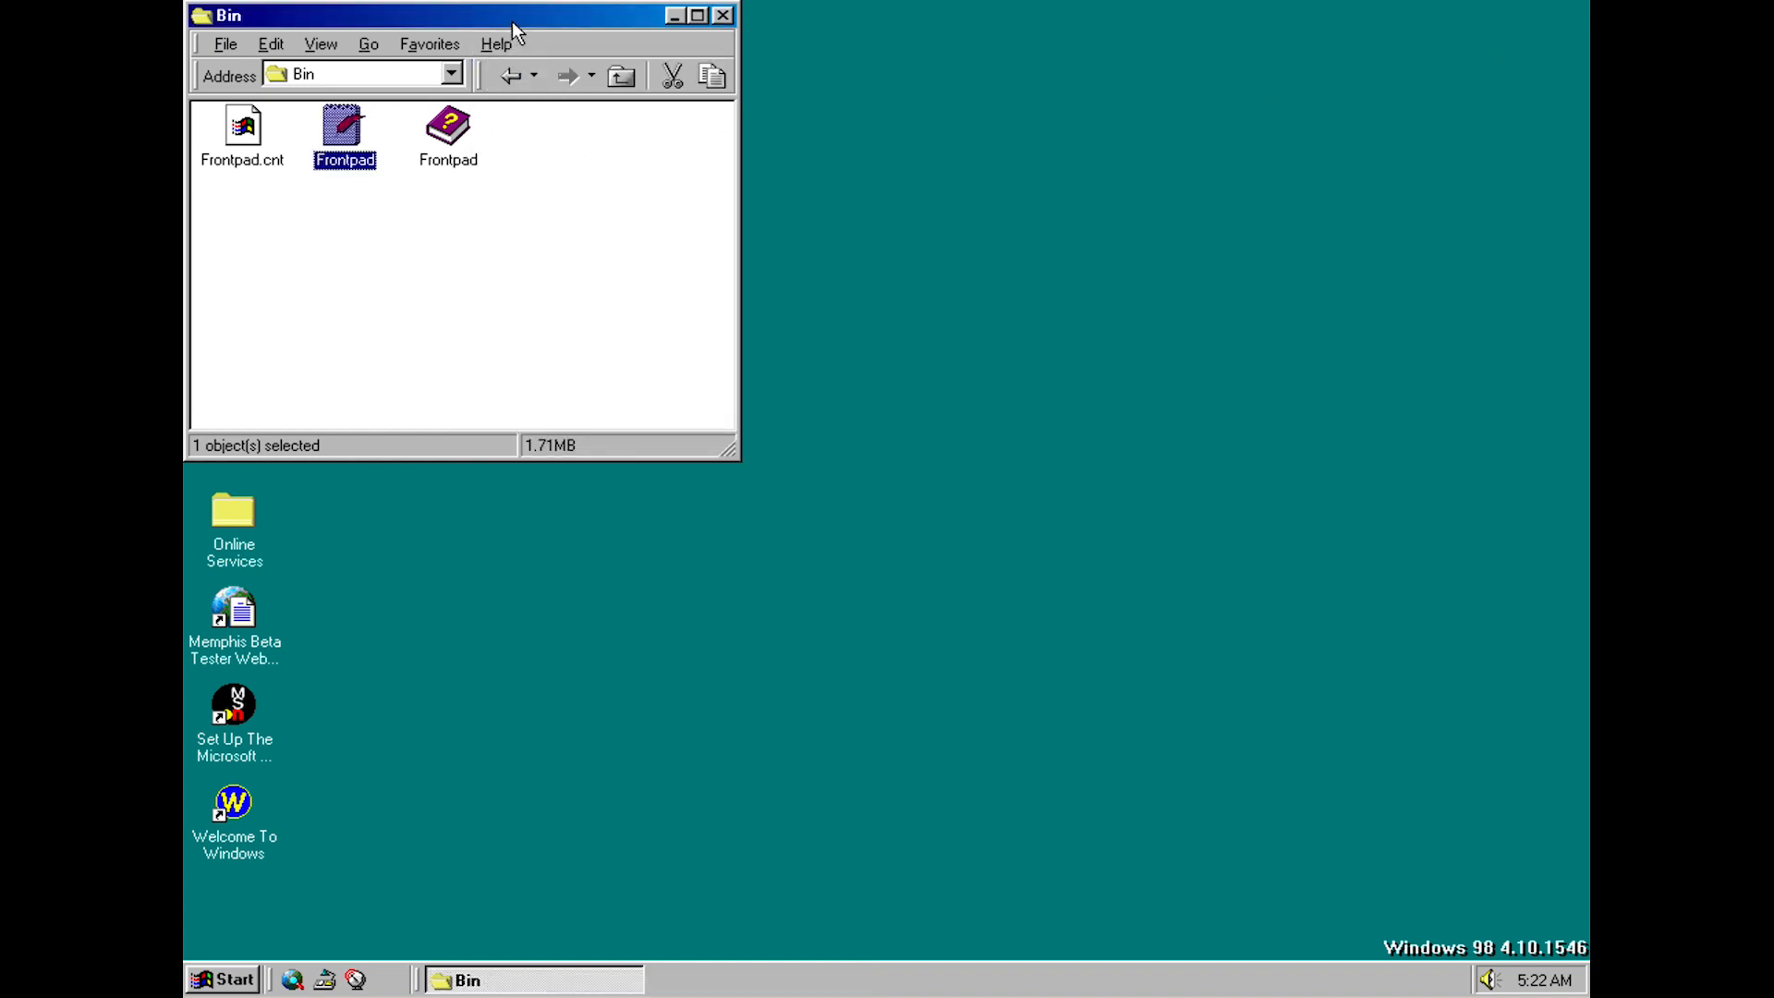